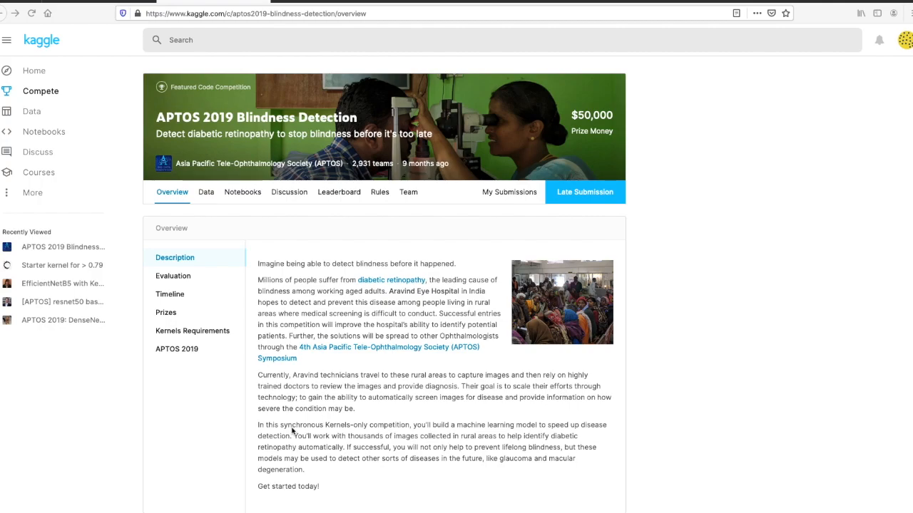
{"action": "mouse_move", "coordinate": [319, 254]}
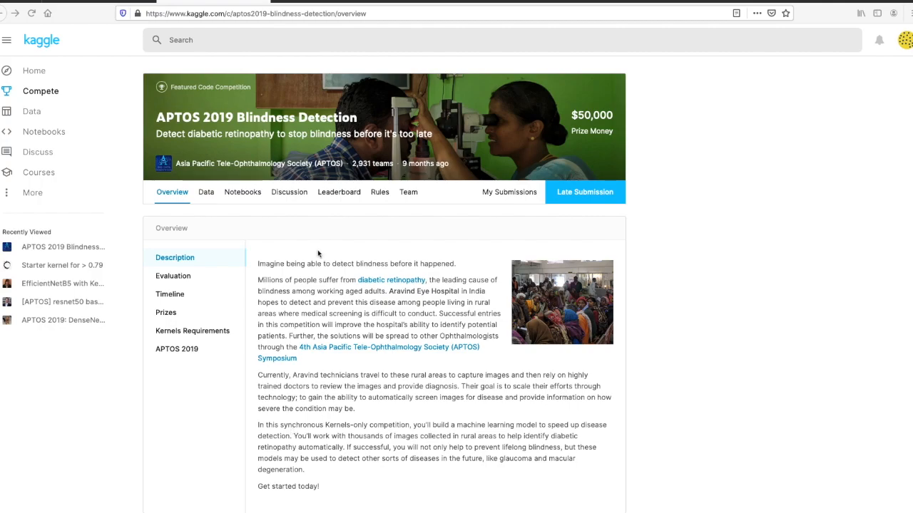
{"action": "mouse_move", "coordinate": [257, 127]}
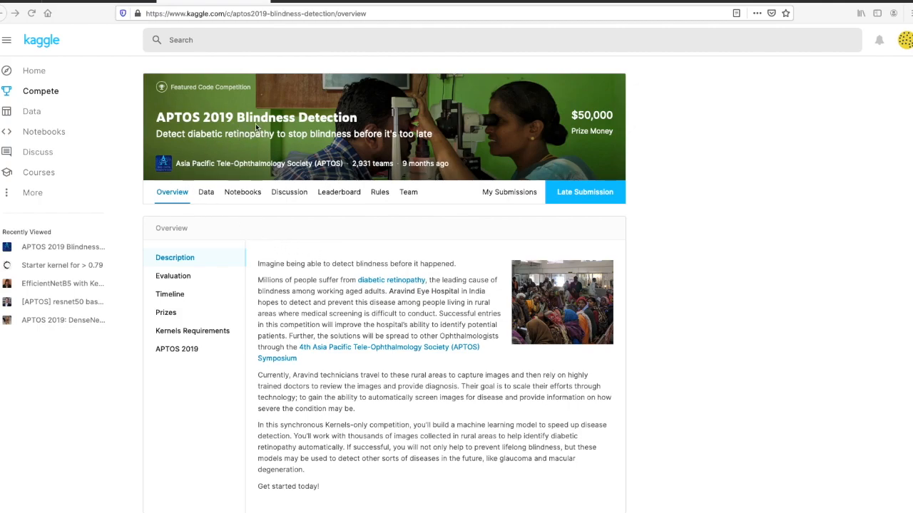
{"action": "mouse_move", "coordinate": [323, 131]}
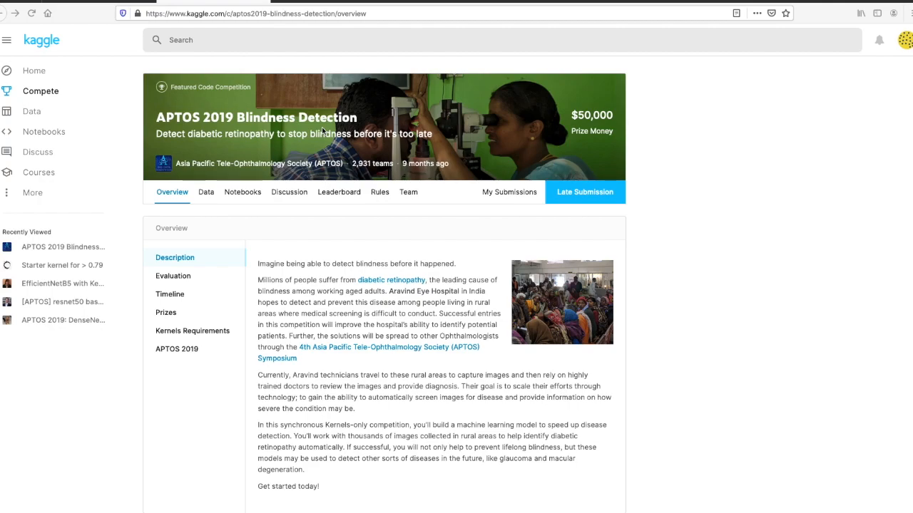
{"action": "mouse_move", "coordinate": [320, 194]}
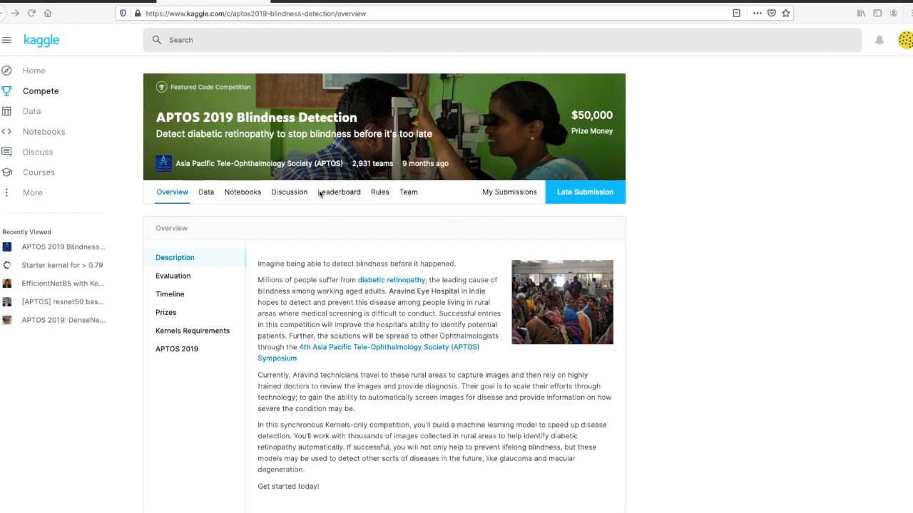
{"action": "mouse_move", "coordinate": [311, 147]}
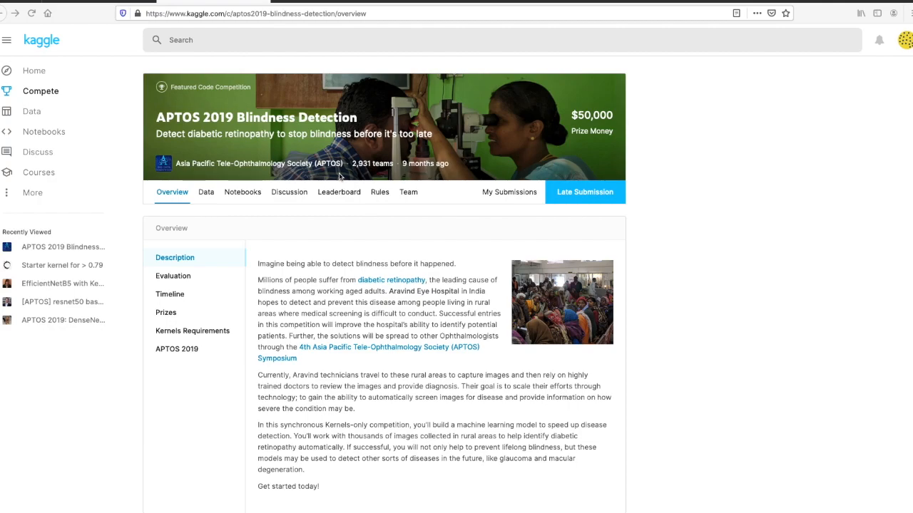
{"action": "mouse_move", "coordinate": [368, 203]}
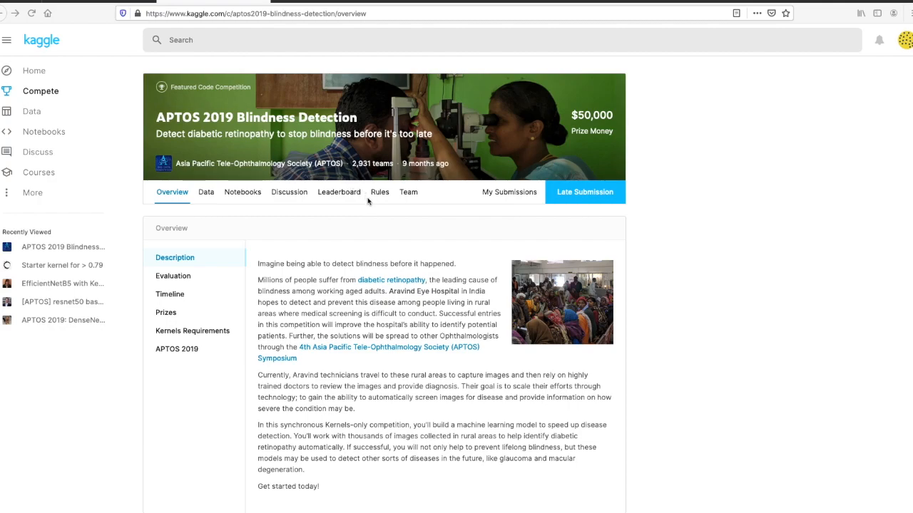
{"action": "mouse_move", "coordinate": [394, 297]}
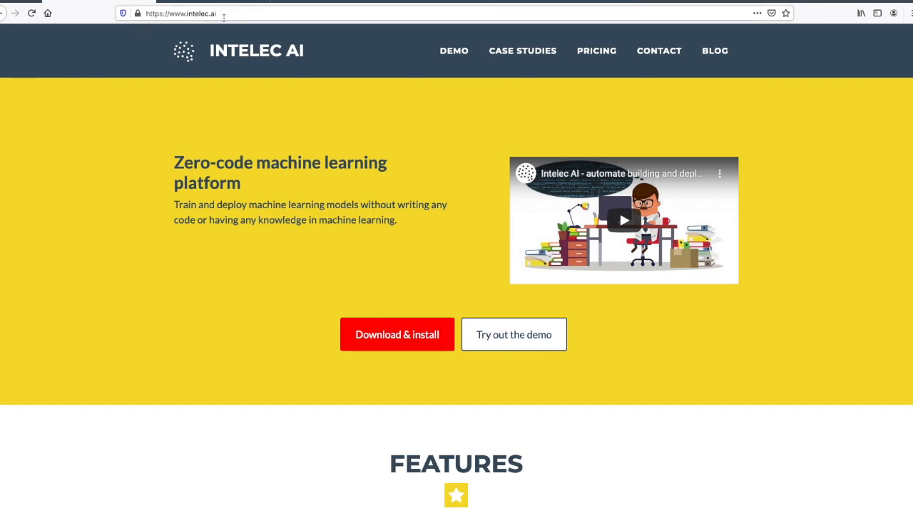
{"action": "mouse_move", "coordinate": [348, 245]}
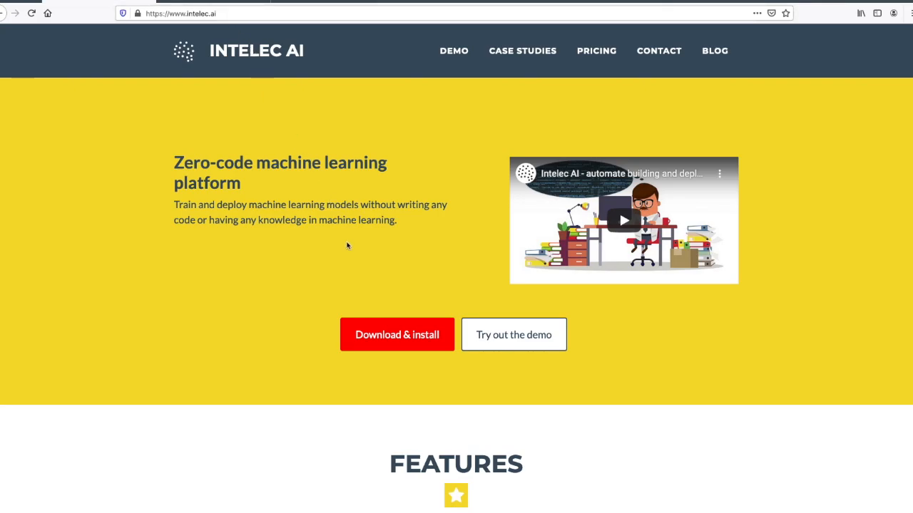
Step: Open the intelecai-installation GitHub repository and scroll to its README setup section
{"action": "left_click", "coordinate": [396, 334]}
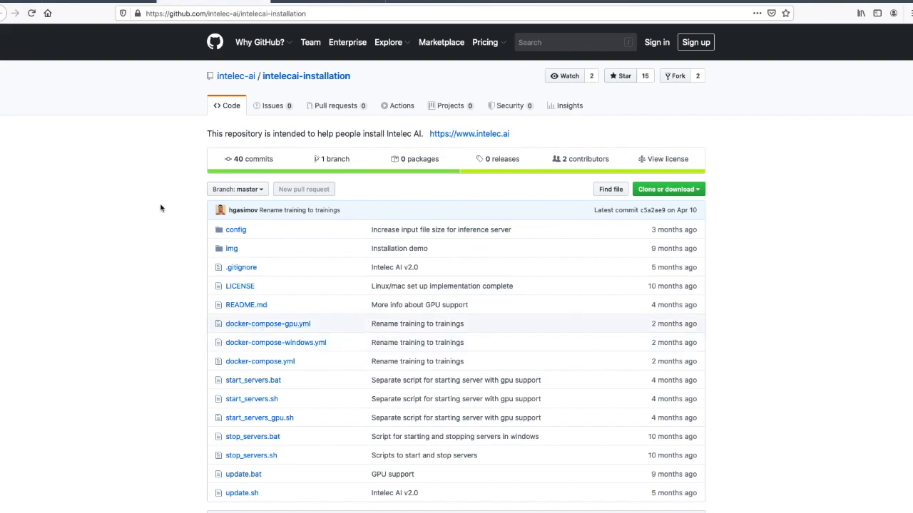
{"action": "mouse_move", "coordinate": [164, 208]}
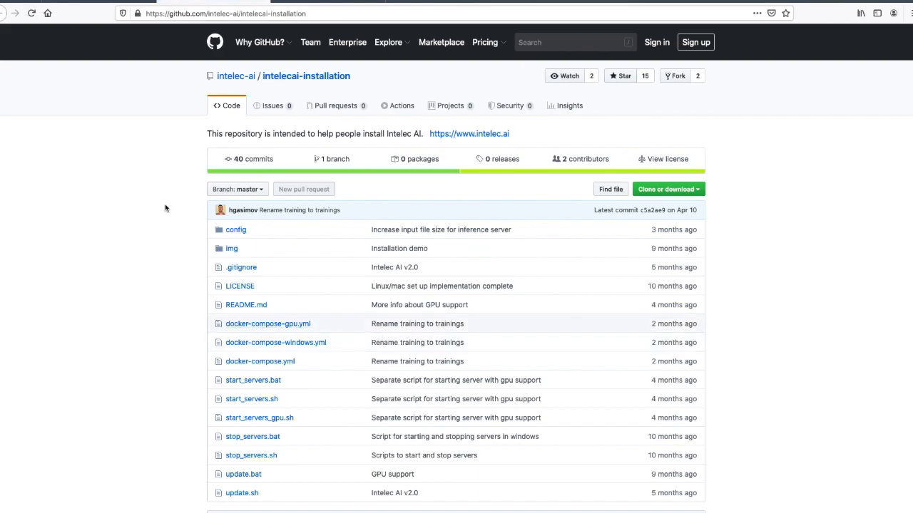
{"action": "scroll", "scroll_direction": "down", "scroll_amount": 3}
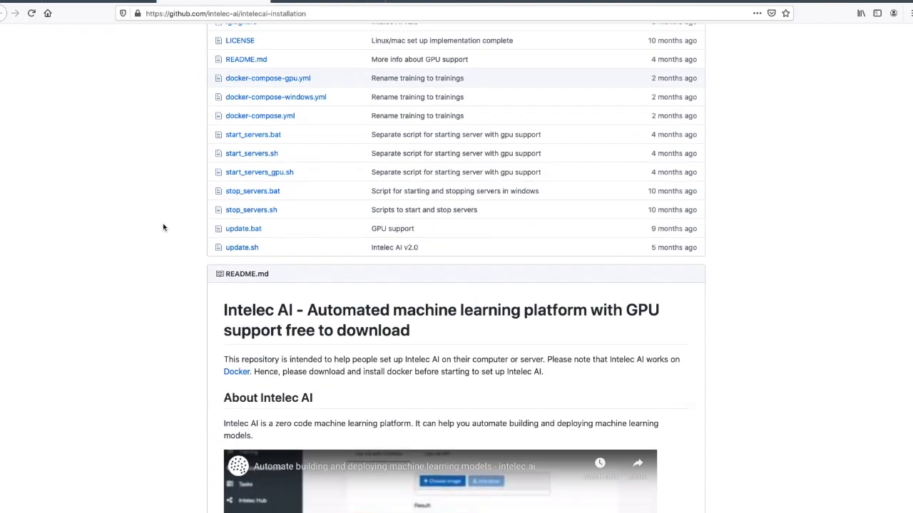
{"action": "scroll", "scroll_direction": "down", "scroll_amount": 3}
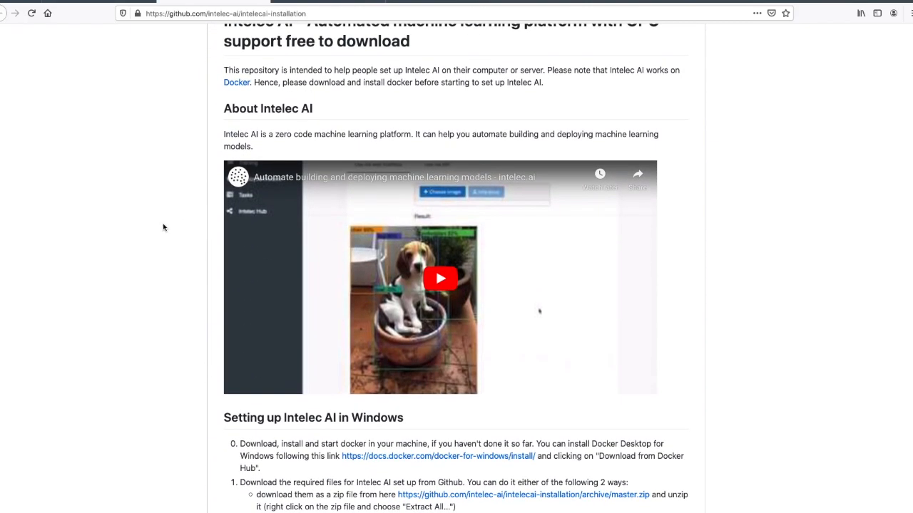
{"action": "scroll", "scroll_direction": "down", "scroll_amount": 3}
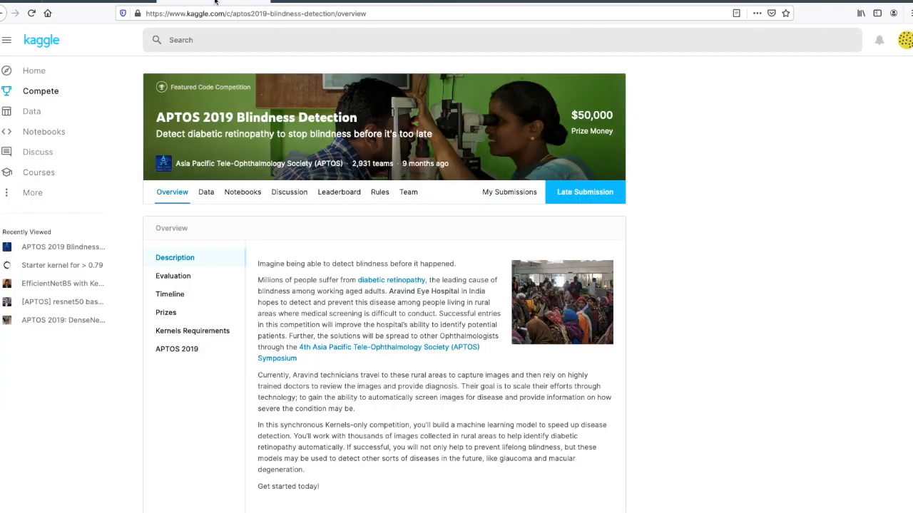
{"action": "mouse_move", "coordinate": [298, 123]}
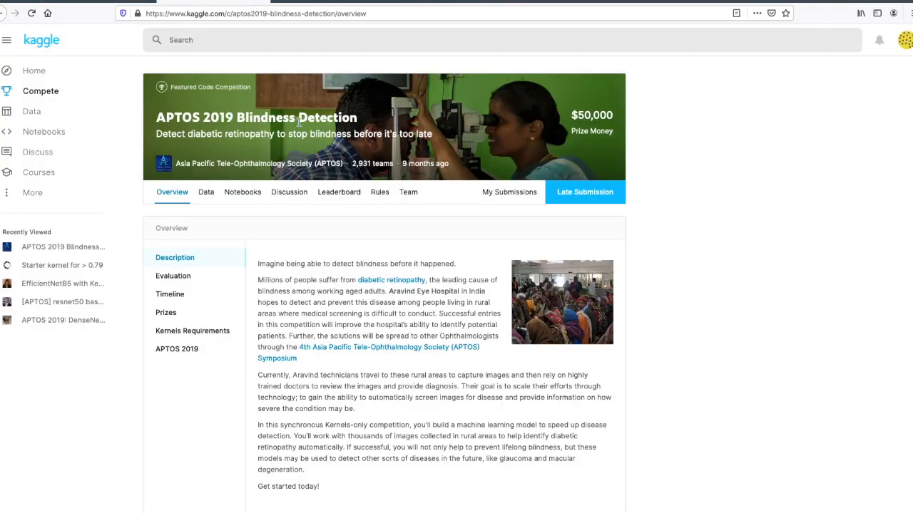
{"action": "mouse_move", "coordinate": [411, 140]}
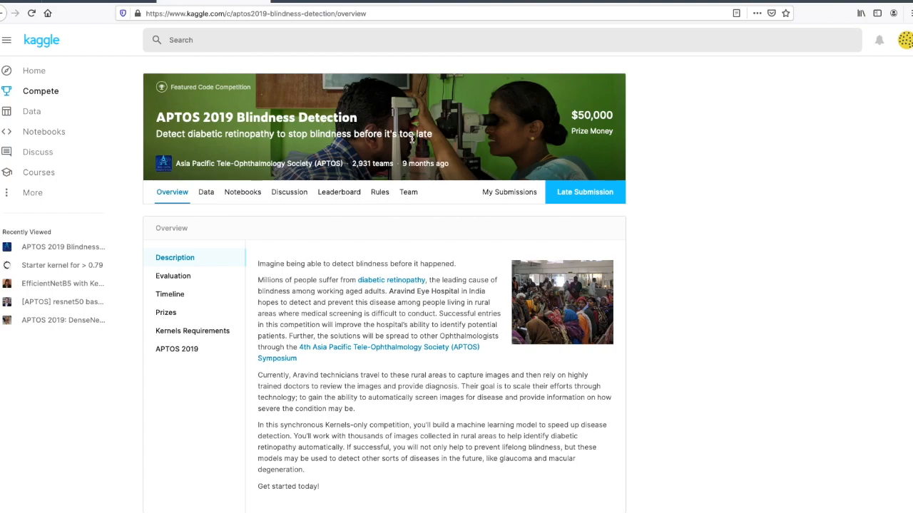
{"action": "mouse_move", "coordinate": [519, 243]}
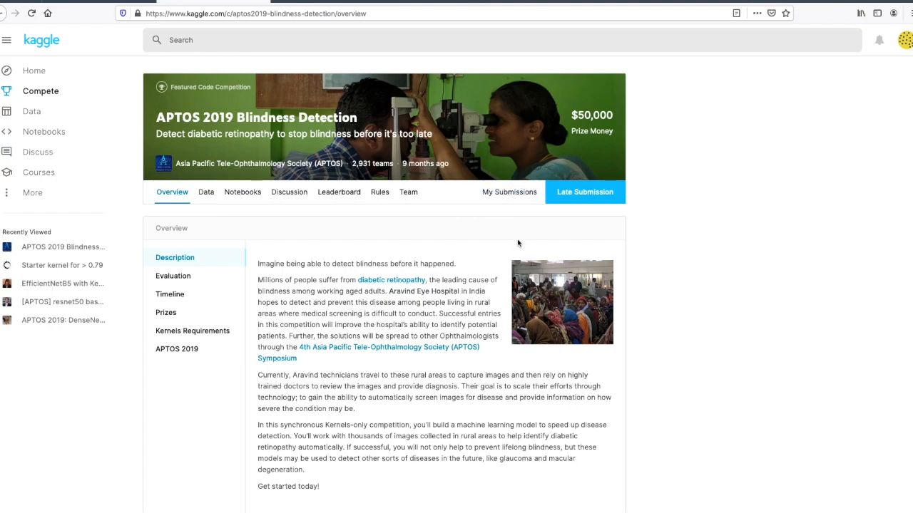
{"action": "mouse_move", "coordinate": [505, 229]}
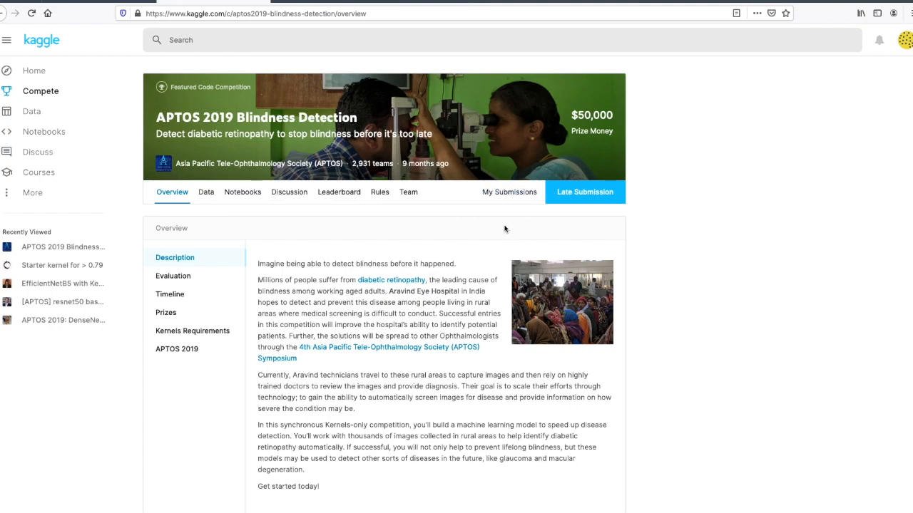
{"action": "mouse_move", "coordinate": [491, 228]}
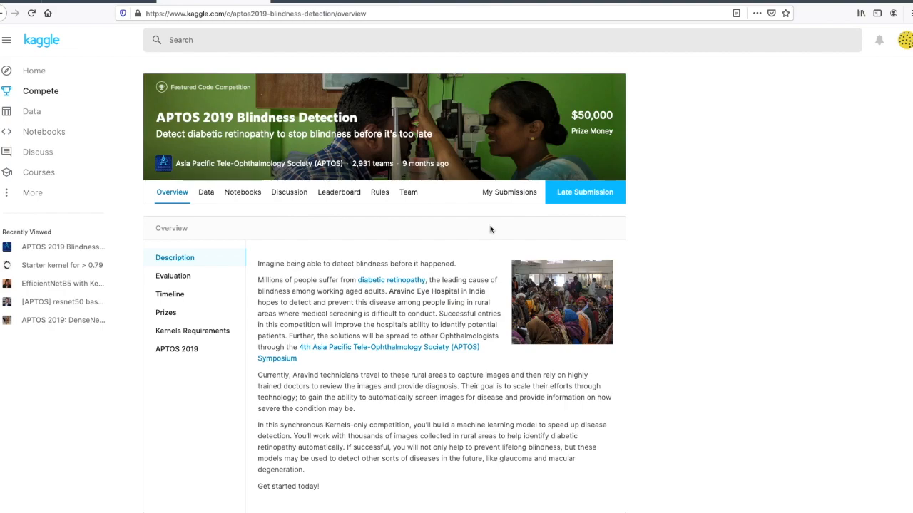
{"action": "mouse_move", "coordinate": [297, 237]}
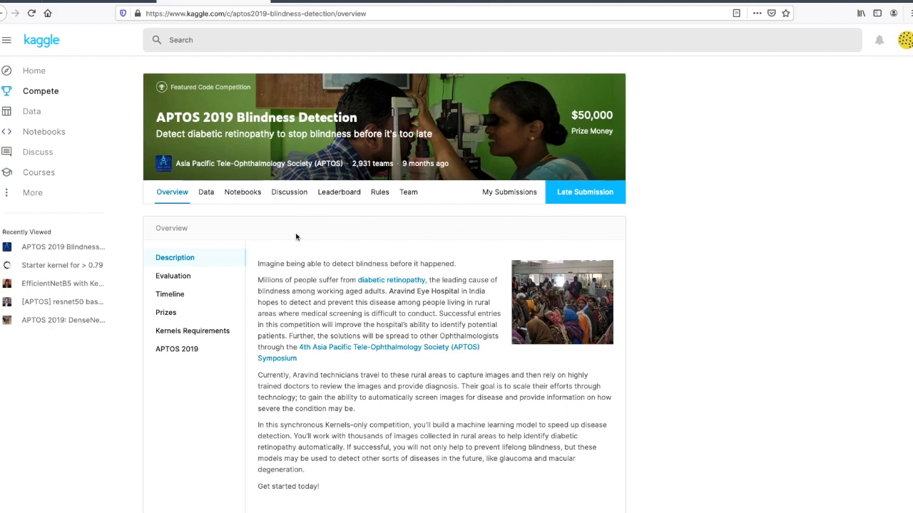
{"action": "left_click", "coordinate": [206, 191]}
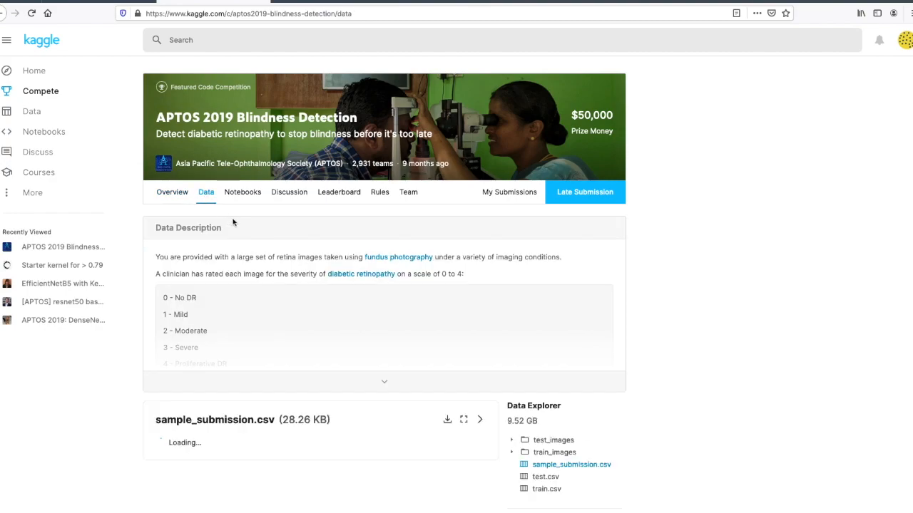
{"action": "left_click", "coordinate": [384, 382]}
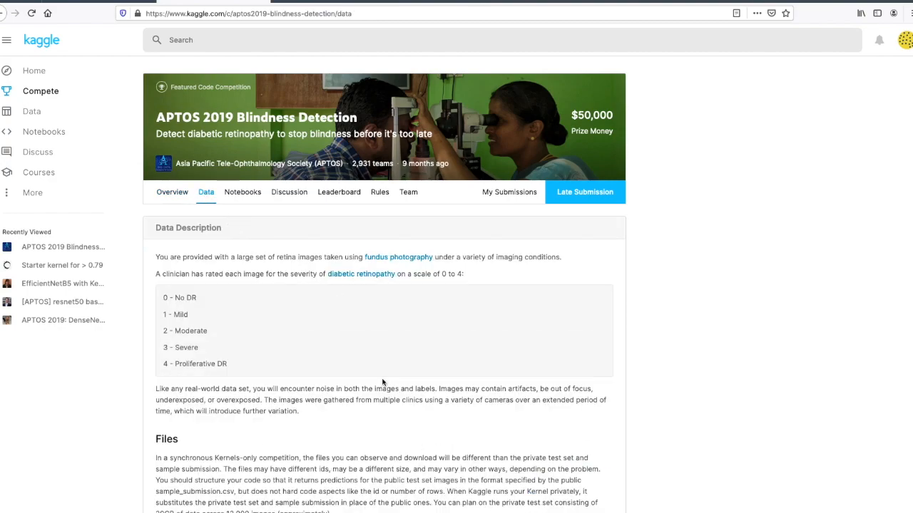
{"action": "scroll", "scroll_direction": "down", "scroll_amount": 3}
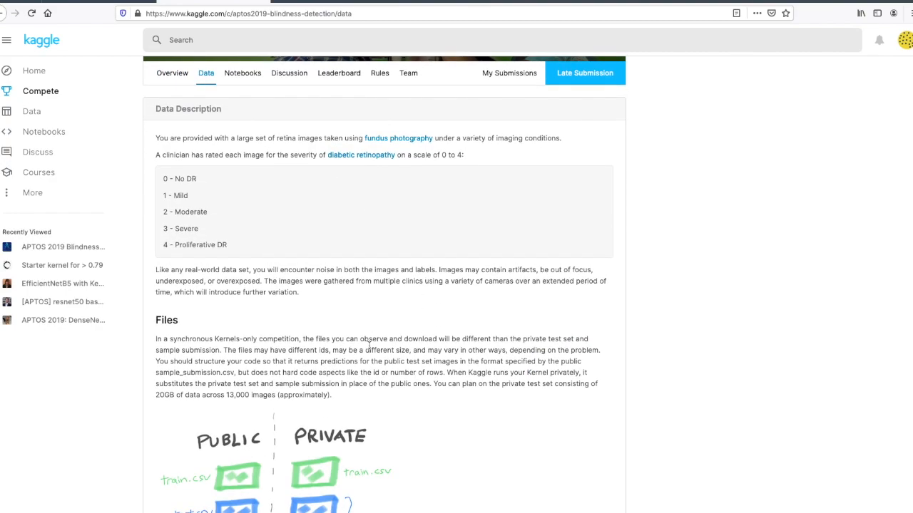
{"action": "scroll", "scroll_direction": "down", "scroll_amount": 3}
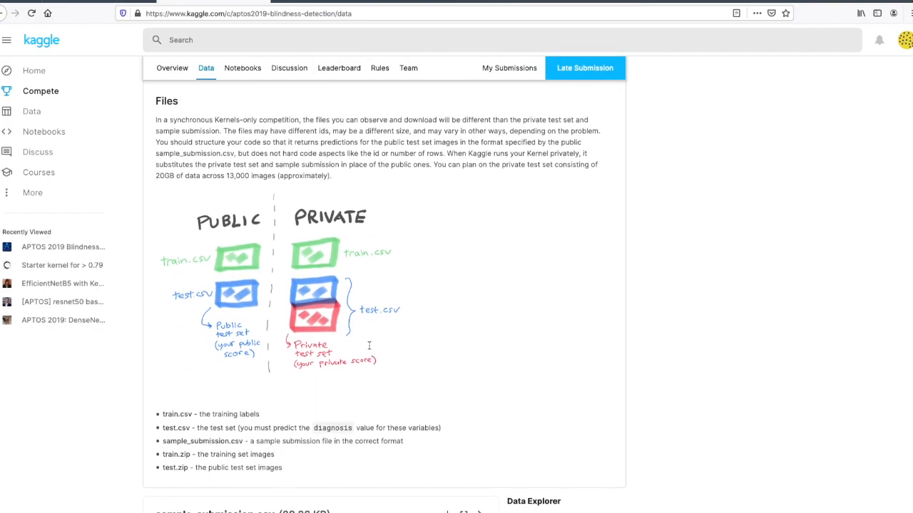
{"action": "scroll", "scroll_direction": "down", "scroll_amount": 3}
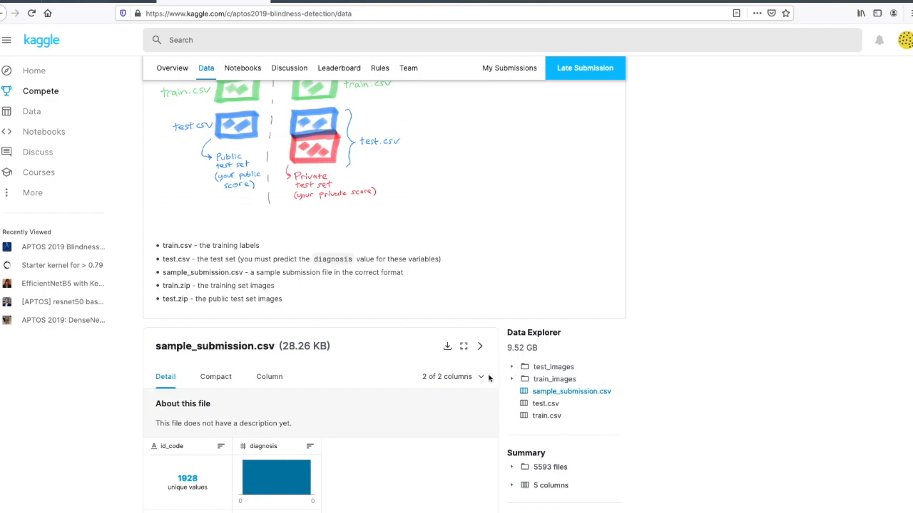
{"action": "mouse_move", "coordinate": [547, 416]}
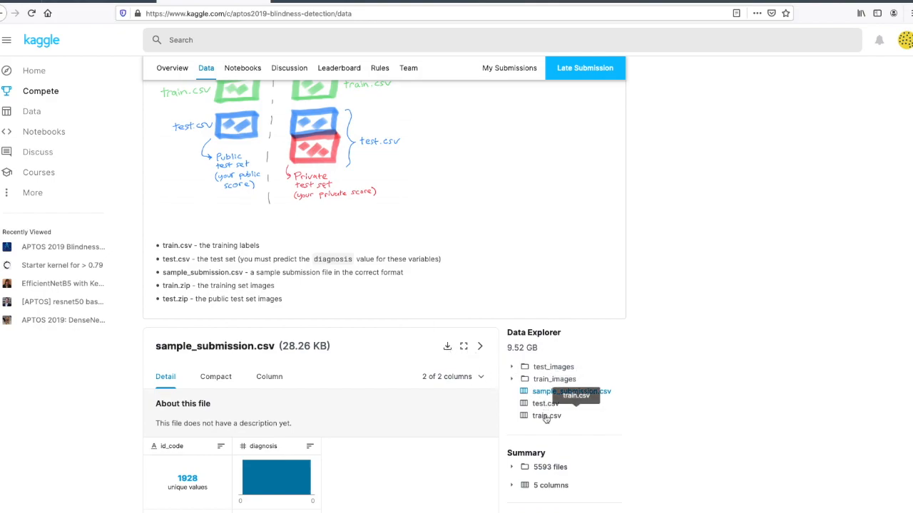
{"action": "mouse_move", "coordinate": [462, 359]}
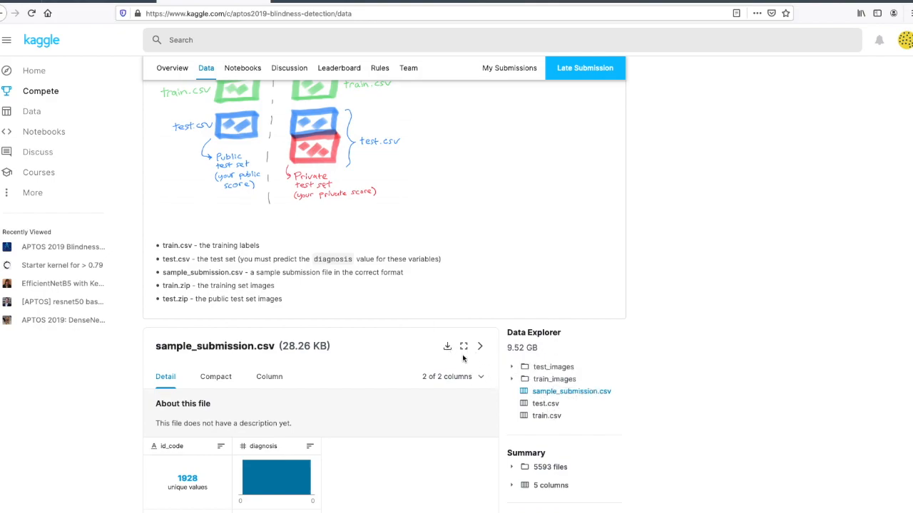
{"action": "mouse_move", "coordinate": [429, 356]}
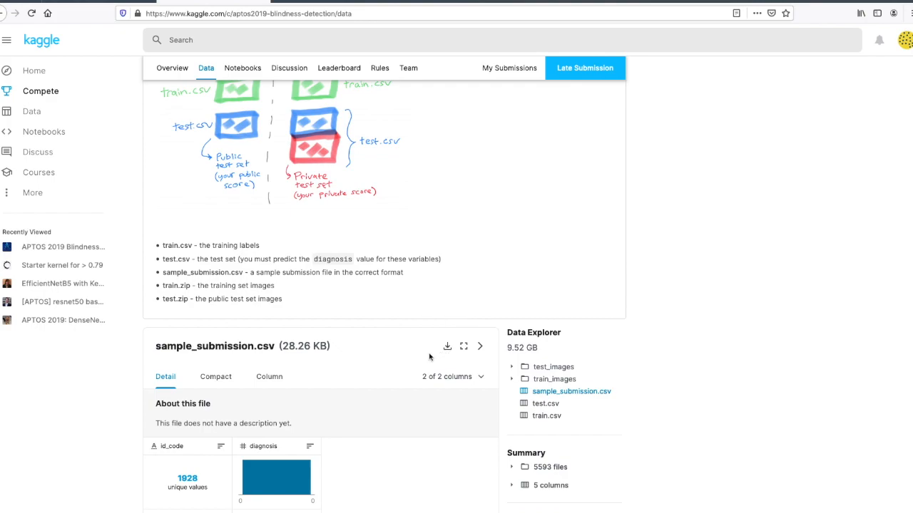
{"action": "mouse_move", "coordinate": [447, 346]}
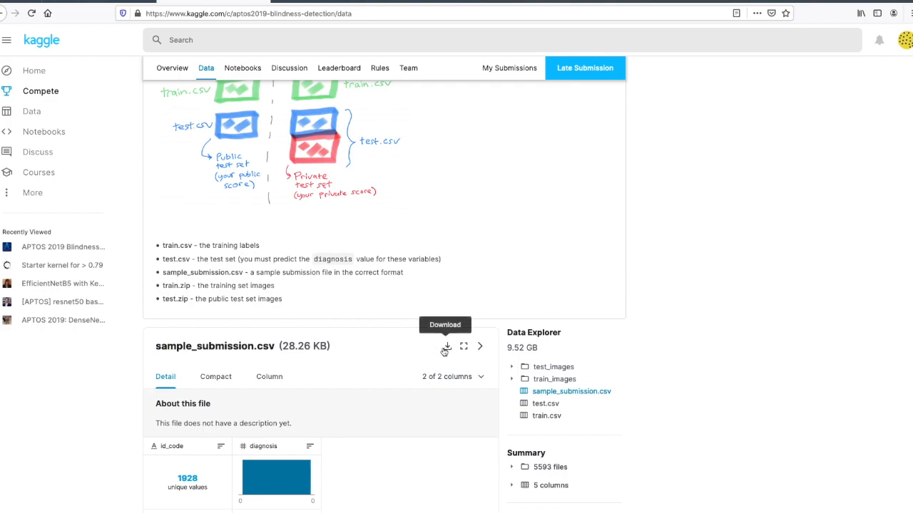
{"action": "mouse_move", "coordinate": [422, 348]}
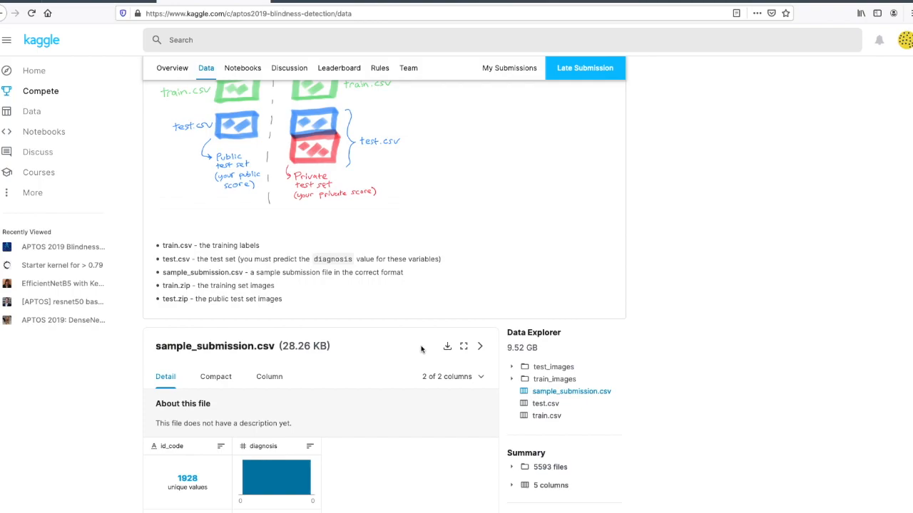
{"action": "mouse_move", "coordinate": [414, 348]}
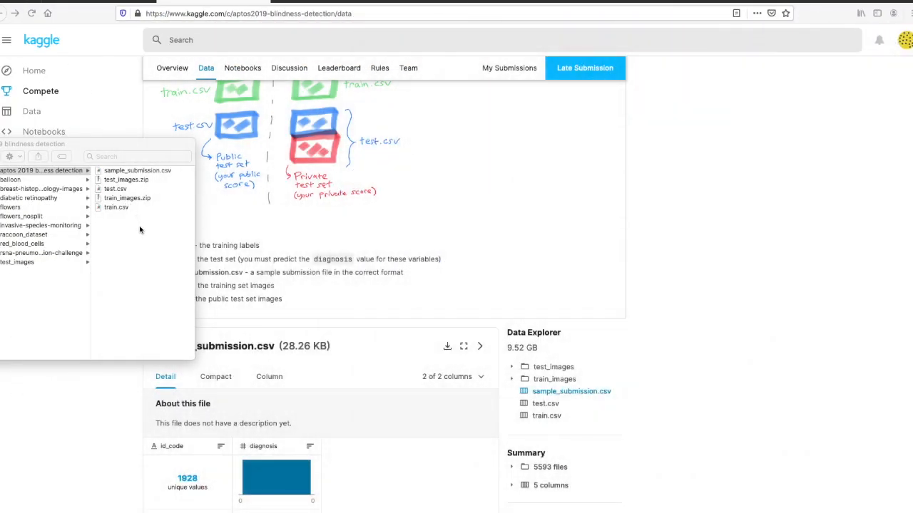
{"action": "mouse_move", "coordinate": [118, 224]}
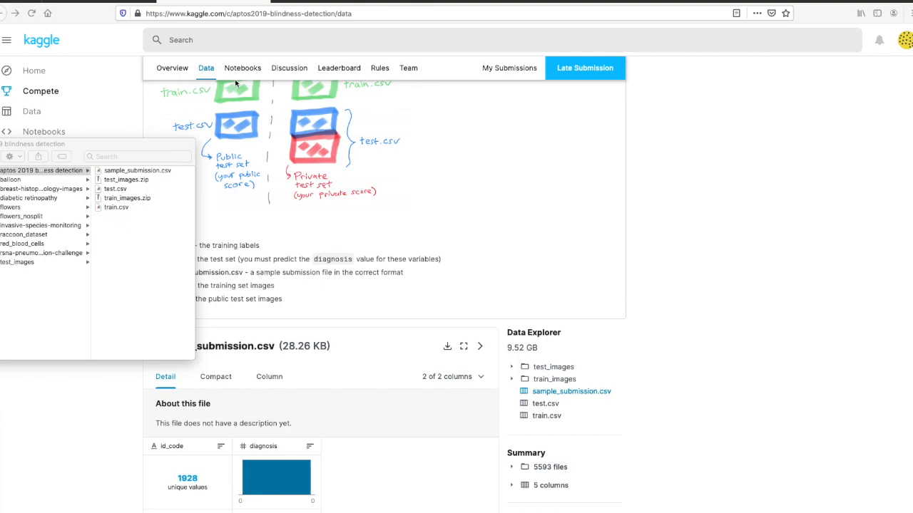
{"action": "mouse_move", "coordinate": [278, 2]}
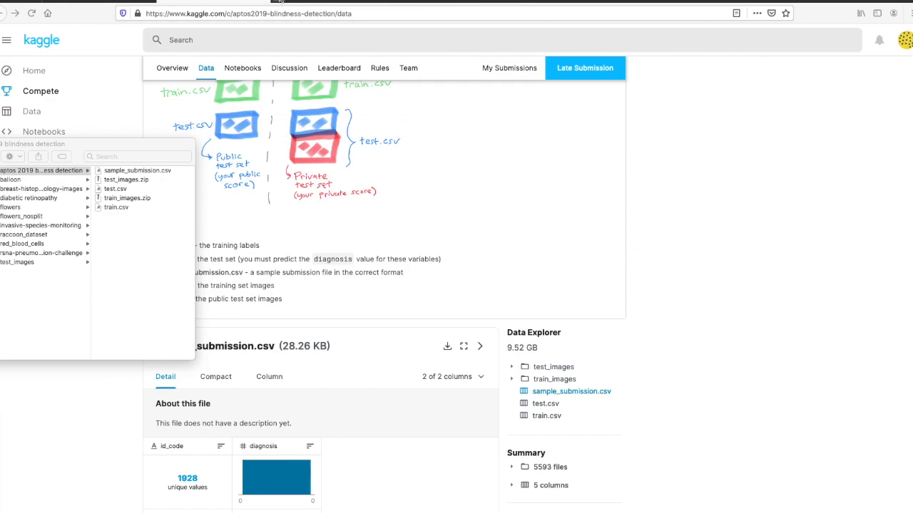
Step: Sign in to the Intelec AI dashboard at localhost:7700 and browse into the datasets folder
{"action": "left_click", "coordinate": [293, 11]}
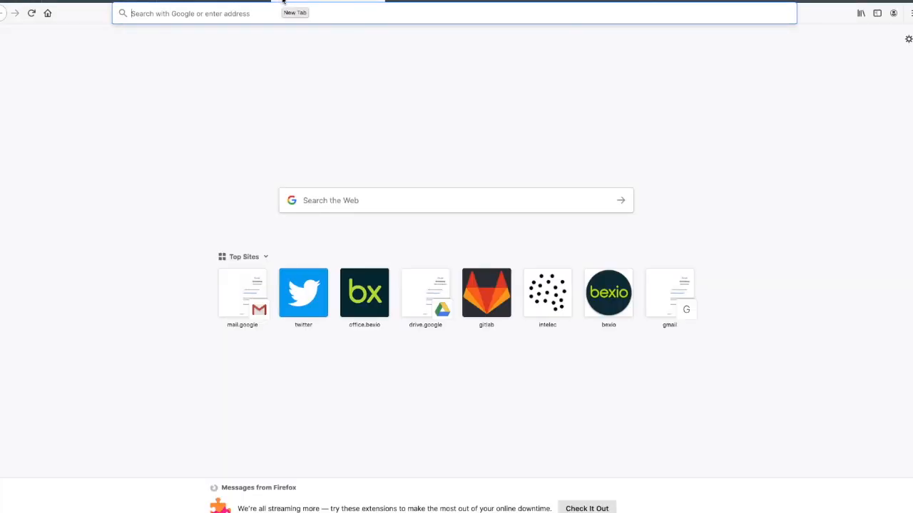
{"action": "type", "text": "localhost:7700/login.html"}
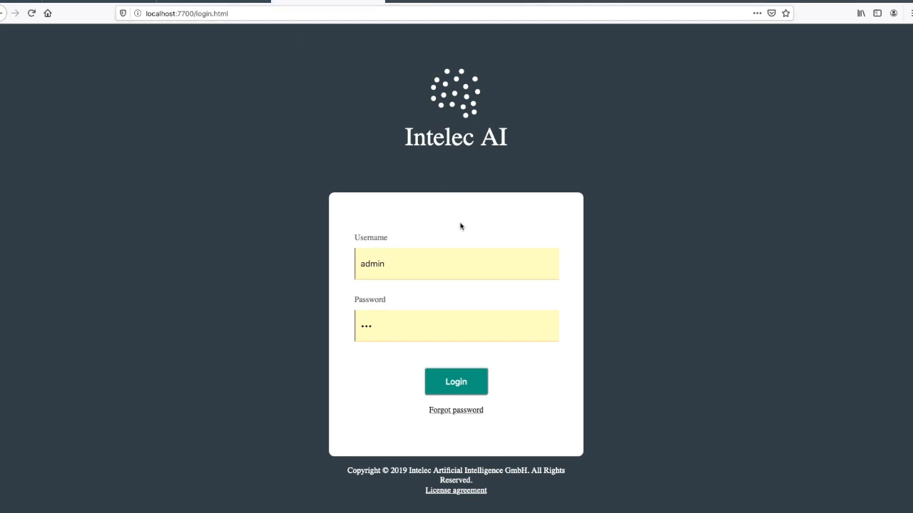
{"action": "left_click", "coordinate": [456, 382]}
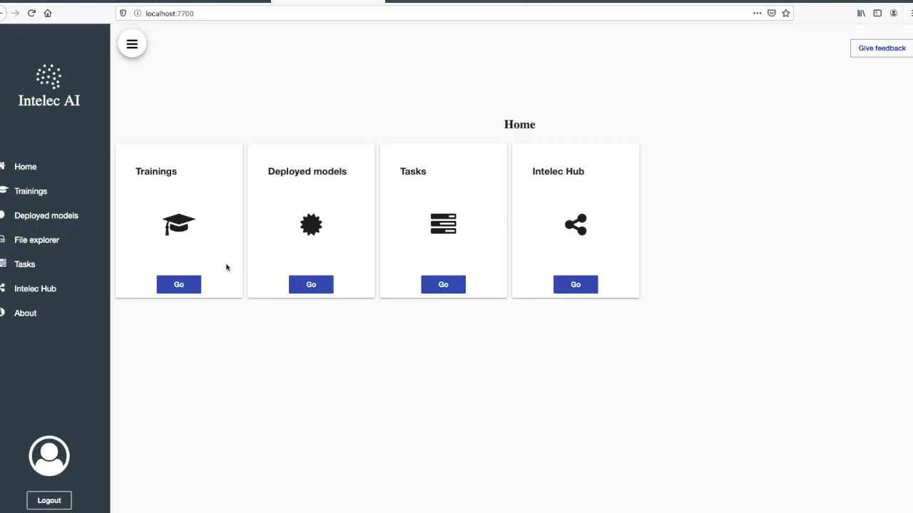
{"action": "left_click", "coordinate": [37, 239]}
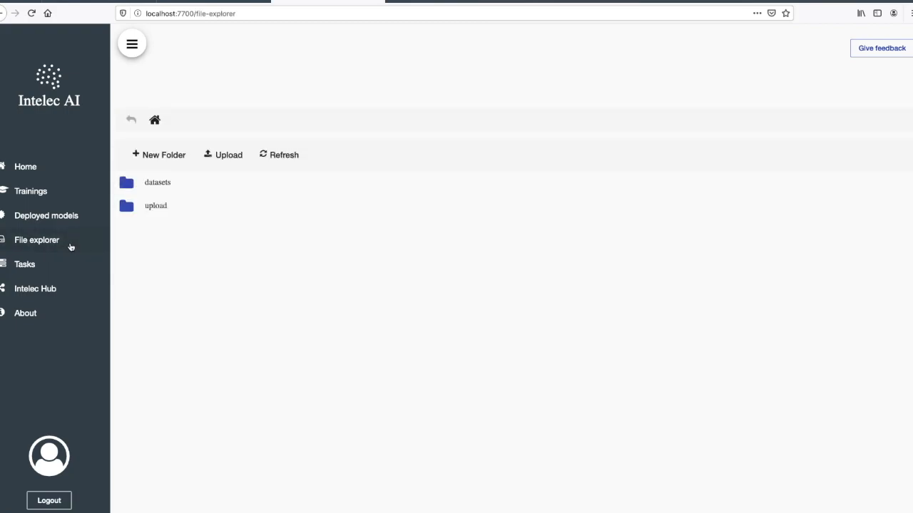
{"action": "mouse_move", "coordinate": [69, 245]}
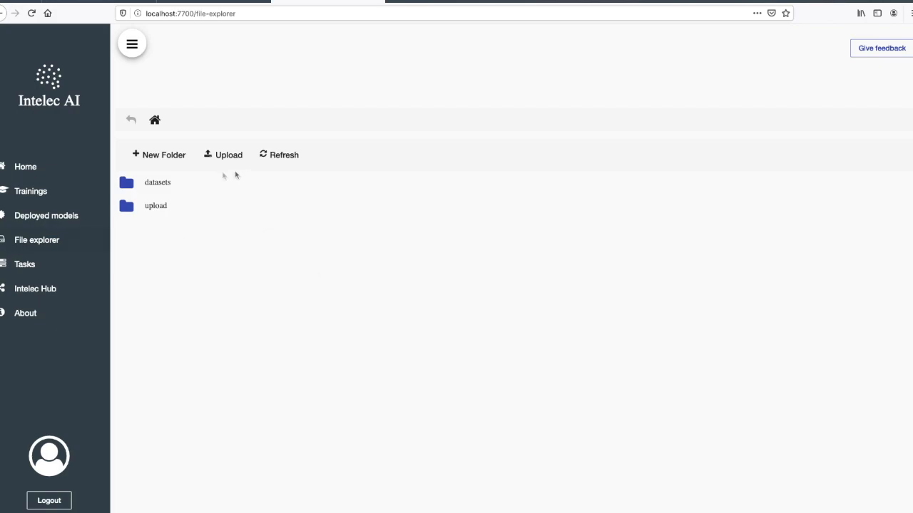
{"action": "mouse_move", "coordinate": [227, 160]}
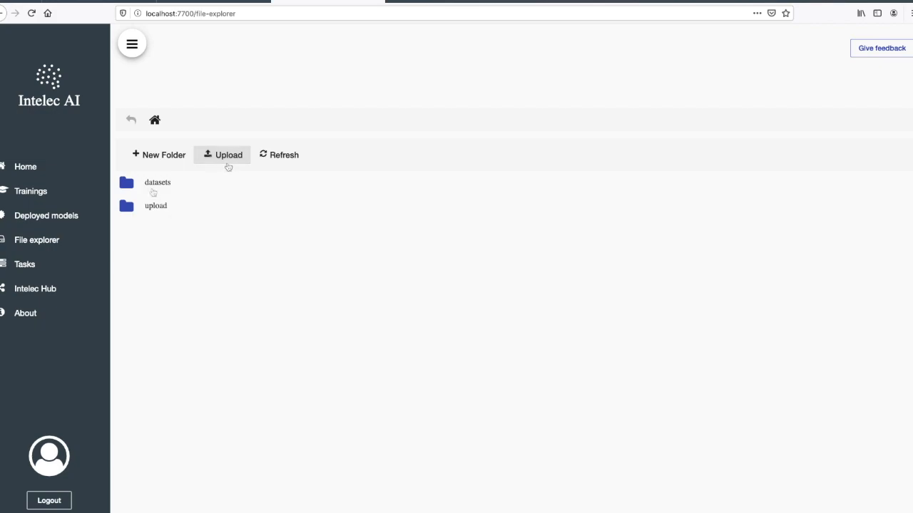
{"action": "double_click", "coordinate": [157, 183]}
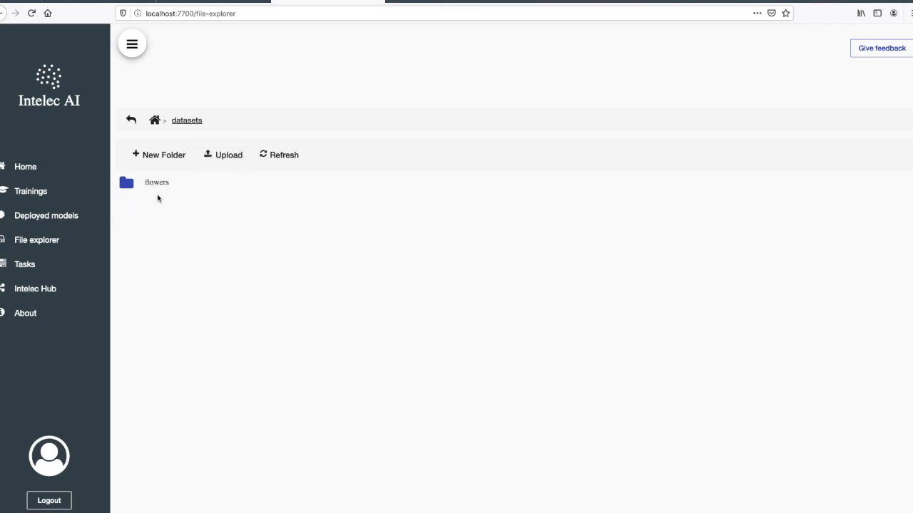
Step: Create a new datasets folder named 'aptos 2019 blindness detection'
{"action": "left_click", "coordinate": [159, 154]}
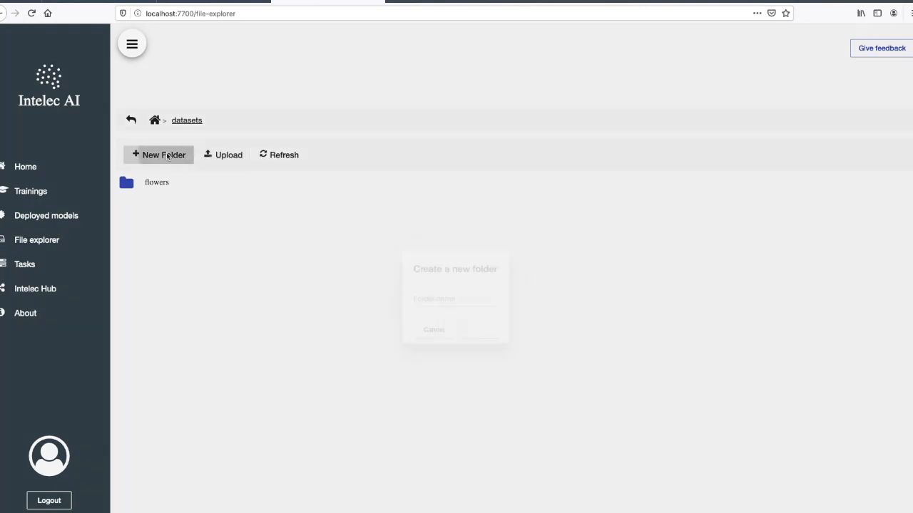
{"action": "left_click", "coordinate": [159, 154]}
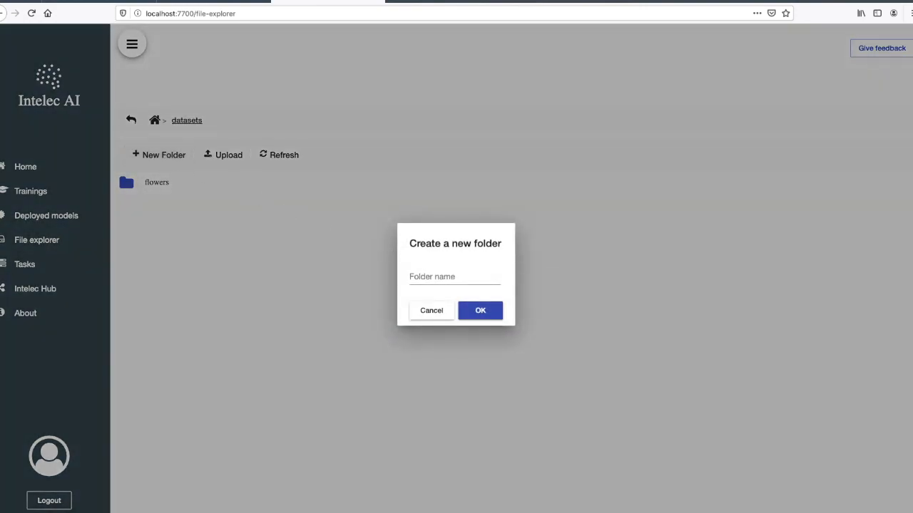
{"action": "type", "text": "aptos"}
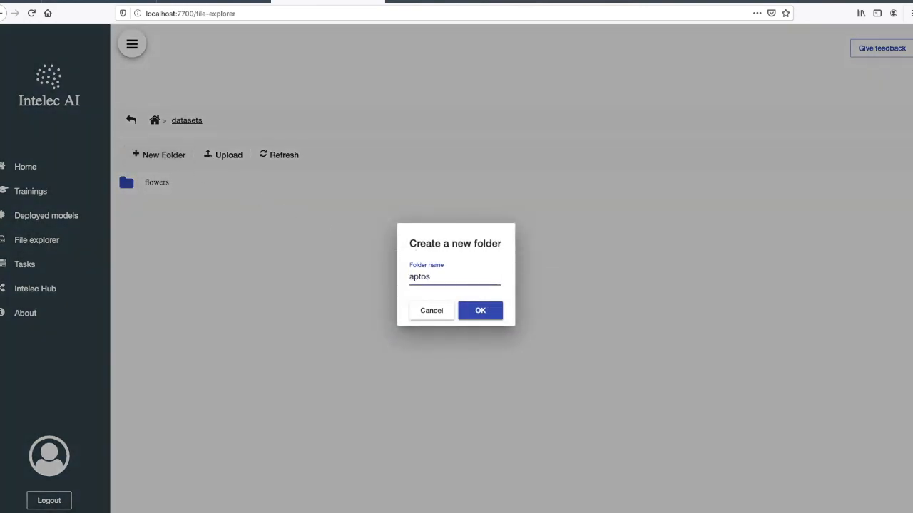
{"action": "type", "text": "2019 blin"}
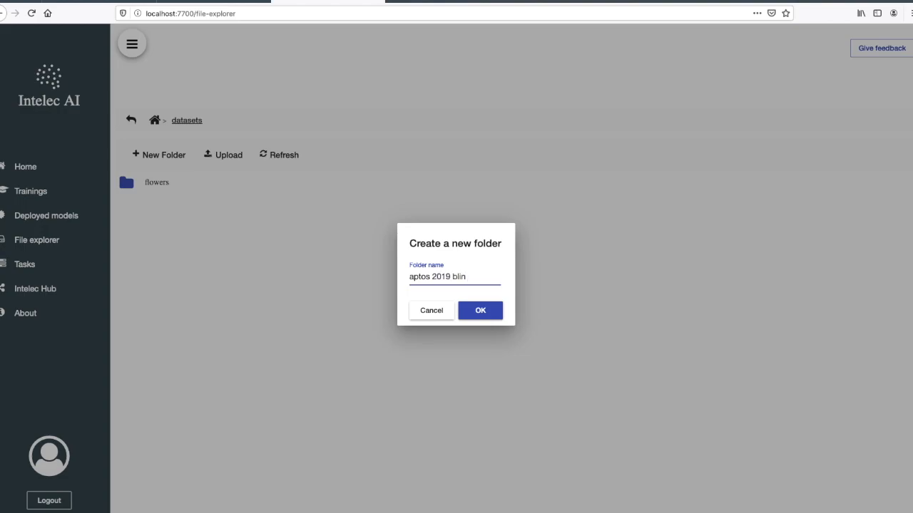
{"action": "type", "text": "2019 blindness detection"}
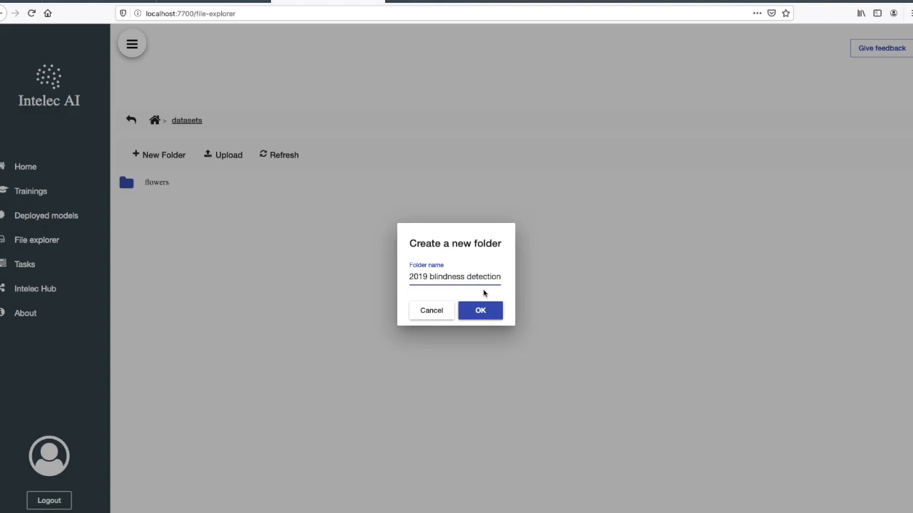
{"action": "left_click", "coordinate": [479, 311]}
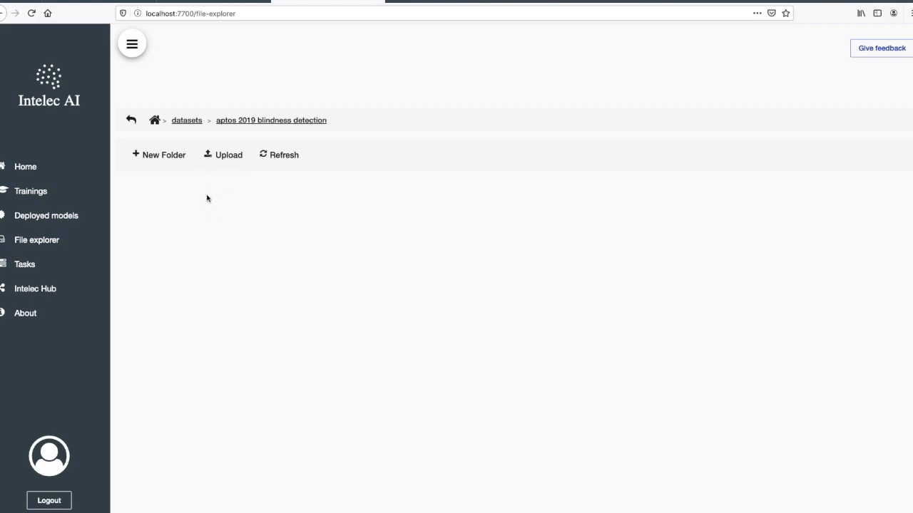
{"action": "mouse_move", "coordinate": [210, 203]}
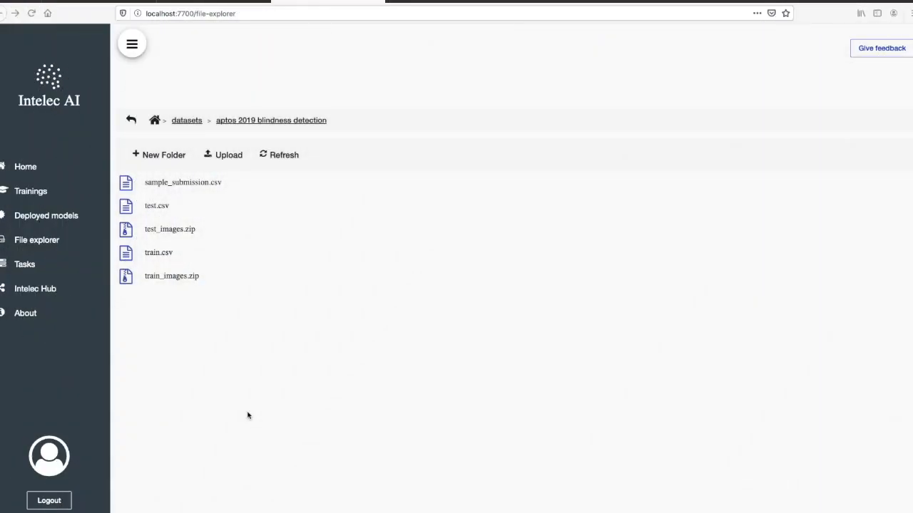
{"action": "mouse_move", "coordinate": [234, 353]}
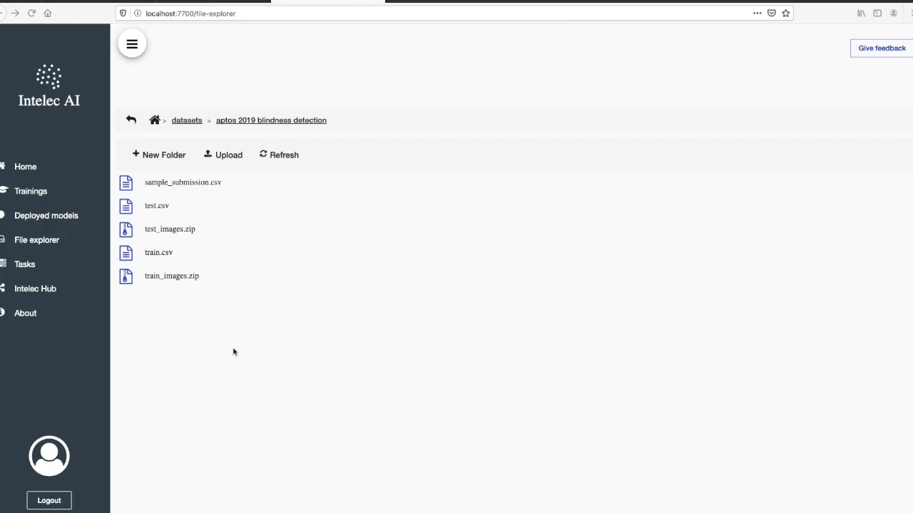
{"action": "mouse_move", "coordinate": [168, 305]}
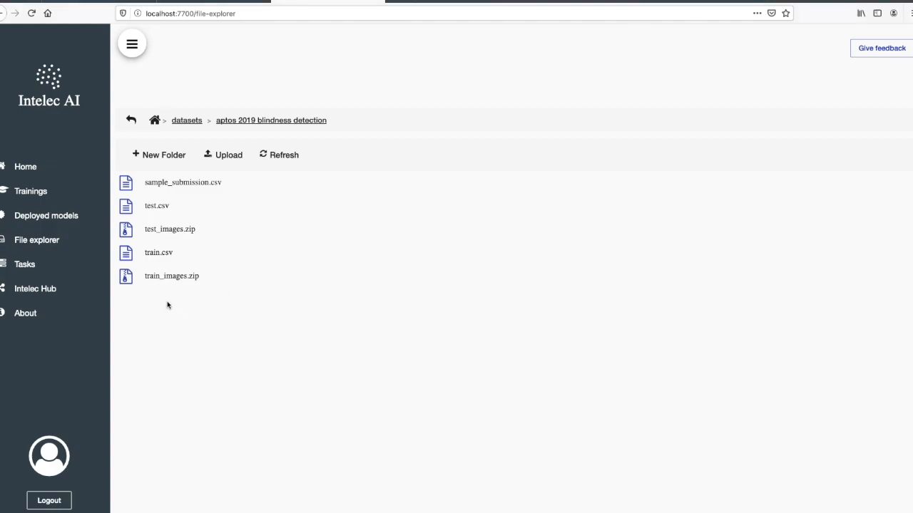
{"action": "mouse_move", "coordinate": [170, 257]}
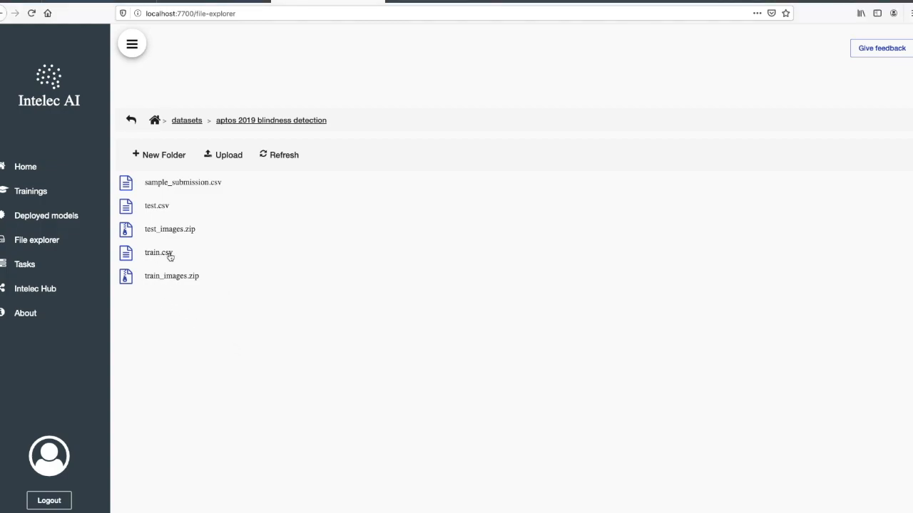
{"action": "mouse_move", "coordinate": [228, 154]}
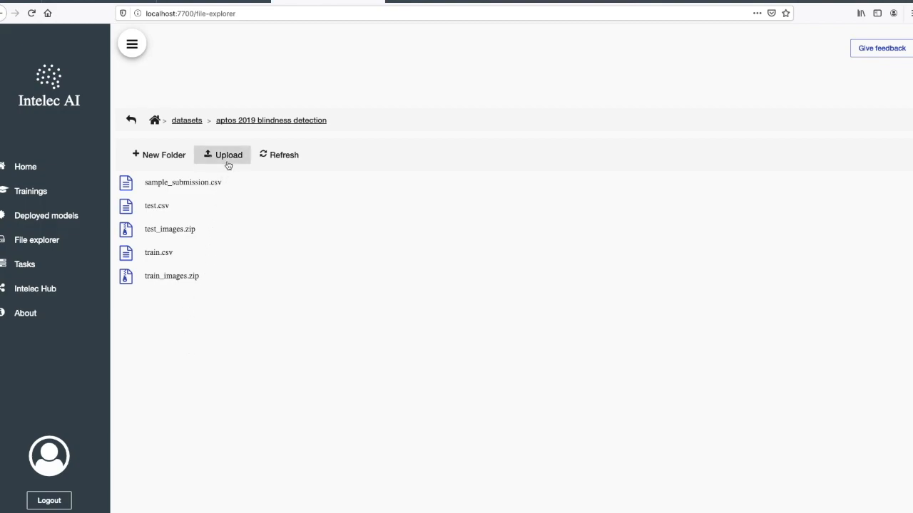
Step: Create a train subfolder holding train.csv and train_images.zip, then enter it
{"action": "left_click", "coordinate": [158, 154]}
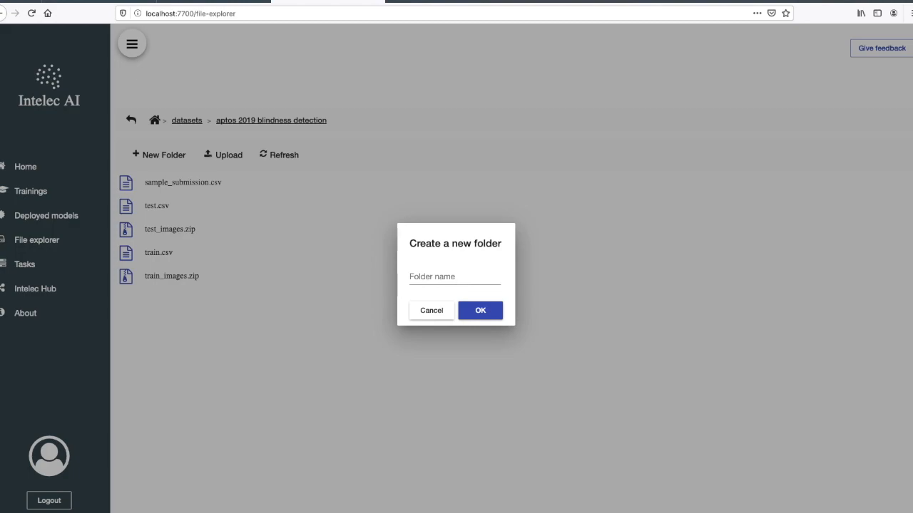
{"action": "left_click", "coordinate": [454, 277]}
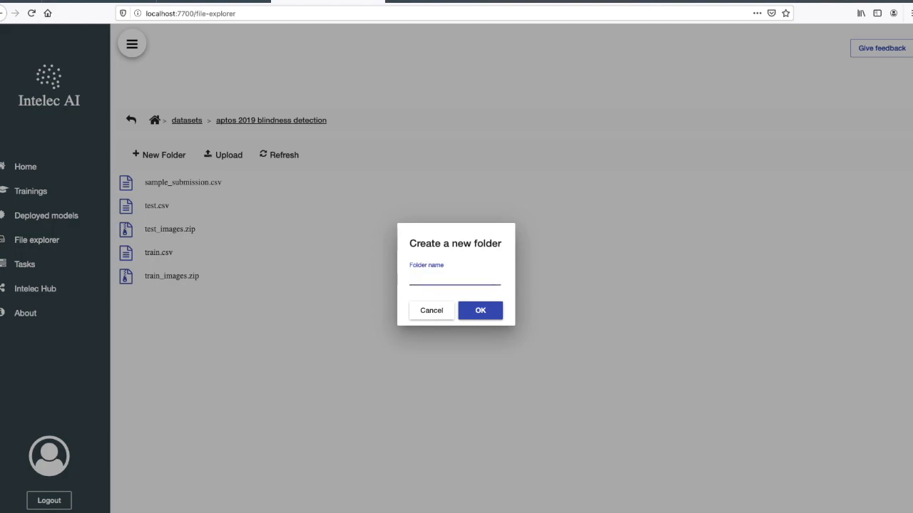
{"action": "left_click", "coordinate": [479, 311]}
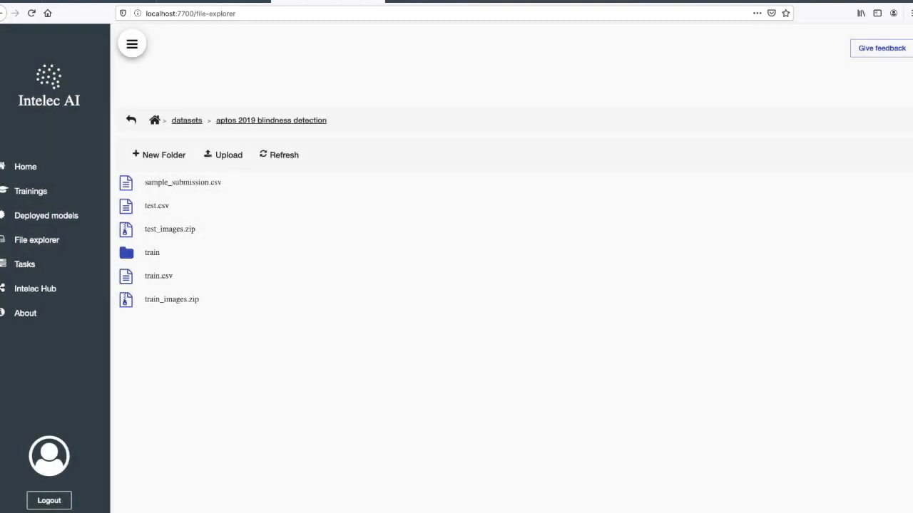
{"action": "mouse_move", "coordinate": [146, 277]}
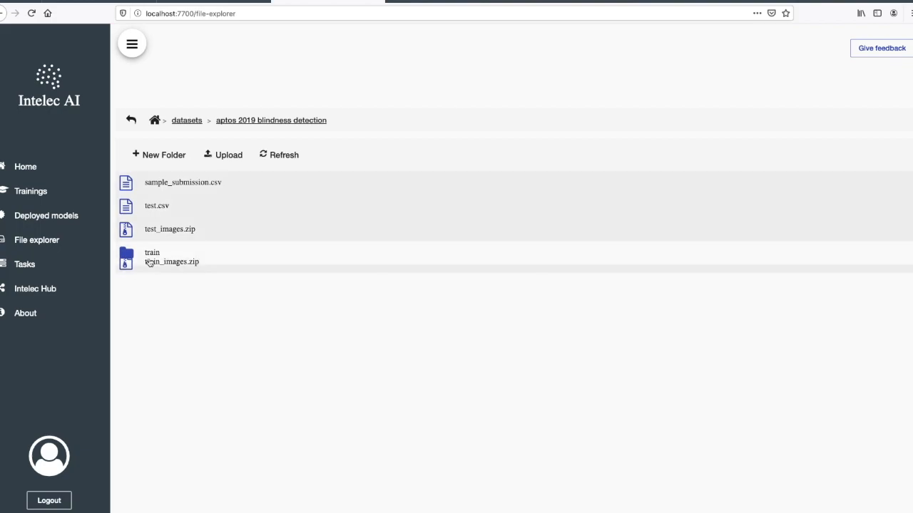
{"action": "double_click", "coordinate": [151, 257]}
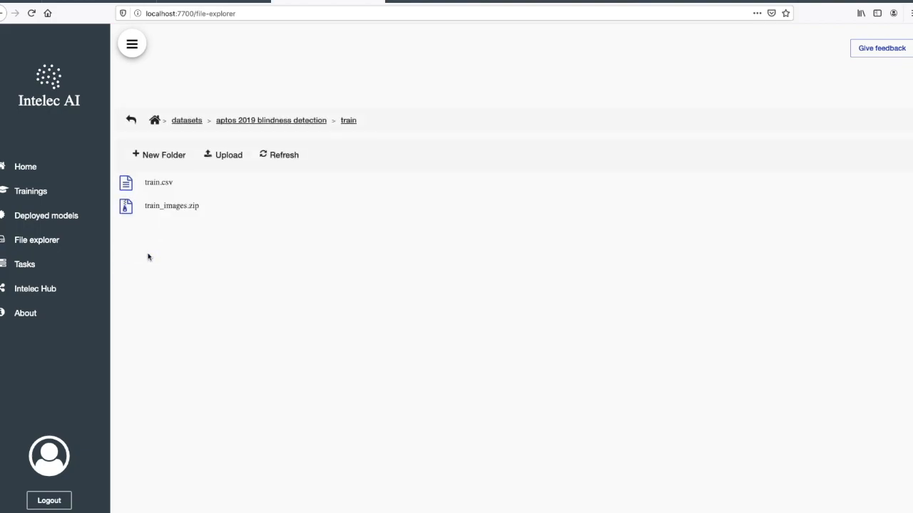
{"action": "mouse_move", "coordinate": [171, 211]}
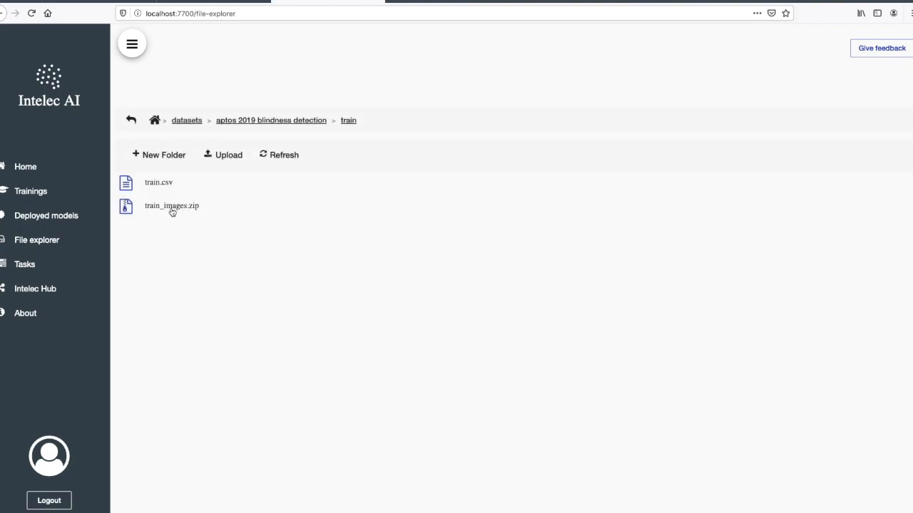
{"action": "mouse_move", "coordinate": [191, 237]}
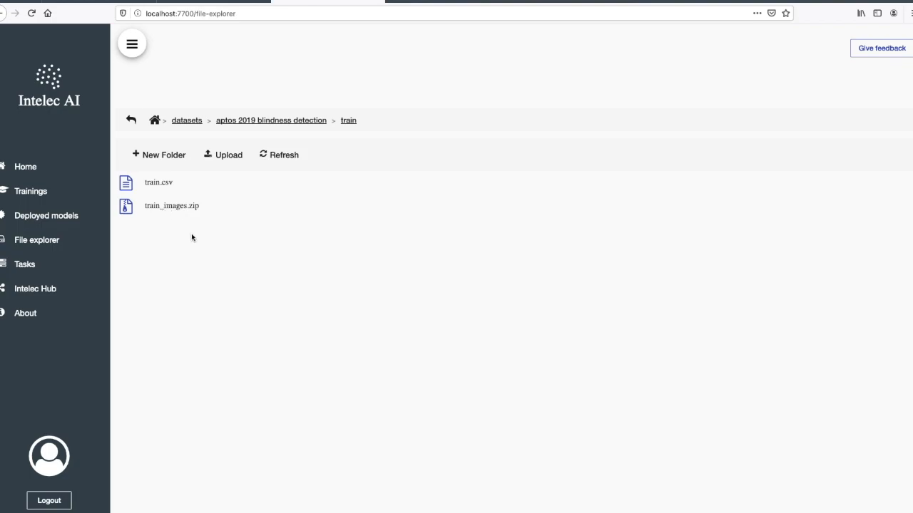
{"action": "mouse_move", "coordinate": [164, 154]}
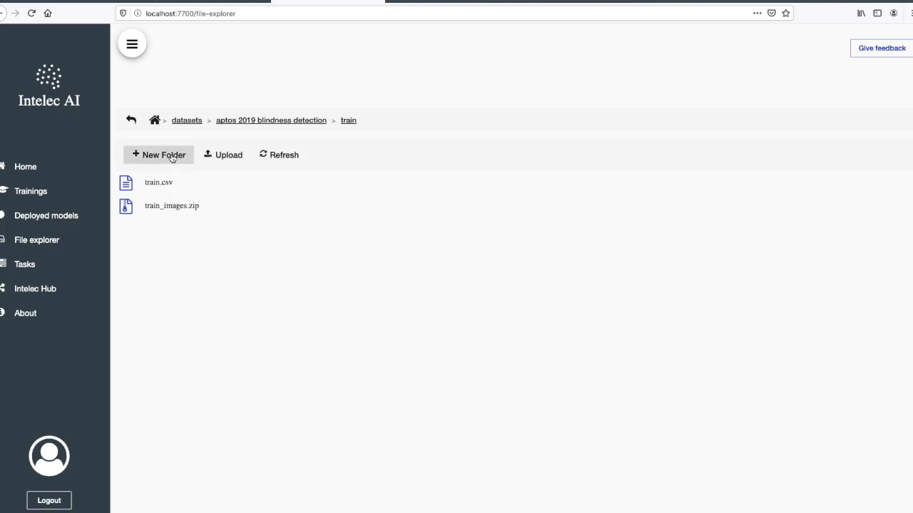
Step: Create an images folder under train and extract train_images.zip into it as PNG files
{"action": "left_click", "coordinate": [158, 154]}
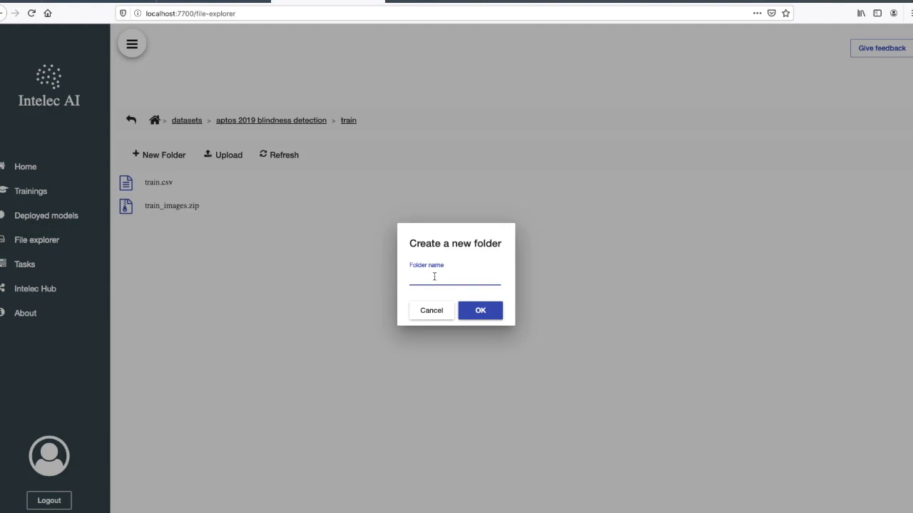
{"action": "type", "text": "images"}
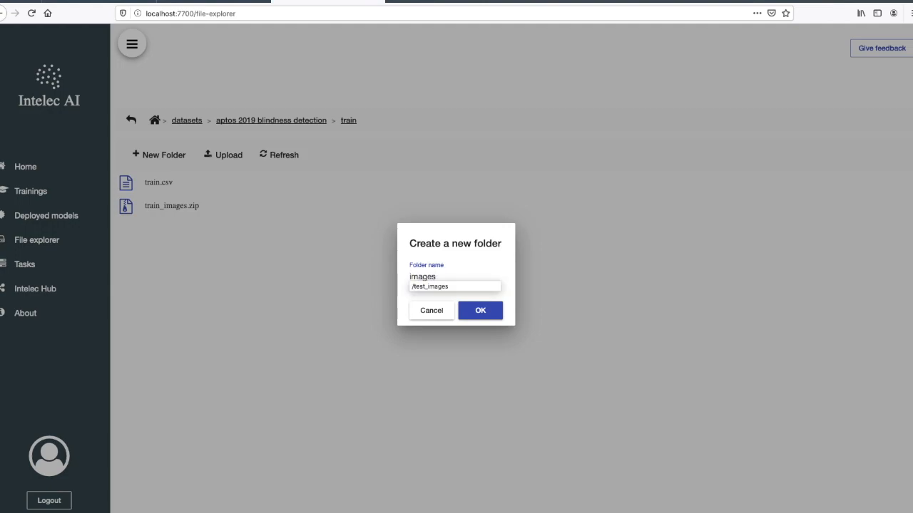
{"action": "left_click", "coordinate": [479, 311]}
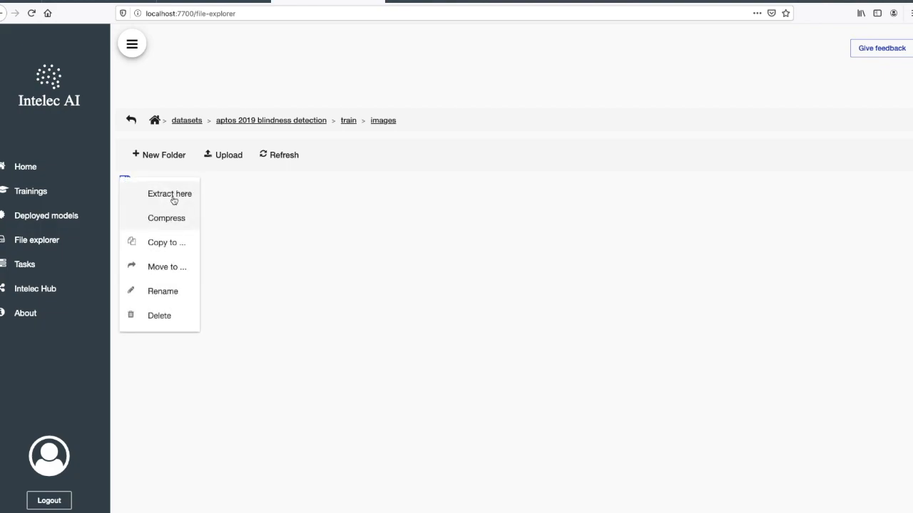
{"action": "left_click", "coordinate": [168, 194]}
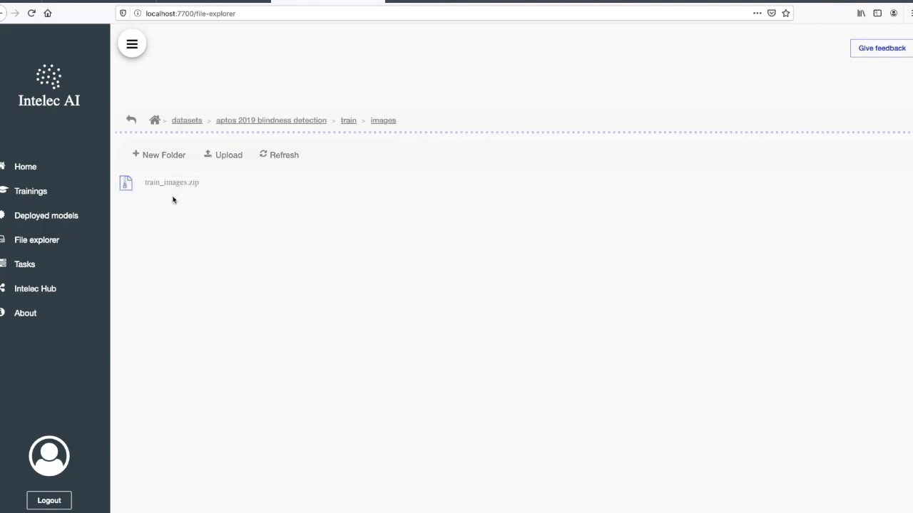
{"action": "left_click", "coordinate": [284, 154]}
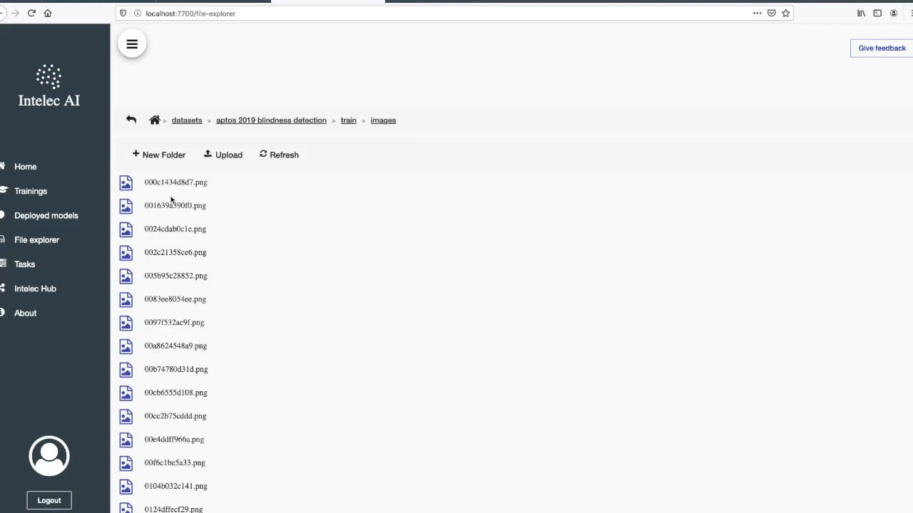
{"action": "mouse_move", "coordinate": [225, 187]}
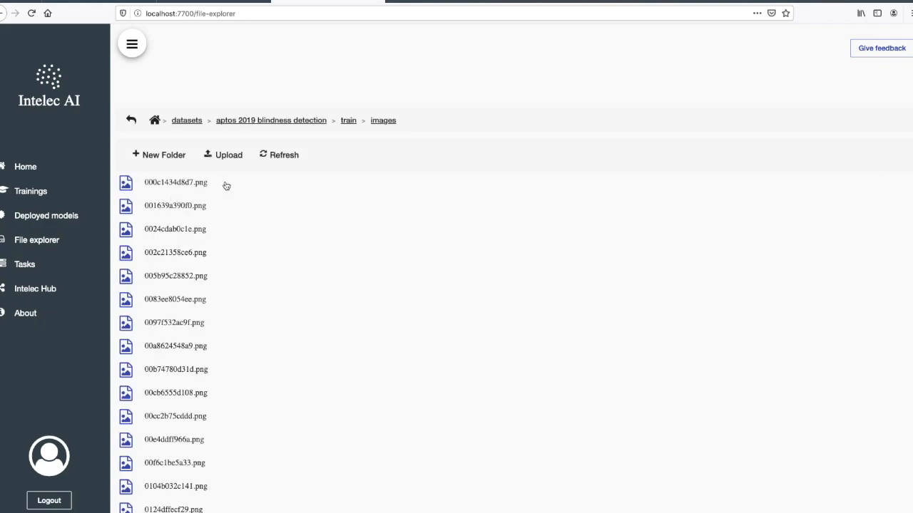
{"action": "mouse_move", "coordinate": [338, 154]}
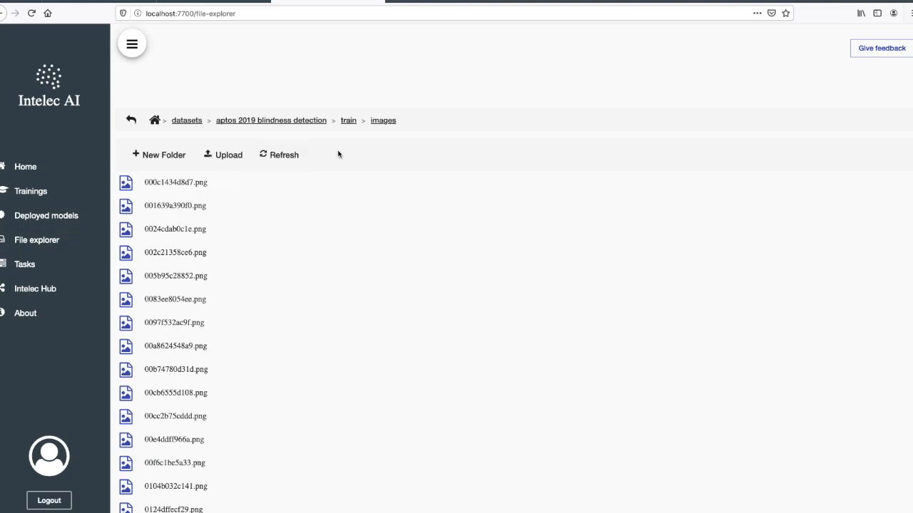
{"action": "mouse_move", "coordinate": [51, 194]}
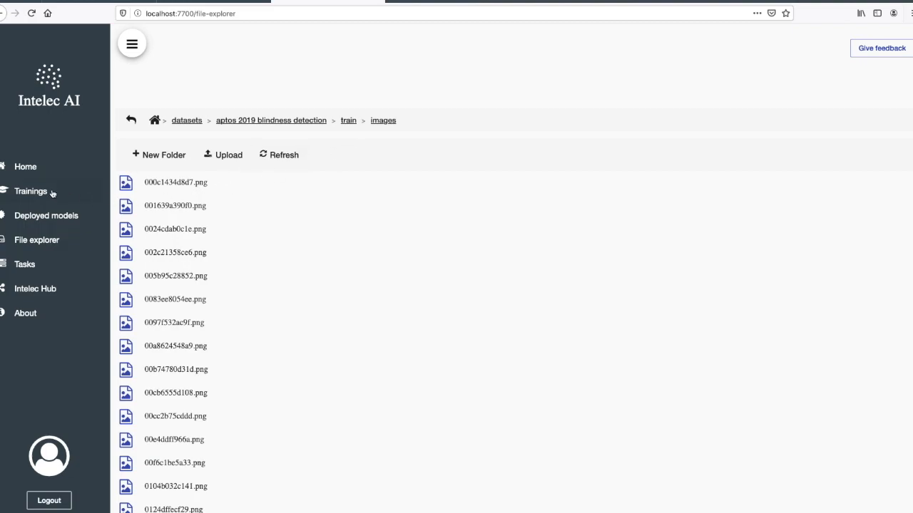
Step: From Trainings, start a new model training with Deep image classifier as trainer
{"action": "left_click", "coordinate": [31, 192]}
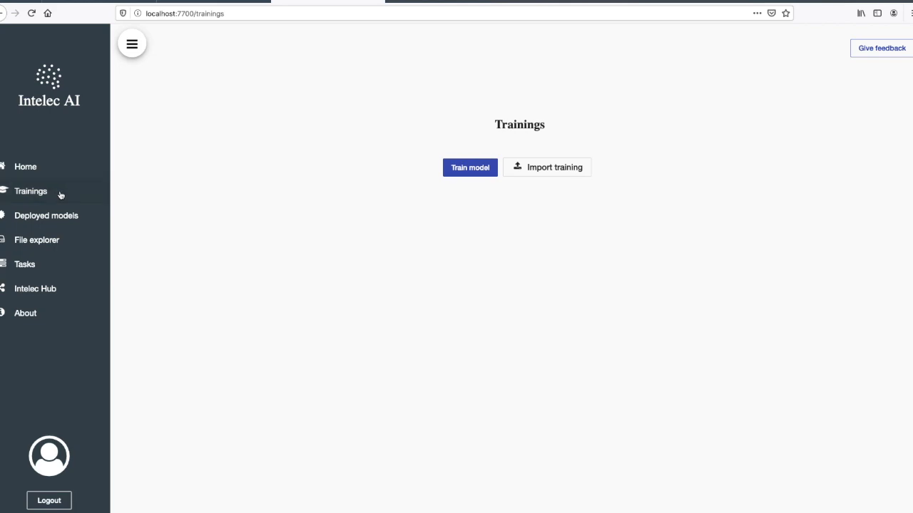
{"action": "left_click", "coordinate": [470, 167]}
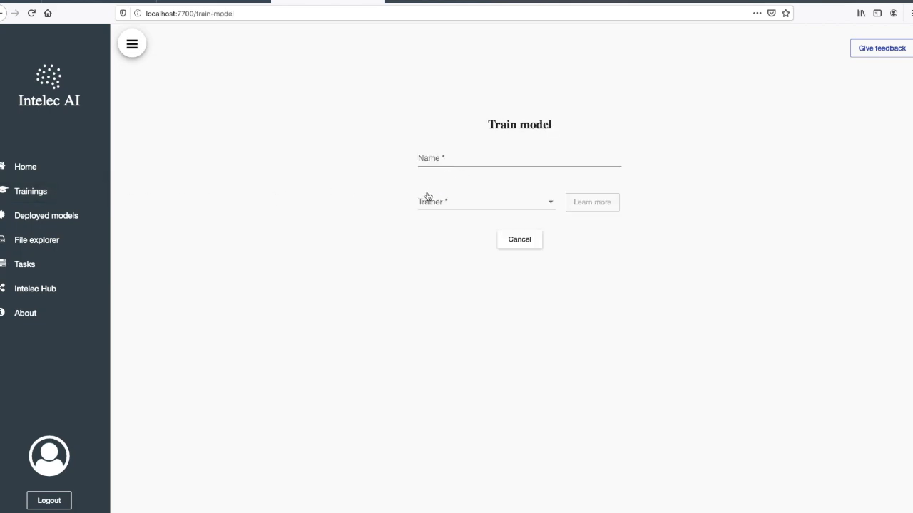
{"action": "left_click", "coordinate": [485, 202]}
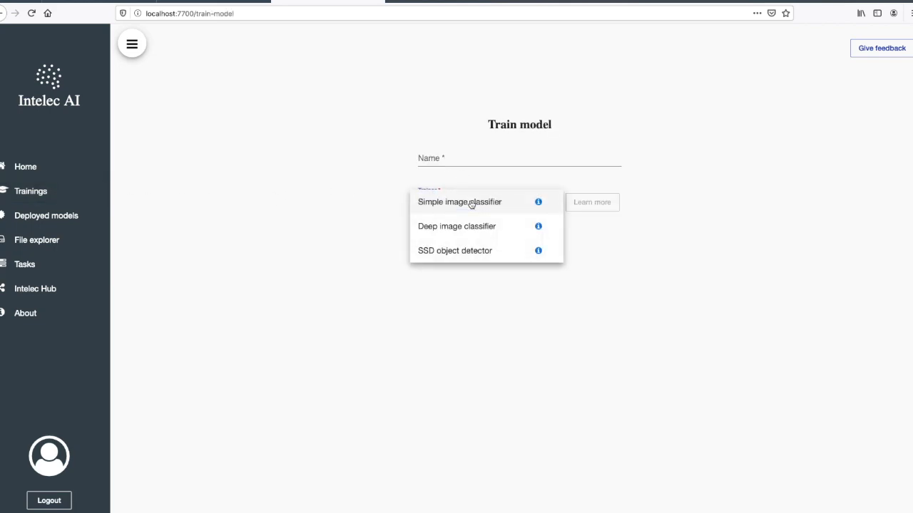
{"action": "mouse_move", "coordinate": [506, 237]}
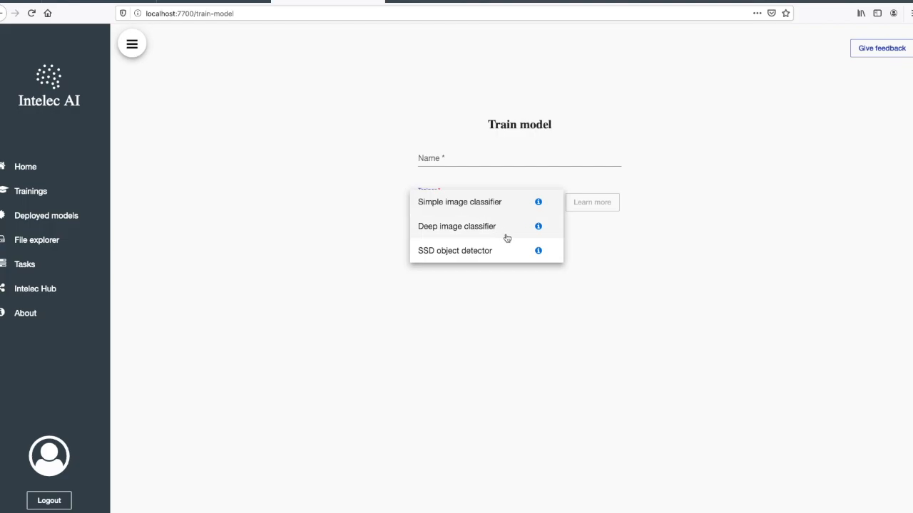
{"action": "mouse_move", "coordinate": [505, 231]}
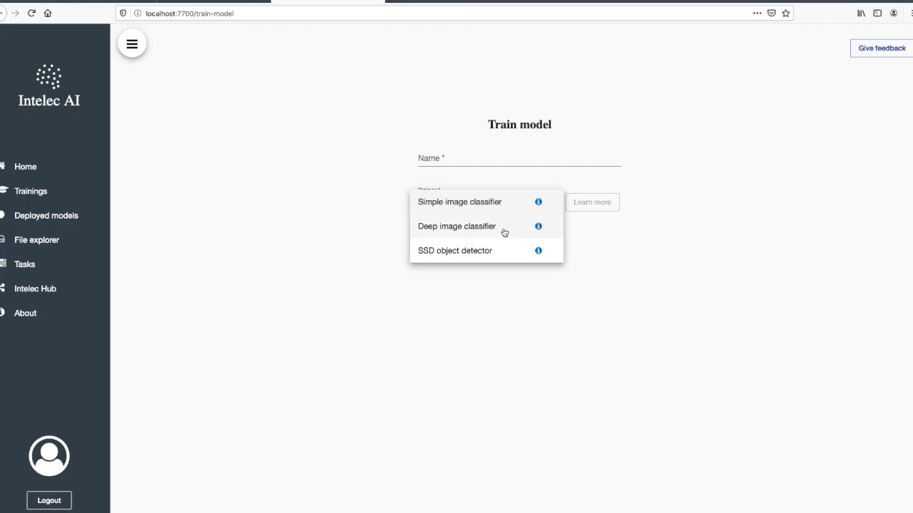
{"action": "left_click", "coordinate": [456, 226]}
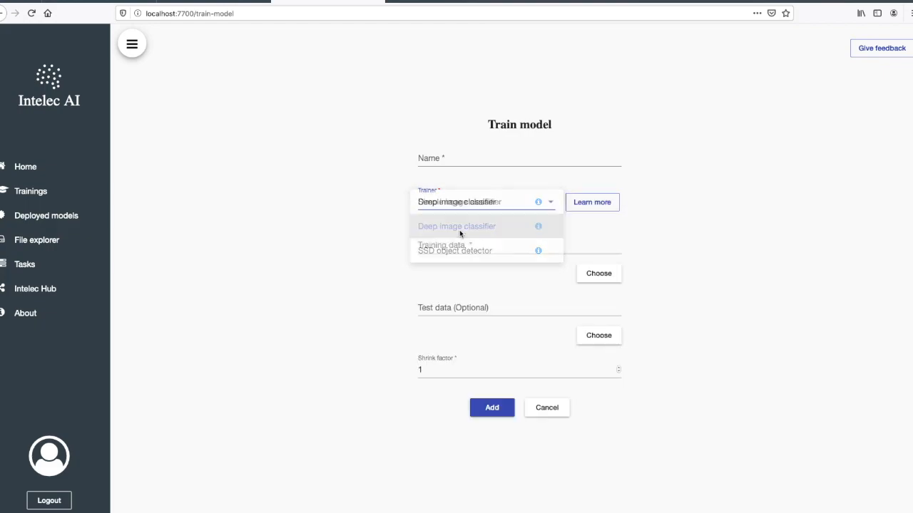
{"action": "left_click", "coordinate": [456, 225]}
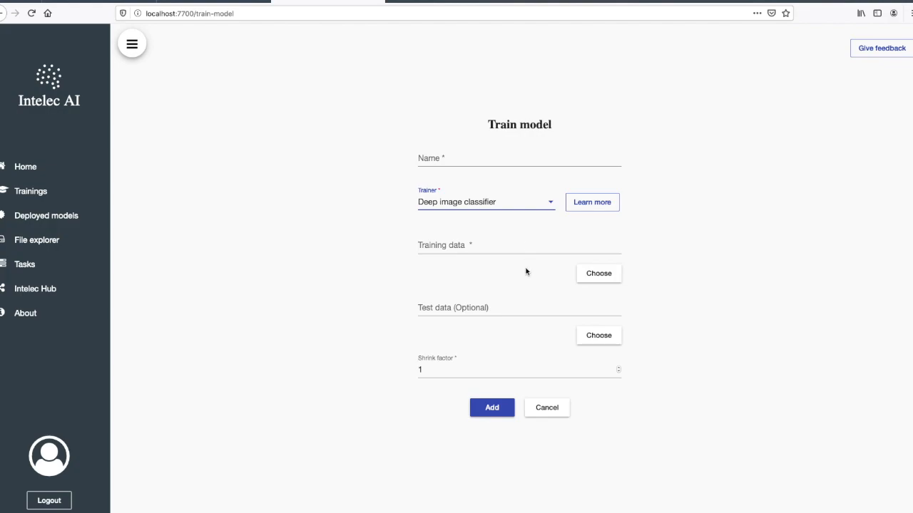
{"action": "mouse_move", "coordinate": [537, 270]}
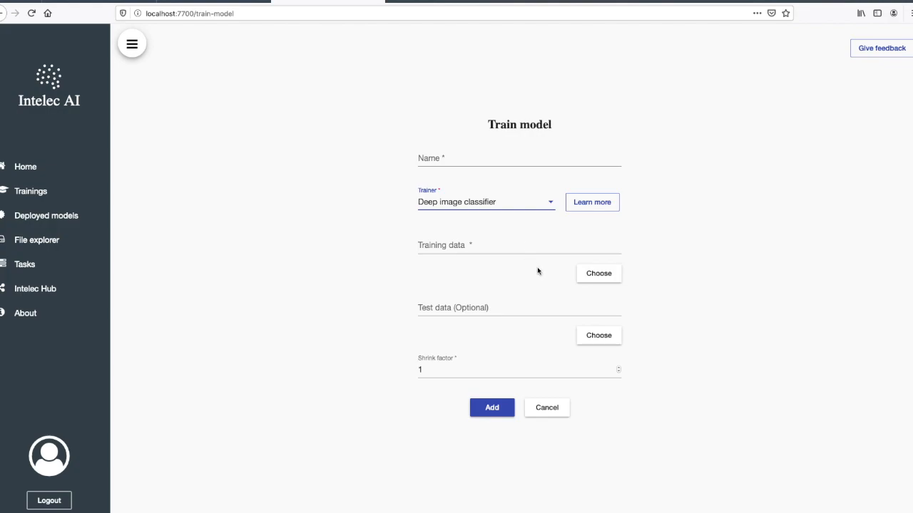
Step: Read the Deep image classifier guide's section on datasets with an annotation file
{"action": "left_click", "coordinate": [592, 202]}
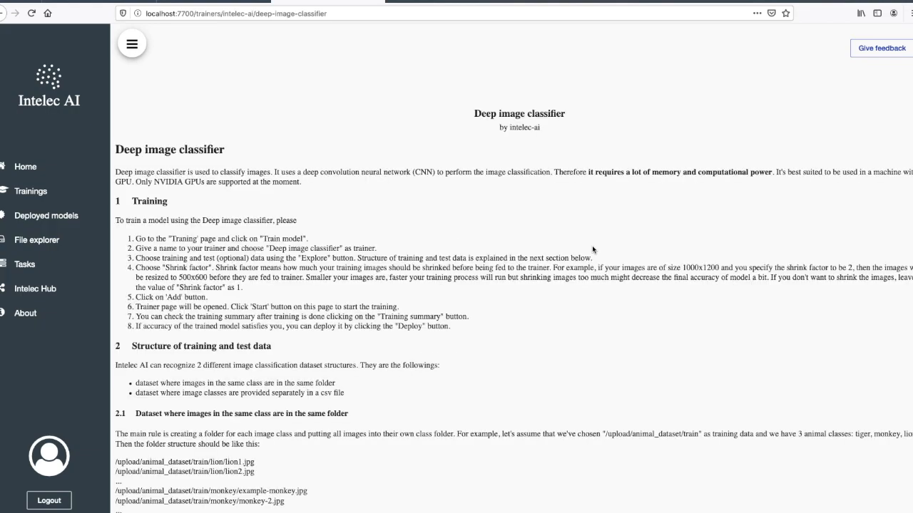
{"action": "mouse_move", "coordinate": [448, 248]}
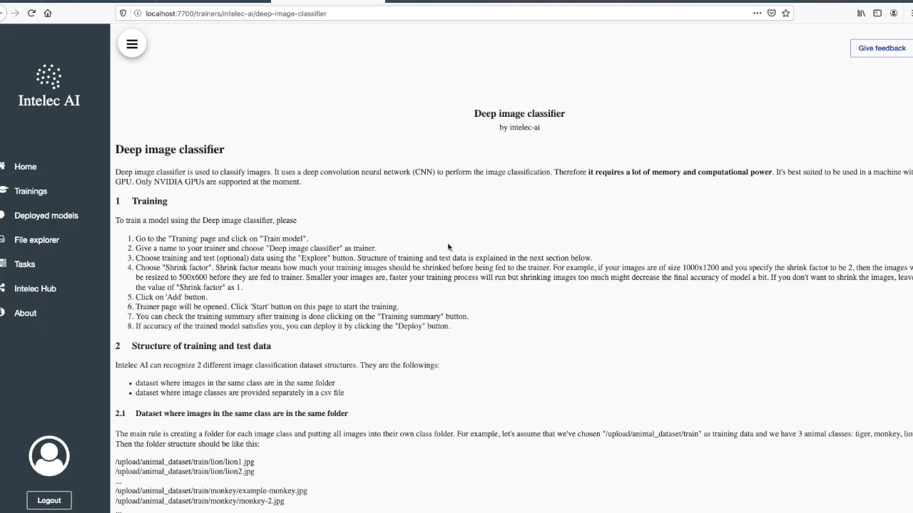
{"action": "scroll", "scroll_direction": "down", "scroll_amount": 3}
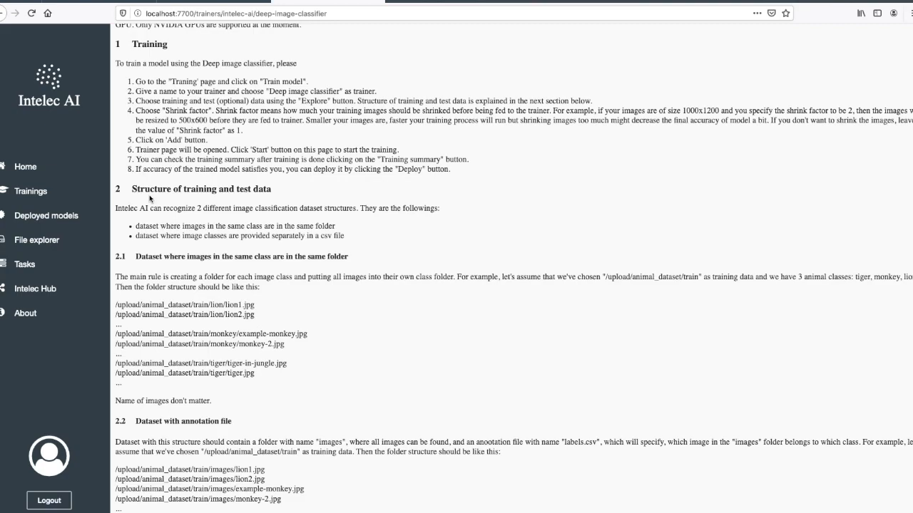
{"action": "mouse_move", "coordinate": [157, 265]}
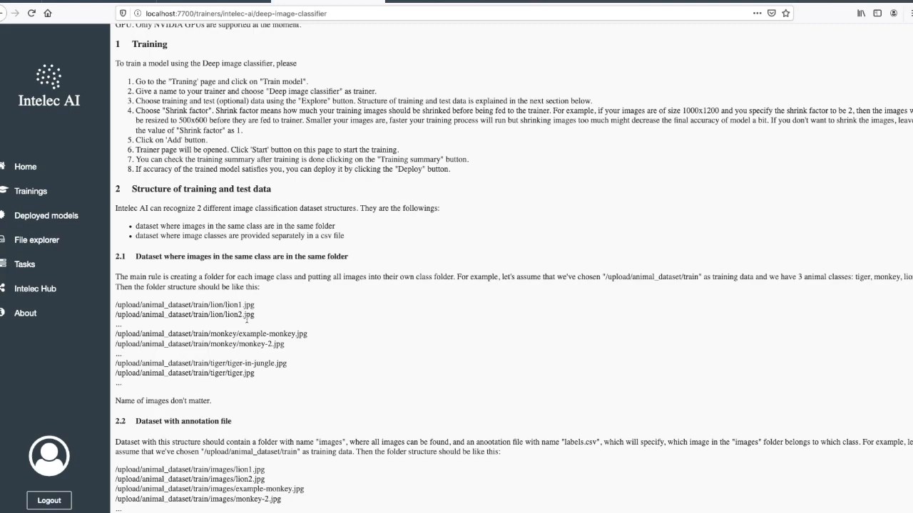
{"action": "mouse_move", "coordinate": [257, 408]}
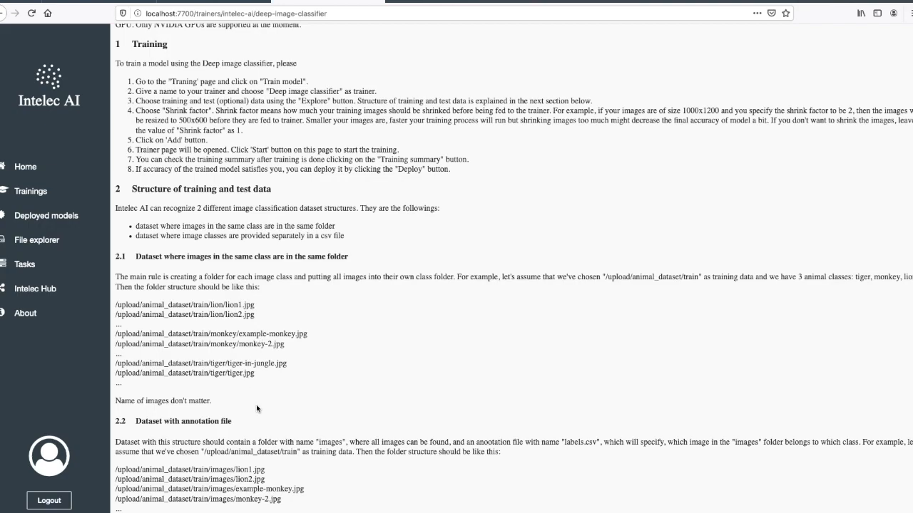
{"action": "scroll", "scroll_direction": "down", "scroll_amount": 3}
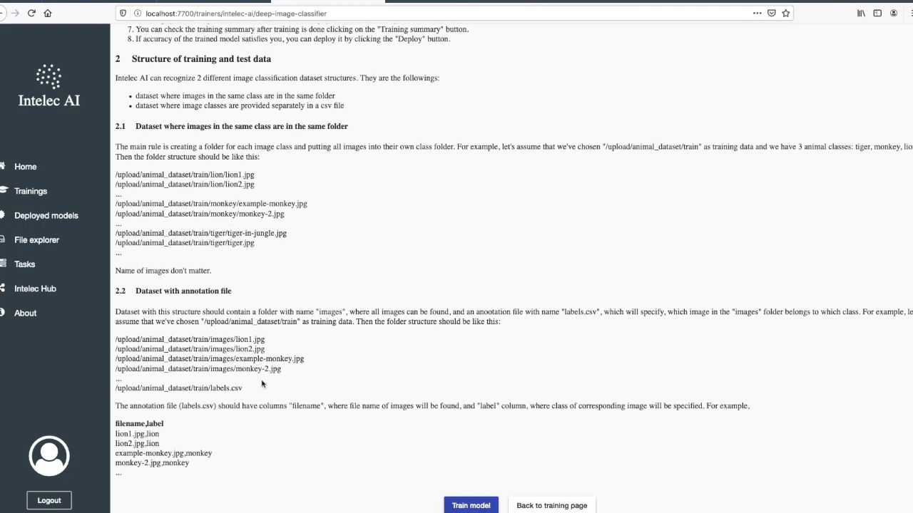
{"action": "mouse_move", "coordinate": [213, 365]}
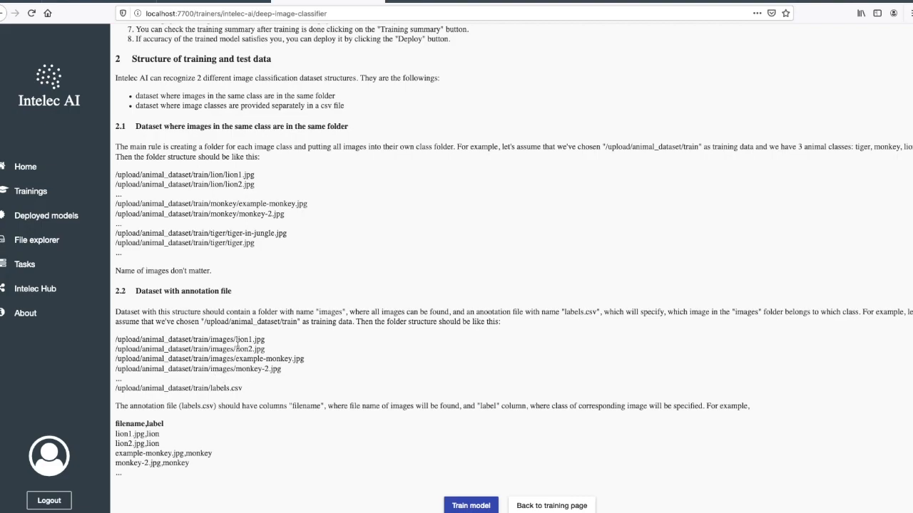
{"action": "mouse_move", "coordinate": [225, 405]}
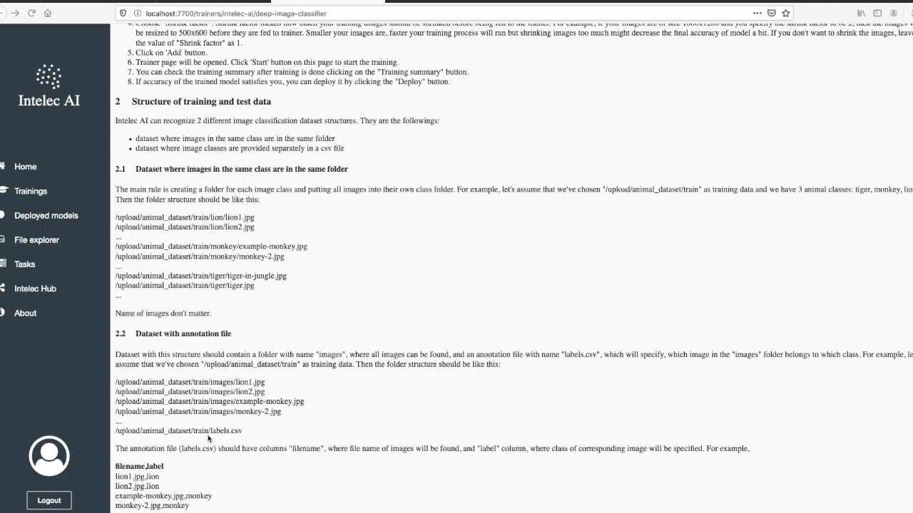
{"action": "mouse_move", "coordinate": [261, 449]}
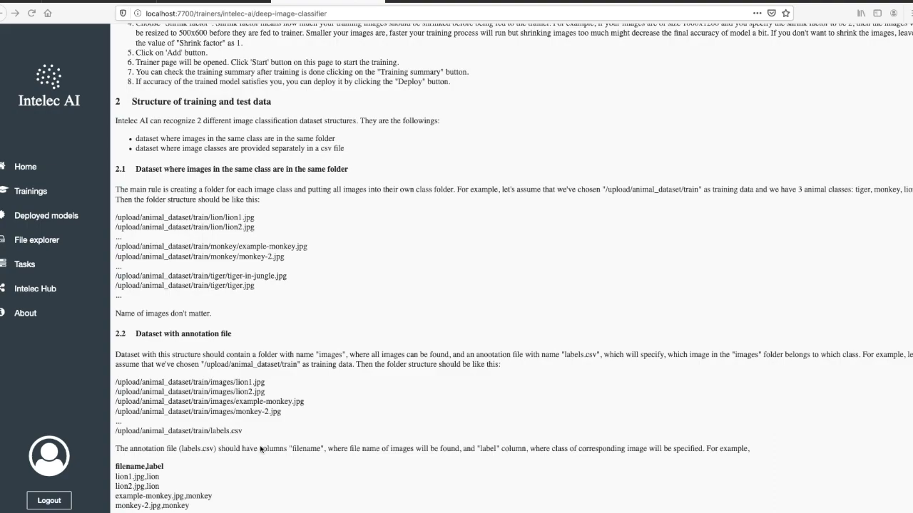
{"action": "mouse_move", "coordinate": [217, 464]}
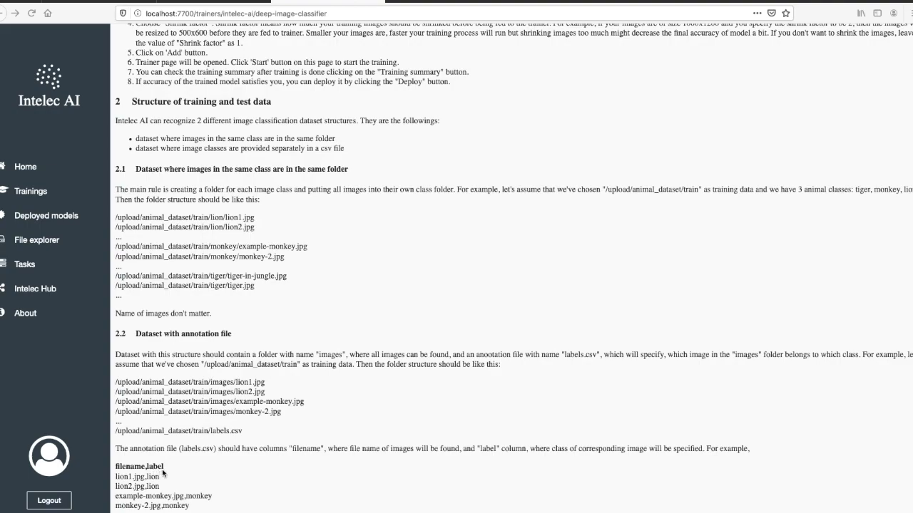
{"action": "mouse_move", "coordinate": [397, 496]}
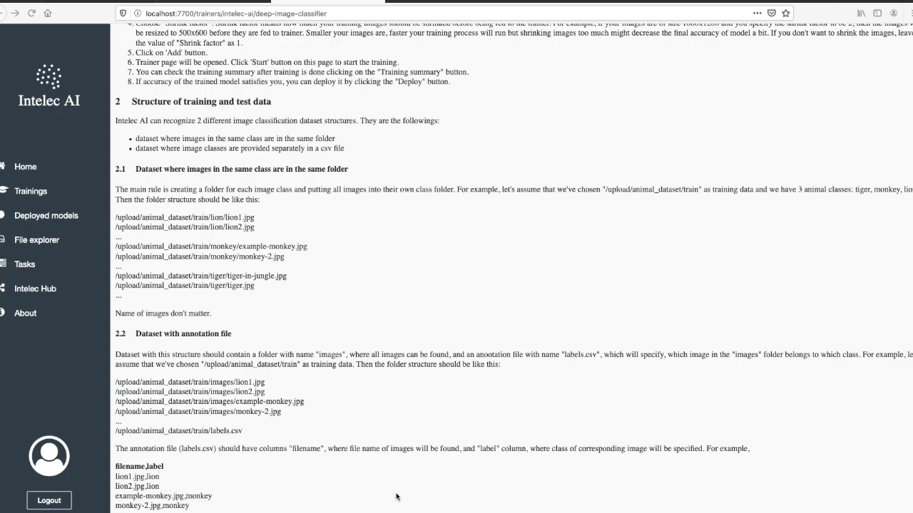
{"action": "mouse_move", "coordinate": [79, 229]}
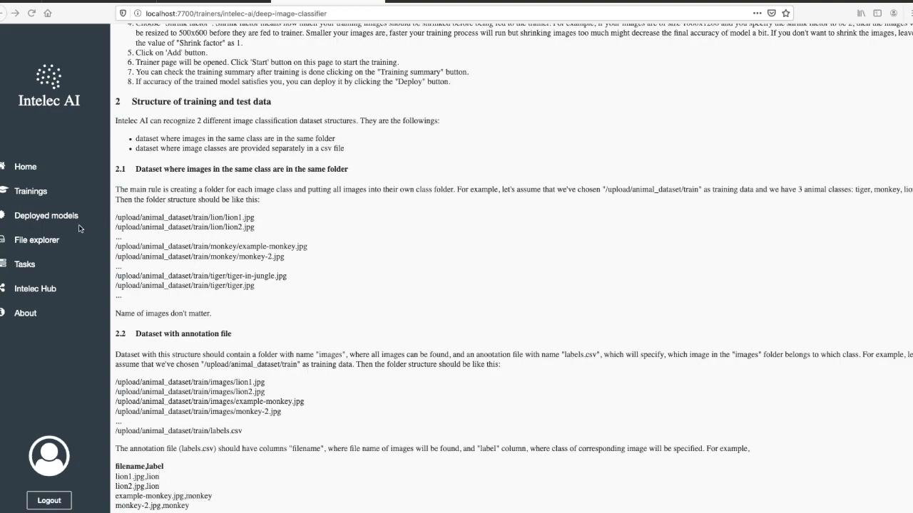
{"action": "mouse_move", "coordinate": [74, 242]}
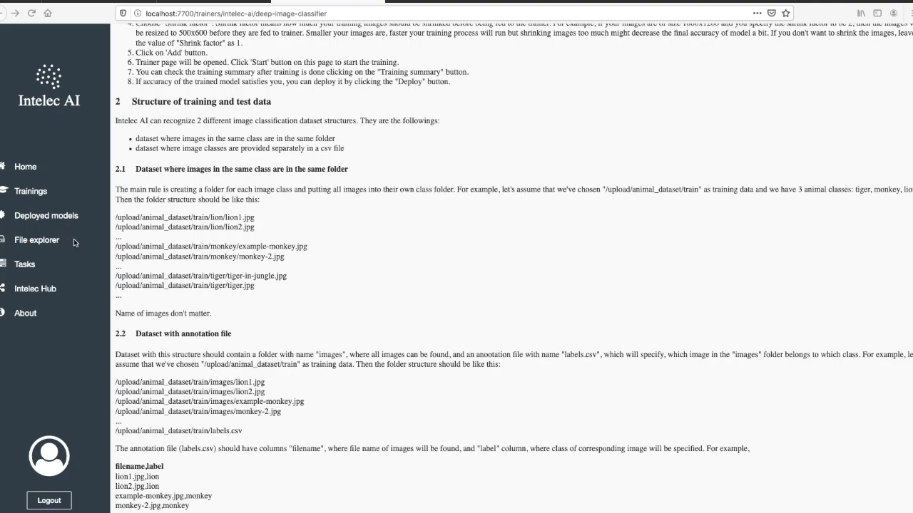
{"action": "mouse_move", "coordinate": [77, 242]}
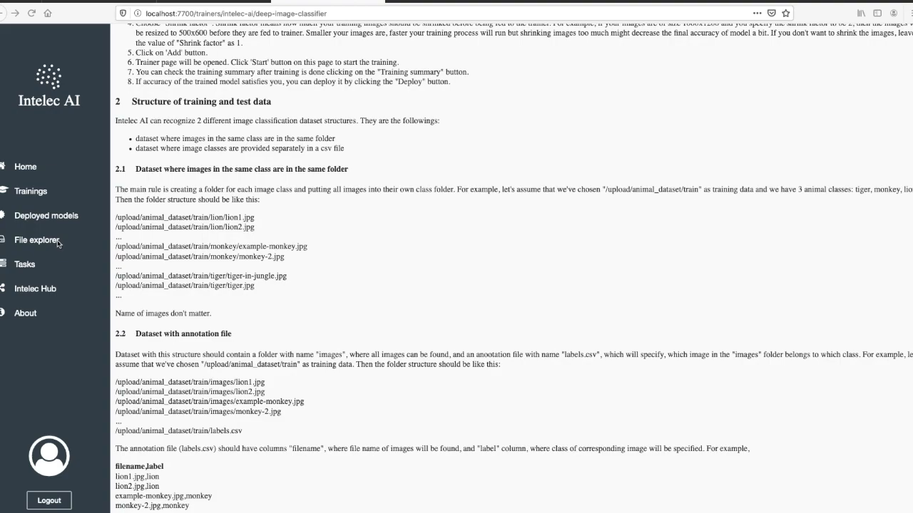
Step: Inspect train.csv's id_code and diagnosis columns, then rename it to labels.csv
{"action": "left_click", "coordinate": [37, 239]}
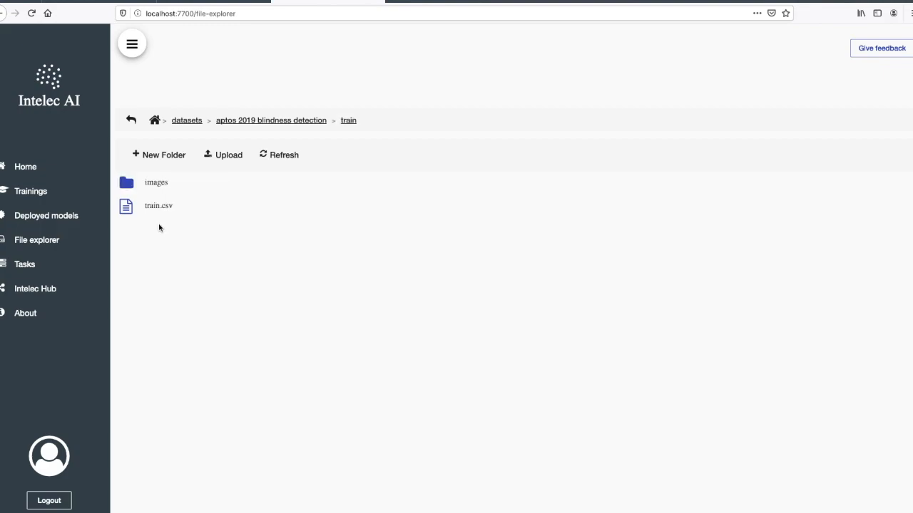
{"action": "mouse_move", "coordinate": [168, 190]}
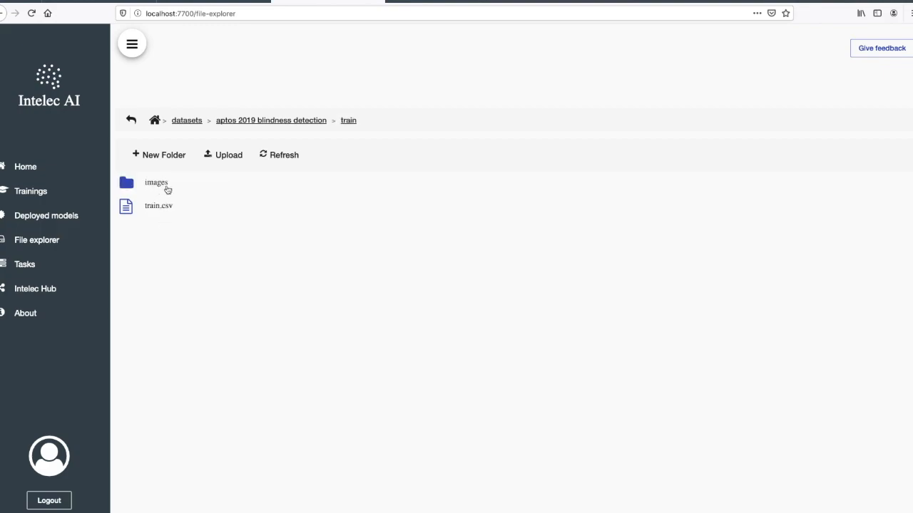
{"action": "mouse_move", "coordinate": [151, 188]}
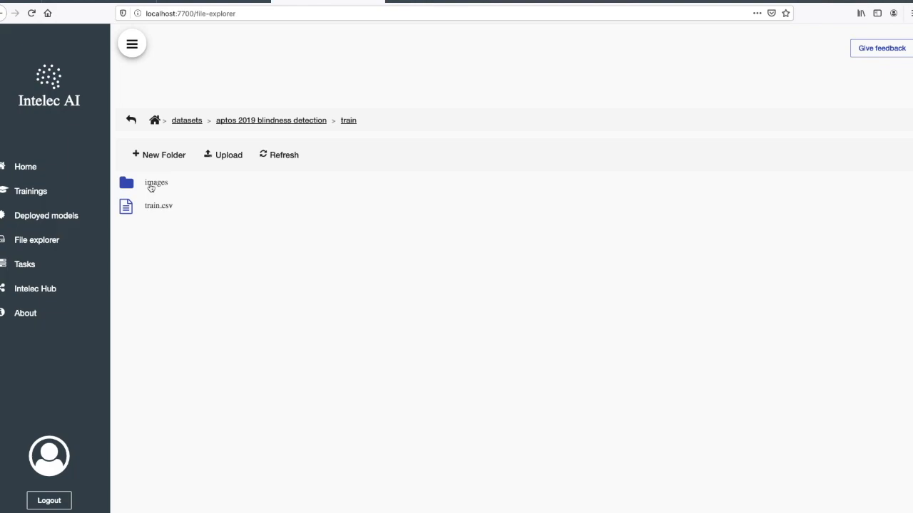
{"action": "mouse_move", "coordinate": [157, 209]}
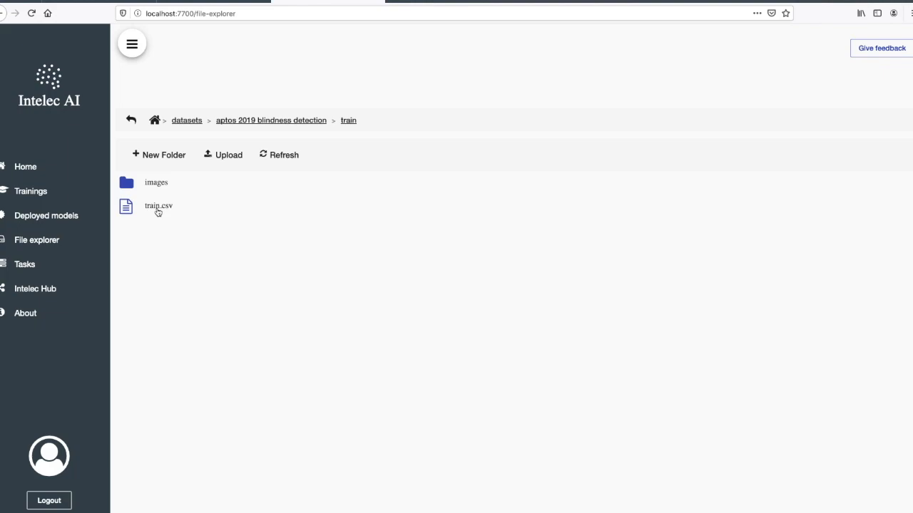
{"action": "left_click", "coordinate": [157, 206]}
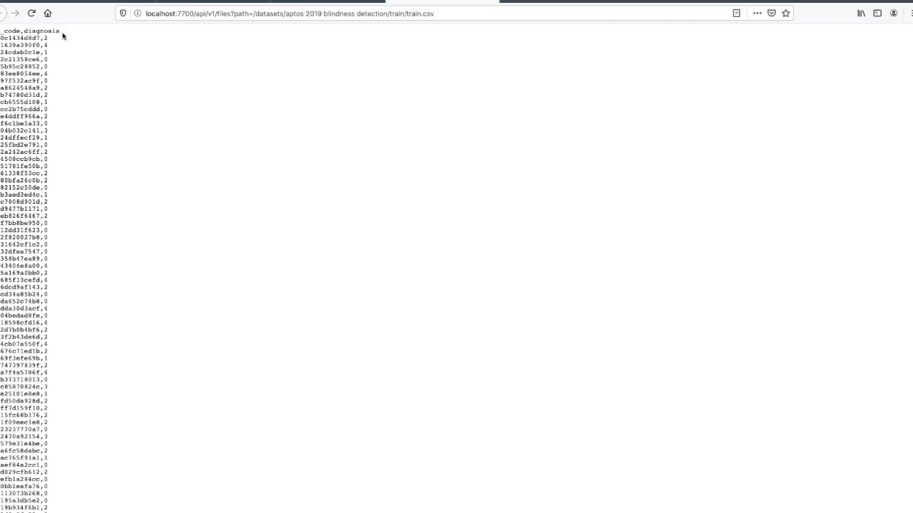
{"action": "mouse_move", "coordinate": [29, 32]}
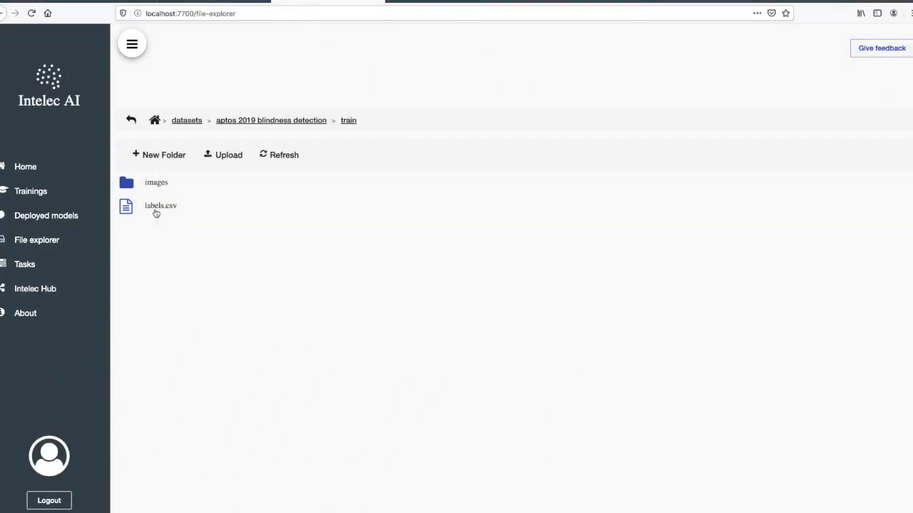
{"action": "left_click", "coordinate": [160, 205]}
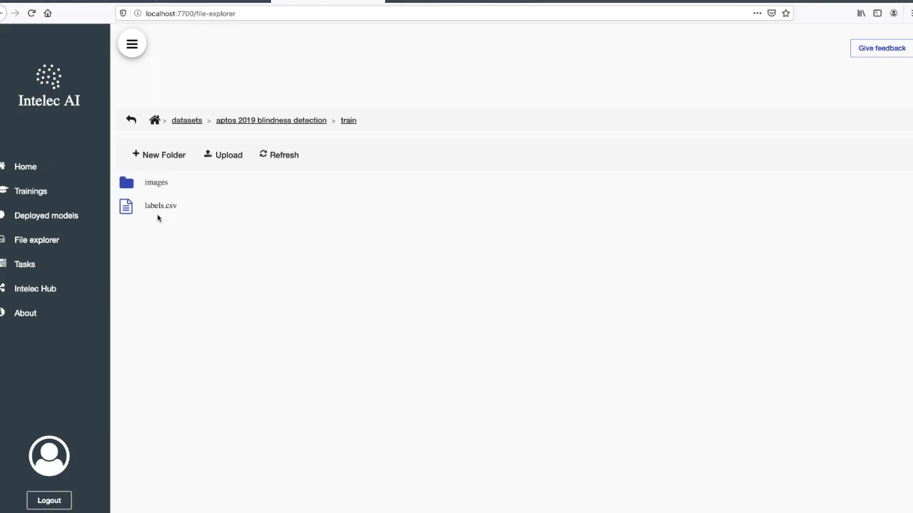
{"action": "mouse_move", "coordinate": [165, 217]}
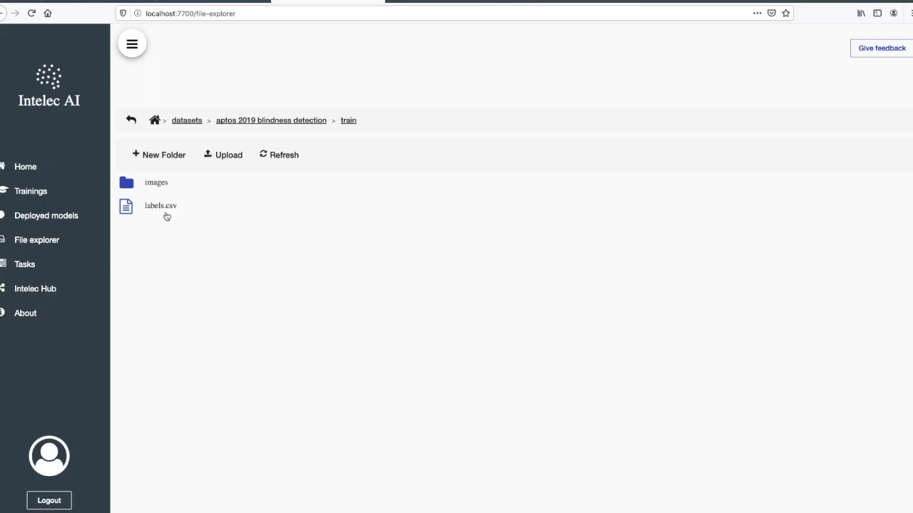
{"action": "mouse_move", "coordinate": [103, 219]}
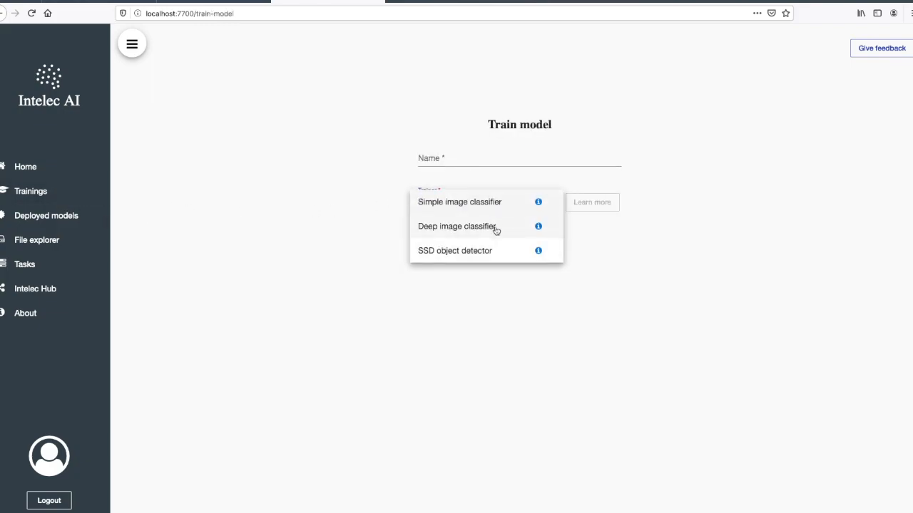
Step: Choose the aptos train folder as training data and accept the detected image-classification dataset
{"action": "left_click", "coordinate": [456, 226]}
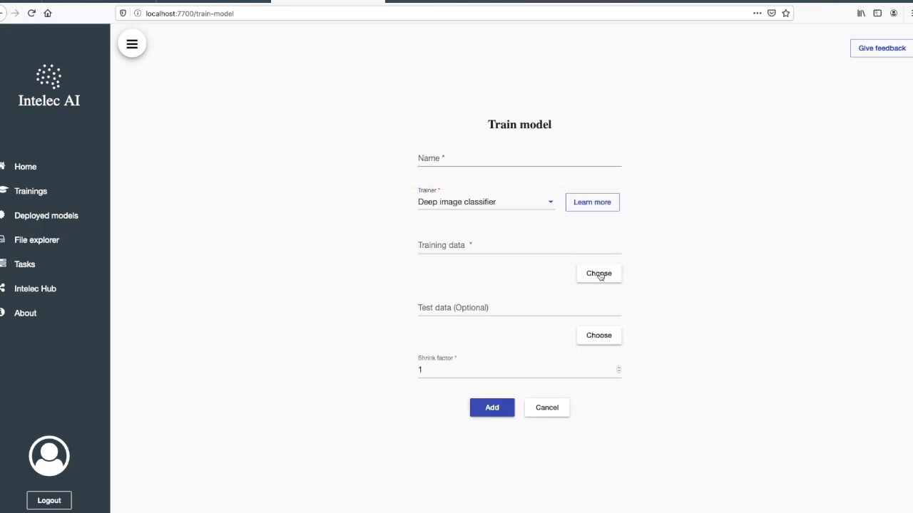
{"action": "left_click", "coordinate": [599, 274]}
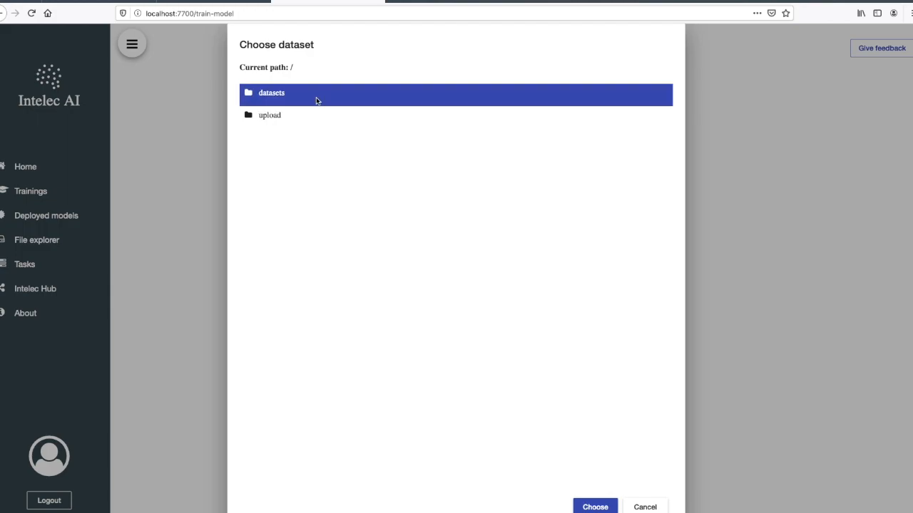
{"action": "double_click", "coordinate": [271, 92]}
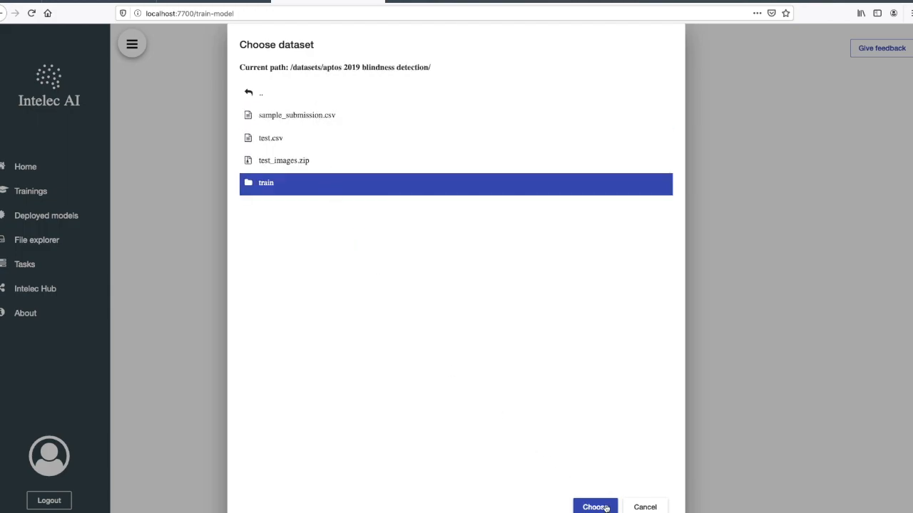
{"action": "left_click", "coordinate": [593, 507]}
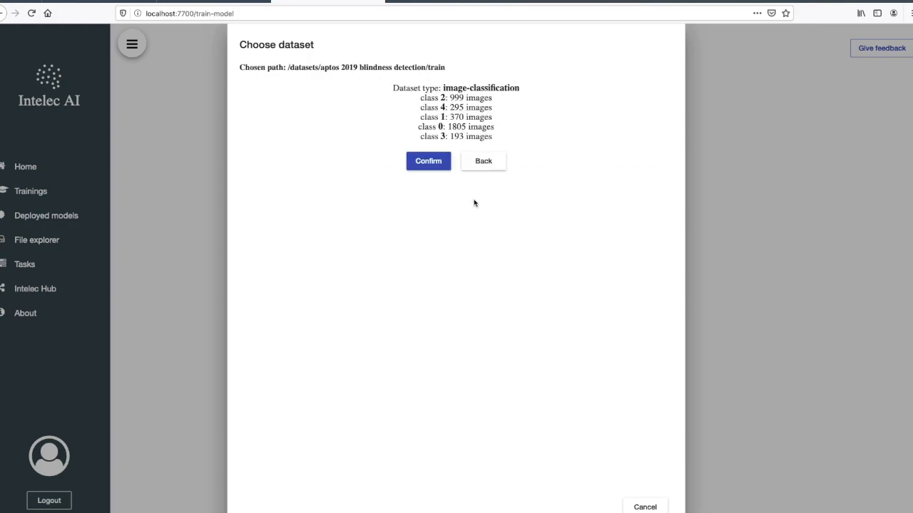
{"action": "mouse_move", "coordinate": [450, 131]}
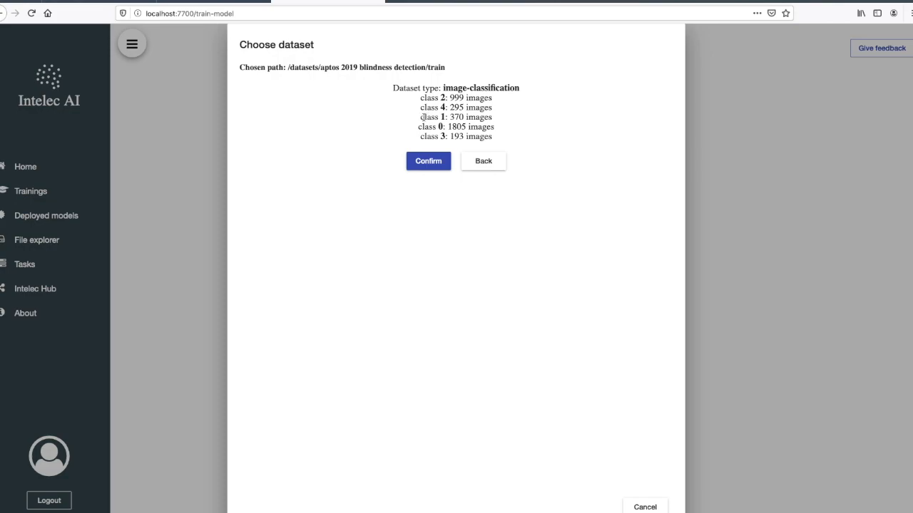
{"action": "left_click", "coordinate": [428, 159]}
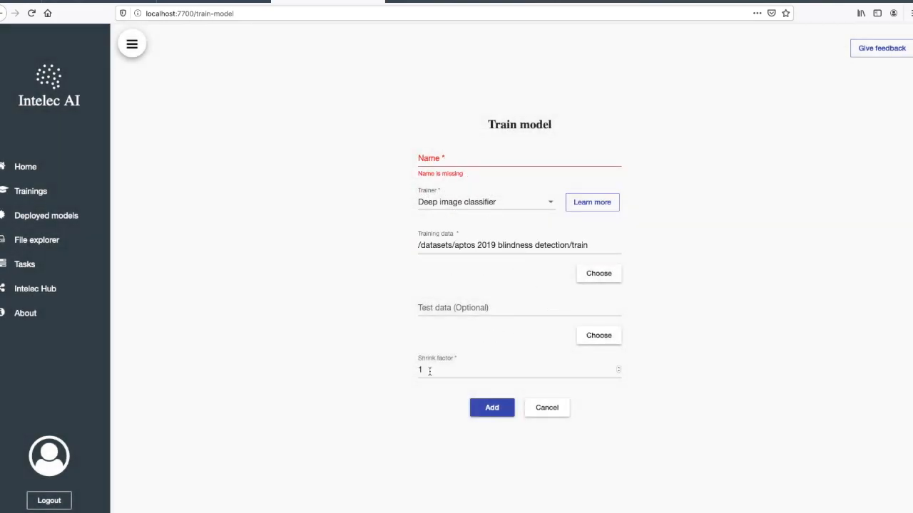
Step: Set shrink factor 10, name the training 'Blindness detection lowRes' and add it
{"action": "left_click", "coordinate": [499, 371]}
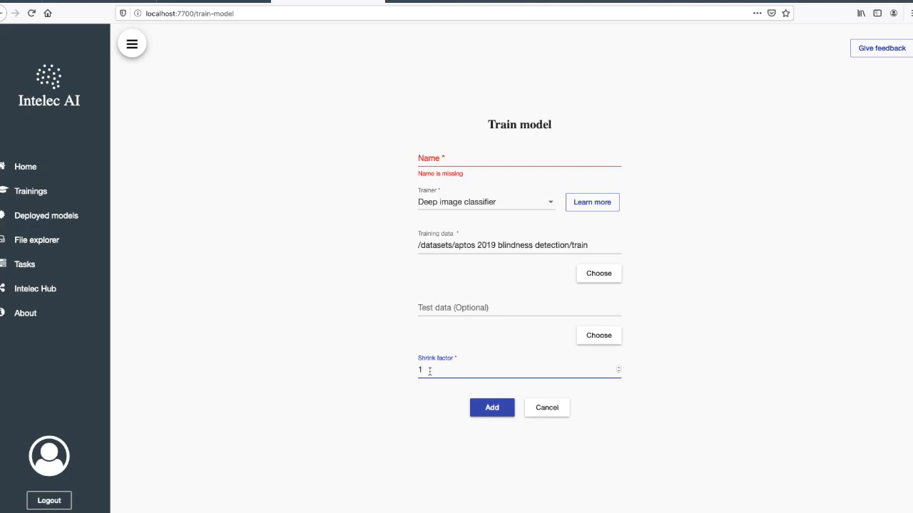
{"action": "type", "text": "0"}
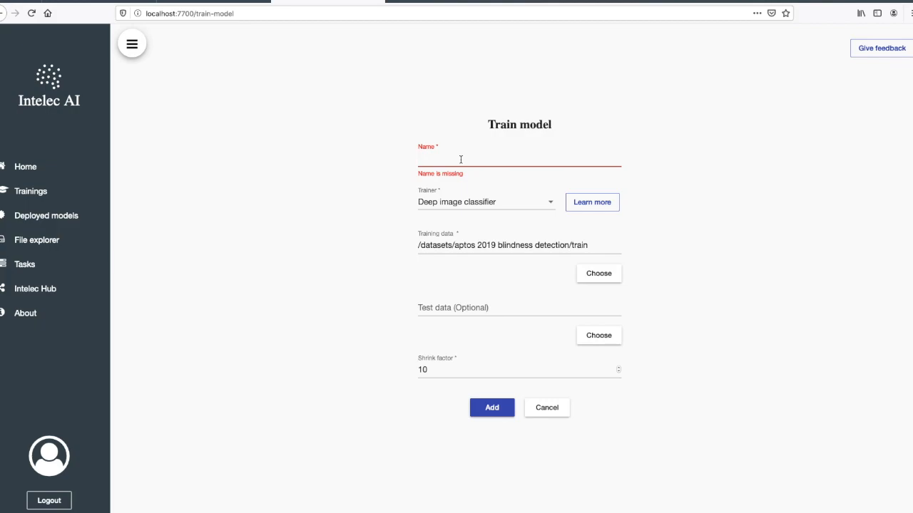
{"action": "left_click", "coordinate": [460, 158]}
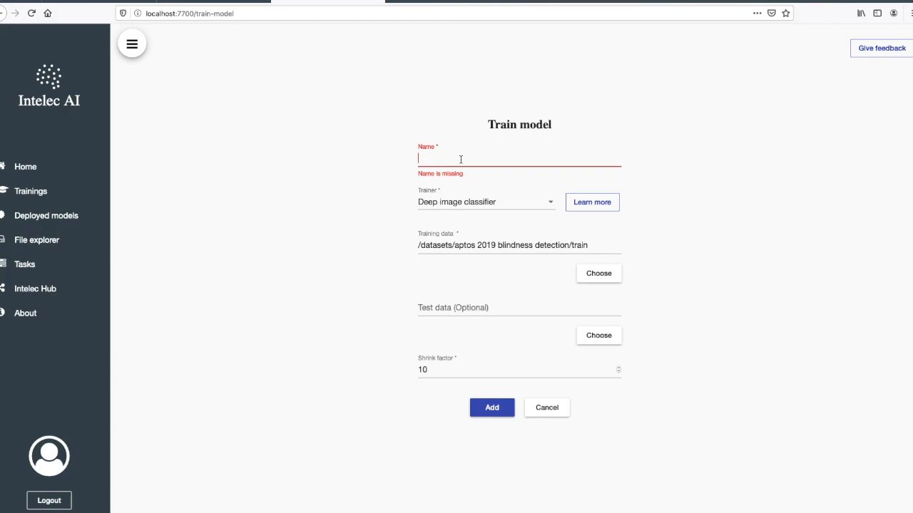
{"action": "type", "text": "Blindnes"}
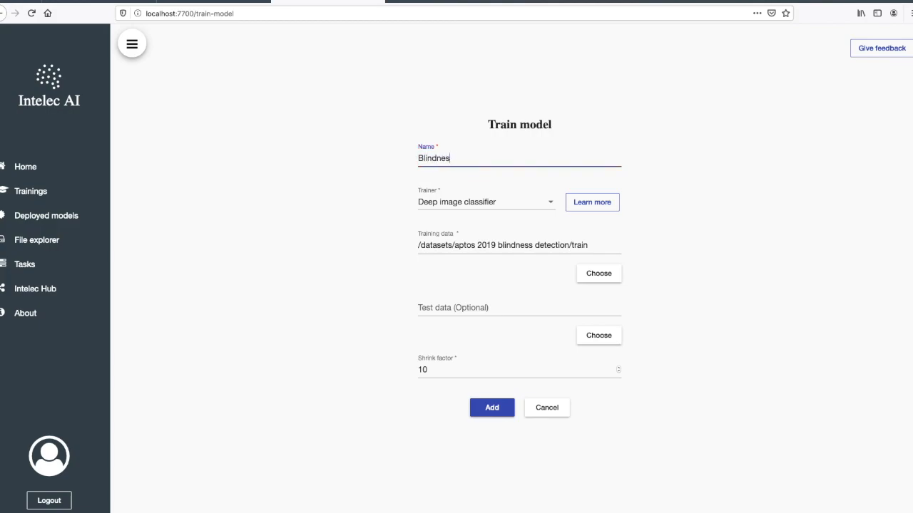
{"action": "type", "text": "s detection low"}
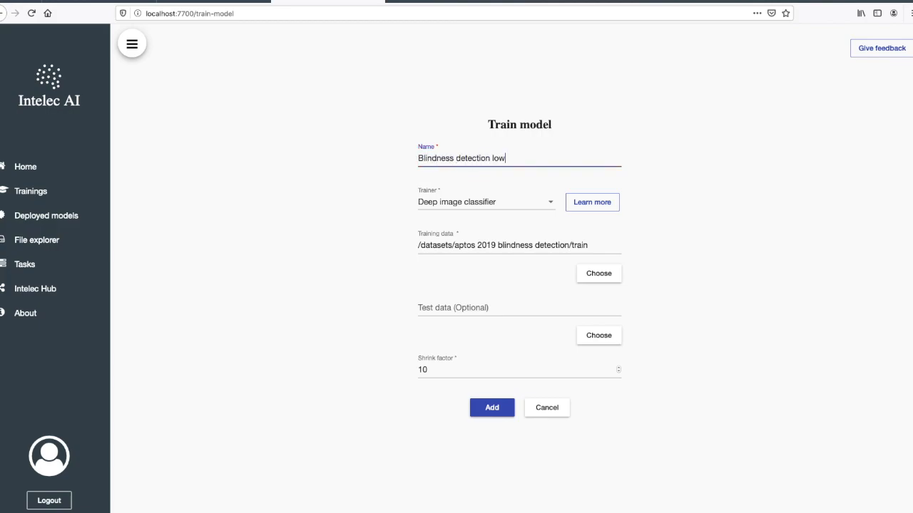
{"action": "type", "text": "Res"}
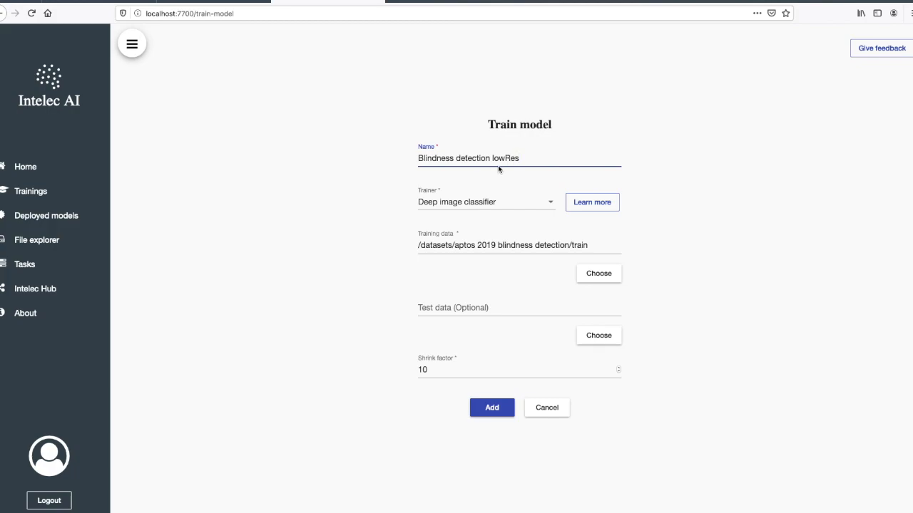
{"action": "mouse_move", "coordinate": [491, 237]}
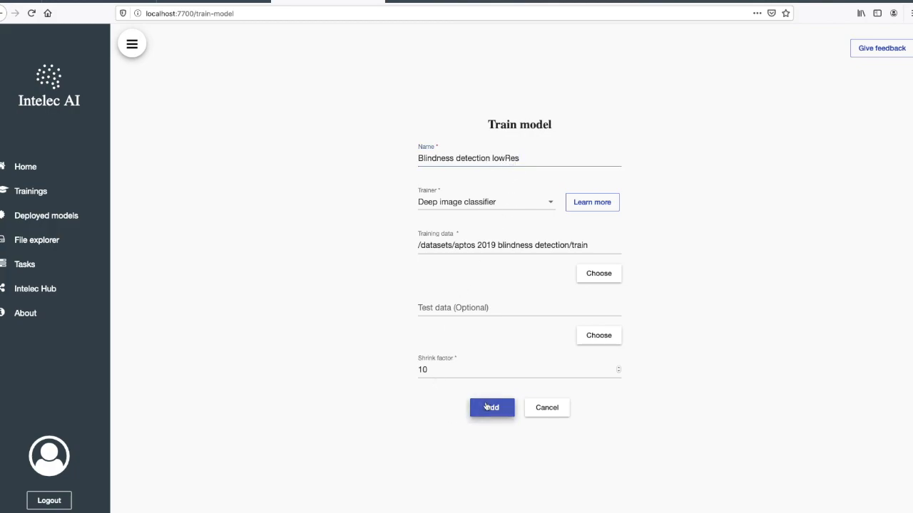
{"action": "left_click", "coordinate": [490, 408]}
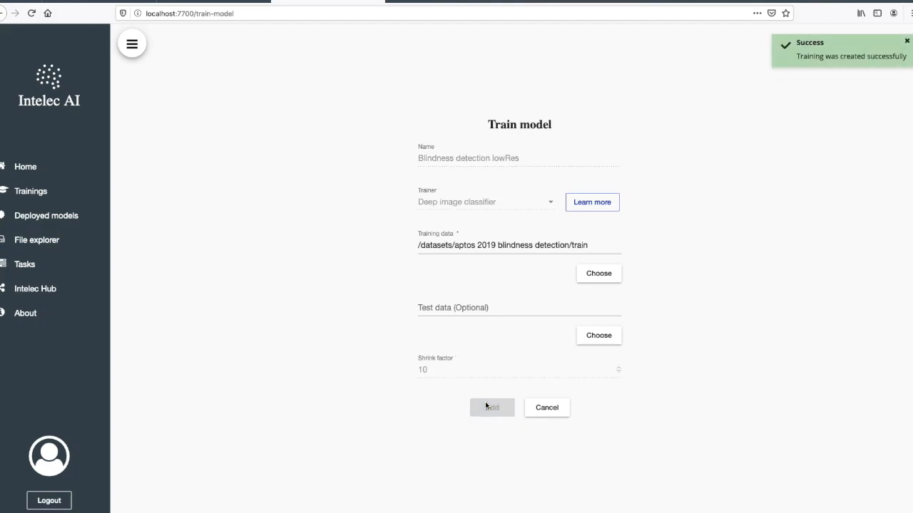
Step: View the training's data samples, check available splits and keep diagnosis class 0 selected
{"action": "left_click", "coordinate": [490, 408]}
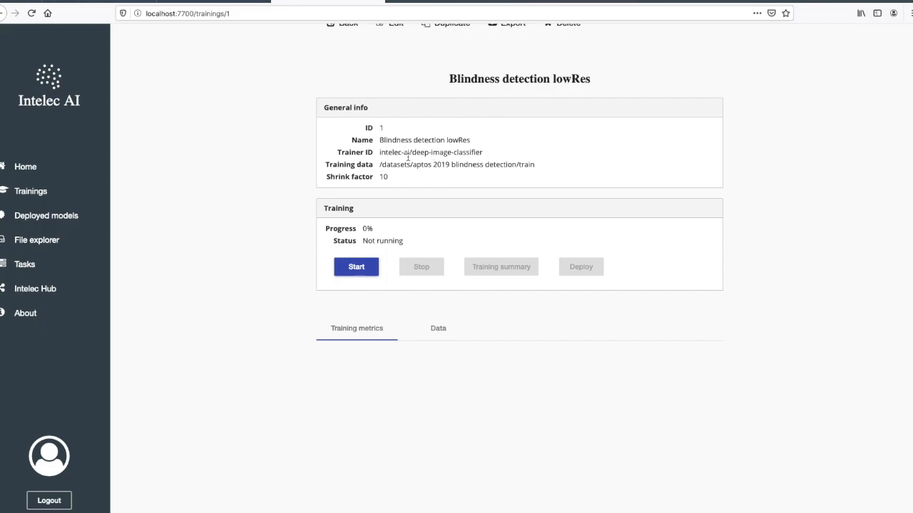
{"action": "mouse_move", "coordinate": [483, 173]}
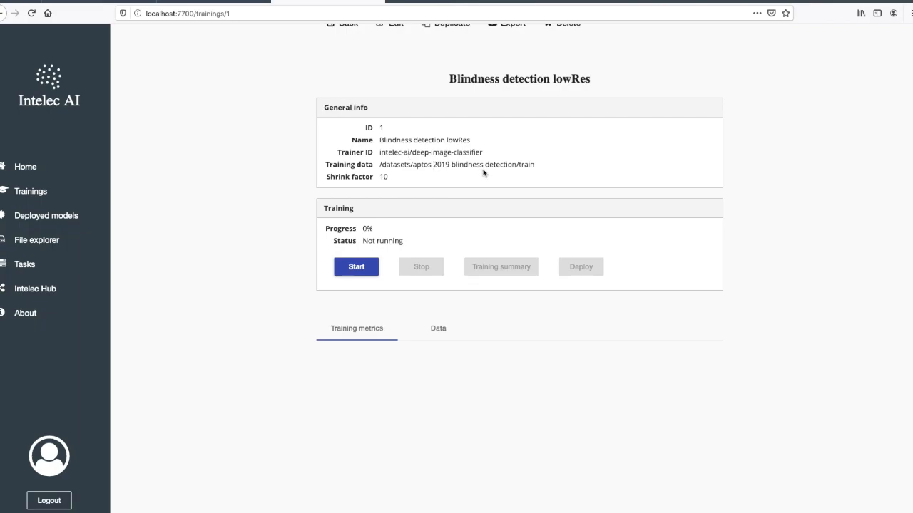
{"action": "mouse_move", "coordinate": [442, 326]}
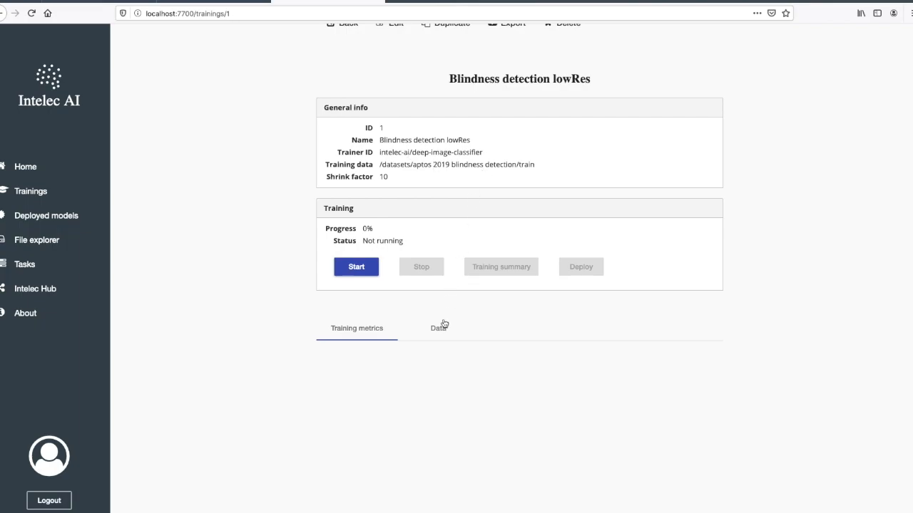
{"action": "left_click", "coordinate": [438, 328]}
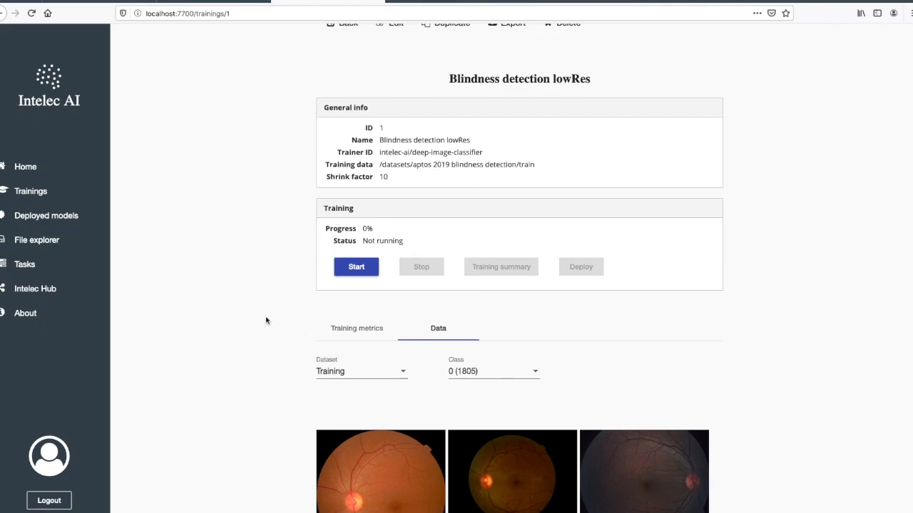
{"action": "scroll", "scroll_direction": "down", "scroll_amount": 3}
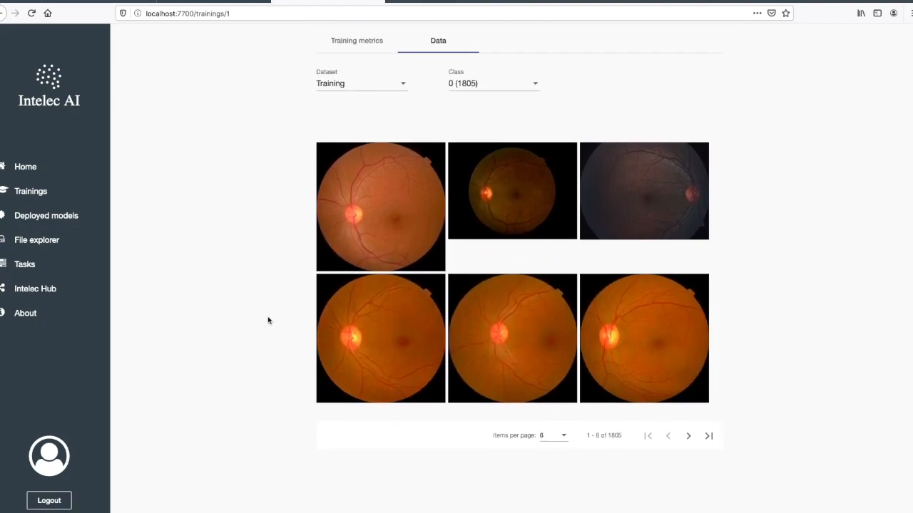
{"action": "left_click", "coordinate": [359, 83]}
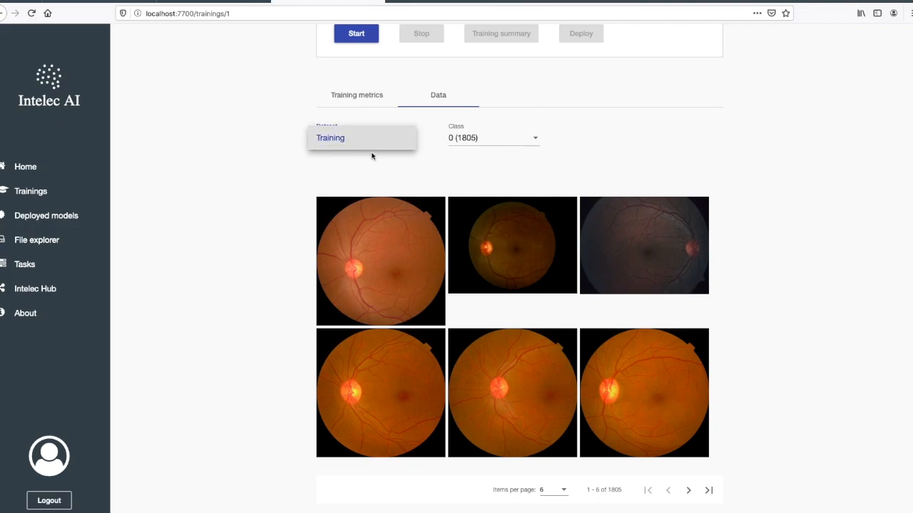
{"action": "mouse_move", "coordinate": [382, 157]}
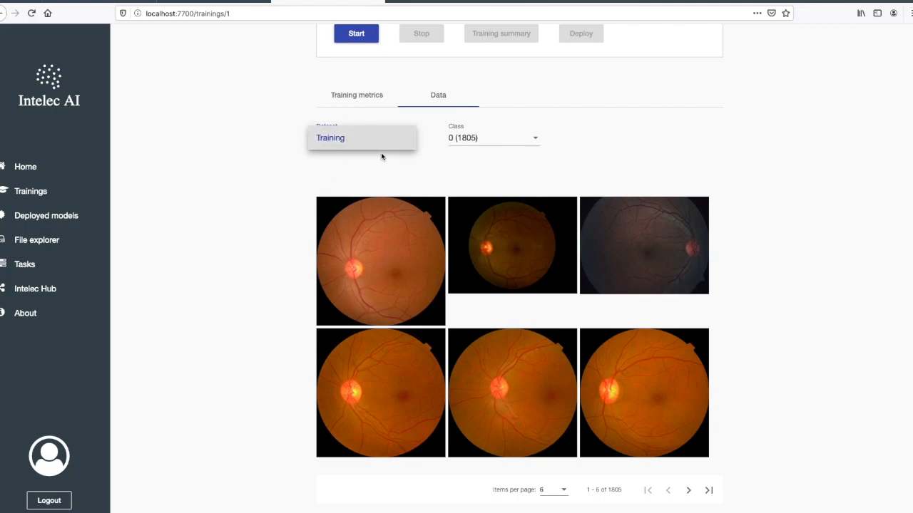
{"action": "mouse_move", "coordinate": [388, 154]}
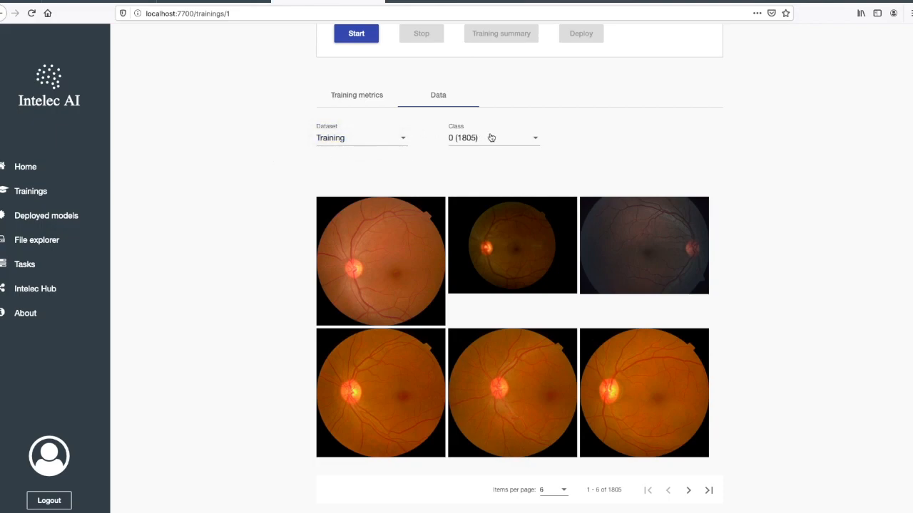
{"action": "left_click", "coordinate": [493, 137]}
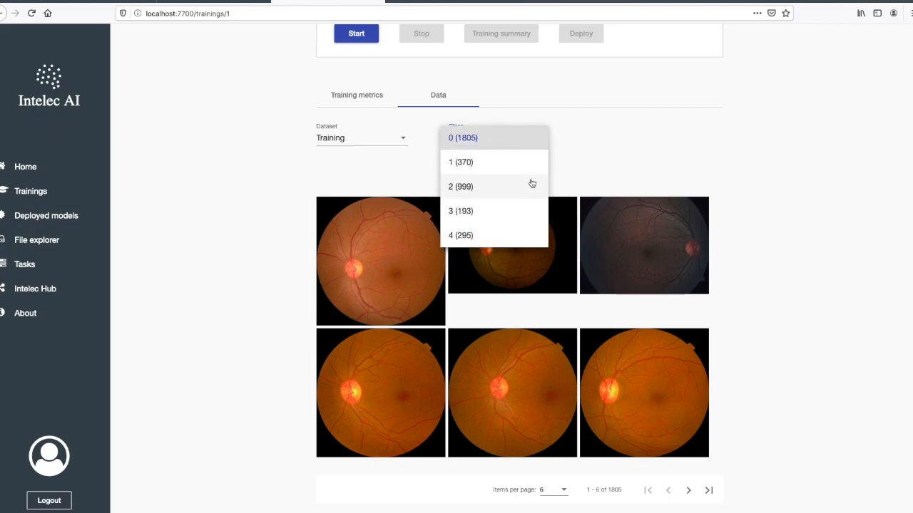
{"action": "mouse_move", "coordinate": [529, 235]}
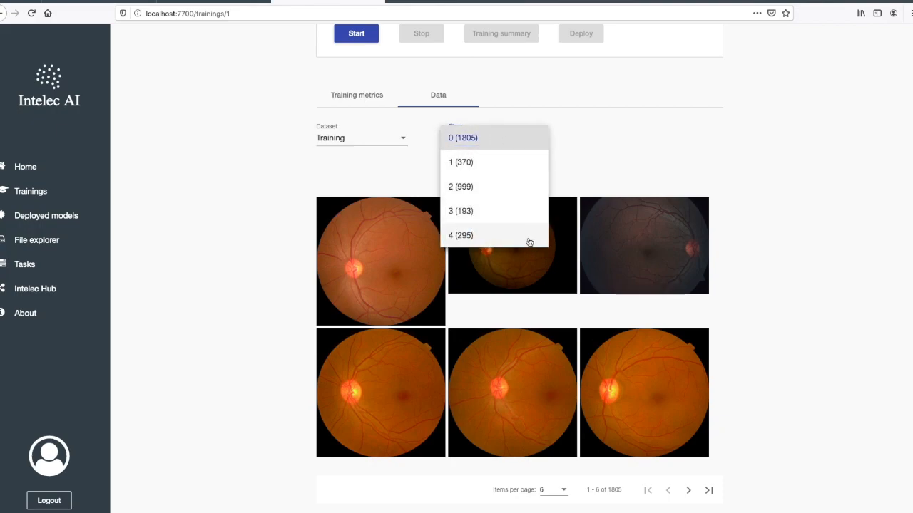
{"action": "mouse_move", "coordinate": [478, 146]}
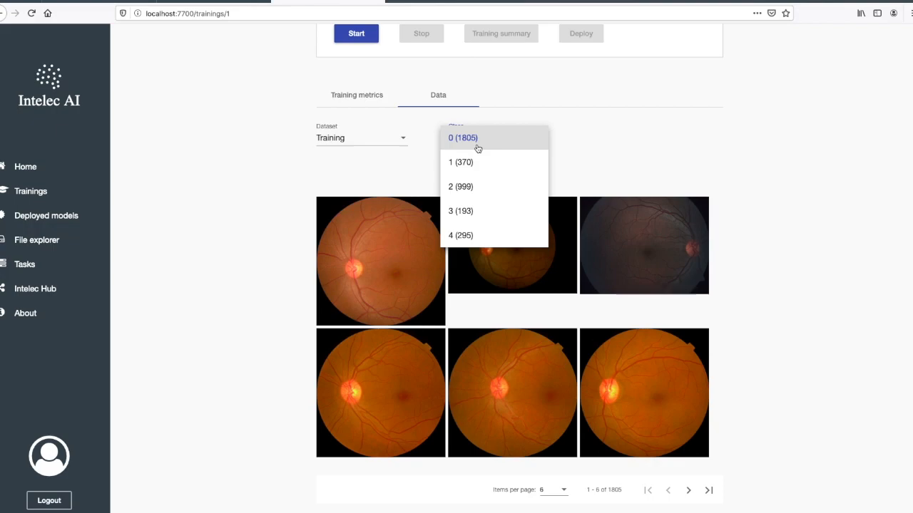
{"action": "mouse_move", "coordinate": [586, 150]}
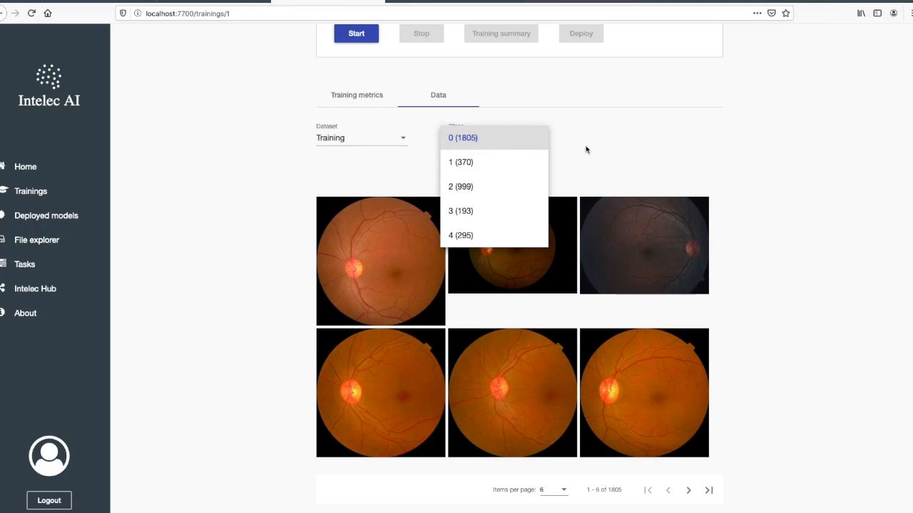
{"action": "left_click", "coordinate": [462, 137]}
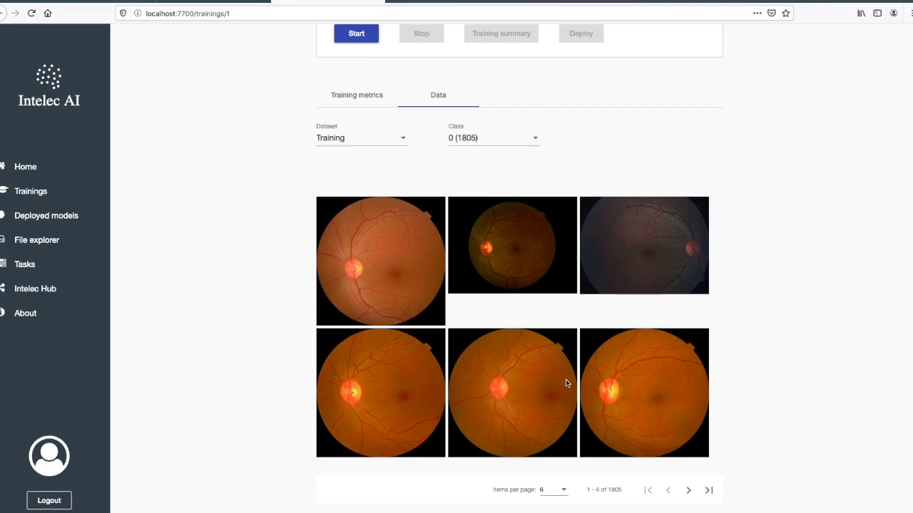
{"action": "mouse_move", "coordinate": [471, 150]}
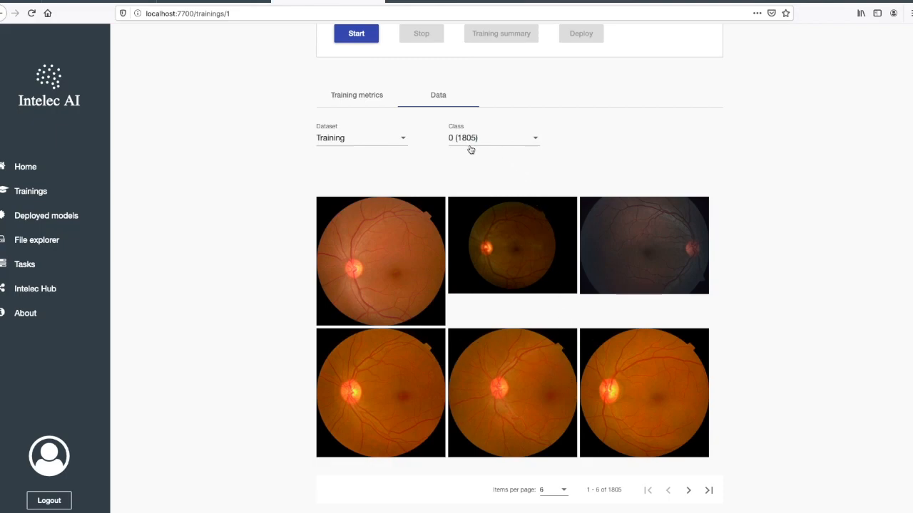
{"action": "mouse_move", "coordinate": [479, 147]}
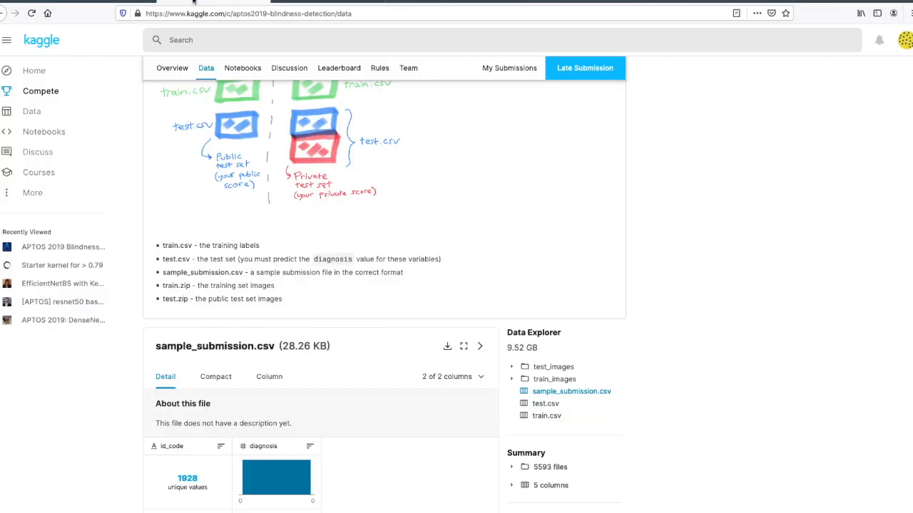
{"action": "scroll", "scroll_direction": "up", "scroll_amount": 3}
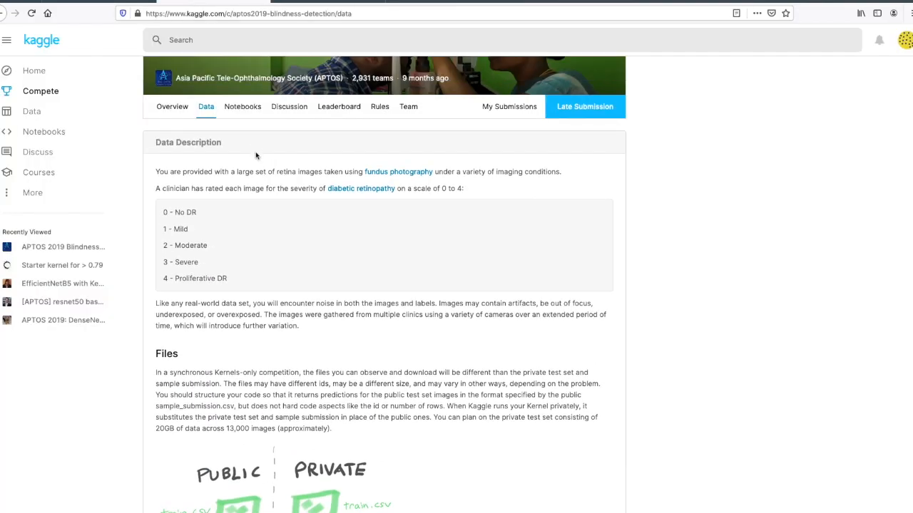
{"action": "mouse_move", "coordinate": [199, 218]}
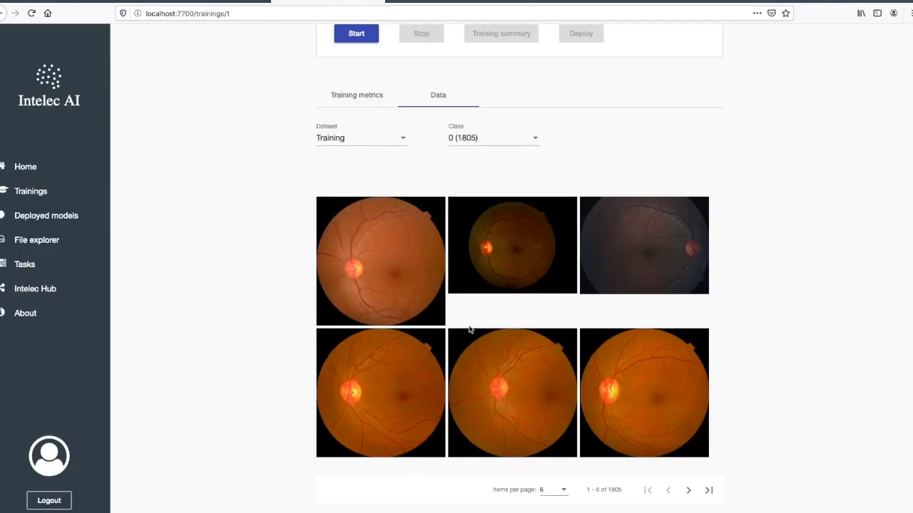
{"action": "mouse_move", "coordinate": [499, 388]}
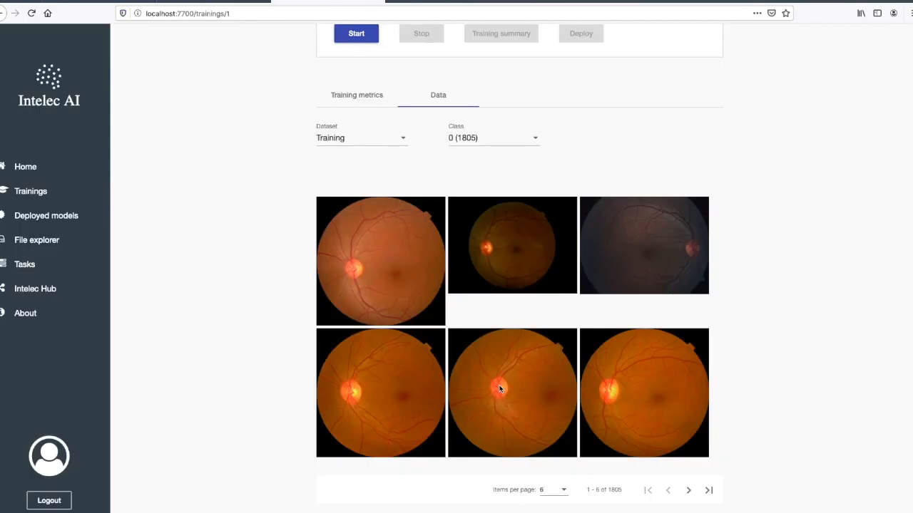
{"action": "mouse_move", "coordinate": [527, 181]}
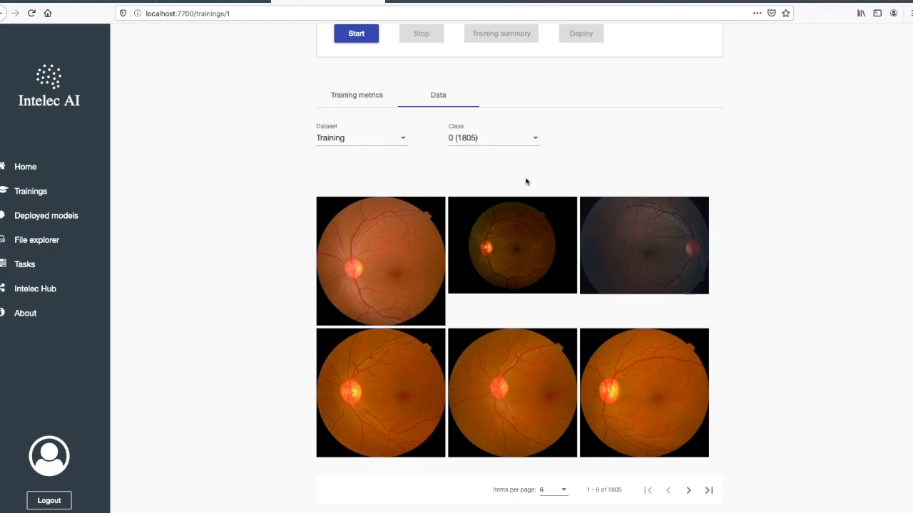
Step: Step through sample retina images for classes 1, 2, 3 and finally class 4
{"action": "left_click", "coordinate": [687, 490]}
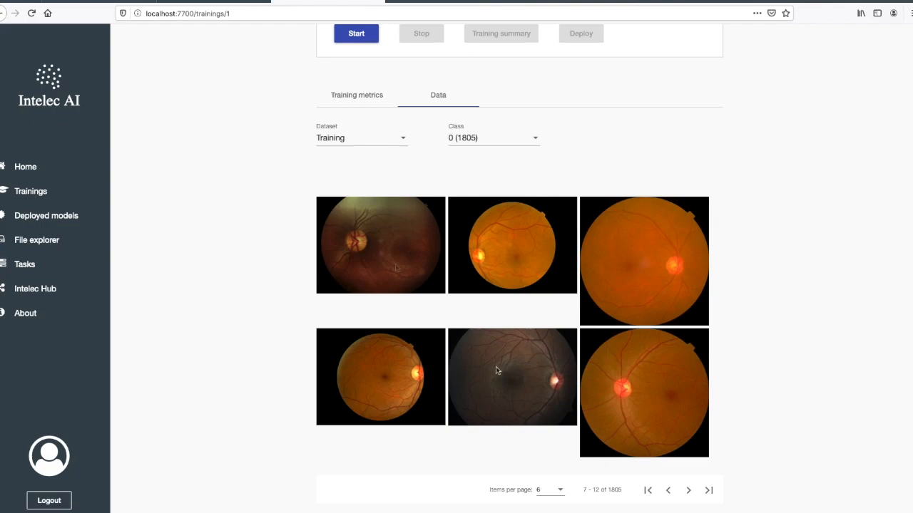
{"action": "left_click", "coordinate": [492, 137]}
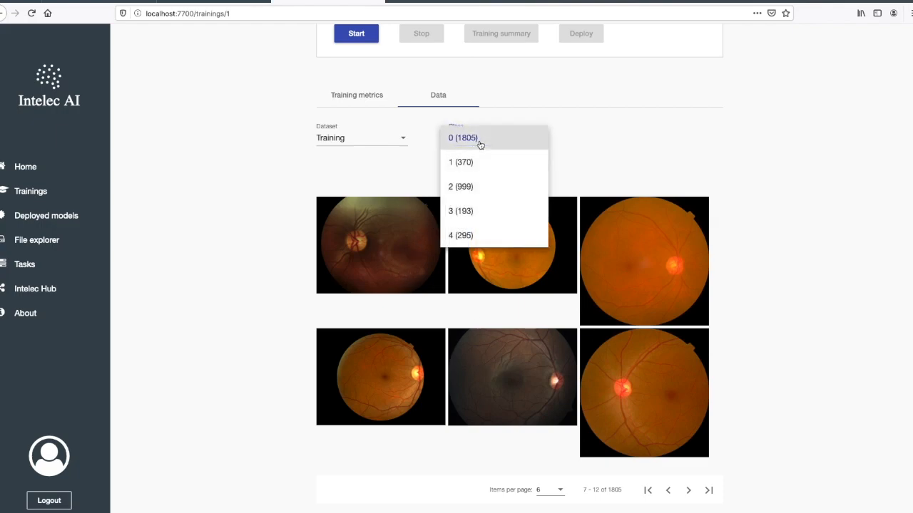
{"action": "left_click", "coordinate": [460, 163]}
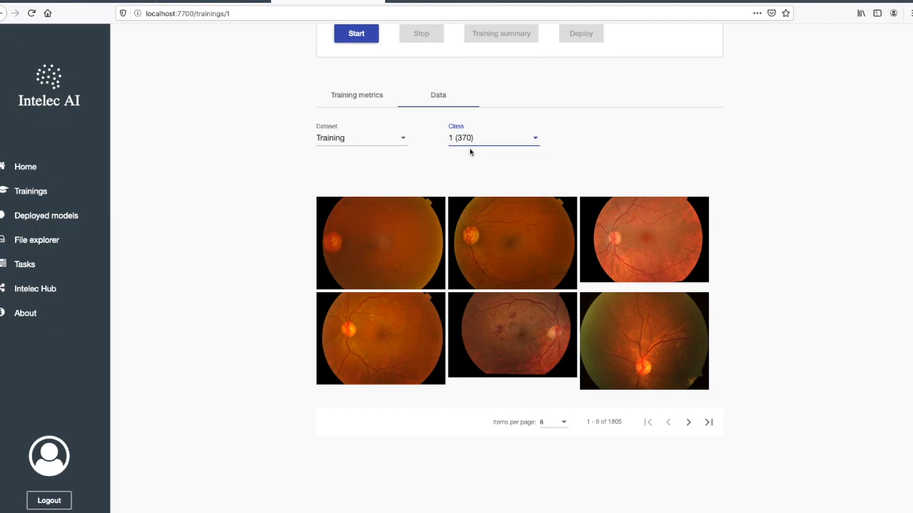
{"action": "mouse_move", "coordinate": [492, 302]}
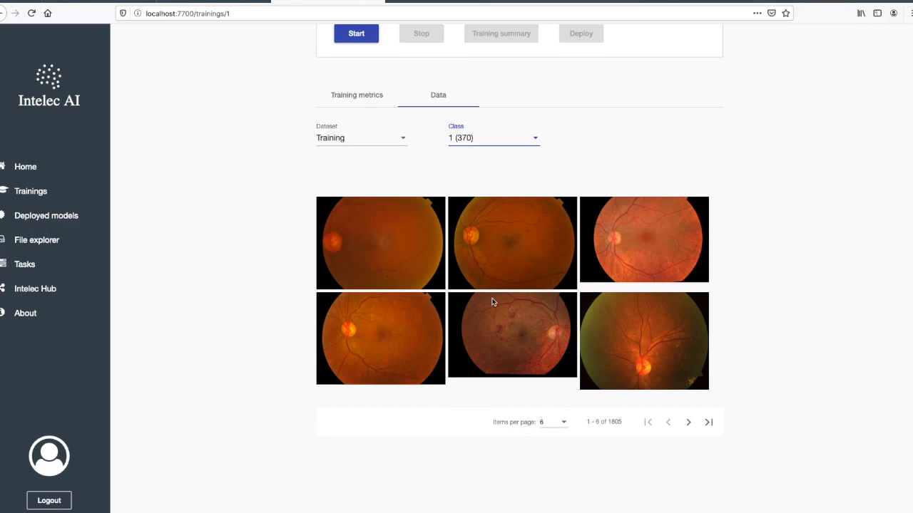
{"action": "mouse_move", "coordinate": [516, 316]}
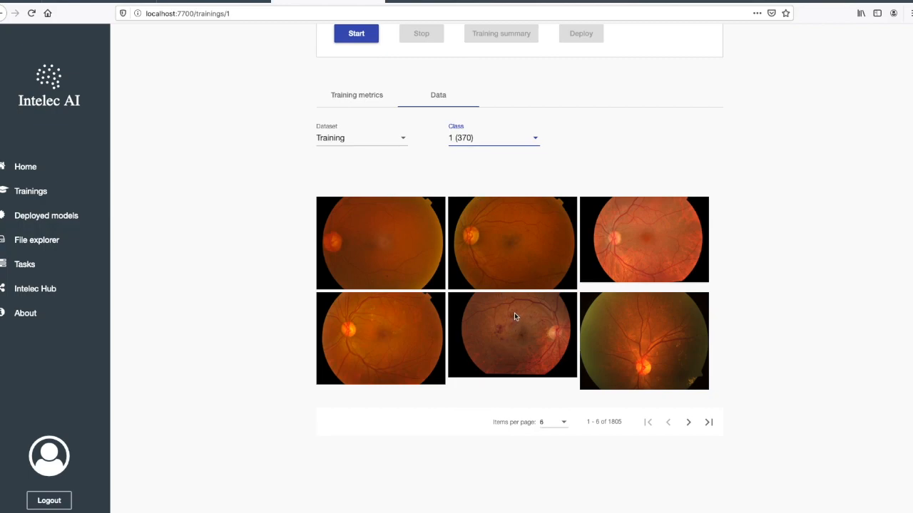
{"action": "mouse_move", "coordinate": [682, 251]}
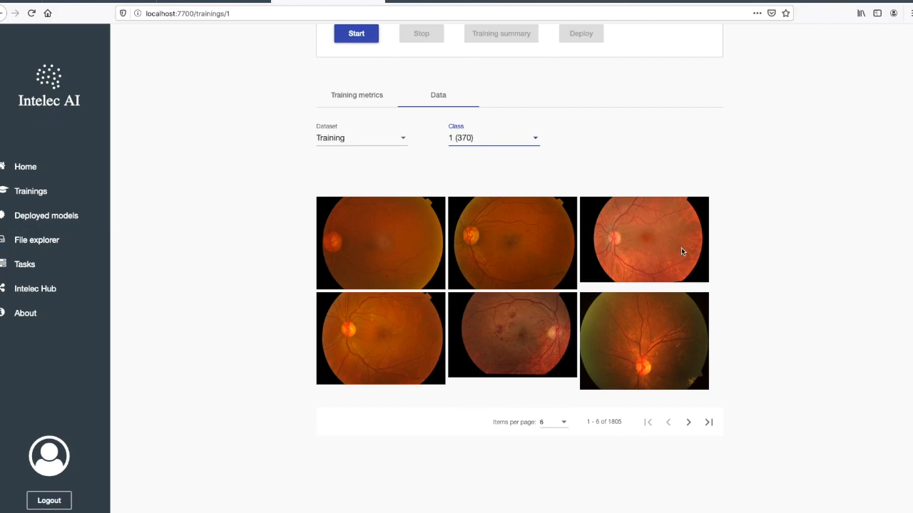
{"action": "mouse_move", "coordinate": [618, 277]}
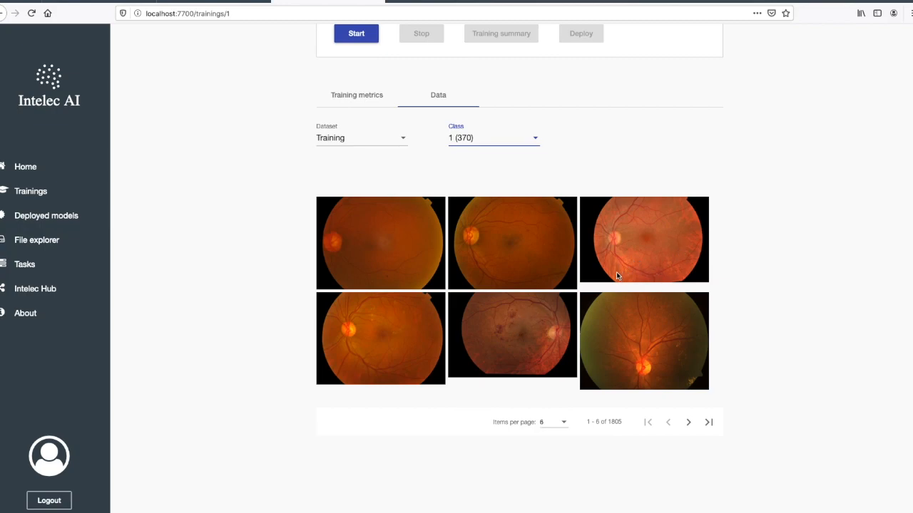
{"action": "mouse_move", "coordinate": [663, 222]}
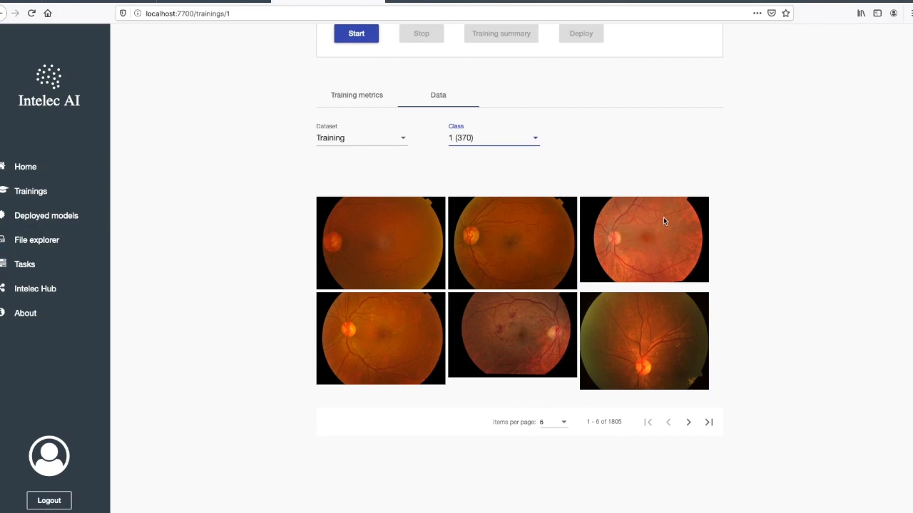
{"action": "mouse_move", "coordinate": [348, 379]}
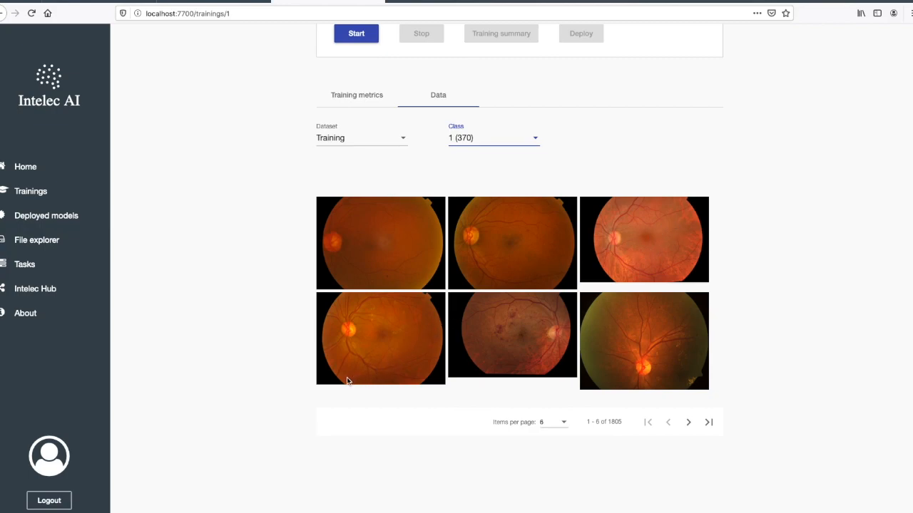
{"action": "mouse_move", "coordinate": [627, 325]}
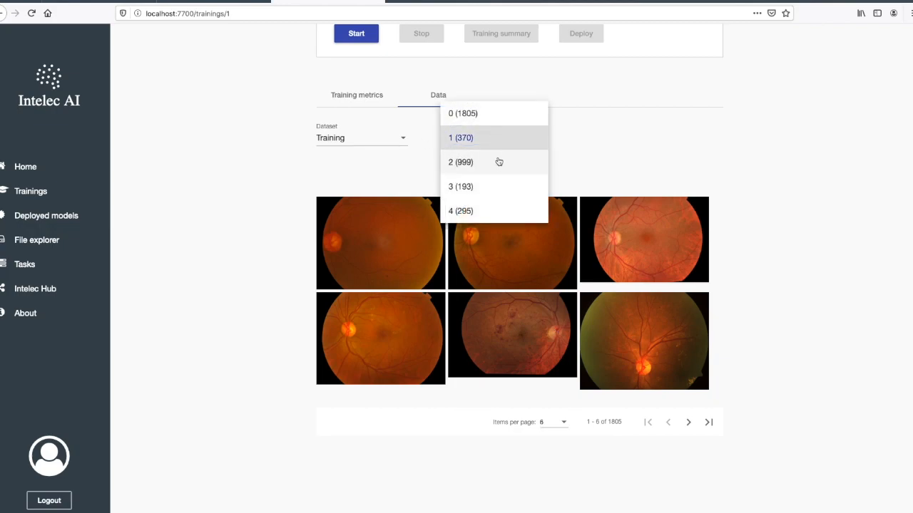
{"action": "left_click", "coordinate": [459, 163]}
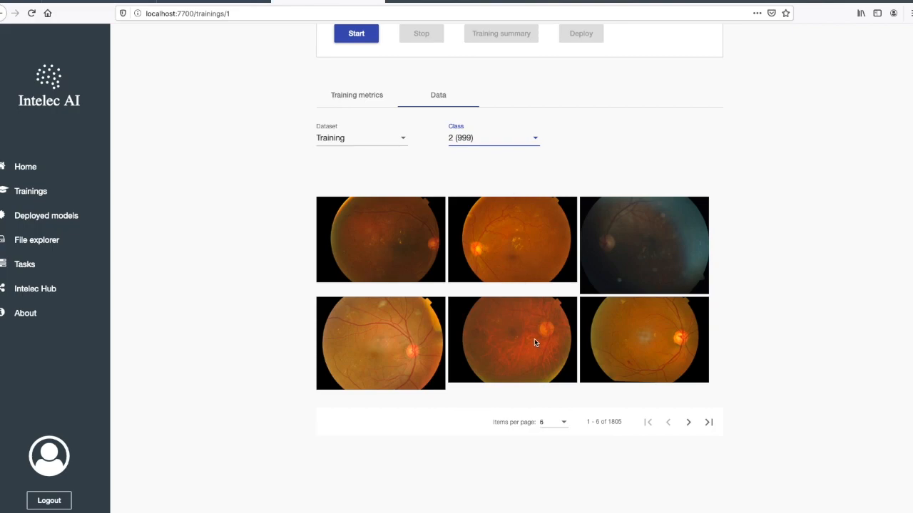
{"action": "mouse_move", "coordinate": [653, 334]}
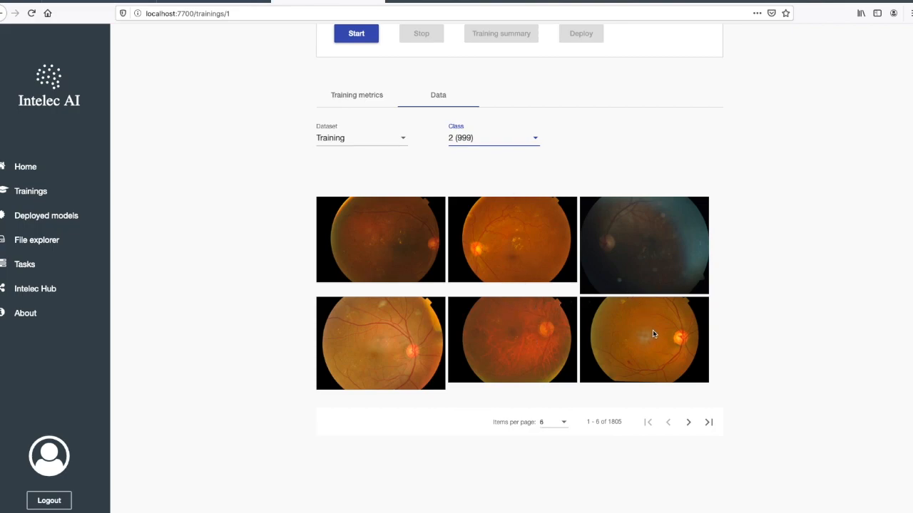
{"action": "mouse_move", "coordinate": [625, 307]}
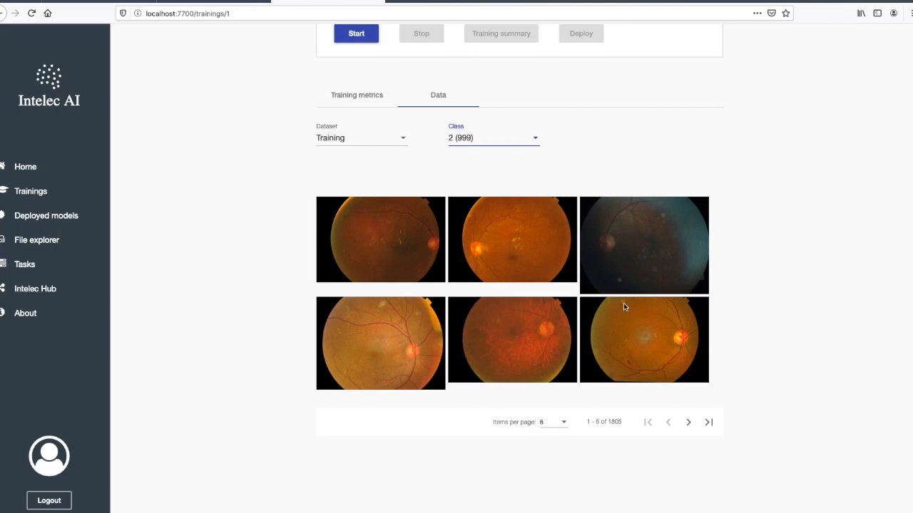
{"action": "mouse_move", "coordinate": [517, 240]}
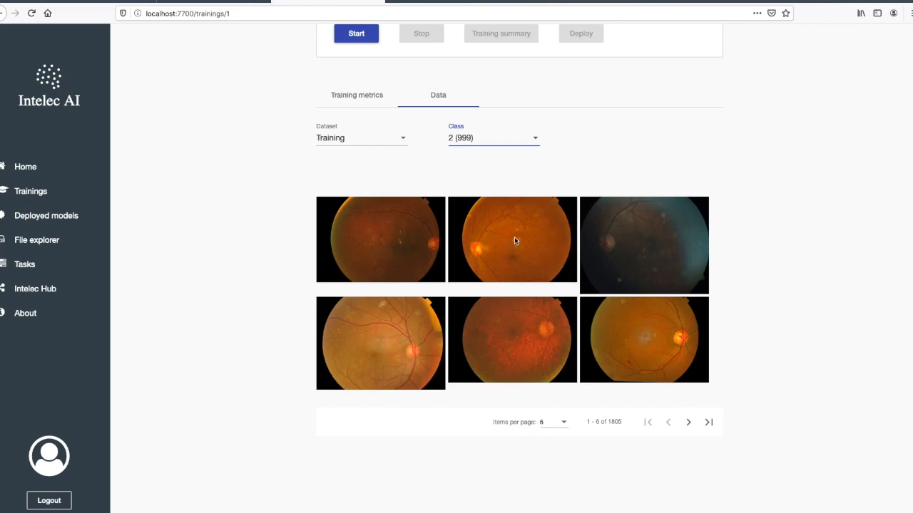
{"action": "mouse_move", "coordinate": [389, 316]}
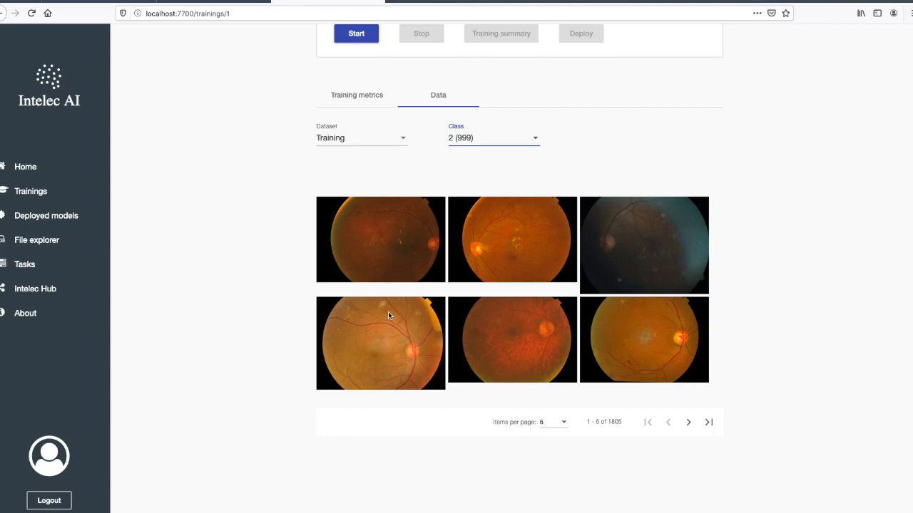
{"action": "mouse_move", "coordinate": [676, 232]}
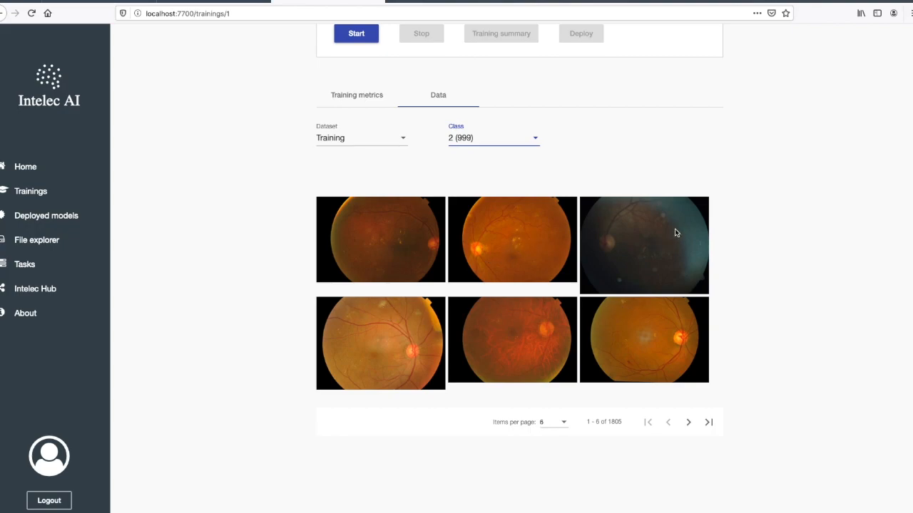
{"action": "mouse_move", "coordinate": [630, 277]}
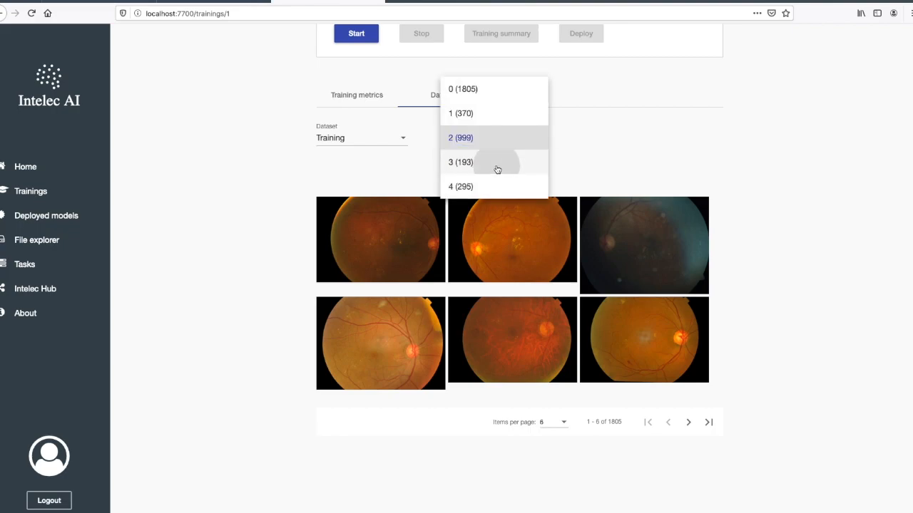
{"action": "left_click", "coordinate": [459, 163]}
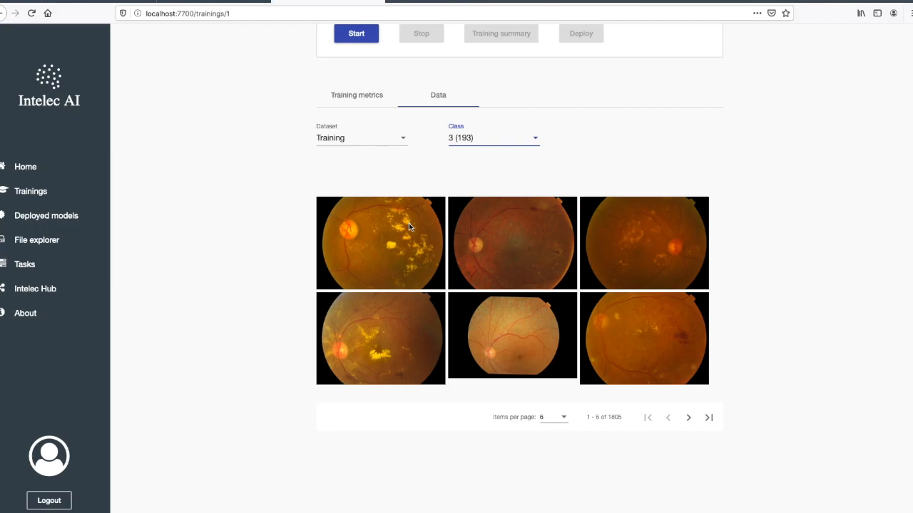
{"action": "mouse_move", "coordinate": [674, 336]}
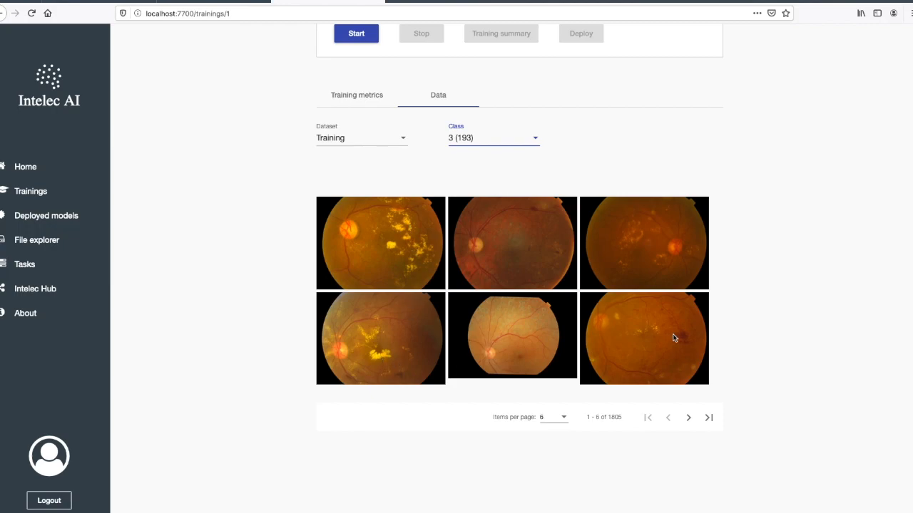
{"action": "mouse_move", "coordinate": [506, 142]}
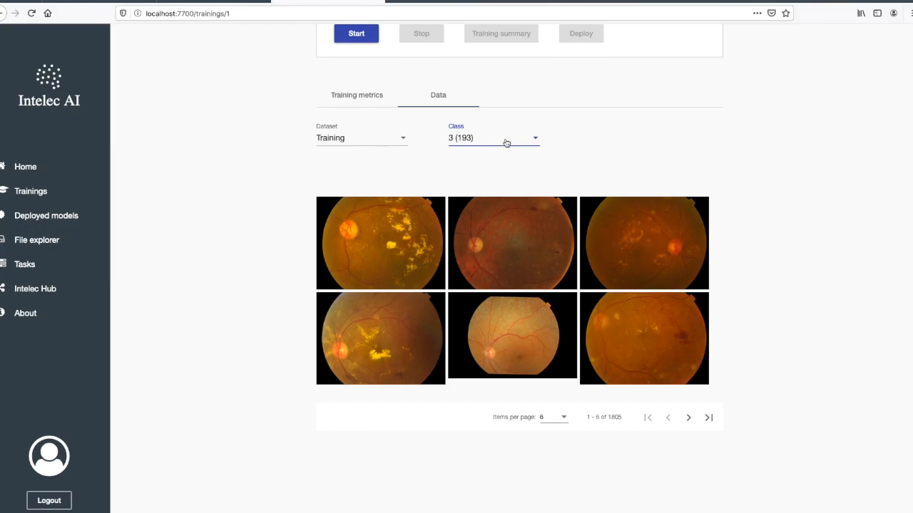
{"action": "left_click", "coordinate": [493, 137]}
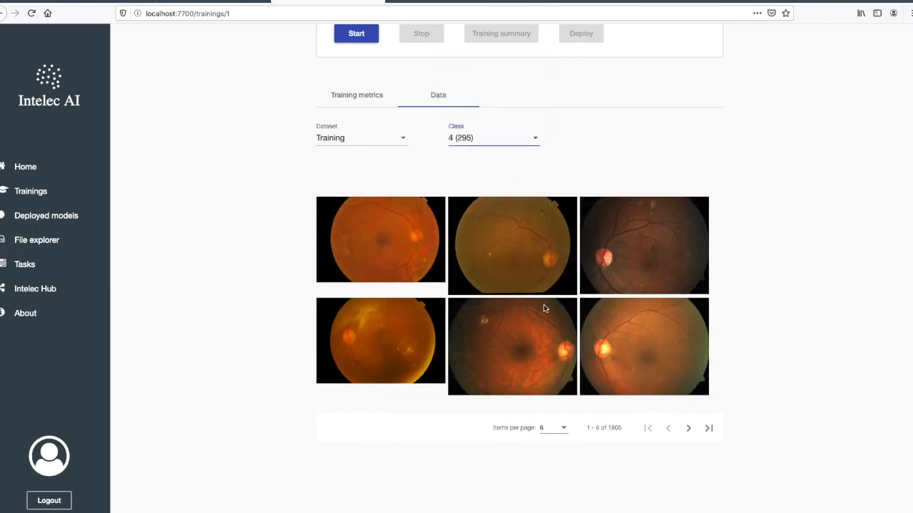
{"action": "mouse_move", "coordinate": [559, 335]}
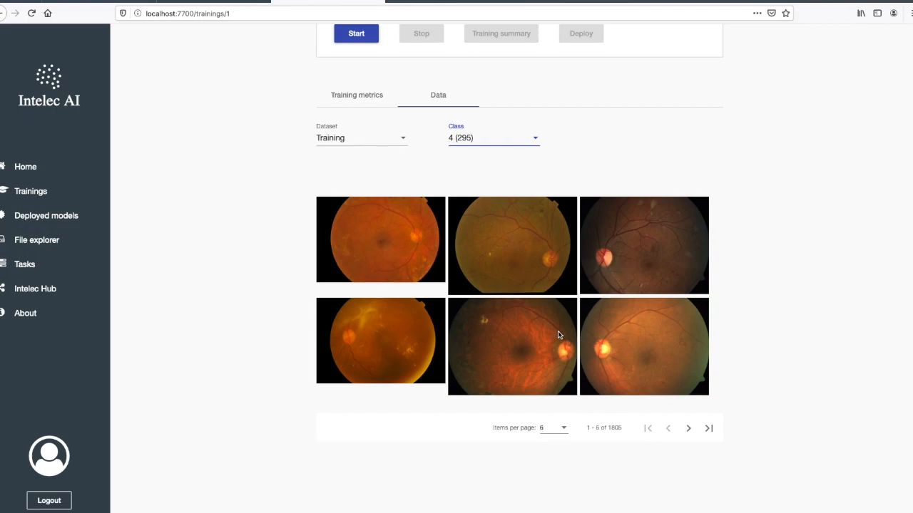
{"action": "scroll", "scroll_direction": "up", "scroll_amount": 3}
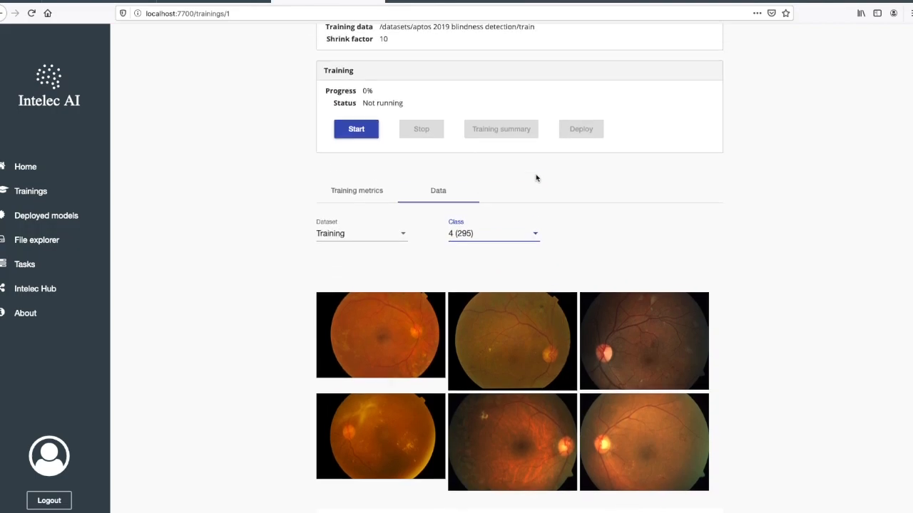
{"action": "scroll", "scroll_direction": "up", "scroll_amount": 3}
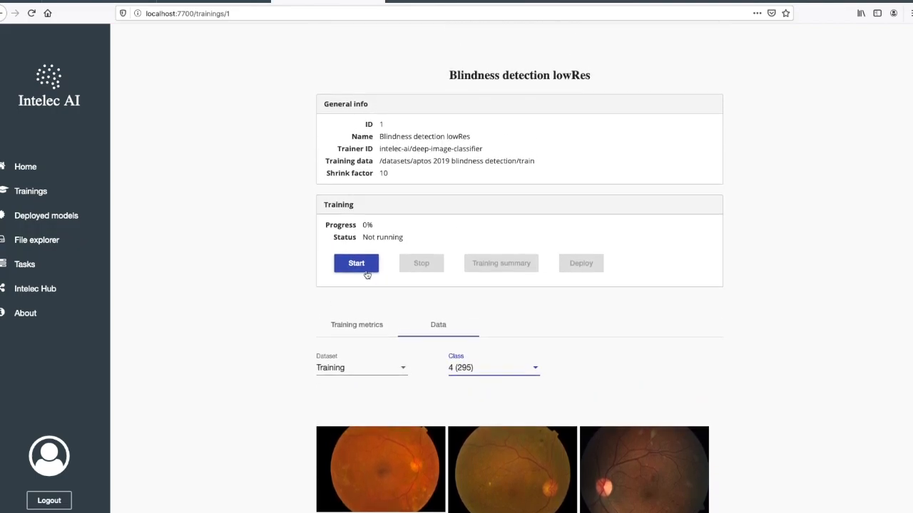
Step: Start the Blindness detection lowRes training, confirm with Yes, then stop the run
{"action": "left_click", "coordinate": [356, 263]}
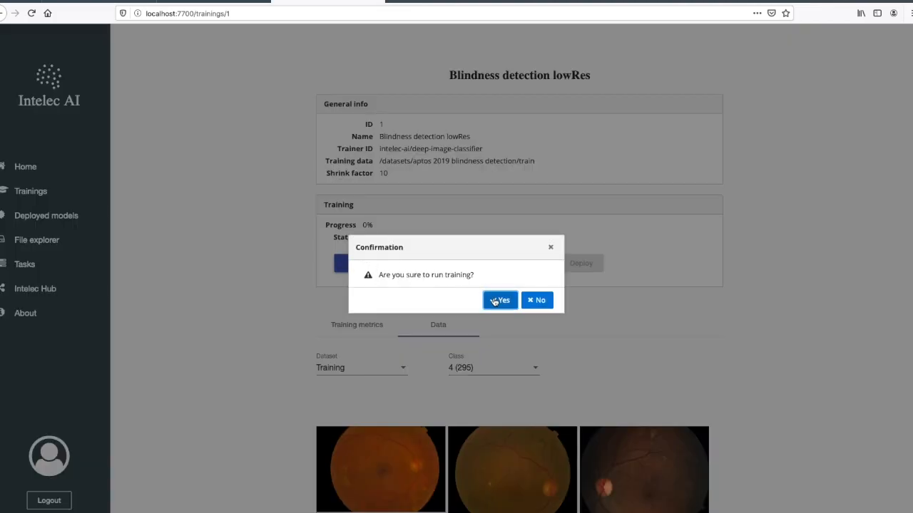
{"action": "left_click", "coordinate": [500, 299]}
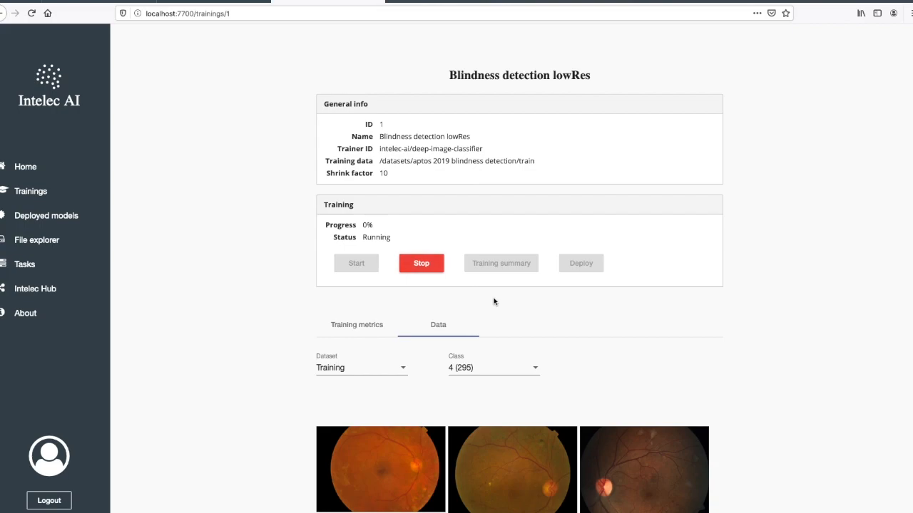
{"action": "mouse_move", "coordinate": [439, 284]}
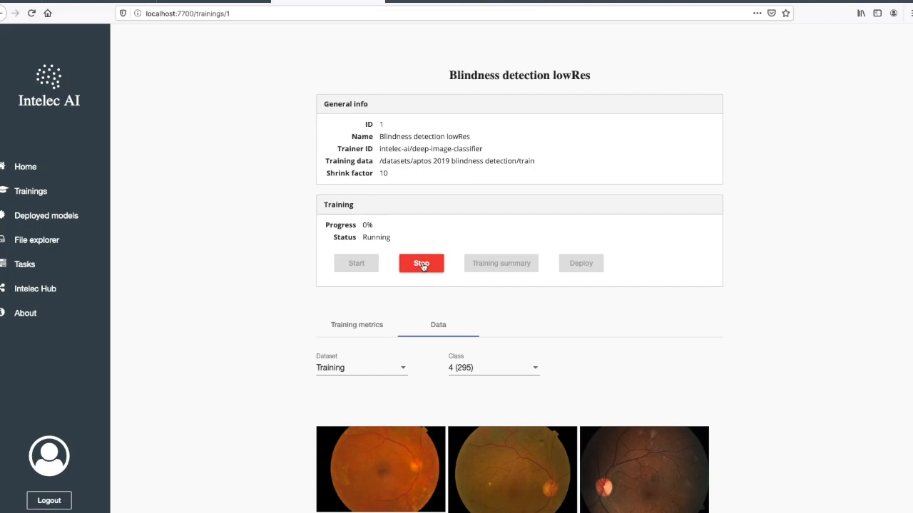
{"action": "left_click", "coordinate": [421, 263]}
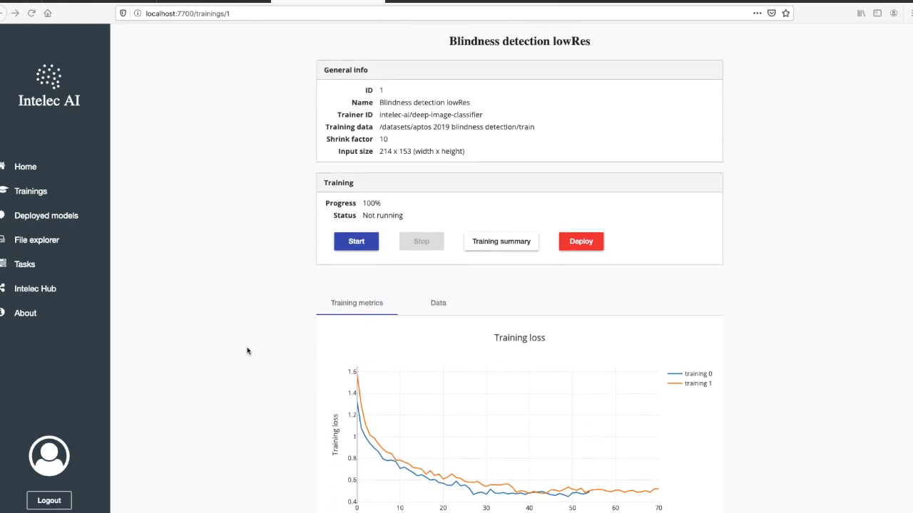
{"action": "mouse_move", "coordinate": [488, 326]}
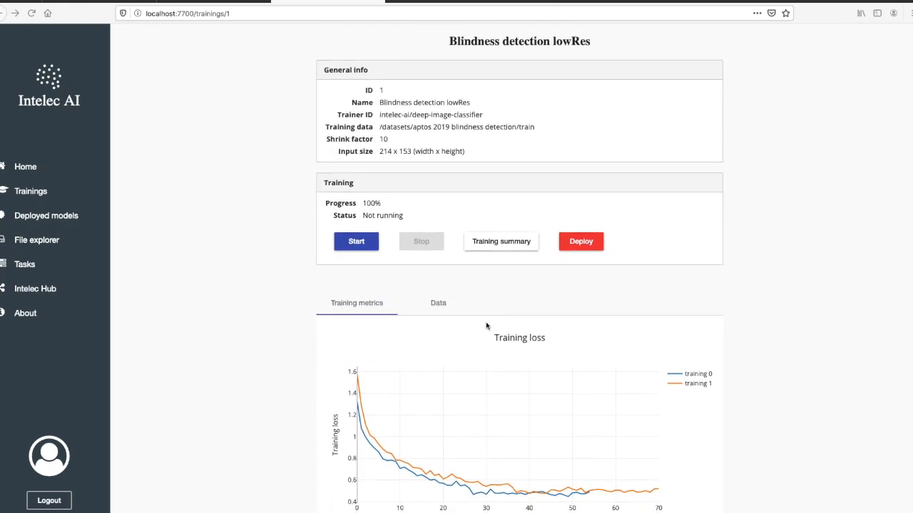
{"action": "scroll", "scroll_direction": "down", "scroll_amount": 3}
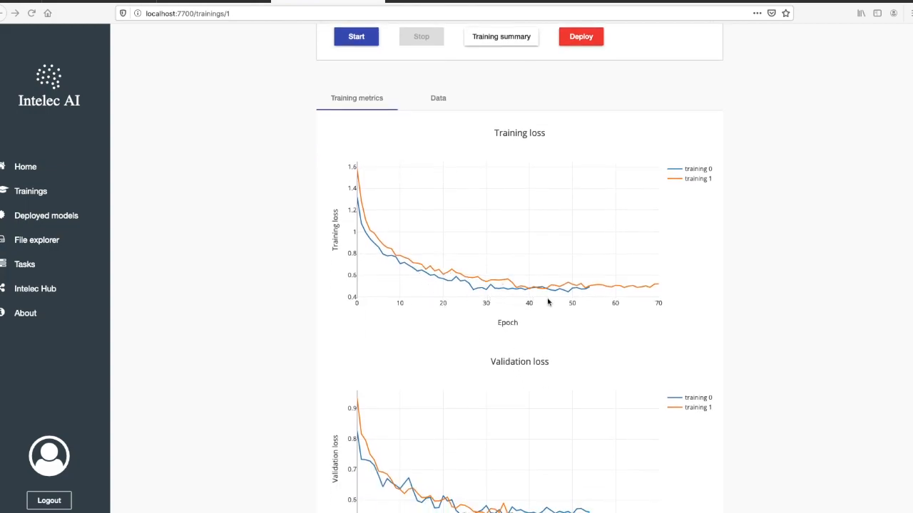
{"action": "mouse_move", "coordinate": [676, 197]}
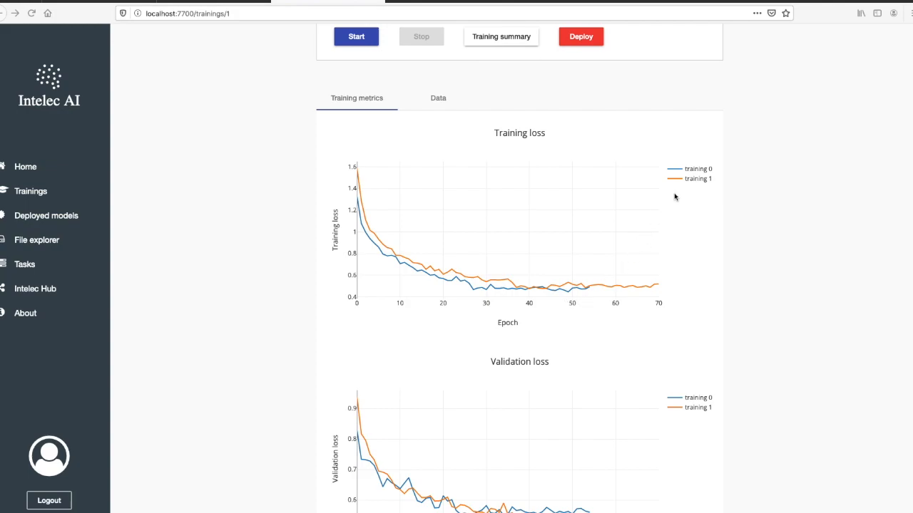
{"action": "mouse_move", "coordinate": [684, 196]}
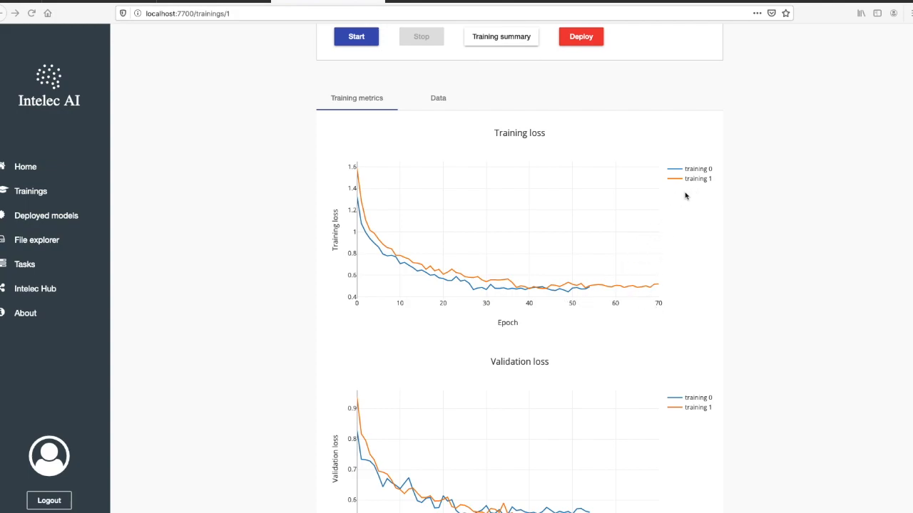
{"action": "scroll", "scroll_direction": "down", "scroll_amount": 3}
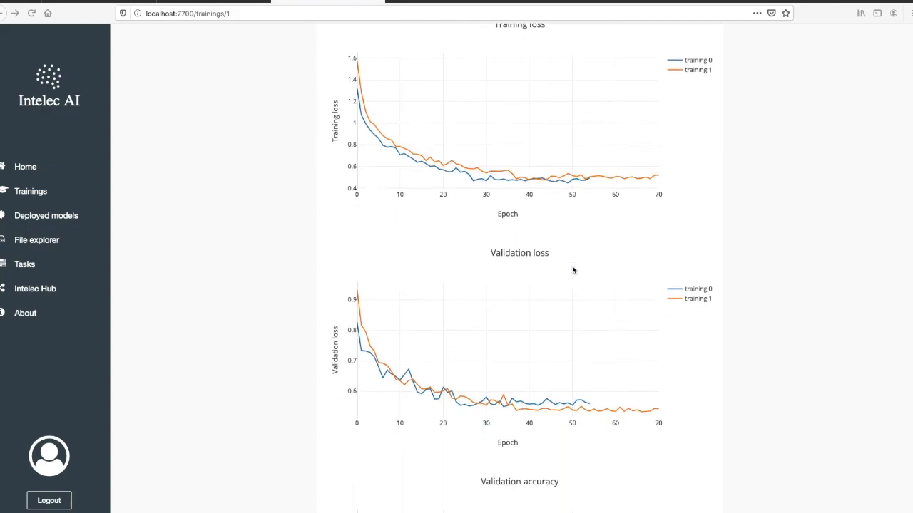
{"action": "scroll", "scroll_direction": "down", "scroll_amount": 3}
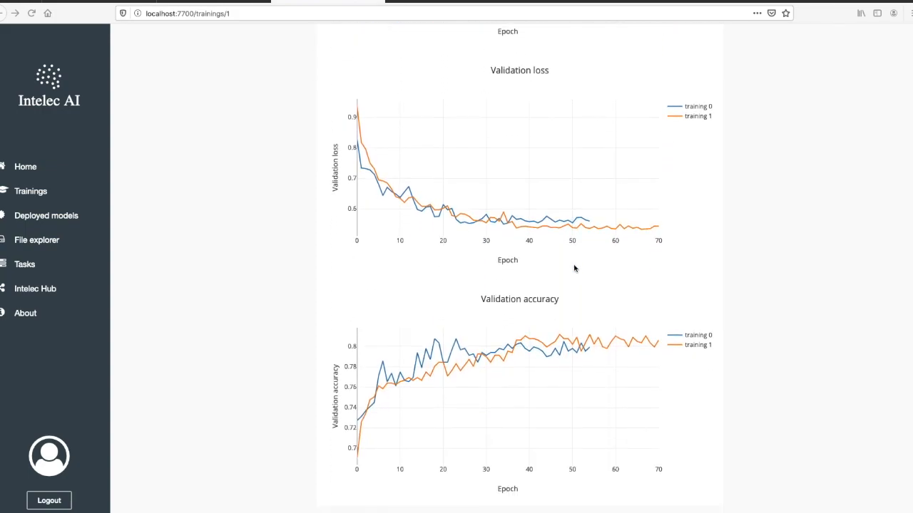
{"action": "mouse_move", "coordinate": [704, 103]}
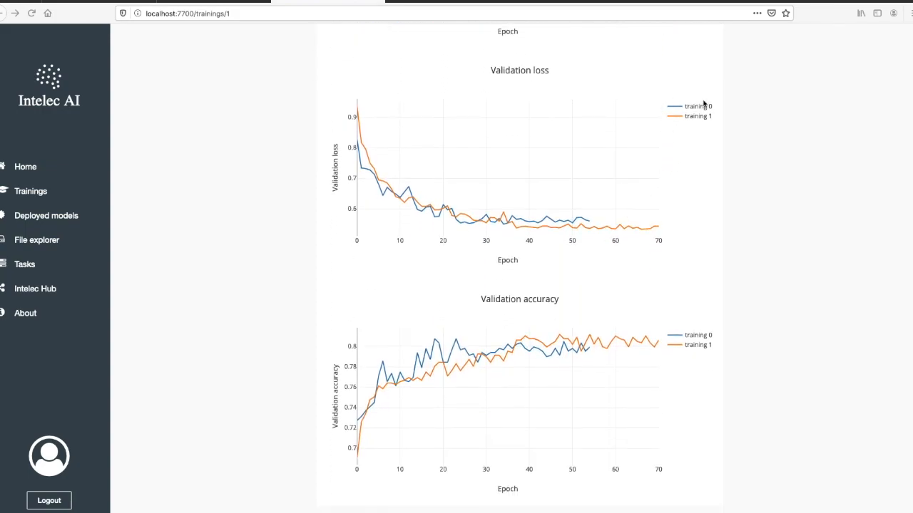
{"action": "mouse_move", "coordinate": [681, 209]}
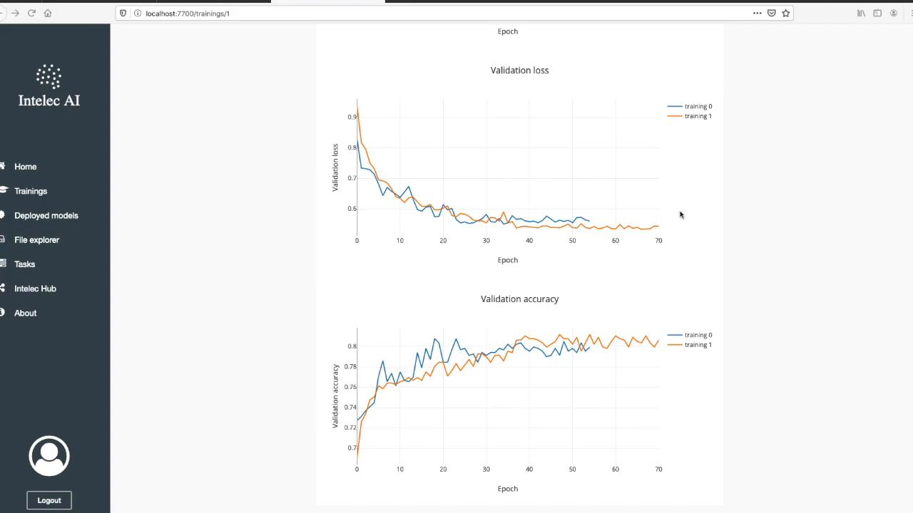
{"action": "mouse_move", "coordinate": [574, 359]}
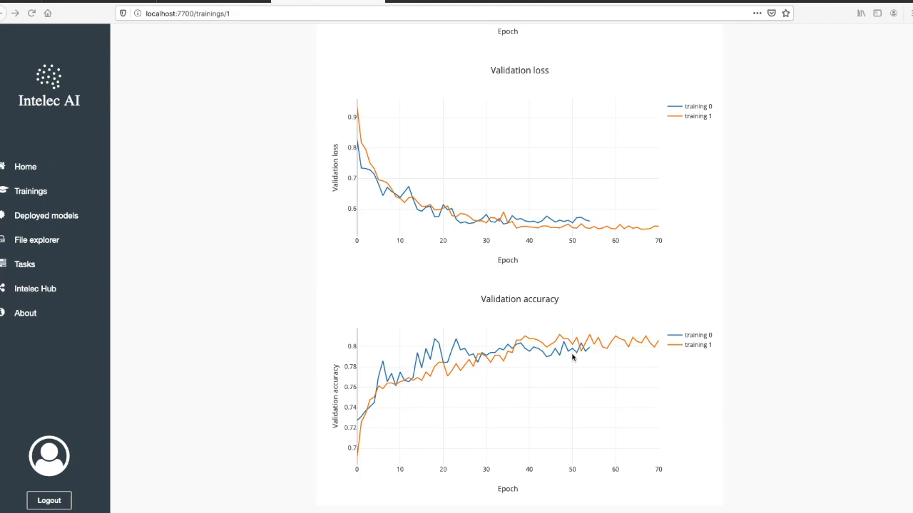
{"action": "scroll", "scroll_direction": "up", "scroll_amount": 3}
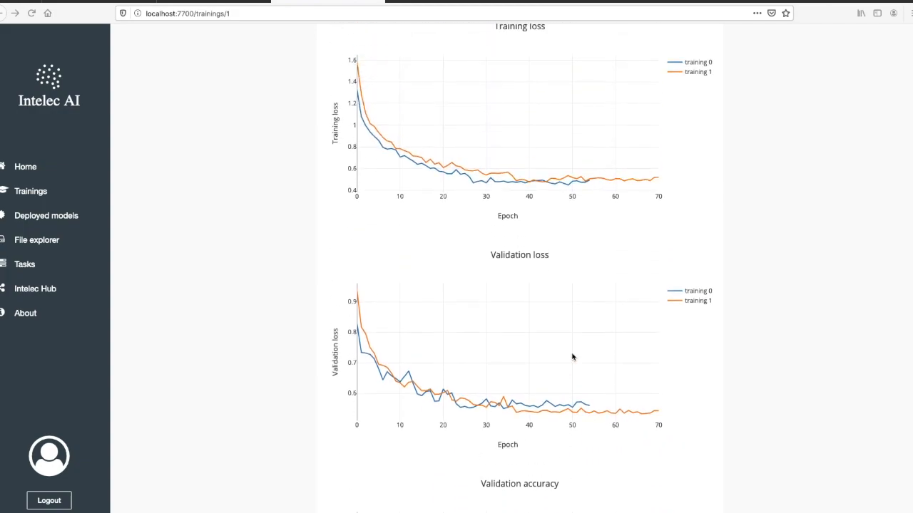
Step: Review the finished run's training summary: log loss 0.5328, accuracy 0.8035, confusion matrix and ROC curves
{"action": "scroll", "scroll_direction": "up", "scroll_amount": 3}
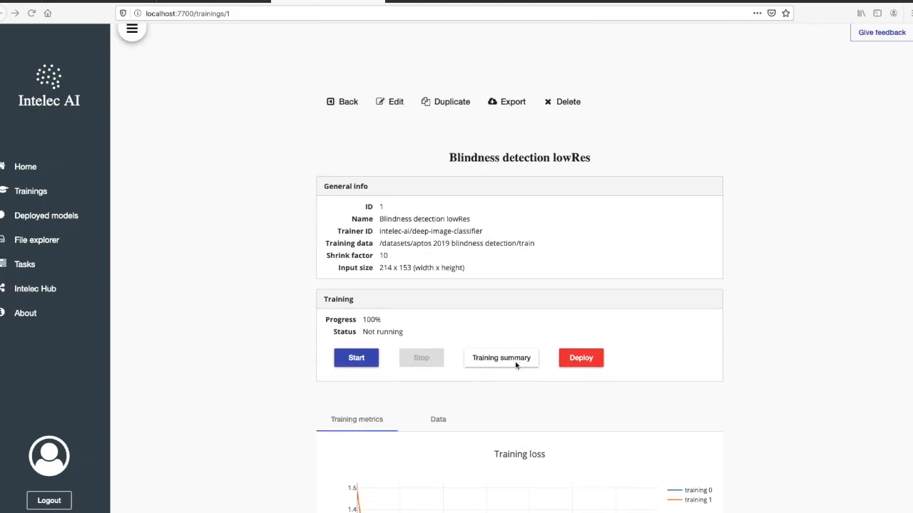
{"action": "left_click", "coordinate": [501, 357]}
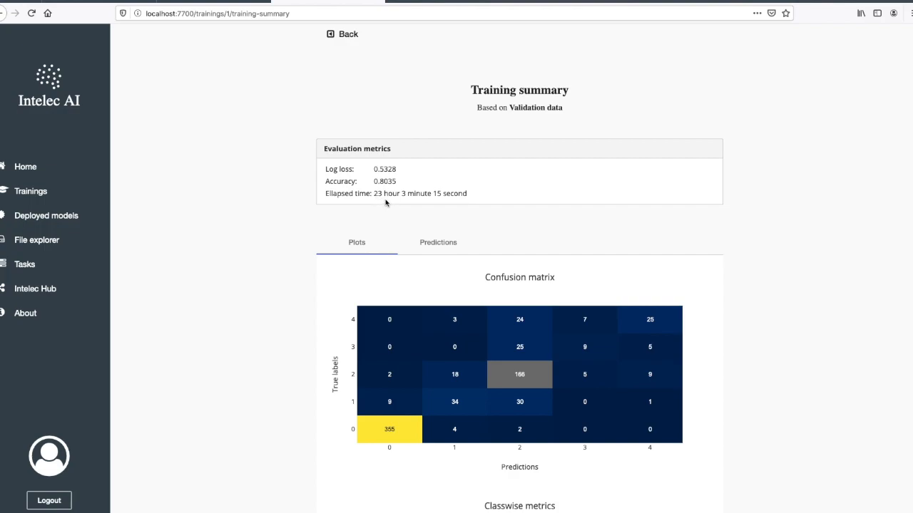
{"action": "mouse_move", "coordinate": [385, 181]}
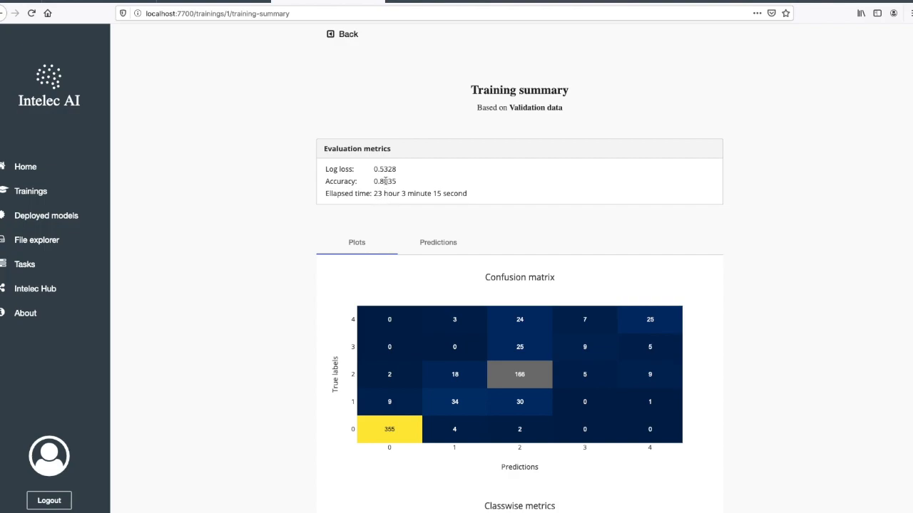
{"action": "scroll", "scroll_direction": "down", "scroll_amount": 3}
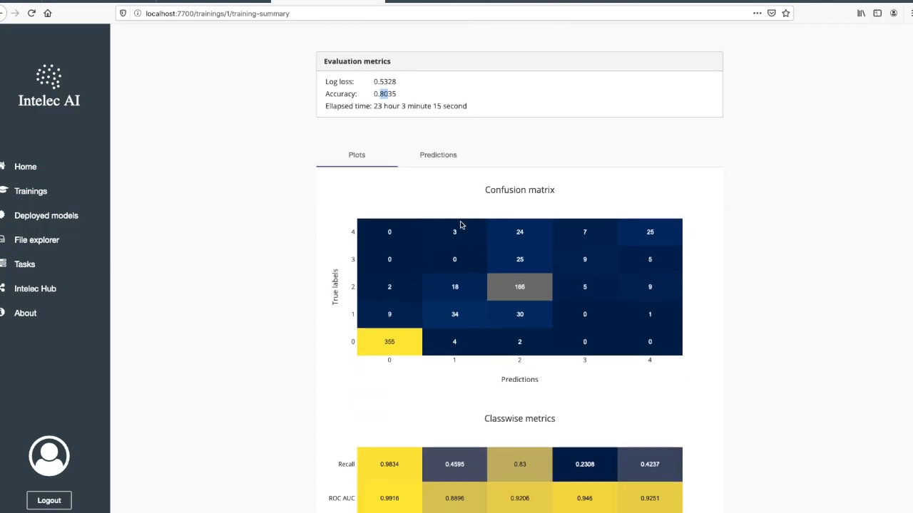
{"action": "scroll", "scroll_direction": "down", "scroll_amount": 3}
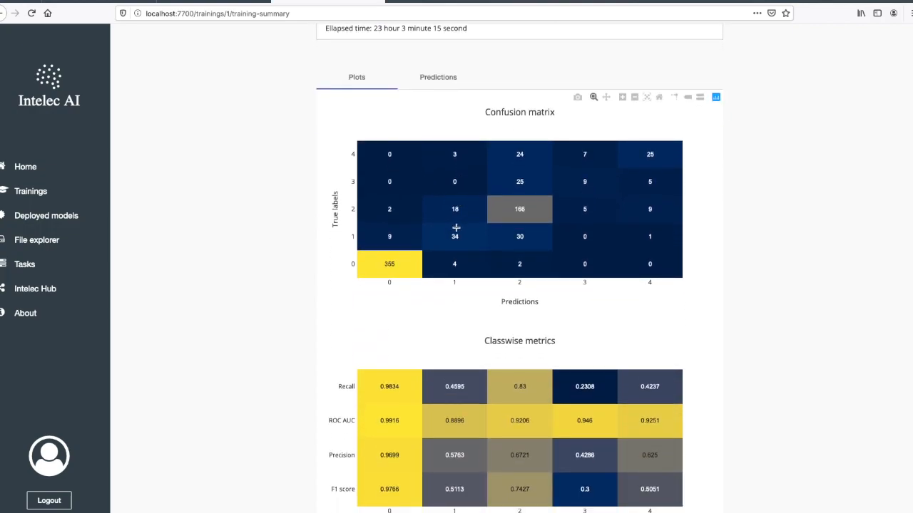
{"action": "mouse_move", "coordinate": [531, 227]}
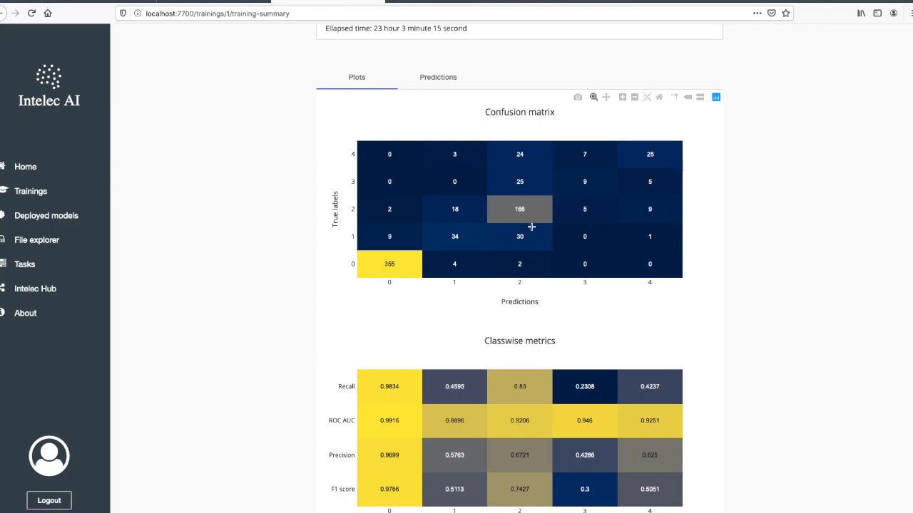
{"action": "scroll", "scroll_direction": "down", "scroll_amount": 3}
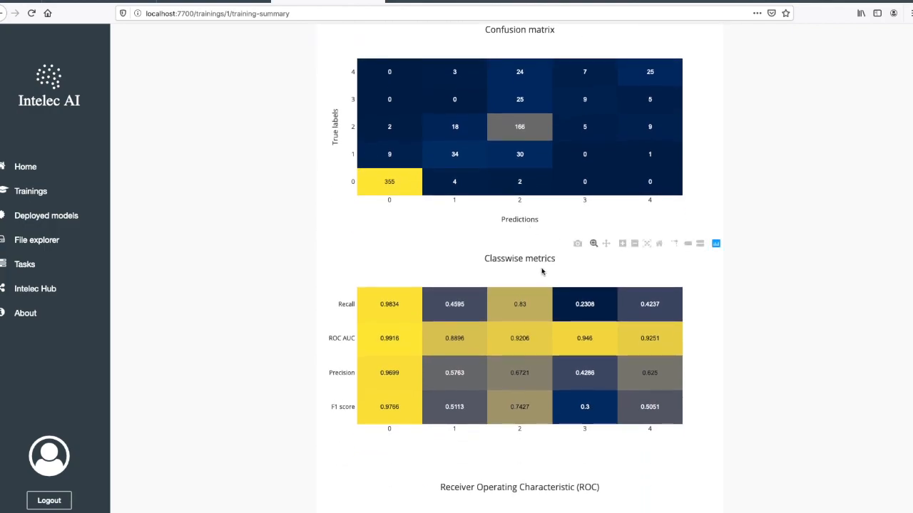
{"action": "mouse_move", "coordinate": [524, 273]}
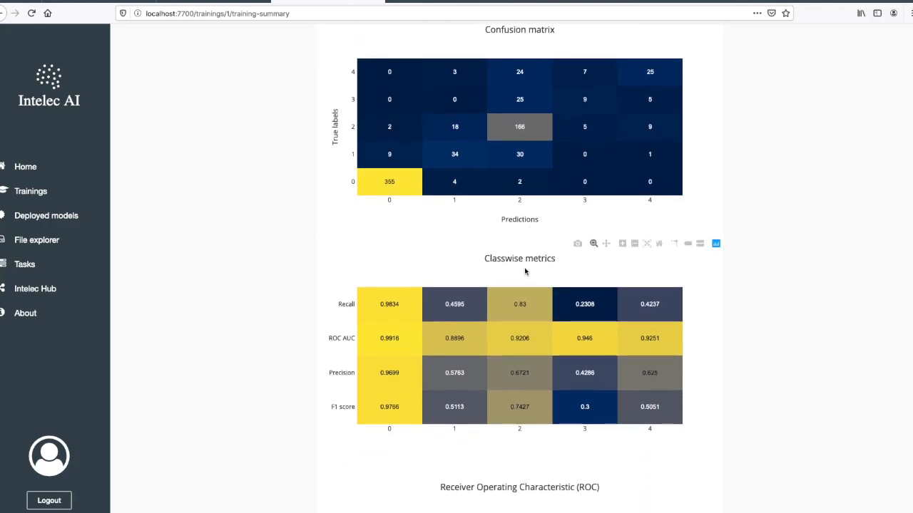
{"action": "scroll", "scroll_direction": "down", "scroll_amount": 3}
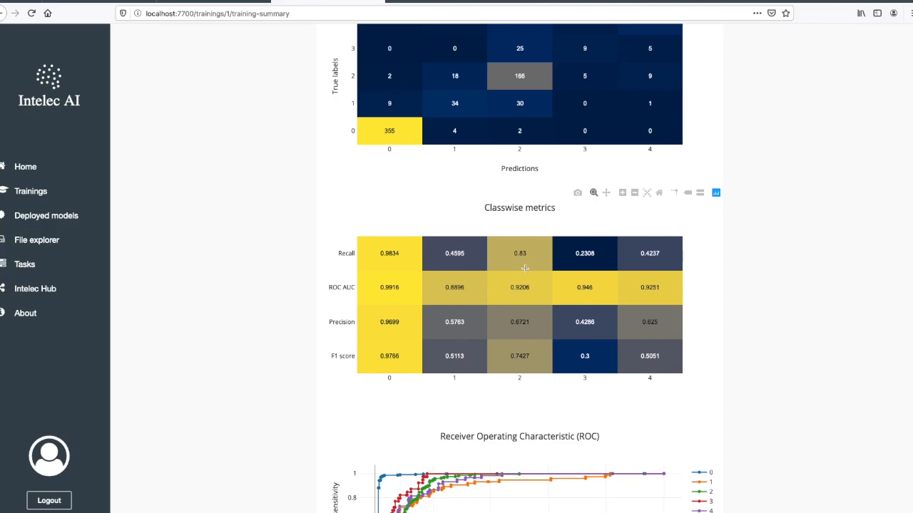
{"action": "scroll", "scroll_direction": "down", "scroll_amount": 3}
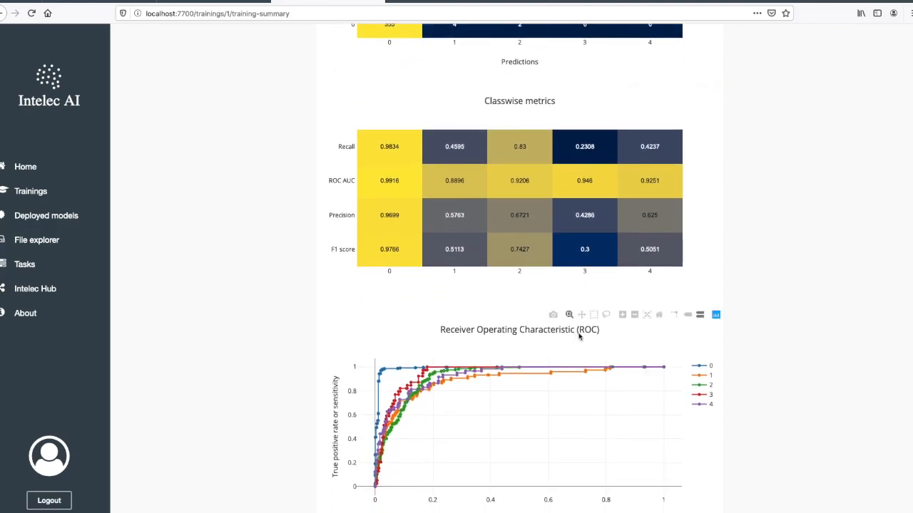
{"action": "mouse_move", "coordinate": [716, 408]}
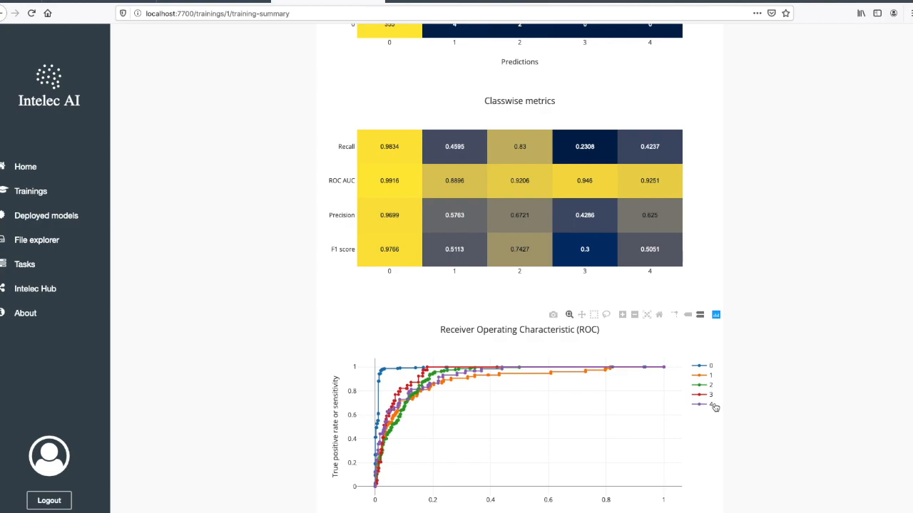
{"action": "scroll", "scroll_direction": "up", "scroll_amount": 3}
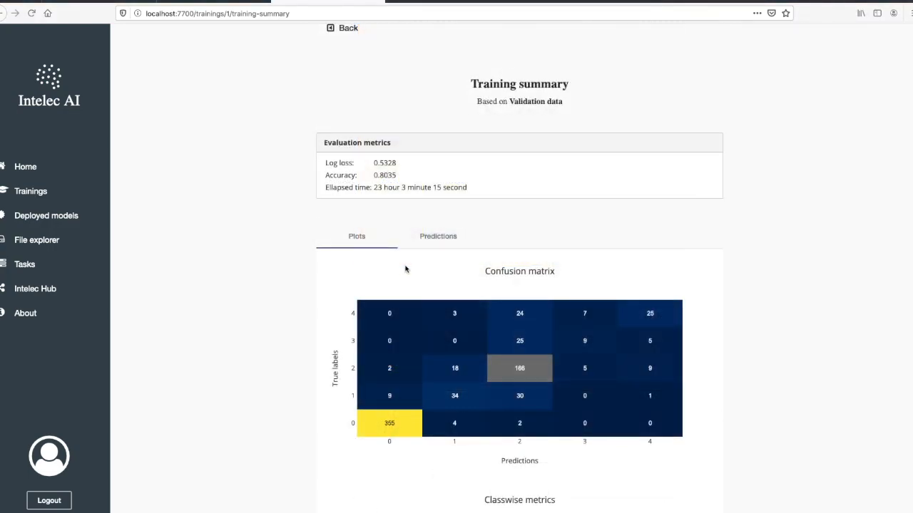
{"action": "mouse_move", "coordinate": [422, 252]}
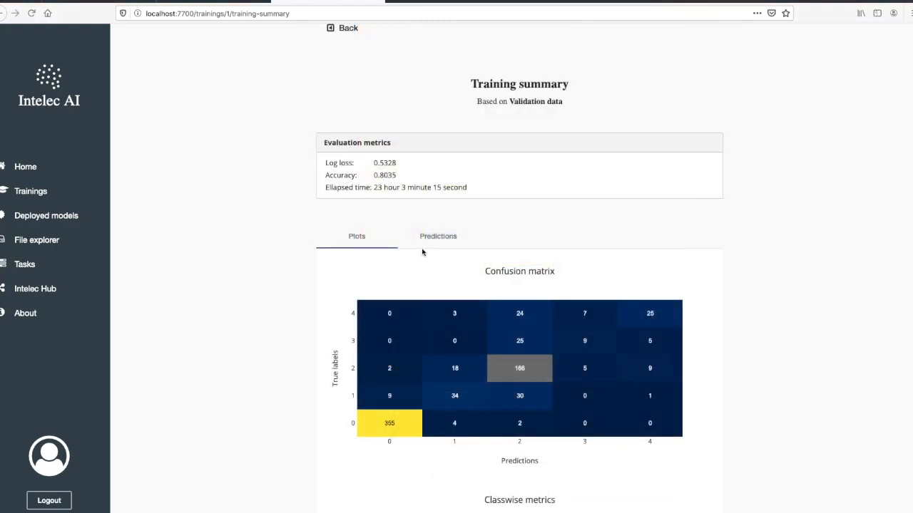
Step: Show the per-image validation predictions with true label, predicted class and confidence
{"action": "left_click", "coordinate": [438, 237]}
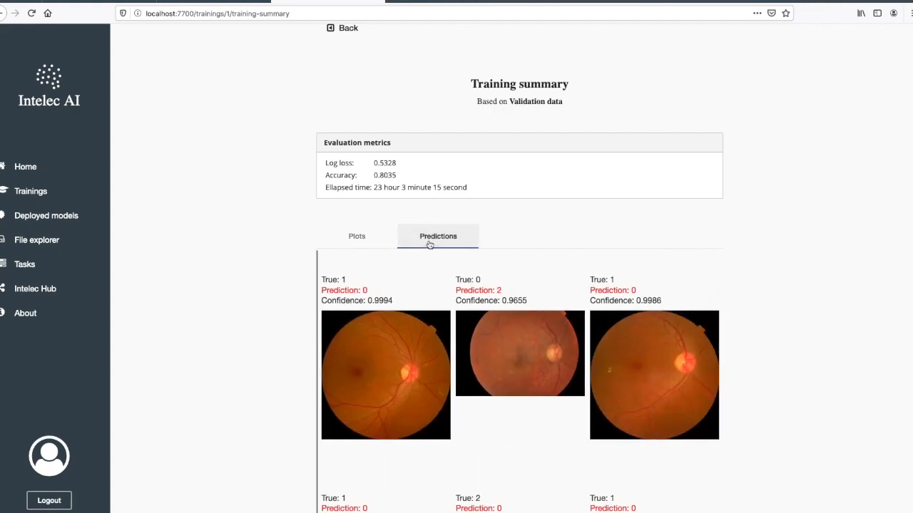
{"action": "scroll", "scroll_direction": "down", "scroll_amount": 3}
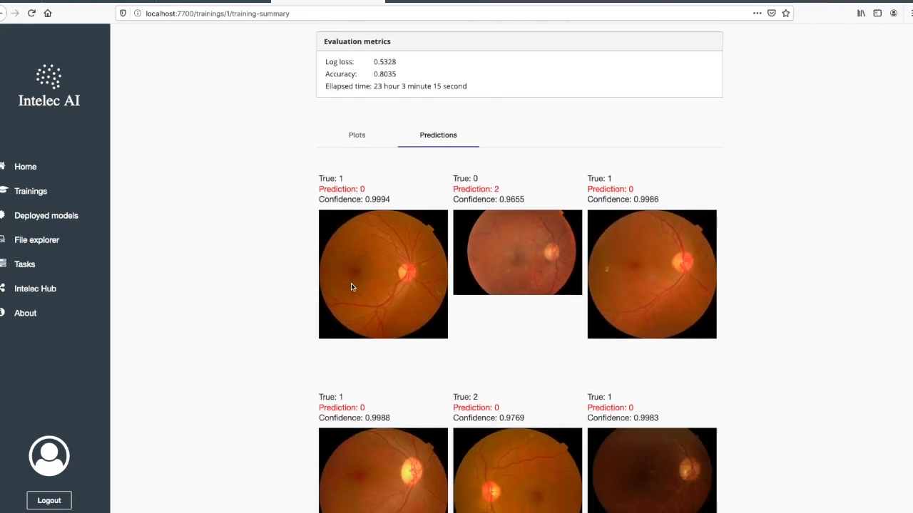
{"action": "scroll", "scroll_direction": "down", "scroll_amount": 3}
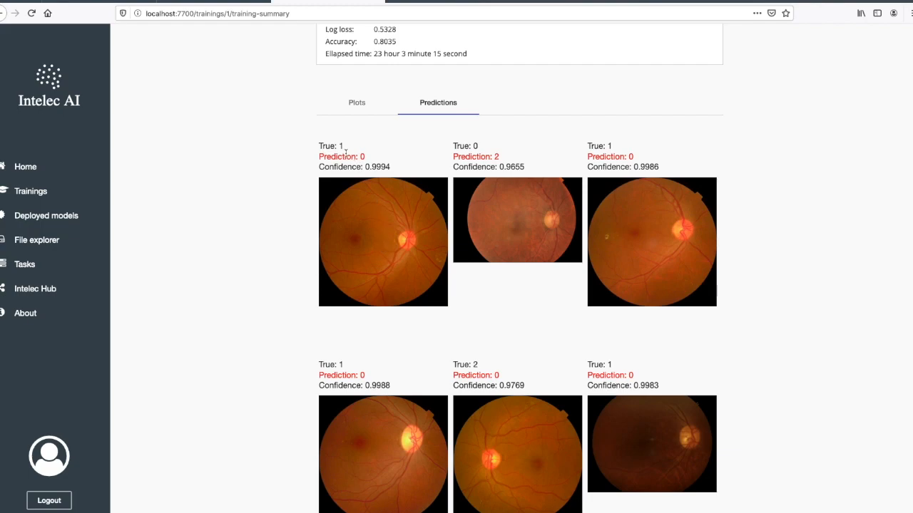
{"action": "mouse_move", "coordinate": [382, 177]}
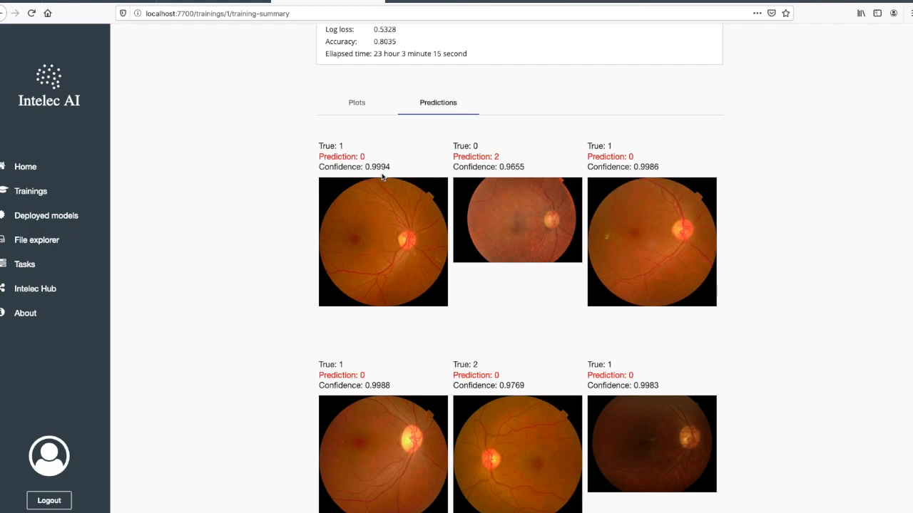
{"action": "scroll", "scroll_direction": "down", "scroll_amount": 3}
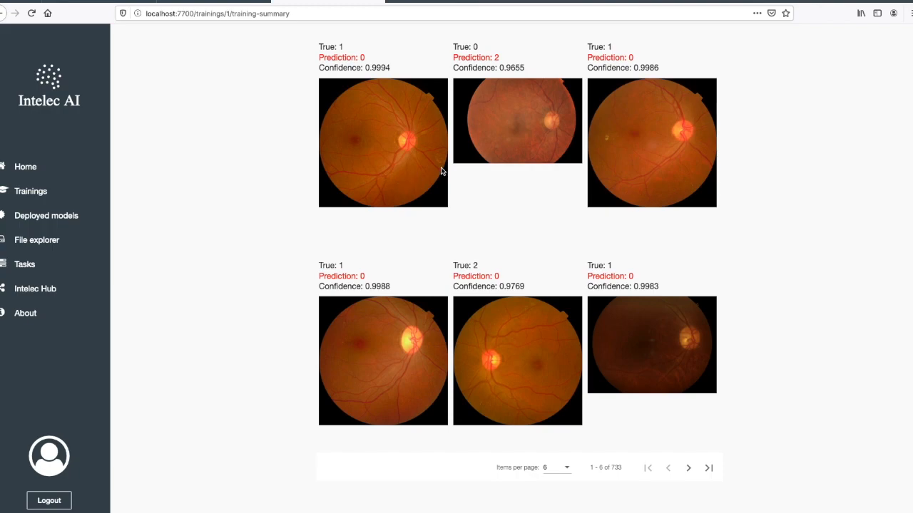
{"action": "scroll", "scroll_direction": "up", "scroll_amount": 3}
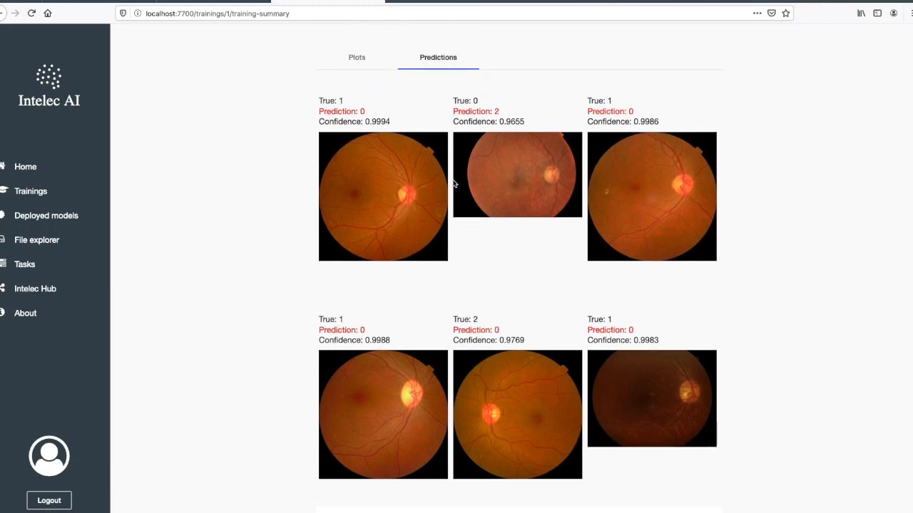
{"action": "scroll", "scroll_direction": "down", "scroll_amount": 3}
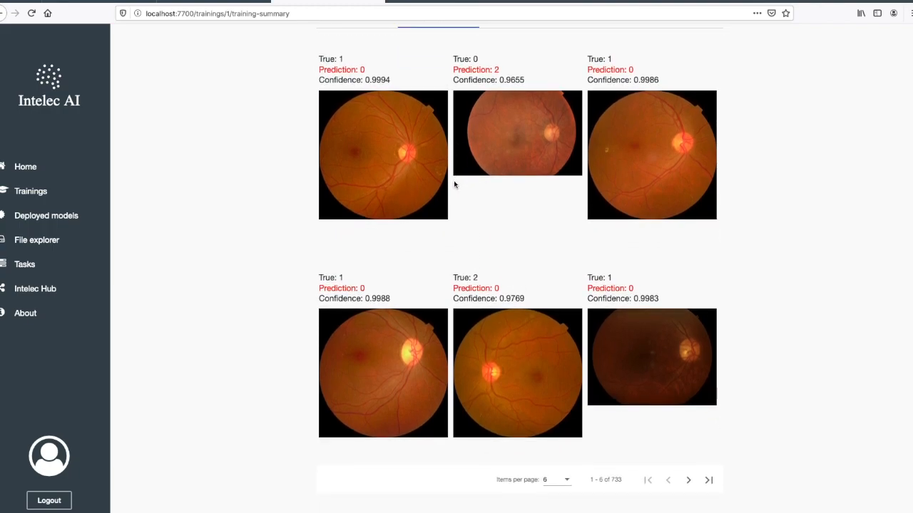
{"action": "mouse_move", "coordinate": [687, 479]}
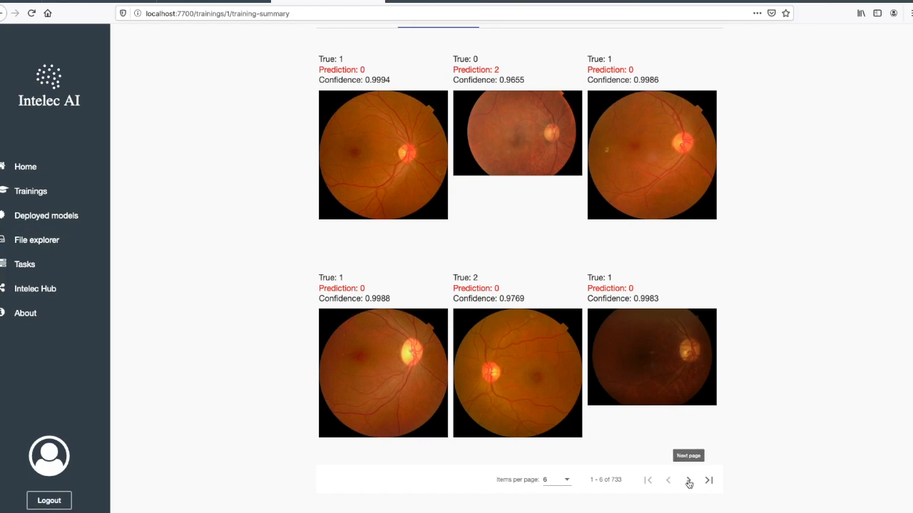
Step: Page through the prediction images to the last page and back one, ending on confident class-0 images
{"action": "left_click", "coordinate": [687, 419]}
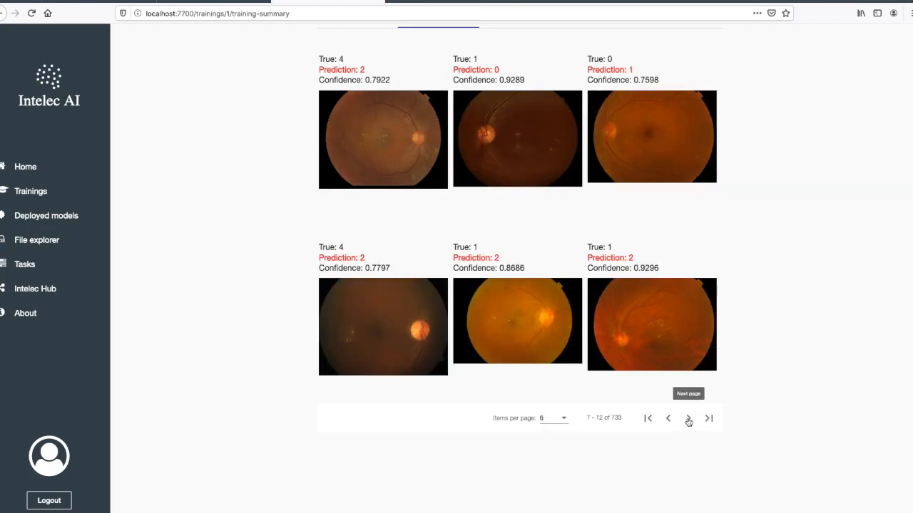
{"action": "left_click", "coordinate": [688, 420]}
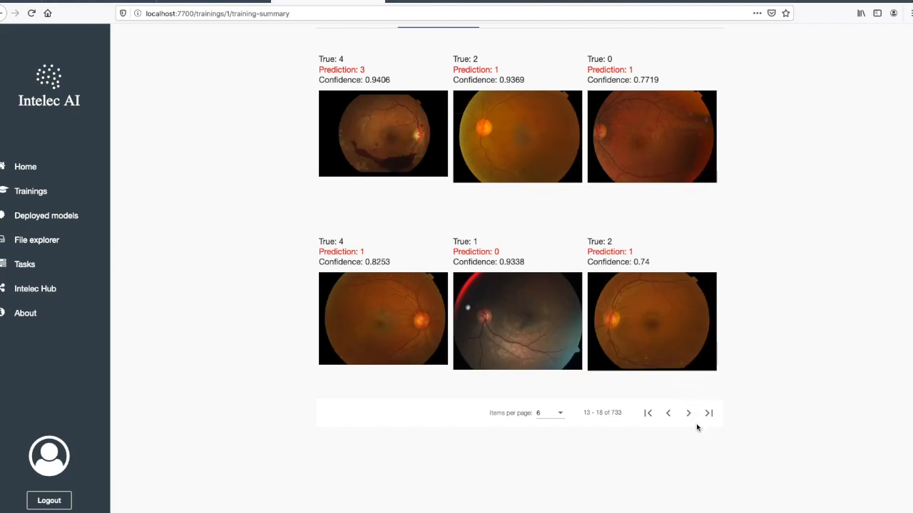
{"action": "mouse_move", "coordinate": [688, 414]}
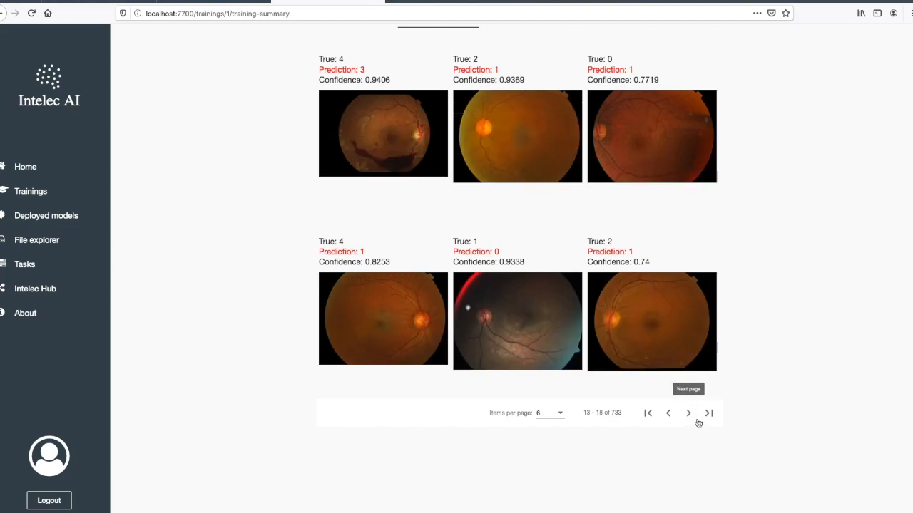
{"action": "mouse_move", "coordinate": [694, 421]}
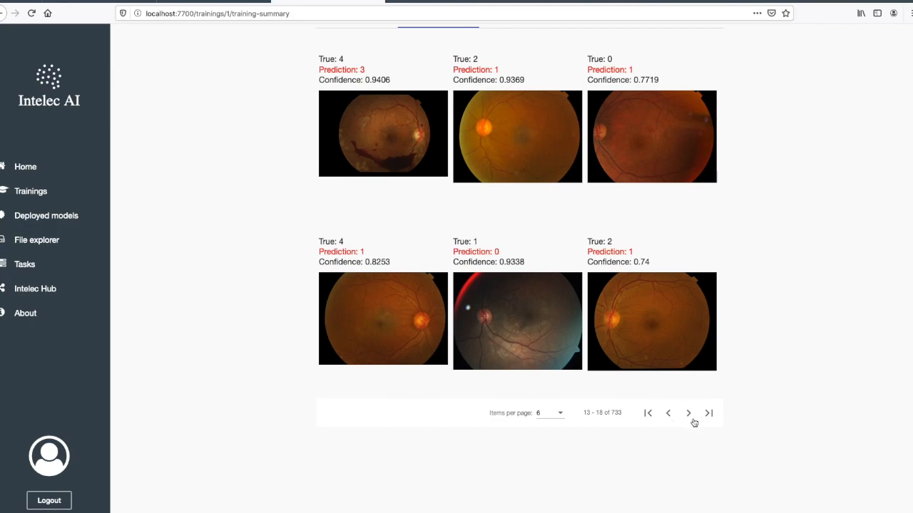
{"action": "left_click", "coordinate": [709, 414]}
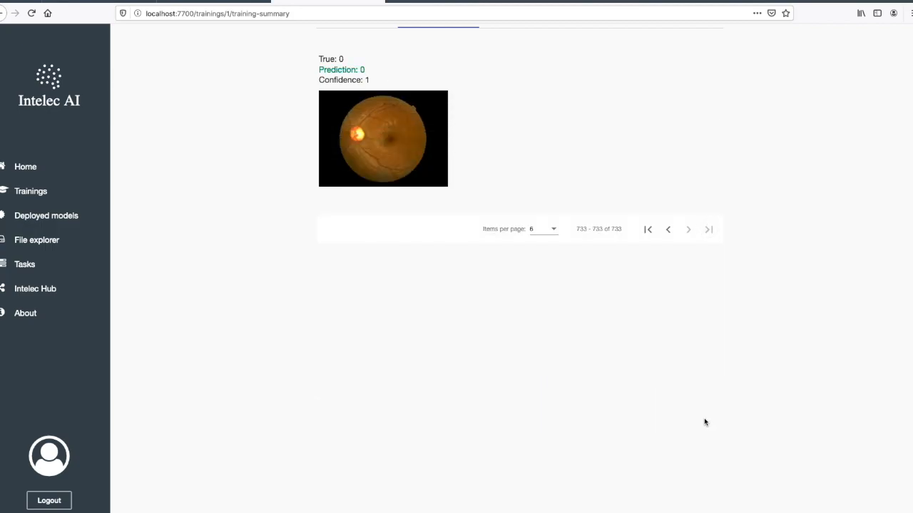
{"action": "left_click", "coordinate": [668, 228]}
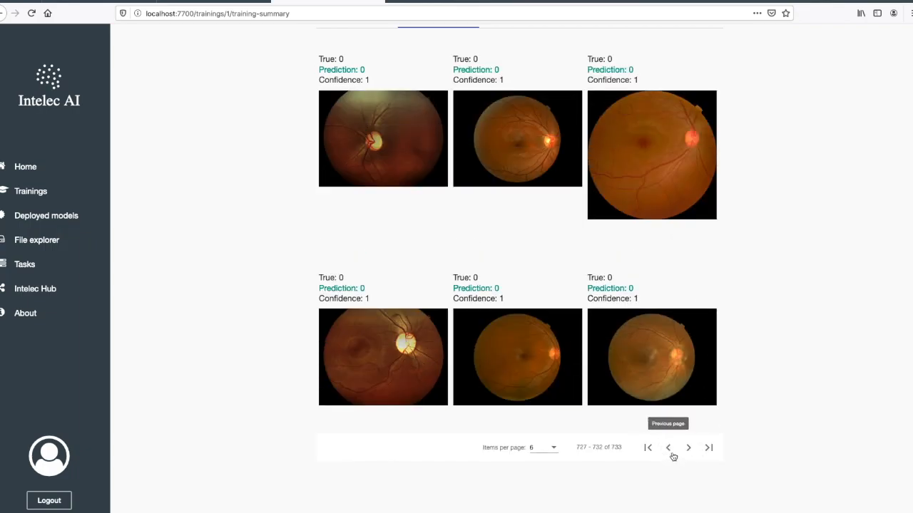
{"action": "scroll", "scroll_direction": "up", "scroll_amount": 3}
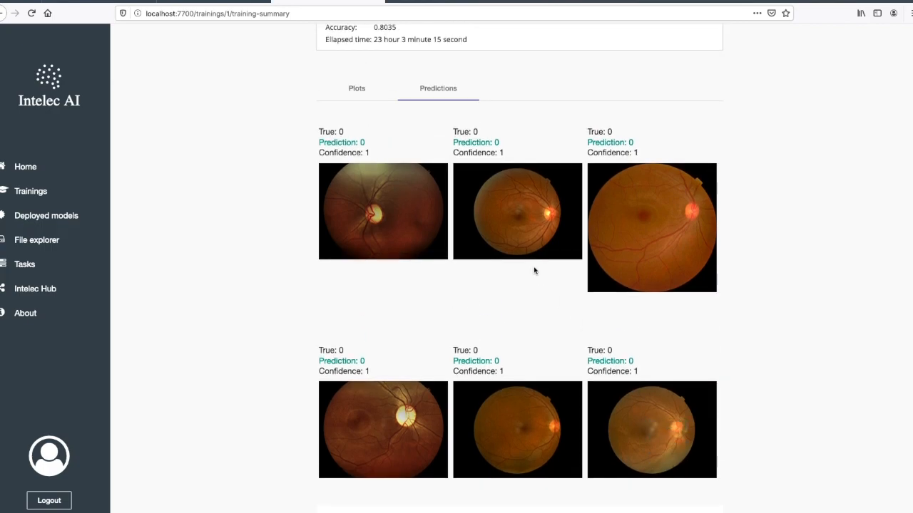
{"action": "scroll", "scroll_direction": "up", "scroll_amount": 3}
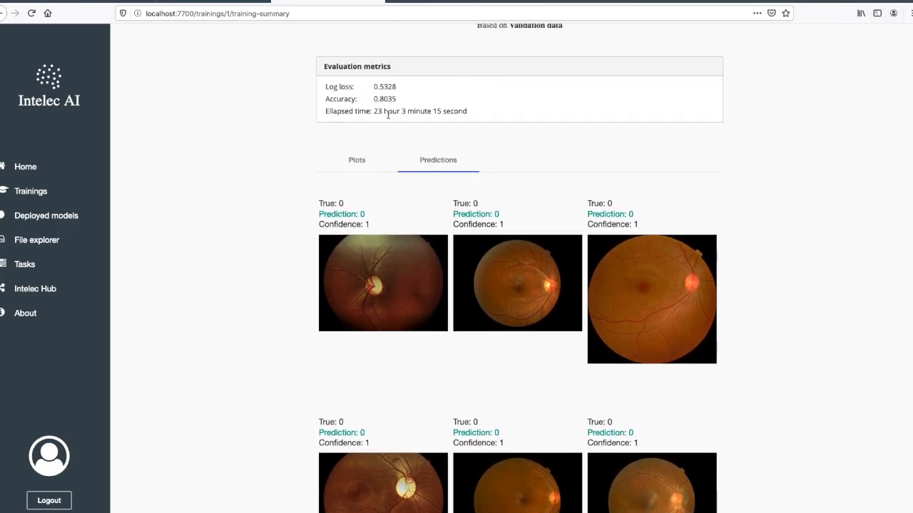
{"action": "mouse_move", "coordinate": [357, 163]}
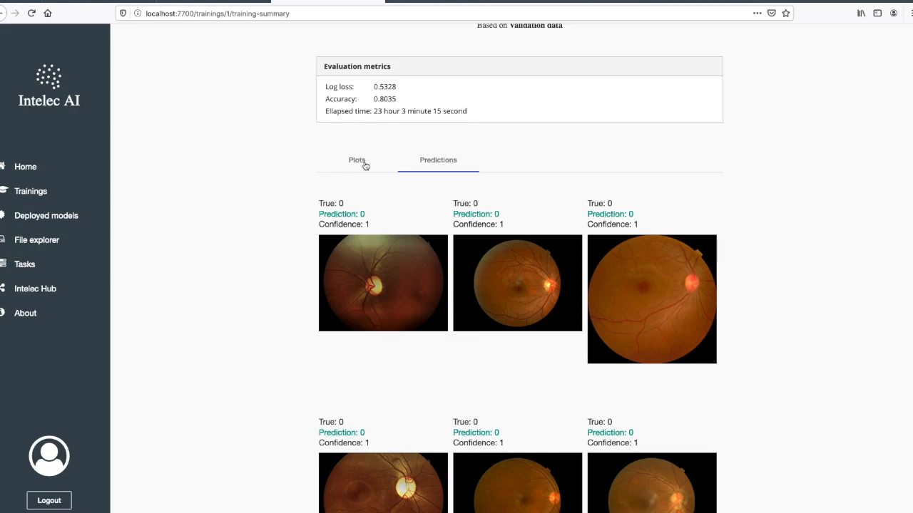
Step: Show the Plots view again and go back to the training's detail page with its loss chart
{"action": "left_click", "coordinate": [357, 160]}
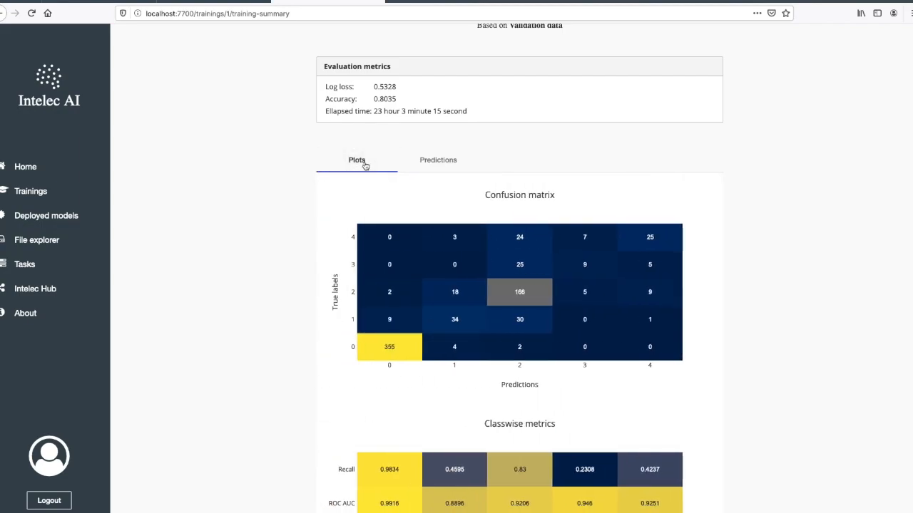
{"action": "scroll", "scroll_direction": "up", "scroll_amount": 3}
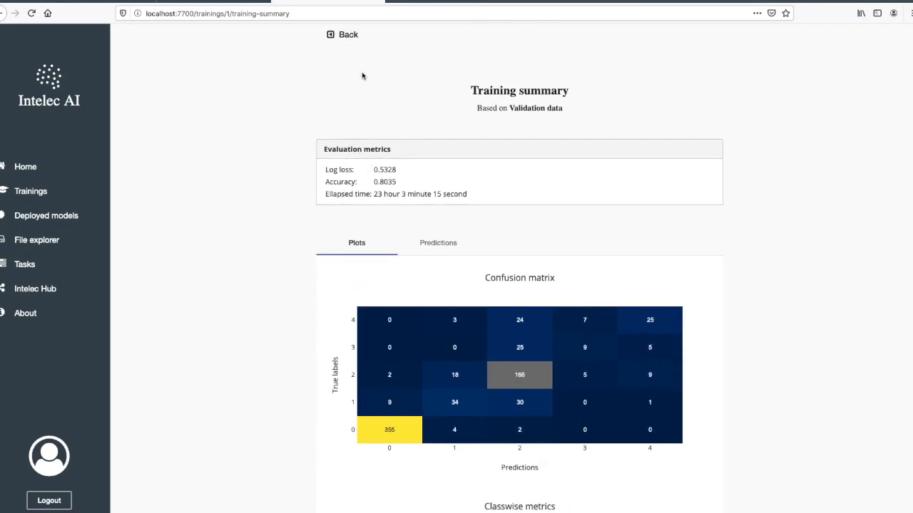
{"action": "left_click", "coordinate": [342, 34]}
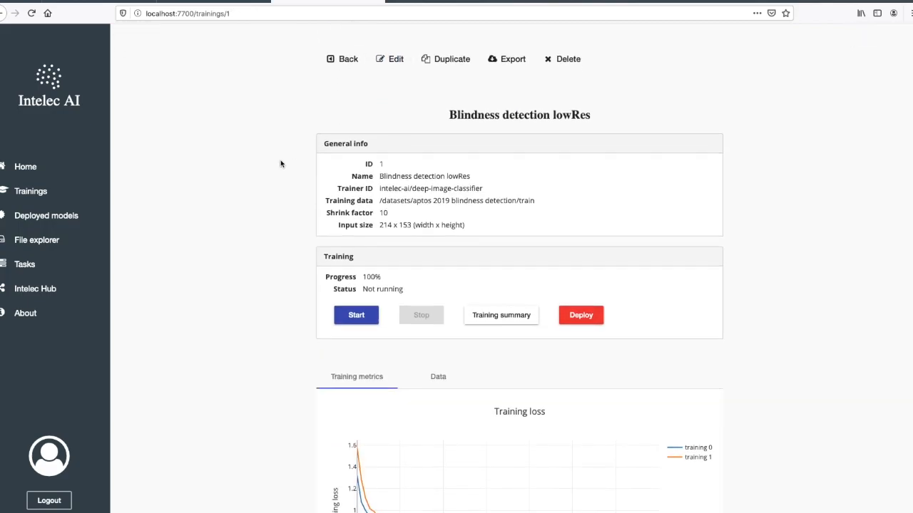
{"action": "scroll", "scroll_direction": "down", "scroll_amount": 3}
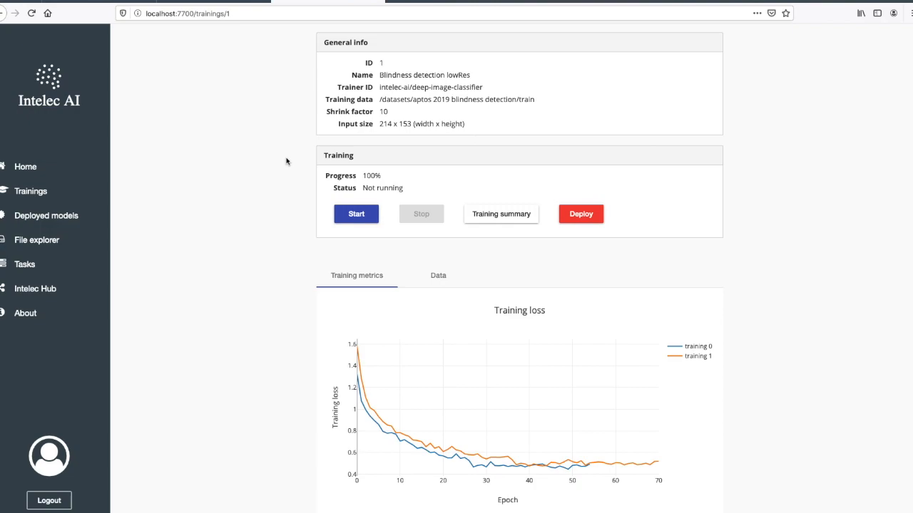
{"action": "mouse_move", "coordinate": [396, 132]}
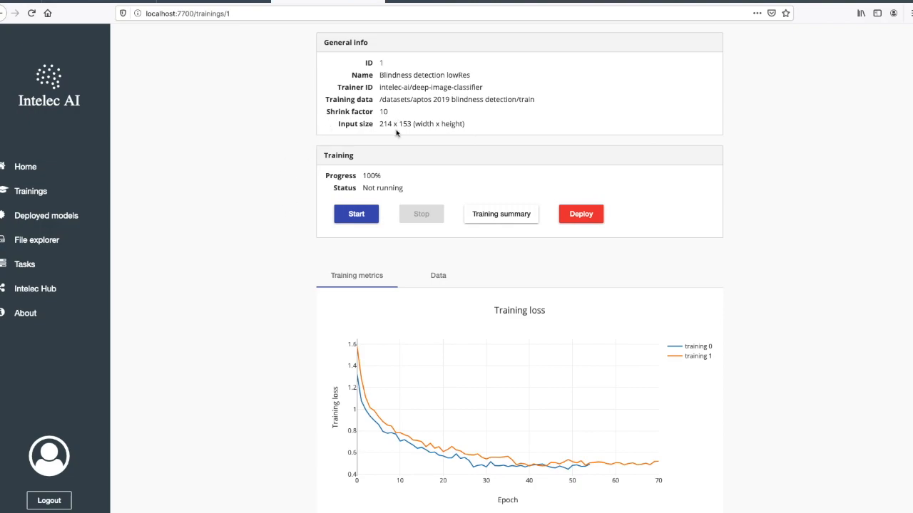
{"action": "mouse_move", "coordinate": [407, 127]}
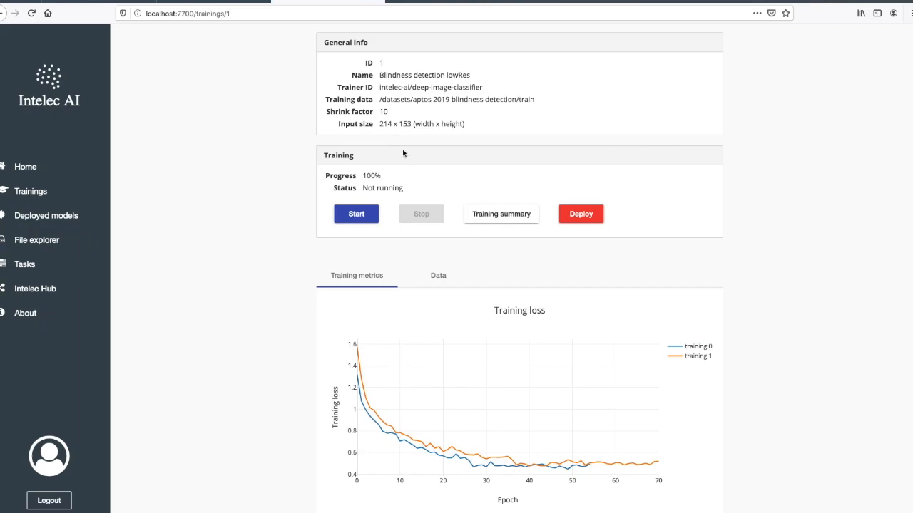
{"action": "mouse_move", "coordinate": [439, 276]}
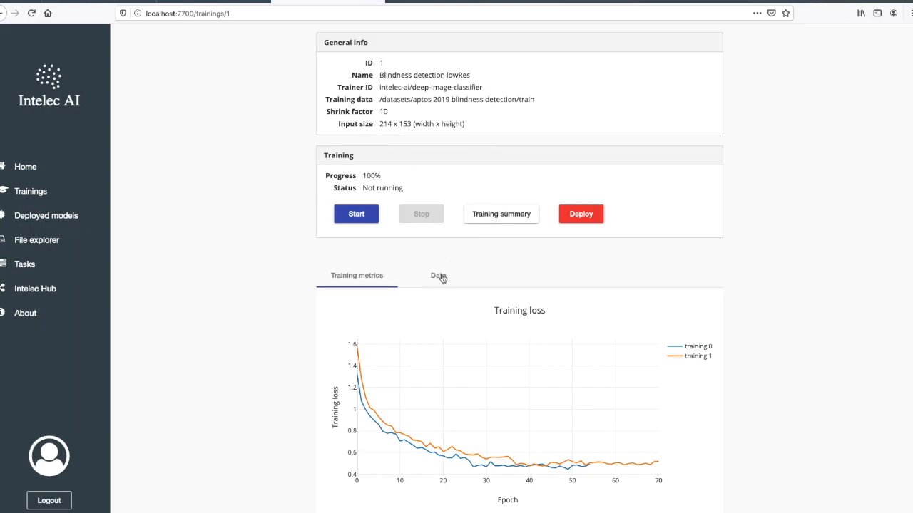
Step: Browse the training data images for diagnosis class 1, page forward, and bring General info back into view
{"action": "left_click", "coordinate": [438, 276]}
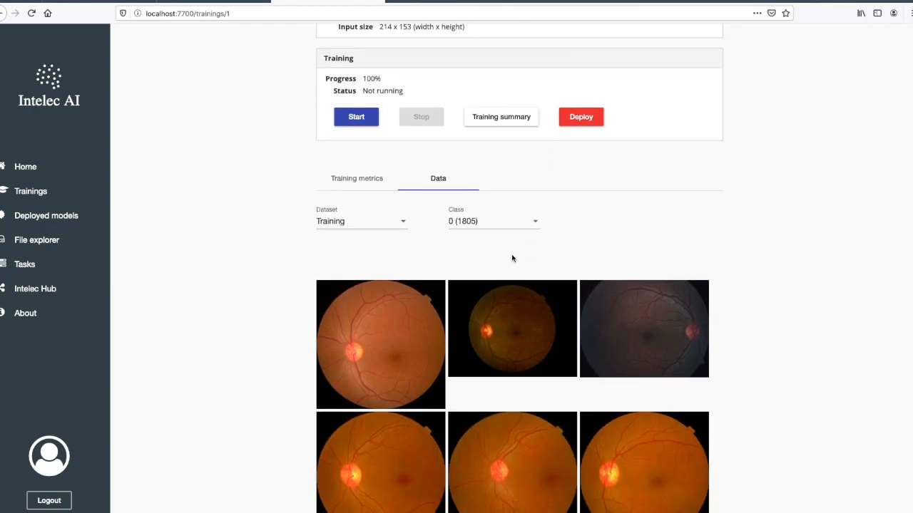
{"action": "left_click", "coordinate": [492, 221]}
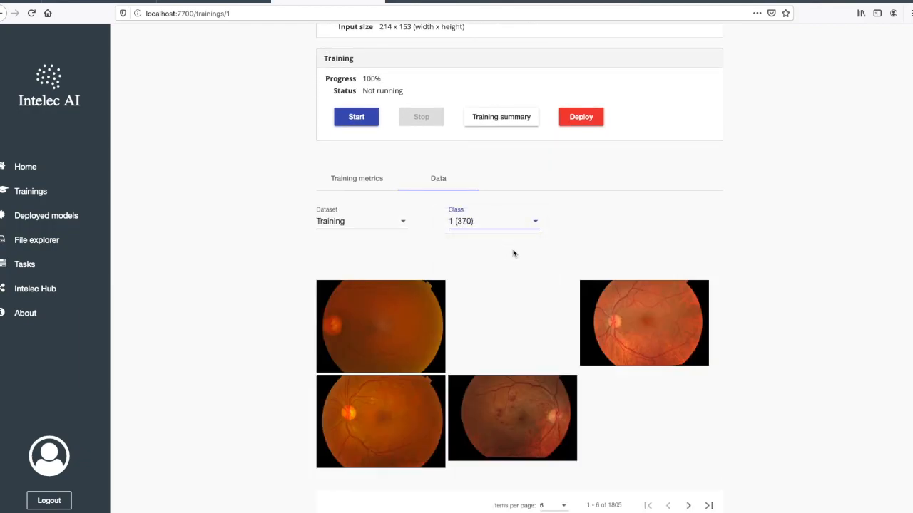
{"action": "scroll", "scroll_direction": "down", "scroll_amount": 3}
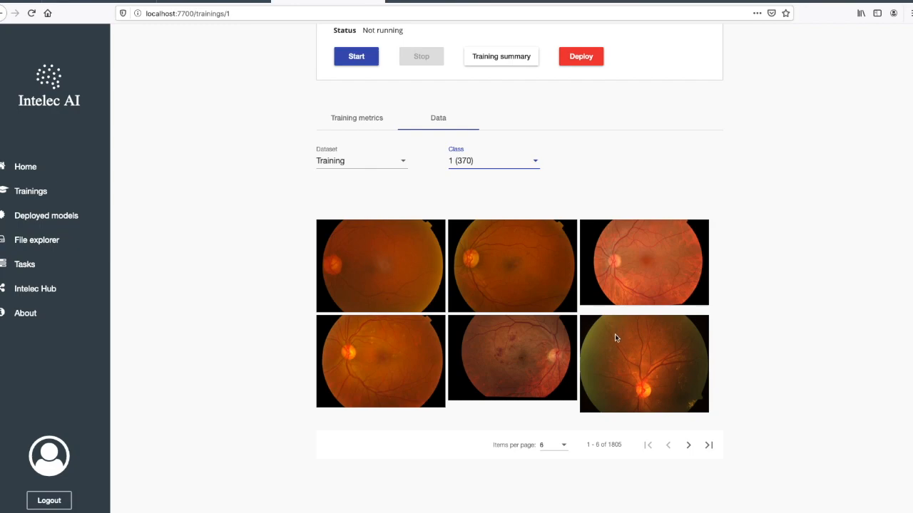
{"action": "mouse_move", "coordinate": [519, 344]}
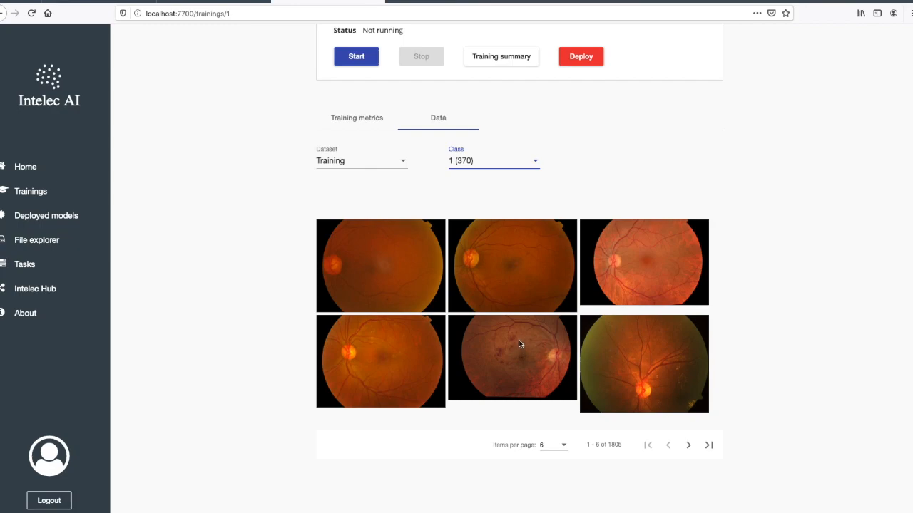
{"action": "mouse_move", "coordinate": [519, 339]}
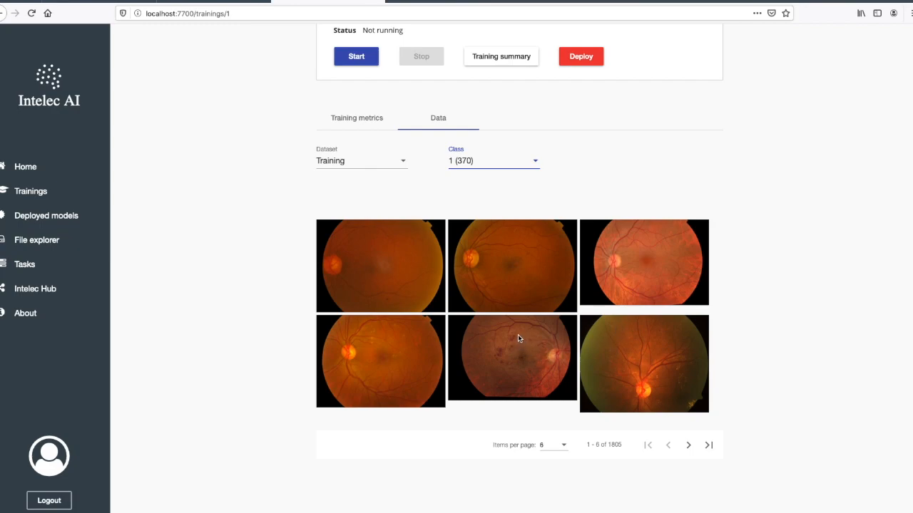
{"action": "mouse_move", "coordinate": [687, 445]}
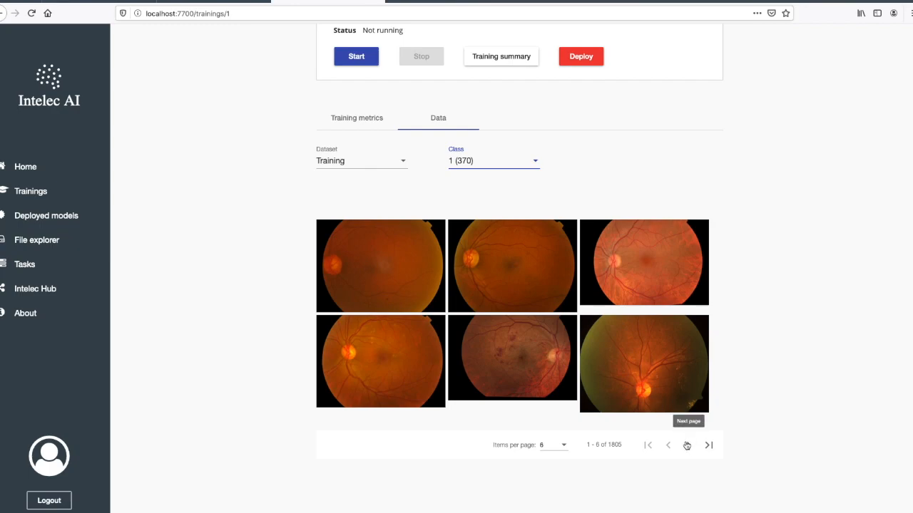
{"action": "left_click", "coordinate": [687, 445]}
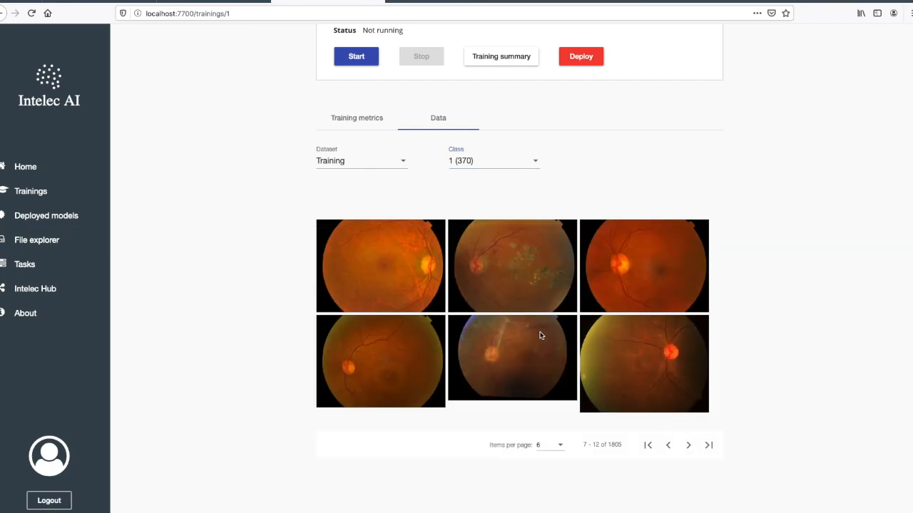
{"action": "mouse_move", "coordinate": [411, 236]}
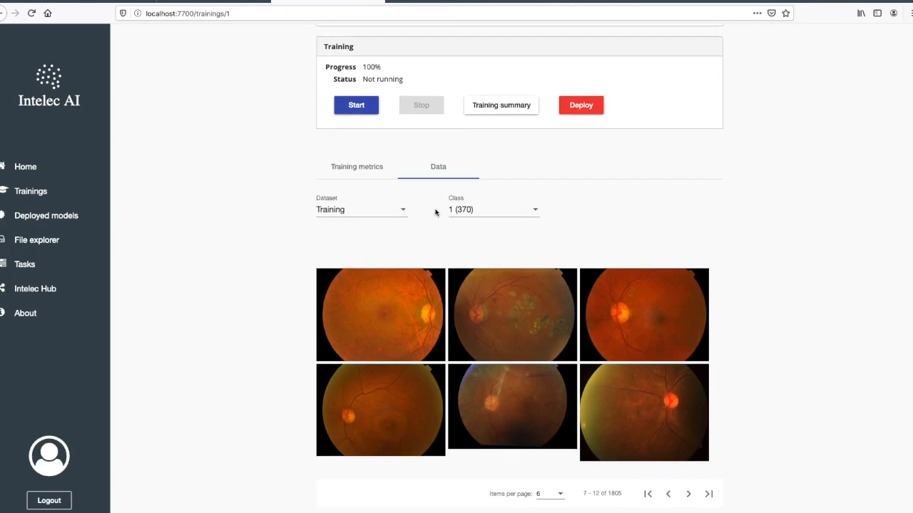
{"action": "scroll", "scroll_direction": "up", "scroll_amount": 3}
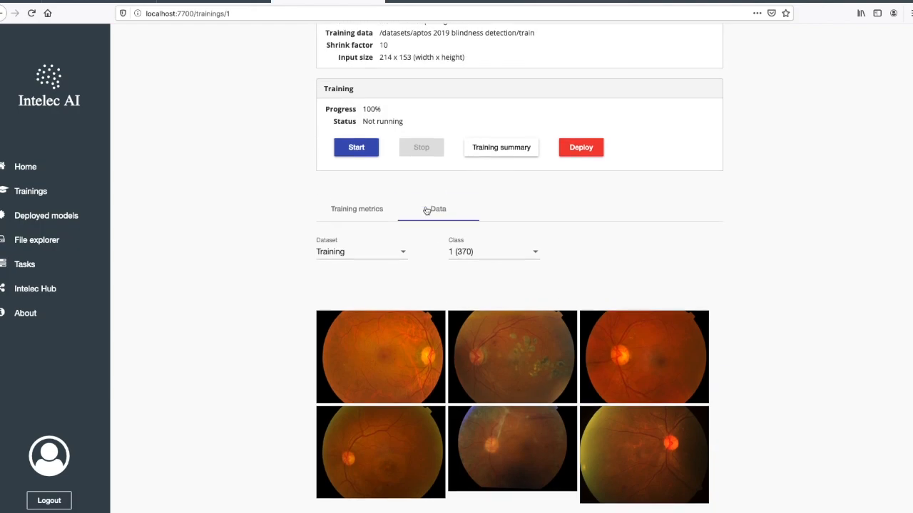
{"action": "scroll", "scroll_direction": "up", "scroll_amount": 3}
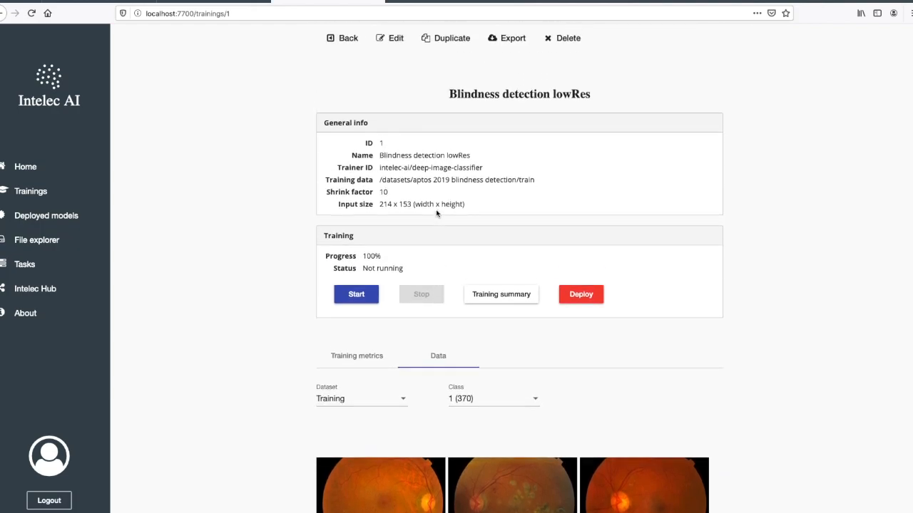
Step: Edit the model to lower its shrink factor from 10 to 5 and save
{"action": "left_click", "coordinate": [389, 37]}
{"action": "type", "text": "5"}
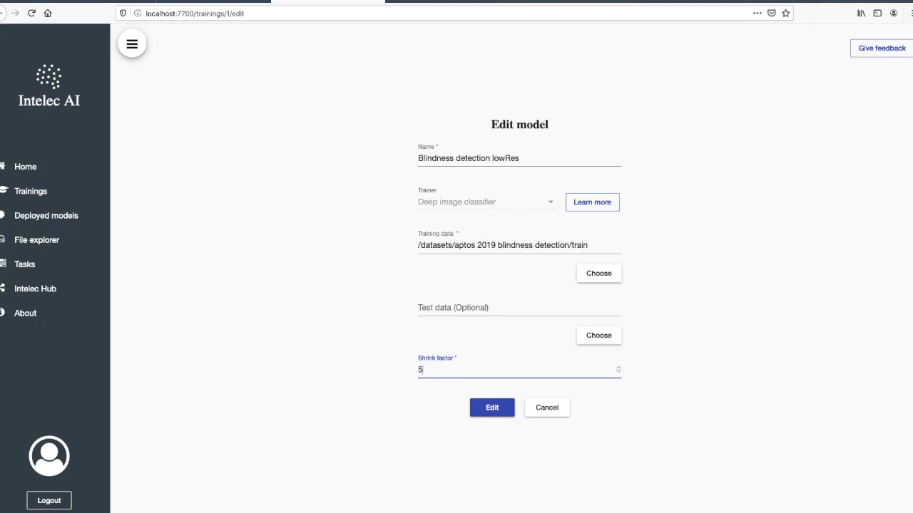
{"action": "left_click", "coordinate": [491, 407]}
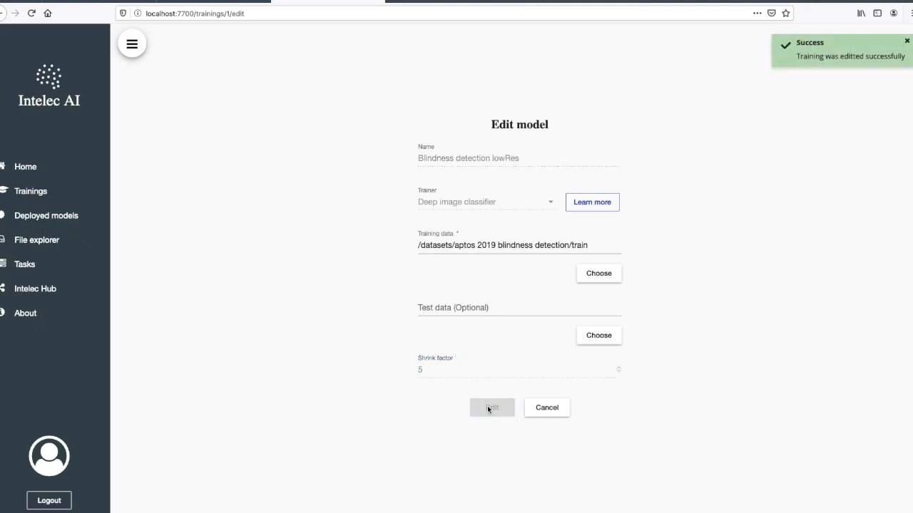
{"action": "left_click", "coordinate": [491, 408]}
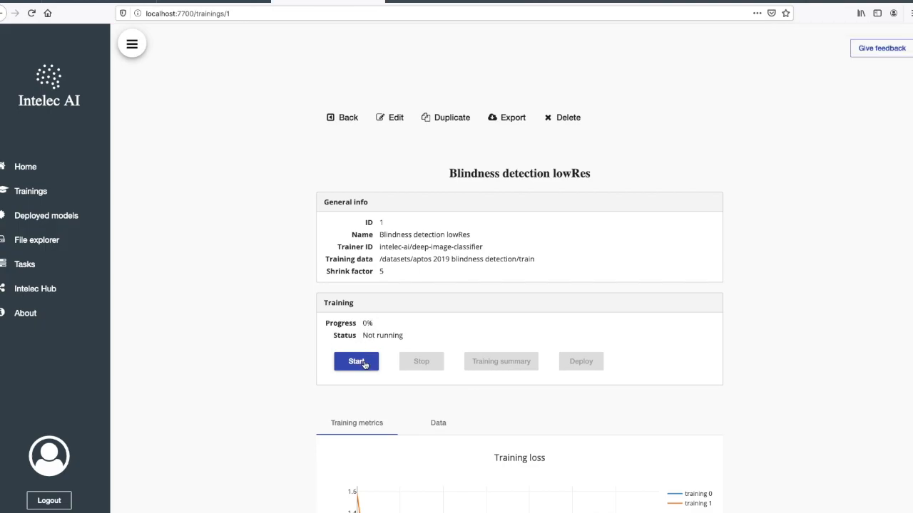
Step: Start retraining the model and confirm so its status reads Running
{"action": "left_click", "coordinate": [356, 363]}
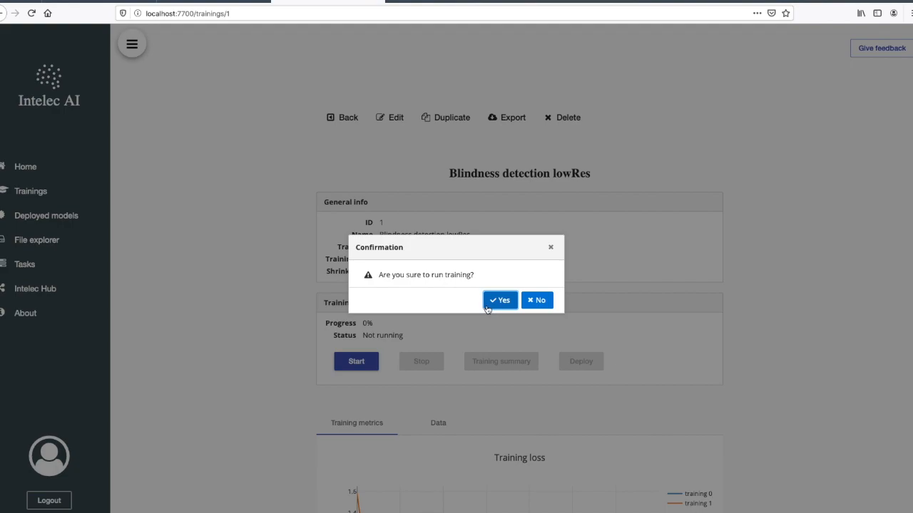
{"action": "mouse_move", "coordinate": [505, 306]}
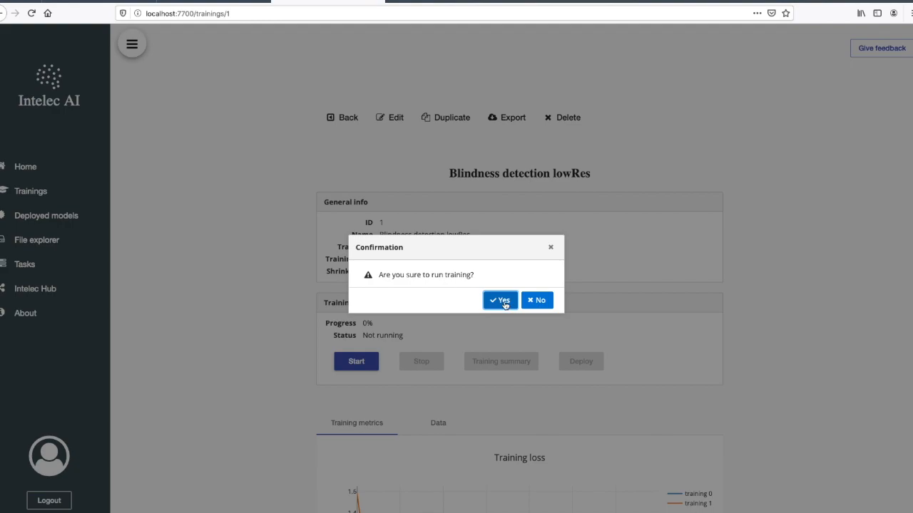
{"action": "left_click", "coordinate": [499, 299]}
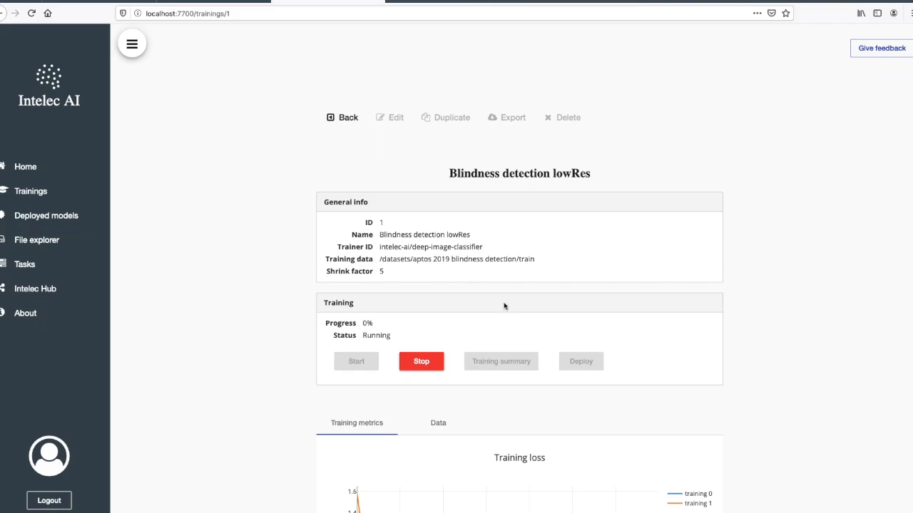
{"action": "left_click", "coordinate": [421, 361]}
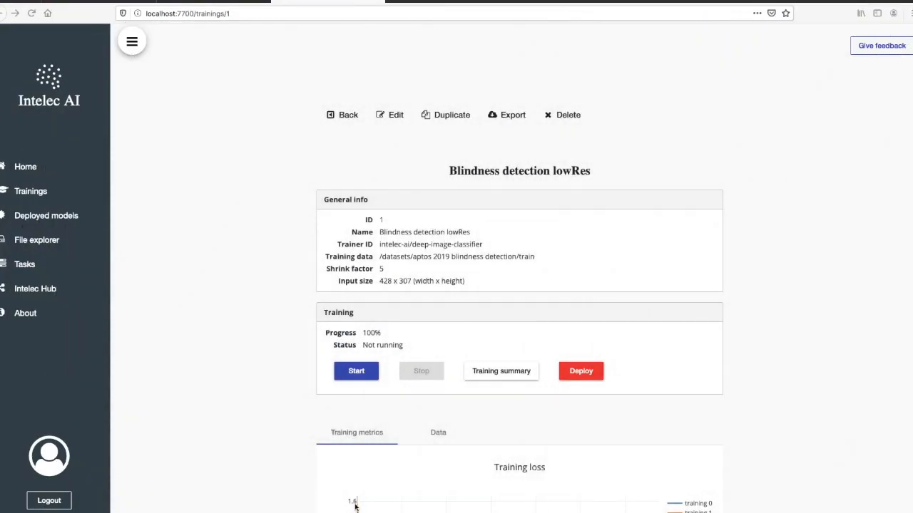
{"action": "mouse_move", "coordinate": [512, 326]}
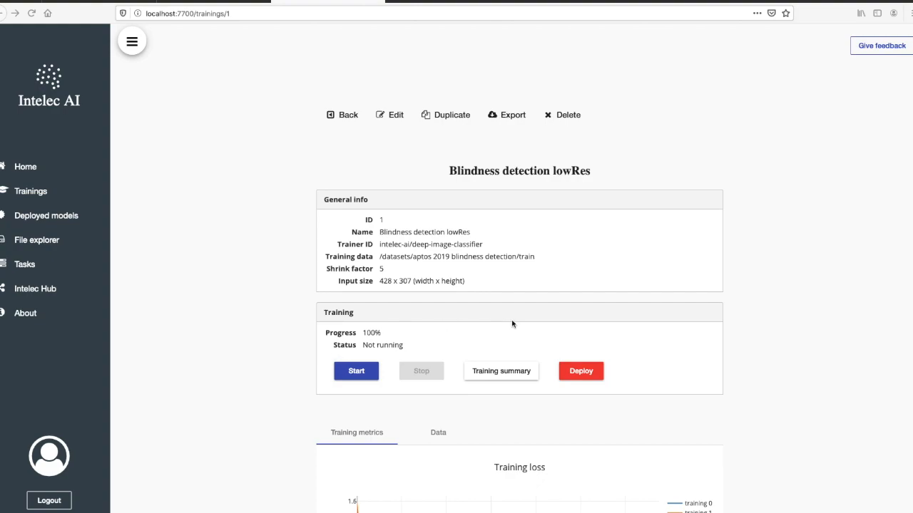
{"action": "scroll", "scroll_direction": "up", "scroll_amount": 3}
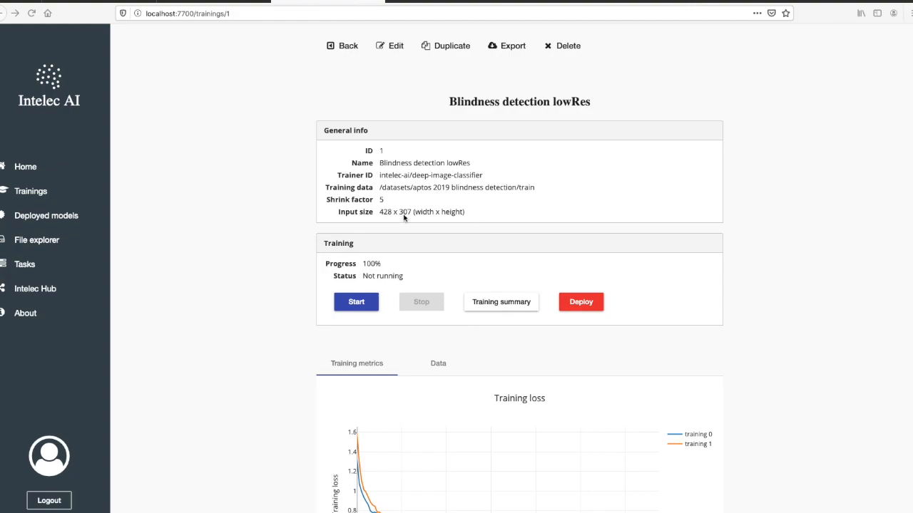
{"action": "scroll", "scroll_direction": "down", "scroll_amount": 3}
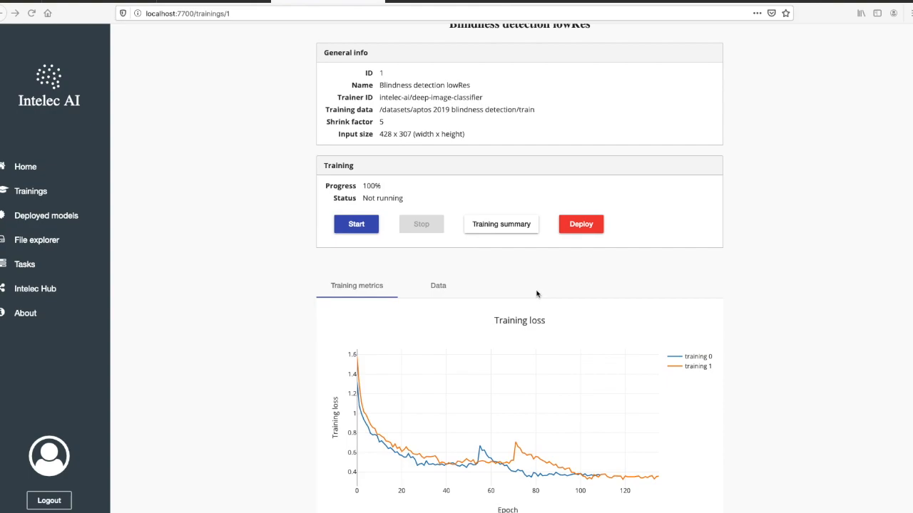
{"action": "mouse_move", "coordinate": [511, 252]}
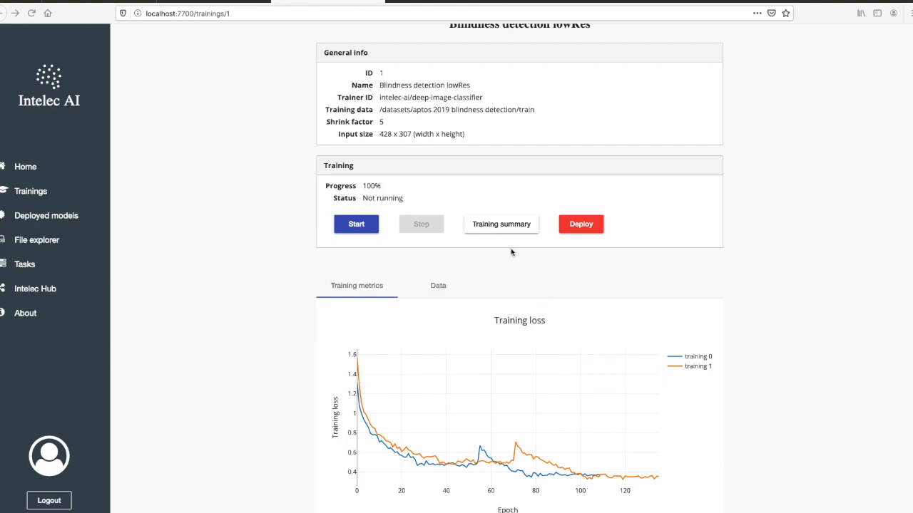
{"action": "mouse_move", "coordinate": [501, 224]}
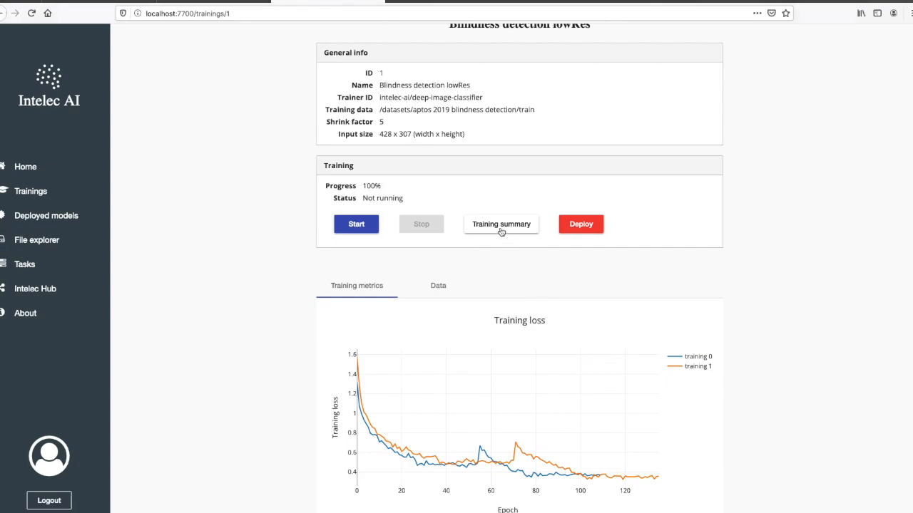
Step: Review the retrained model's summary plots showing accuracy 0.854 and log loss 0.3839
{"action": "left_click", "coordinate": [500, 223]}
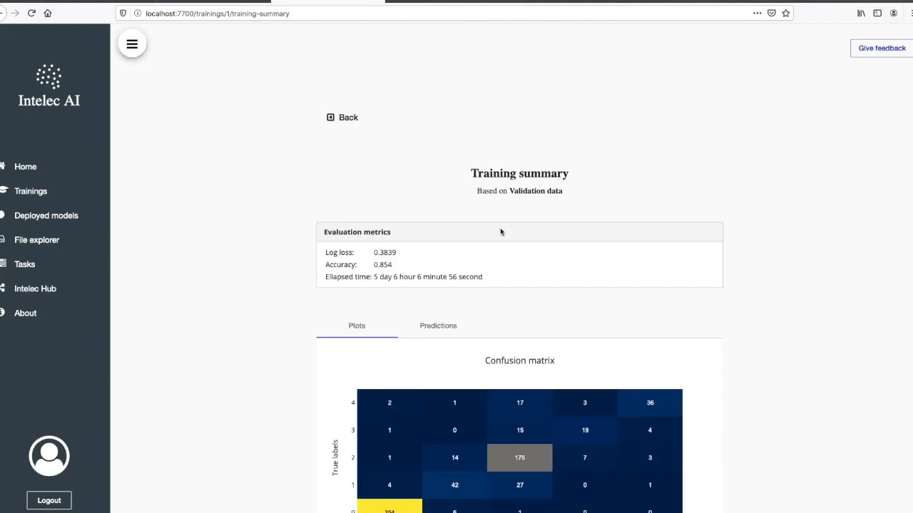
{"action": "mouse_move", "coordinate": [396, 274]}
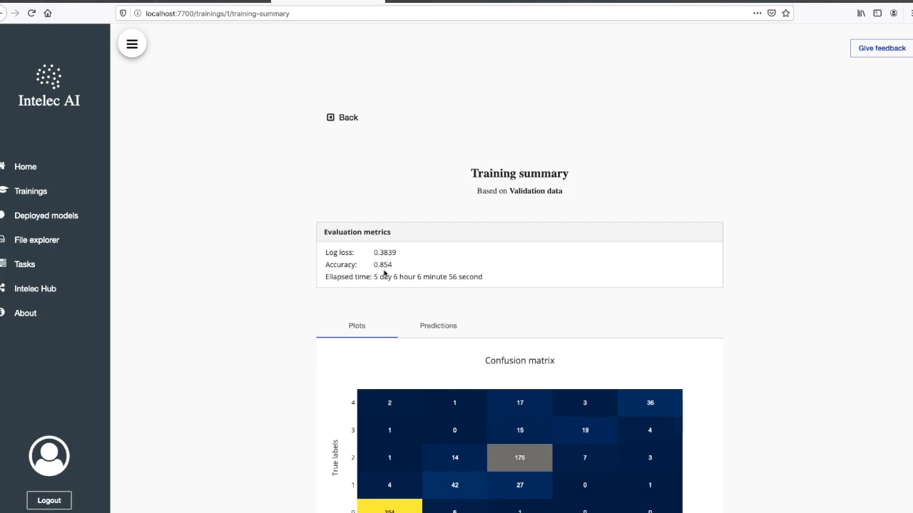
{"action": "mouse_move", "coordinate": [373, 286]}
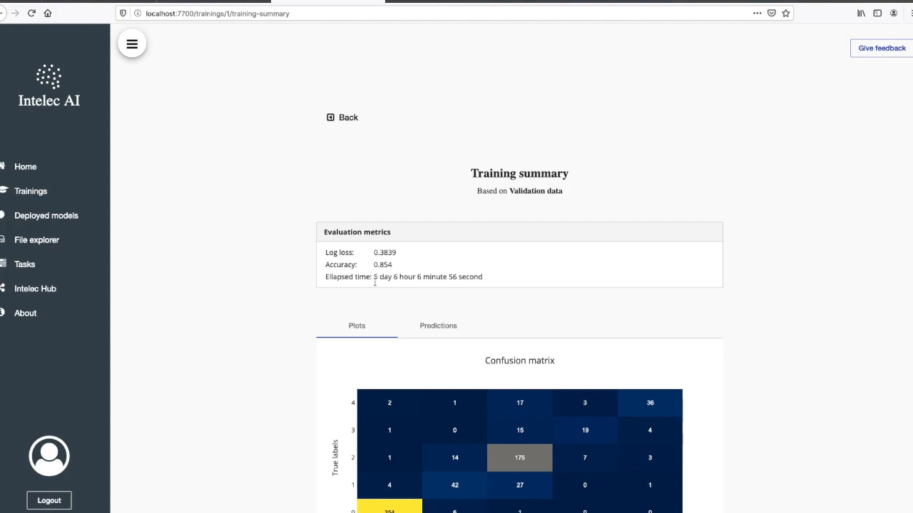
{"action": "mouse_move", "coordinate": [389, 289]}
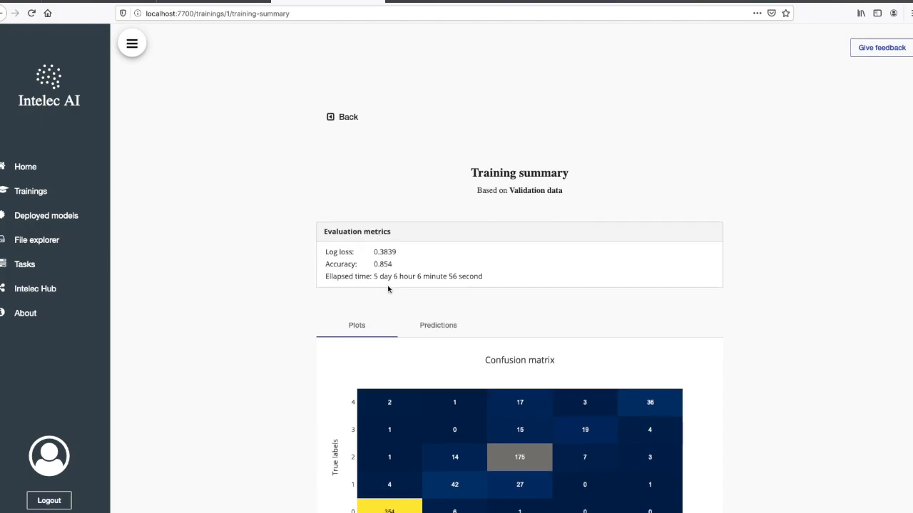
{"action": "scroll", "scroll_direction": "down", "scroll_amount": 3}
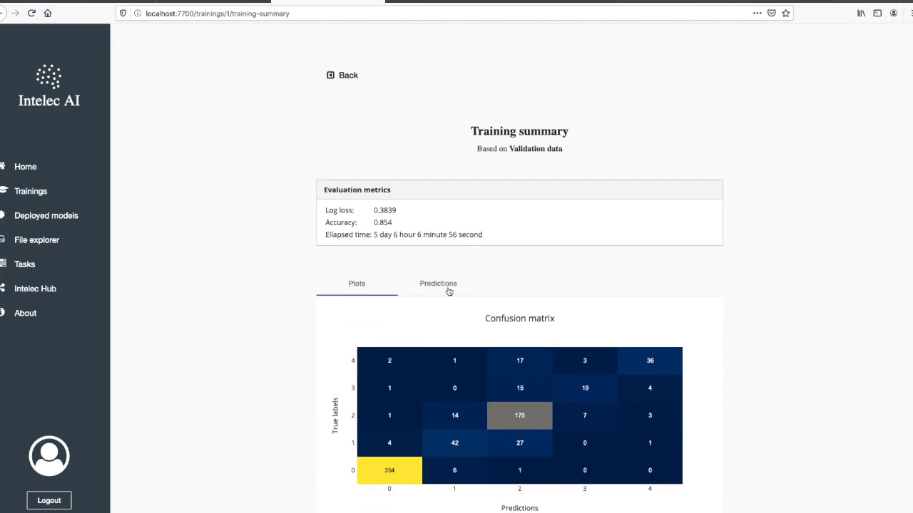
{"action": "scroll", "scroll_direction": "down", "scroll_amount": 3}
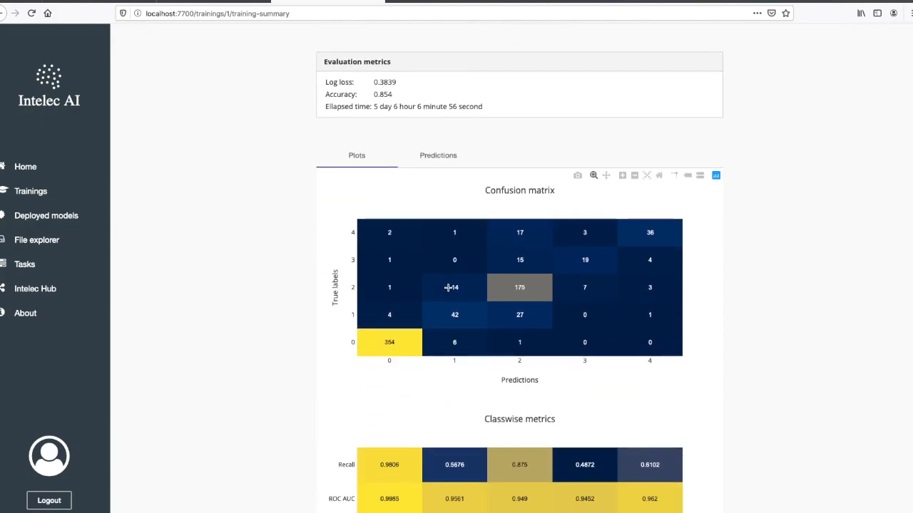
{"action": "mouse_move", "coordinate": [549, 299]}
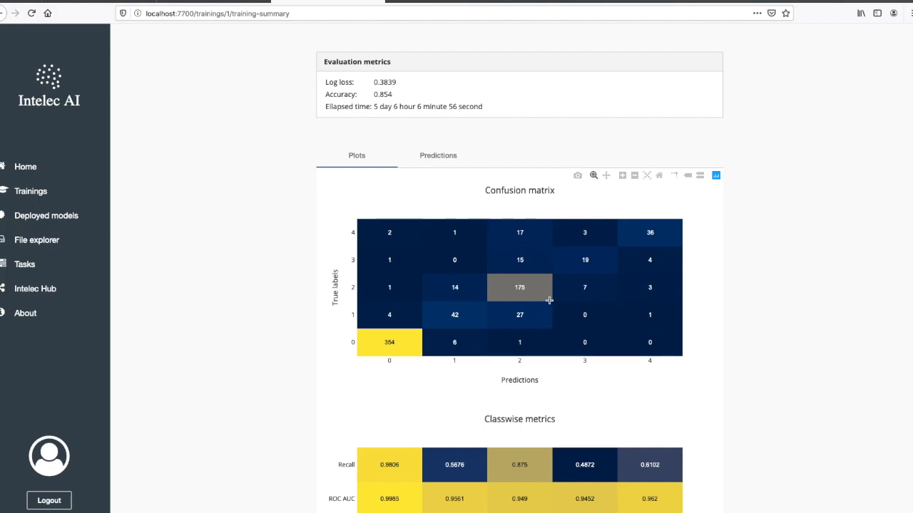
{"action": "scroll", "scroll_direction": "down", "scroll_amount": 3}
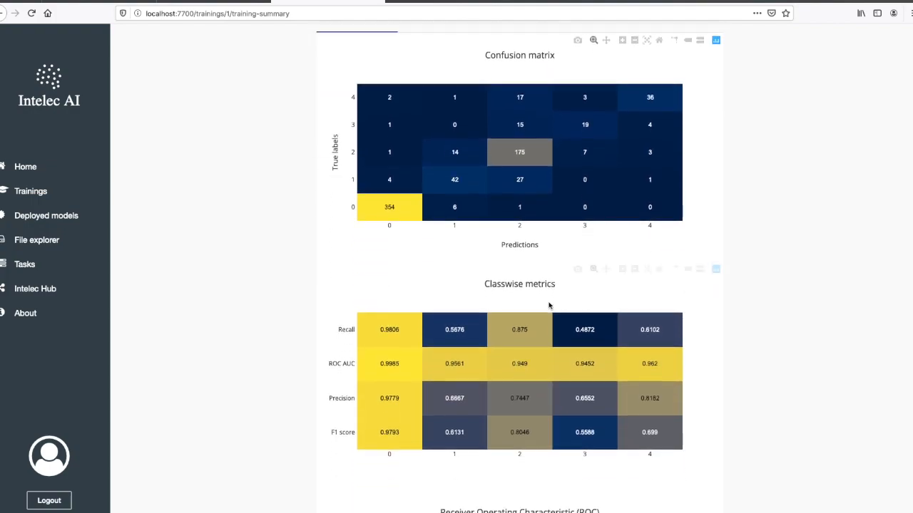
{"action": "scroll", "scroll_direction": "down", "scroll_amount": 3}
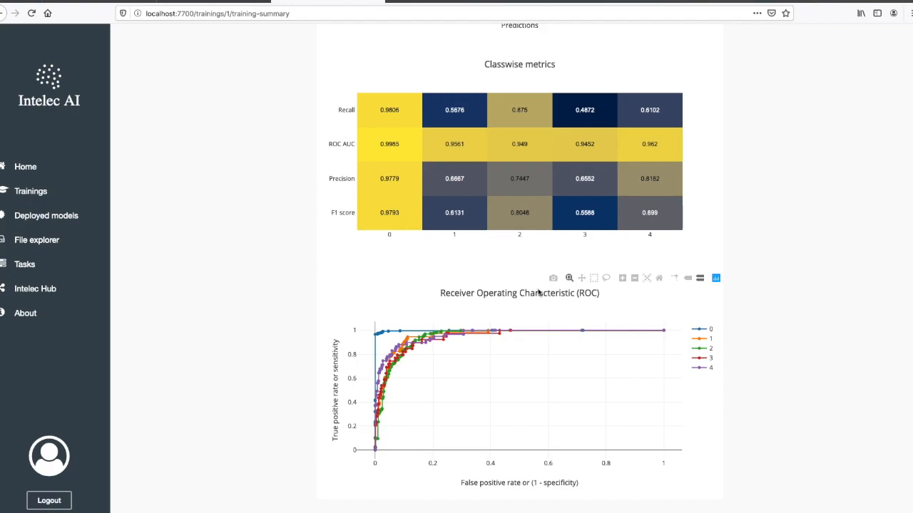
{"action": "mouse_move", "coordinate": [528, 245]}
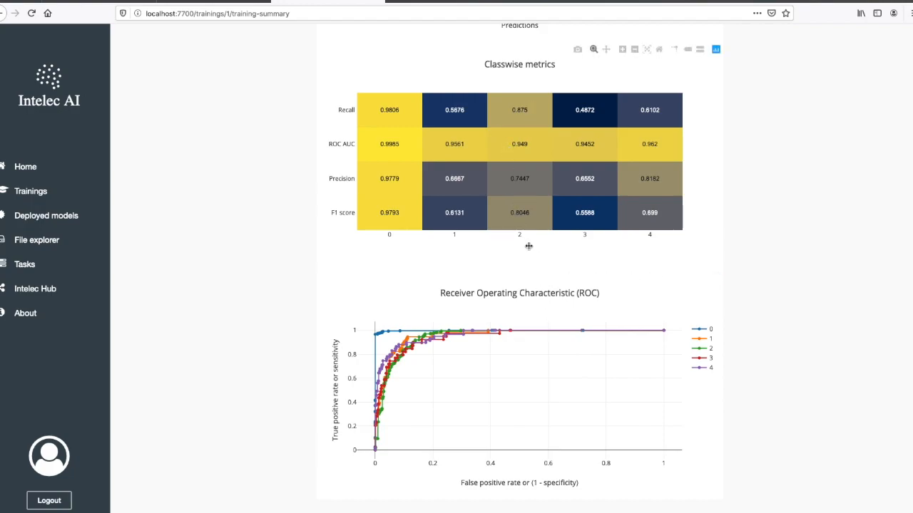
{"action": "scroll", "scroll_direction": "up", "scroll_amount": 3}
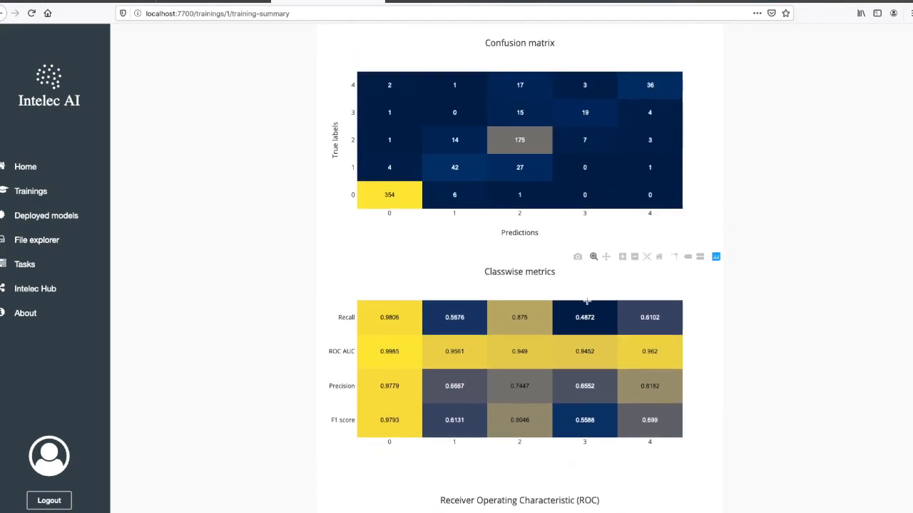
Step: Look over the true-versus-predicted example images in the predictions list
{"action": "left_click", "coordinate": [438, 296]}
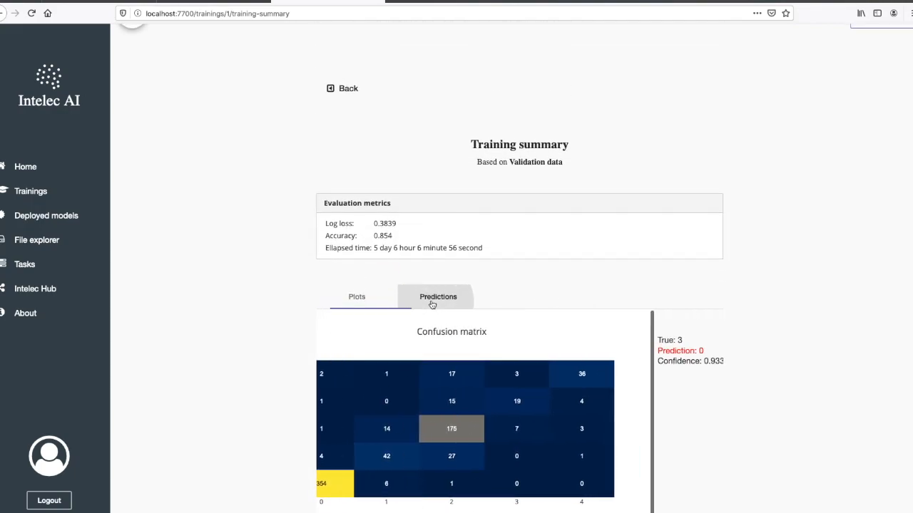
{"action": "scroll", "scroll_direction": "down", "scroll_amount": 3}
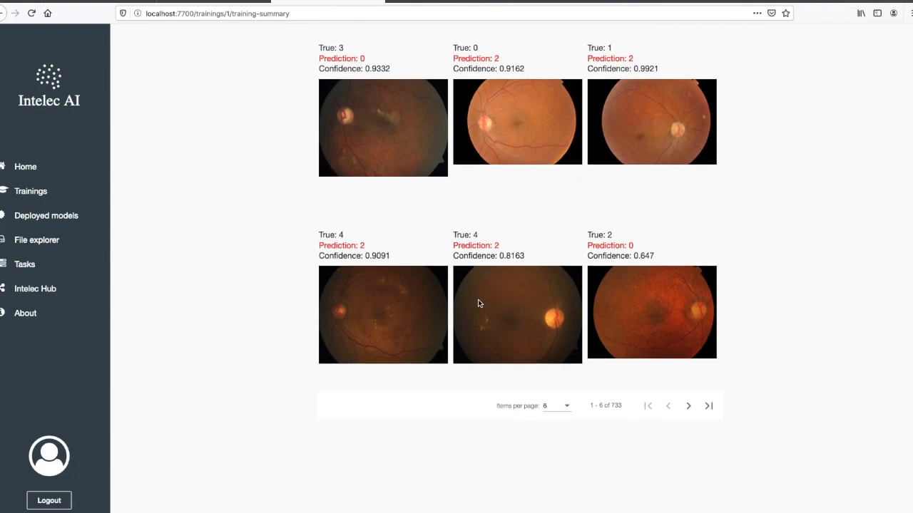
{"action": "scroll", "scroll_direction": "up", "scroll_amount": 3}
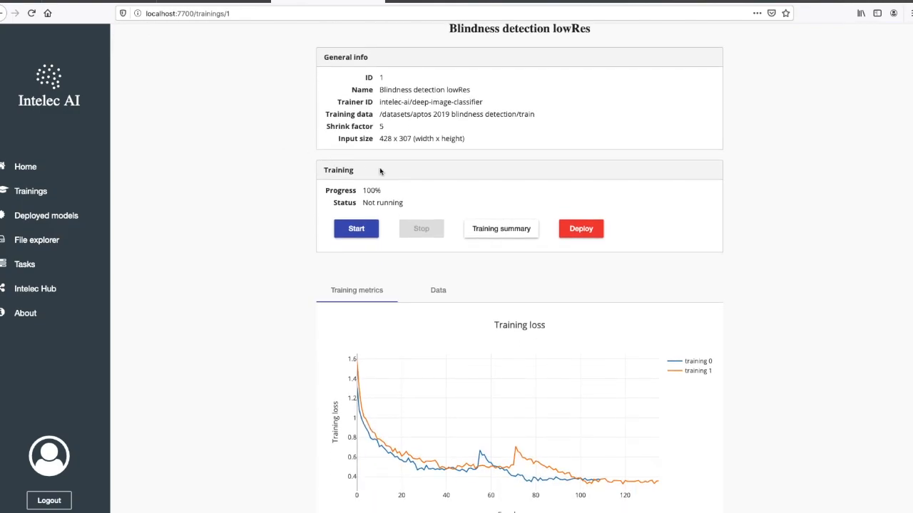
Step: Deploy the trained Blindness detection lowRes model and go to its deployed-model page
{"action": "left_click", "coordinate": [580, 229]}
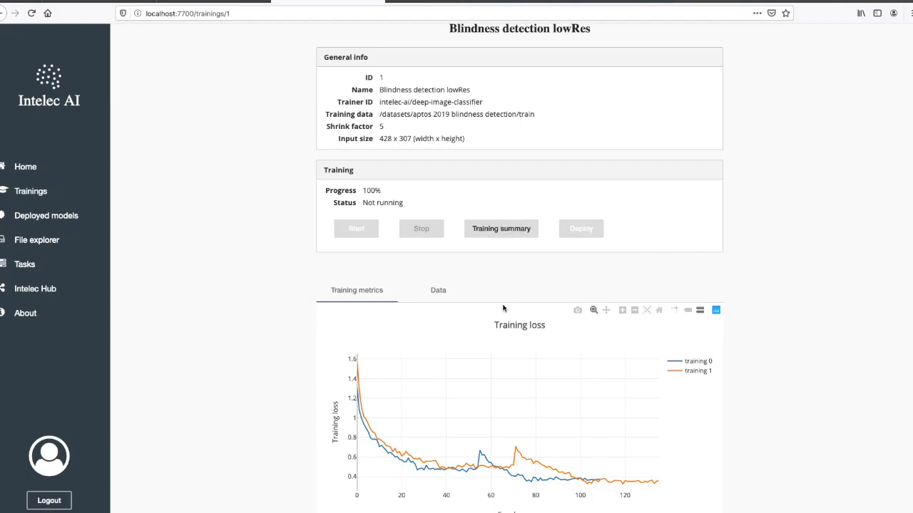
{"action": "left_click", "coordinate": [580, 228]}
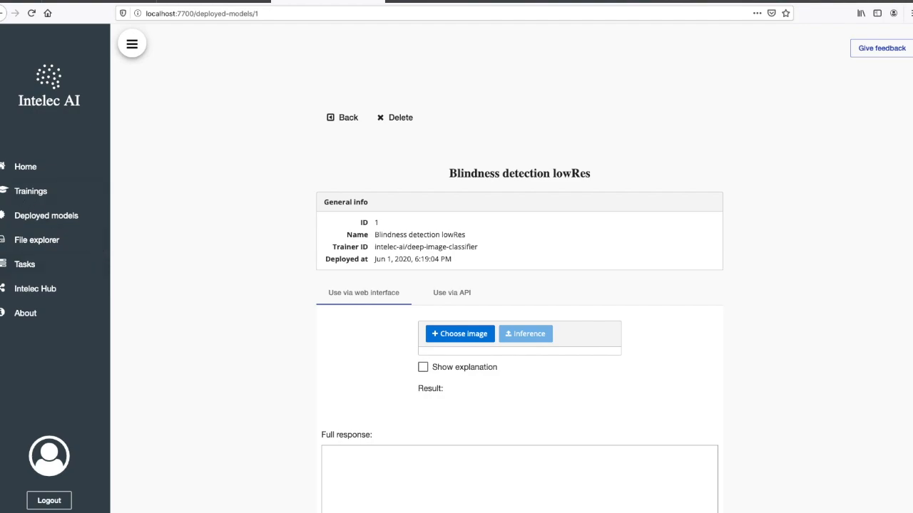
Step: Check the dataset folder and test.csv details in the file browser, then return to the deployed model
{"action": "left_click", "coordinate": [459, 334]}
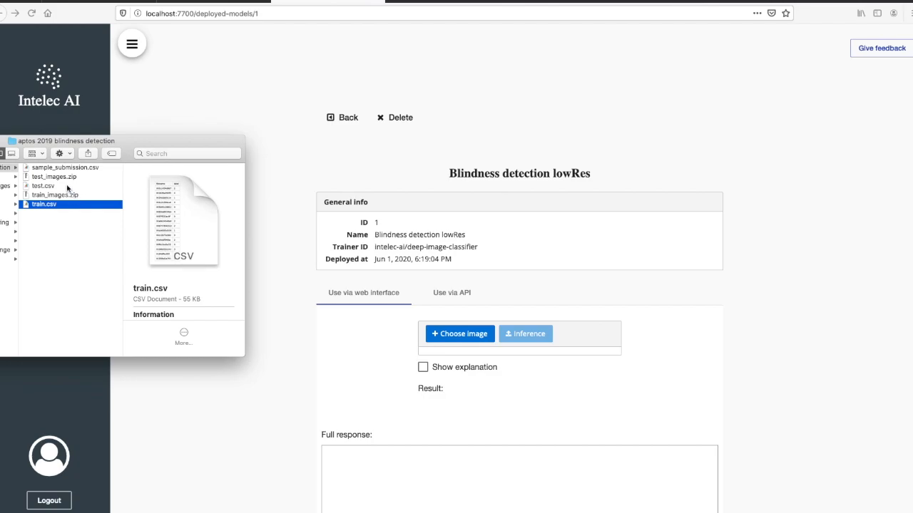
{"action": "left_click", "coordinate": [43, 185]}
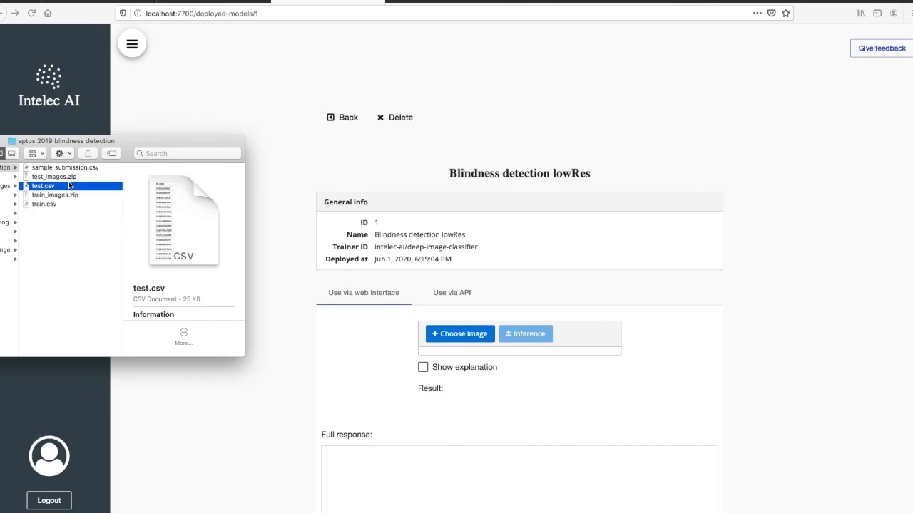
{"action": "left_click", "coordinate": [55, 177]}
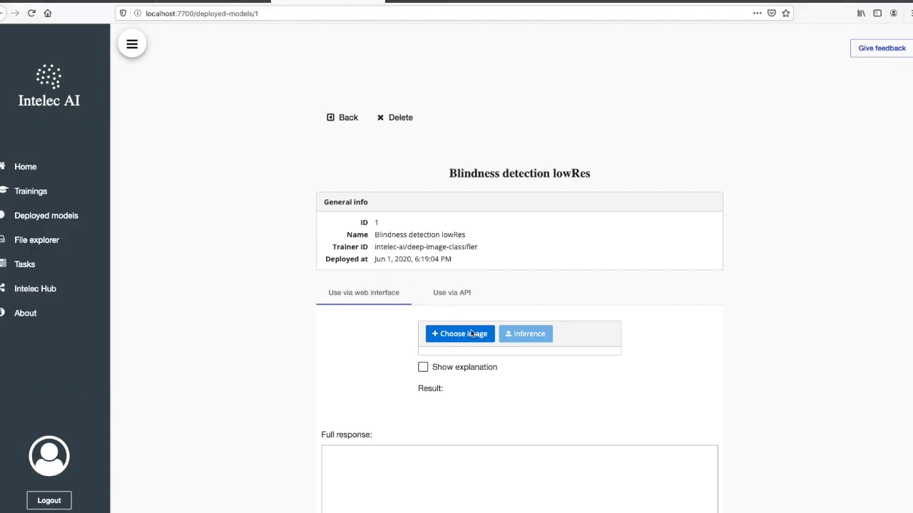
Step: Classify a png from test_images with the deployed model, getting result 3
{"action": "left_click", "coordinate": [459, 334]}
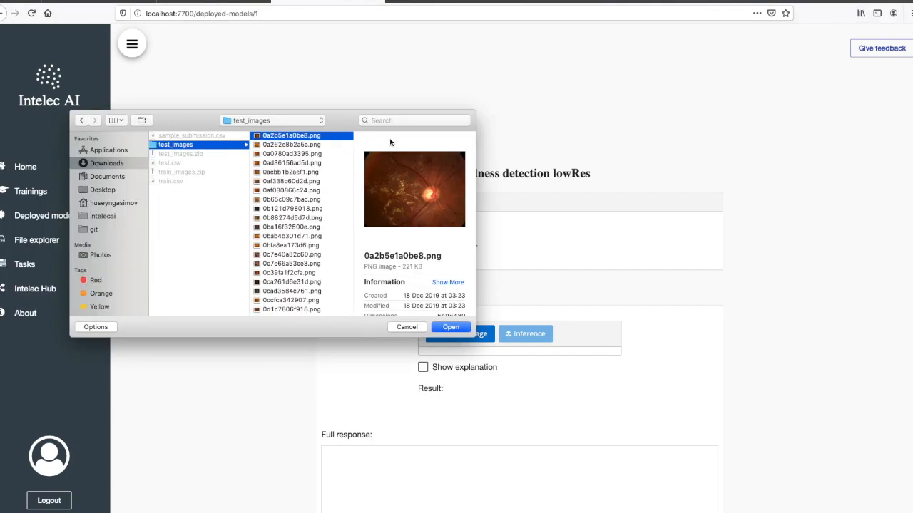
{"action": "mouse_move", "coordinate": [411, 192]}
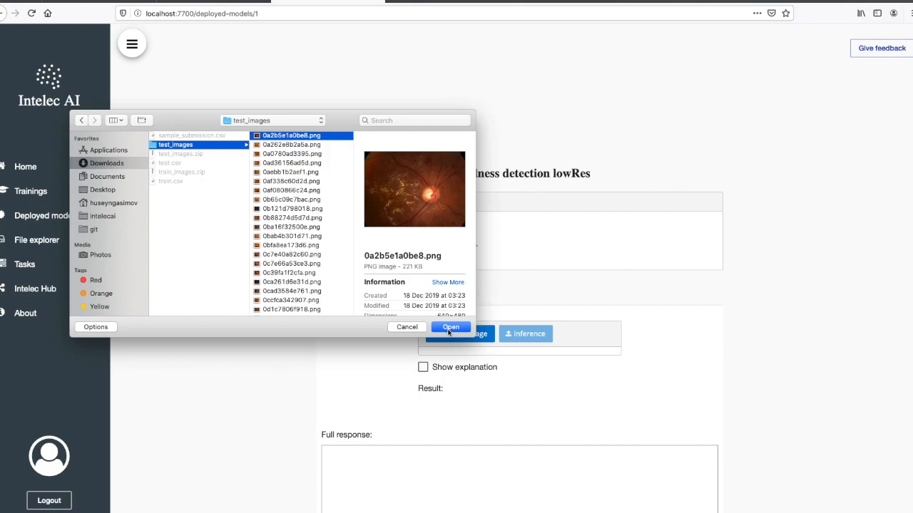
{"action": "left_click", "coordinate": [451, 326]}
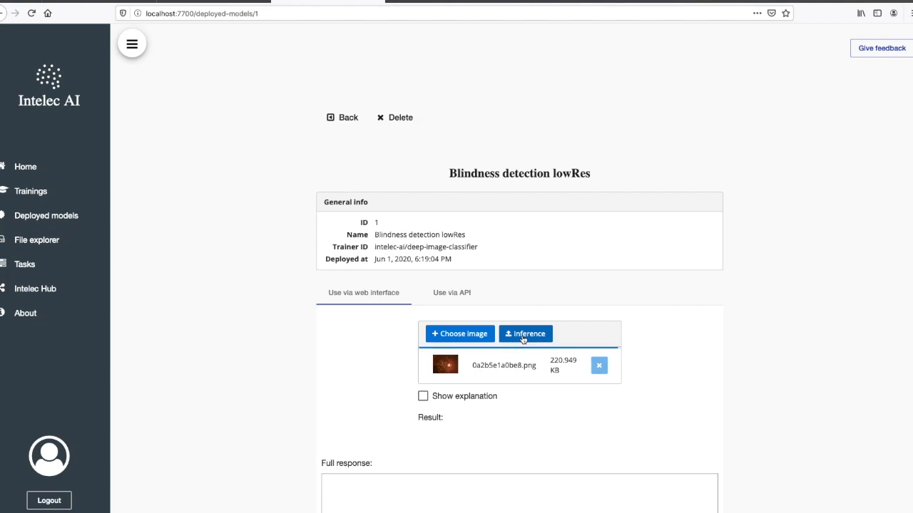
{"action": "left_click", "coordinate": [525, 334]}
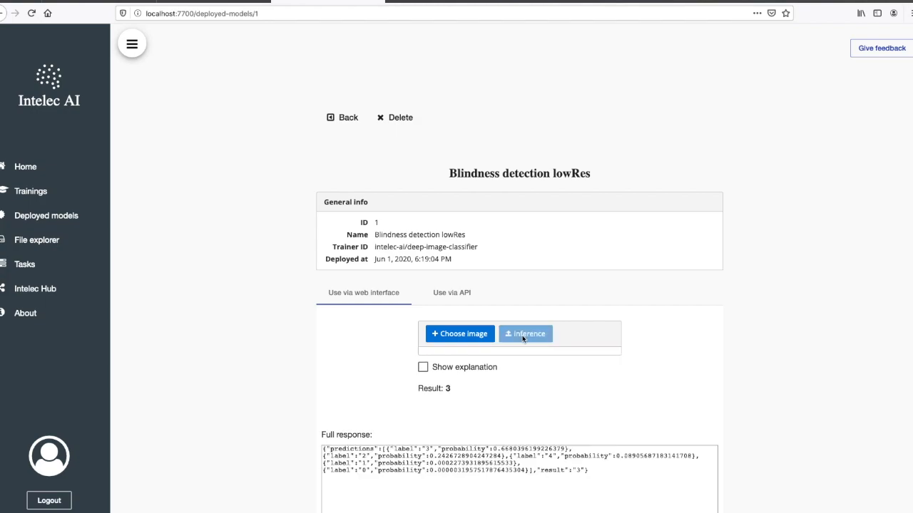
{"action": "mouse_move", "coordinate": [451, 392]}
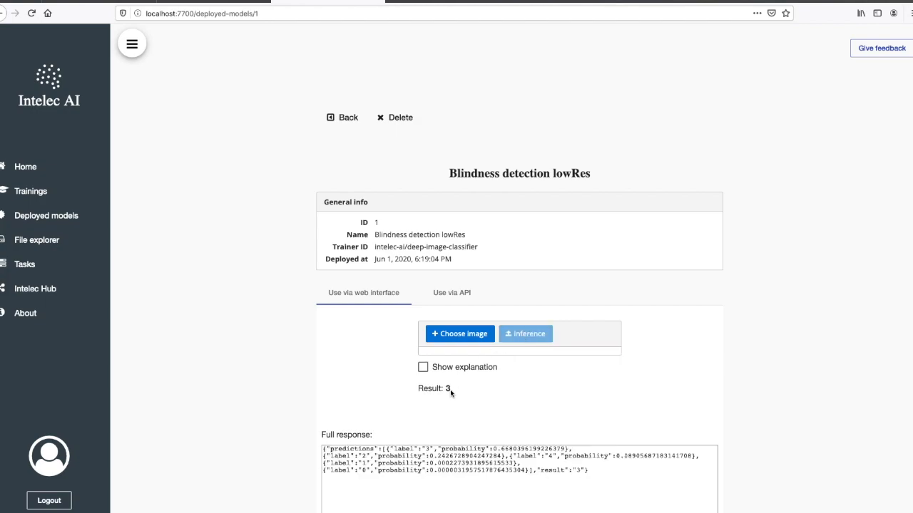
{"action": "mouse_move", "coordinate": [468, 393]}
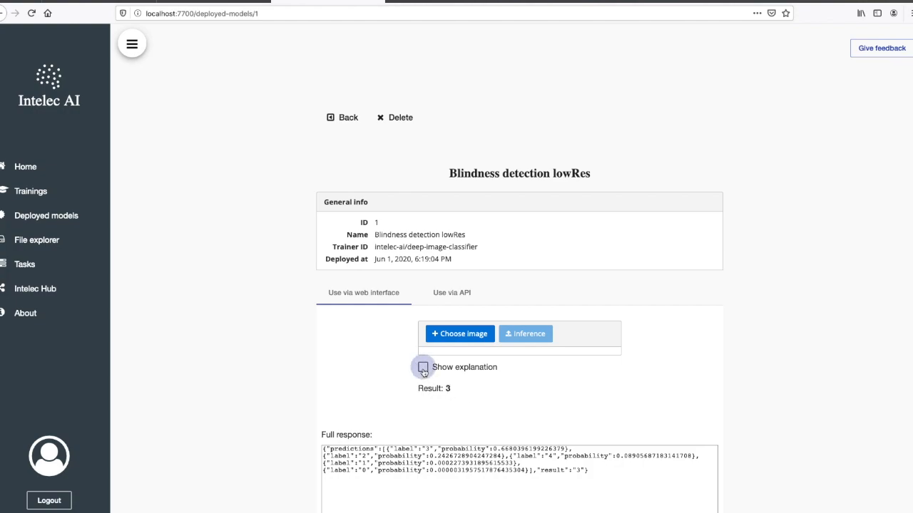
Step: Rerun the inference with Show explanation to get the activation map, then go to the dataset file explorer
{"action": "left_click", "coordinate": [423, 368]}
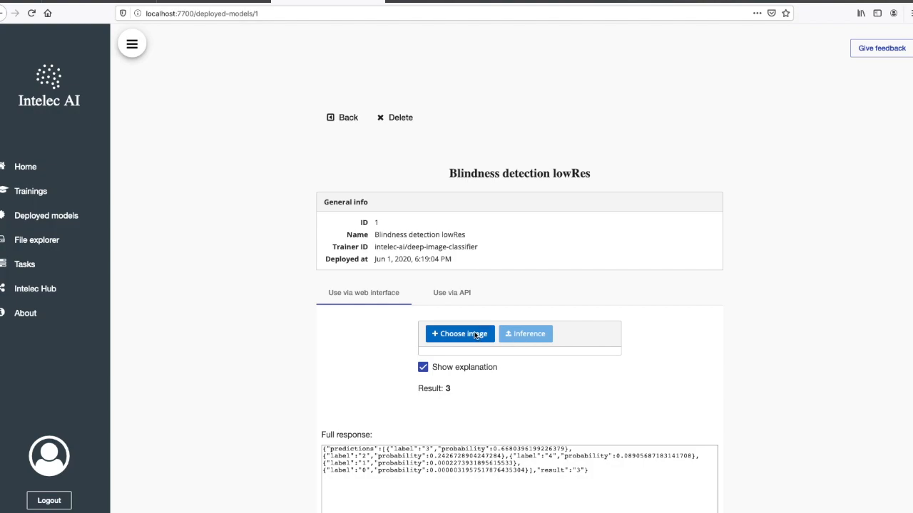
{"action": "mouse_move", "coordinate": [528, 334]}
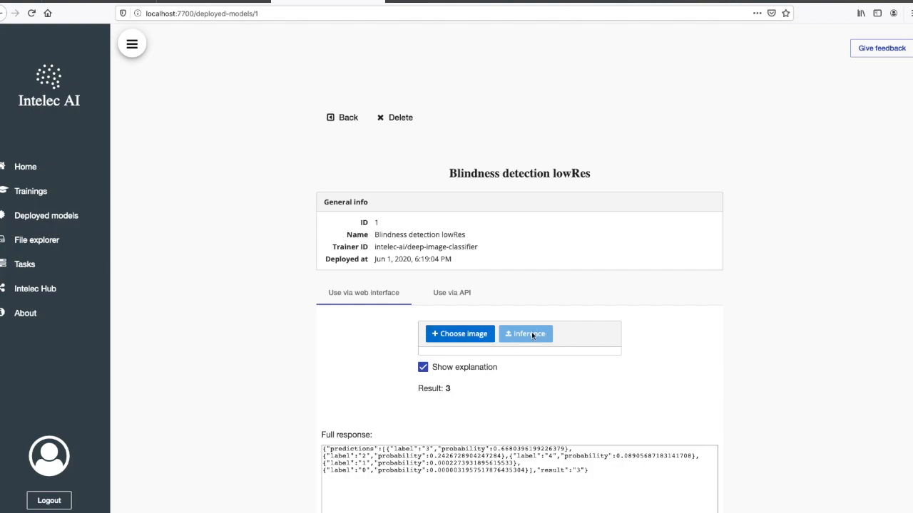
{"action": "left_click", "coordinate": [459, 333]}
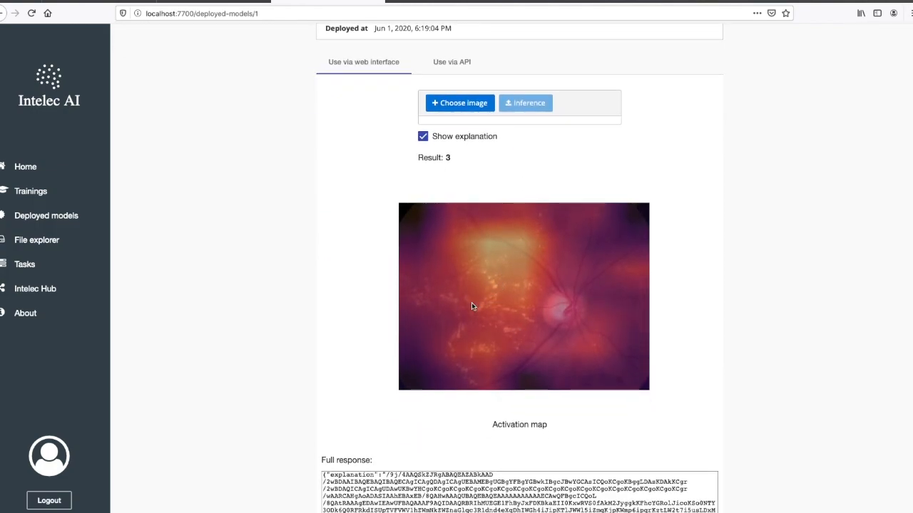
{"action": "mouse_move", "coordinate": [479, 294]}
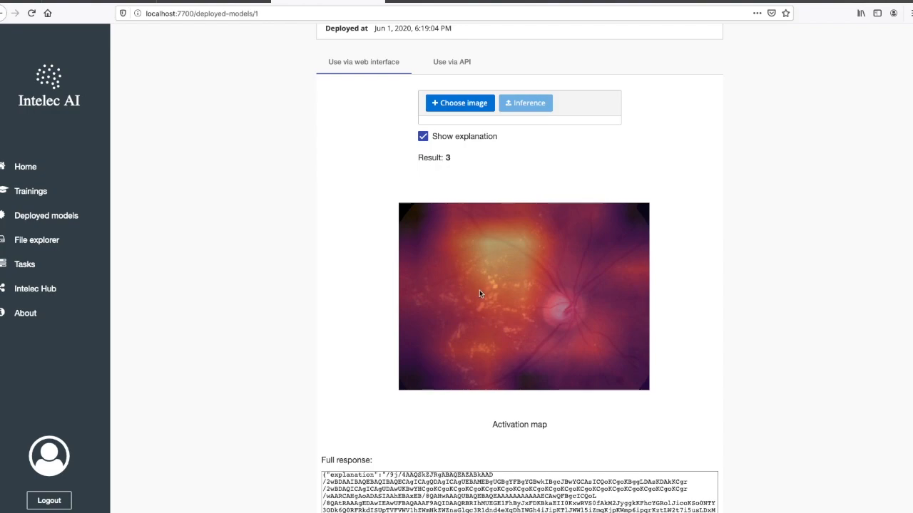
{"action": "mouse_move", "coordinate": [490, 287]}
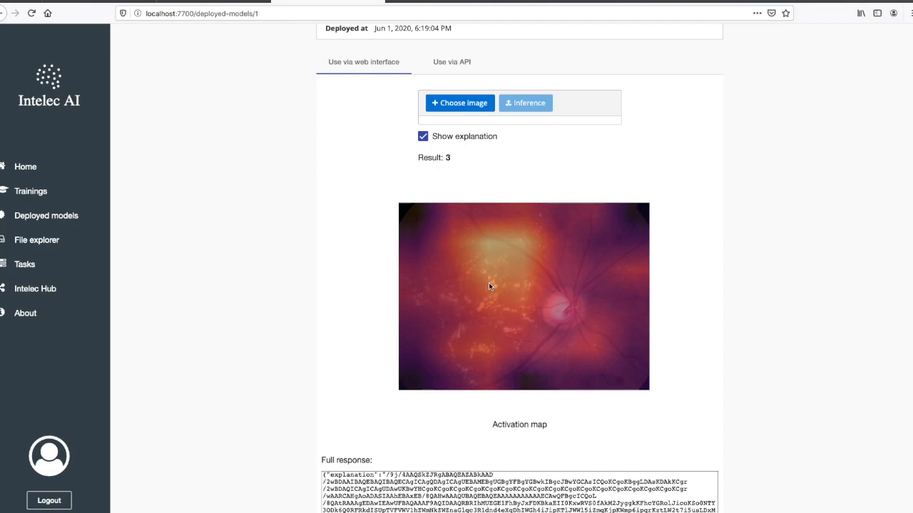
{"action": "mouse_move", "coordinate": [502, 304]}
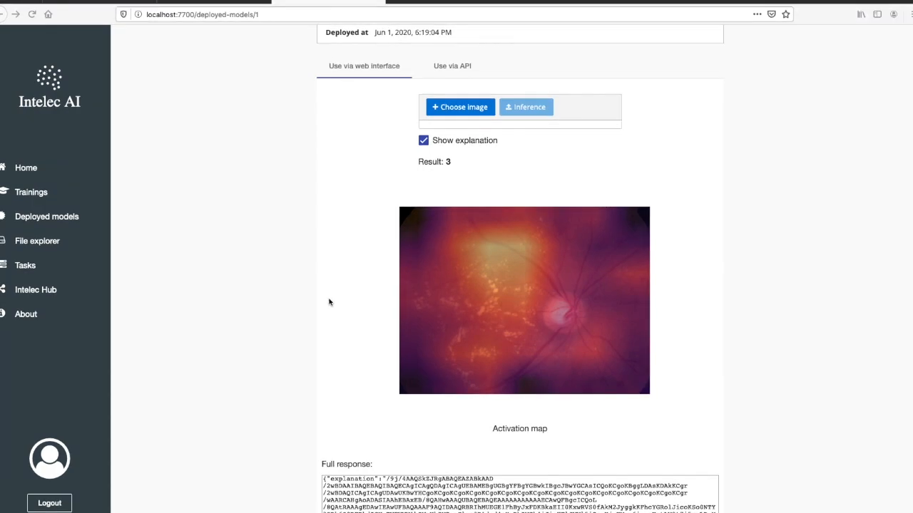
{"action": "mouse_move", "coordinate": [264, 295]}
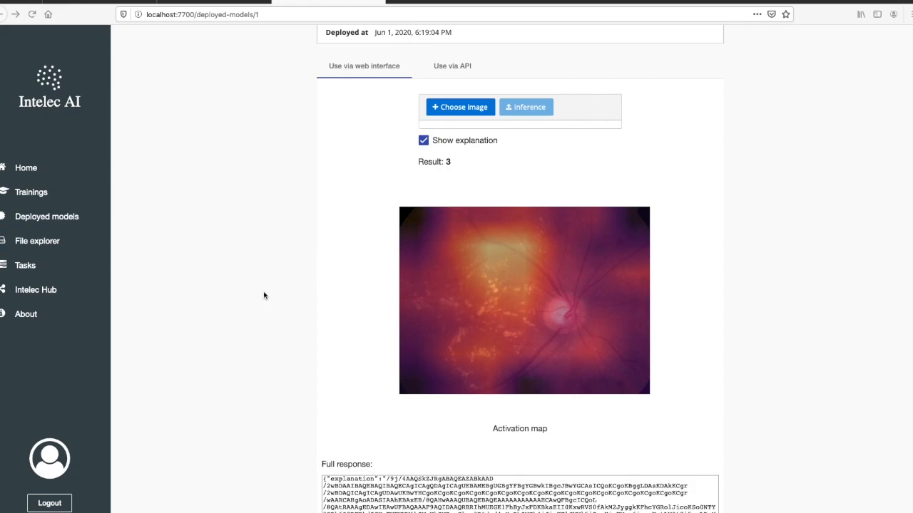
{"action": "mouse_move", "coordinate": [172, 308]}
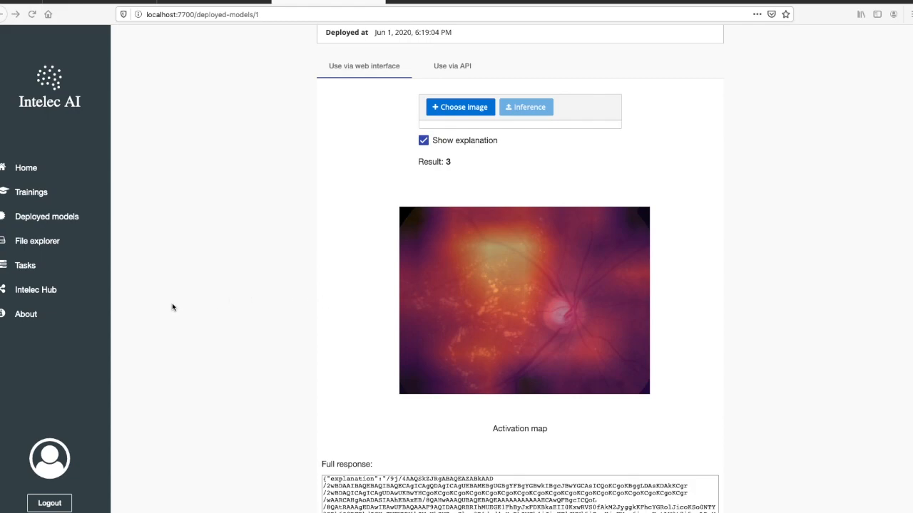
{"action": "mouse_move", "coordinate": [103, 262]}
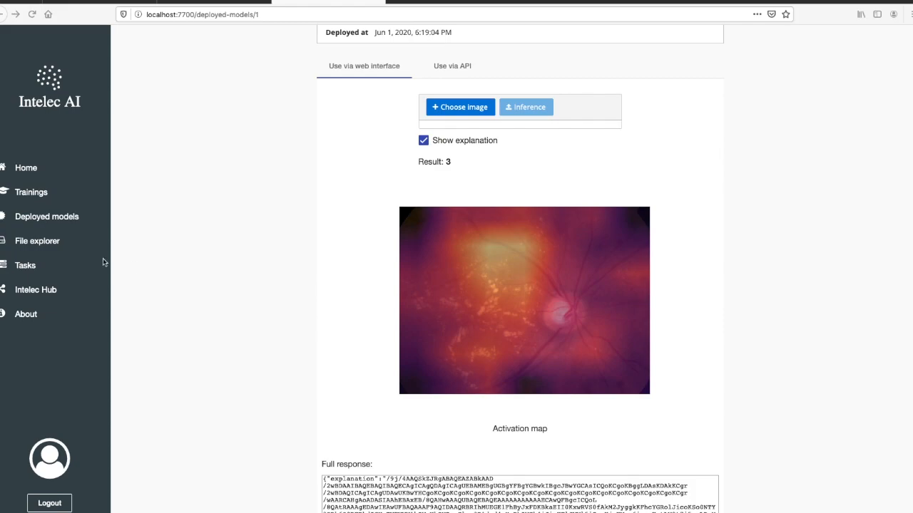
{"action": "mouse_move", "coordinate": [63, 243]}
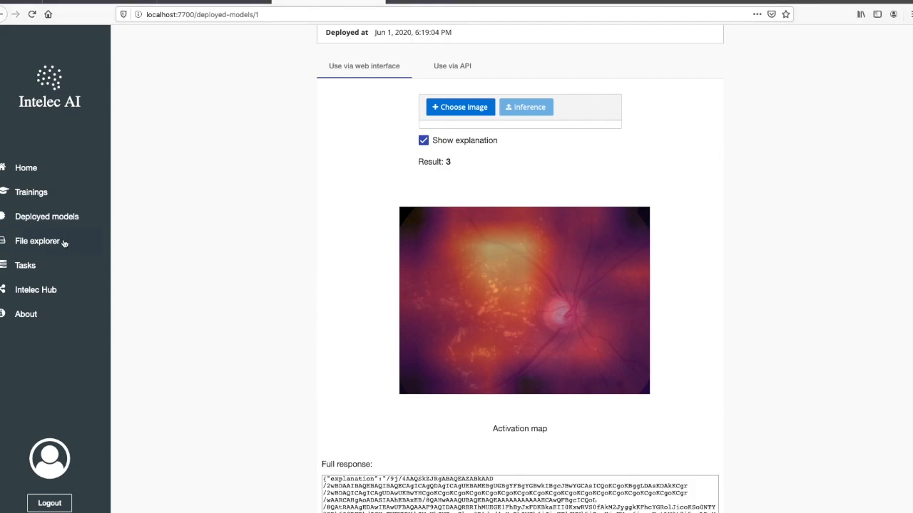
{"action": "left_click", "coordinate": [37, 239]}
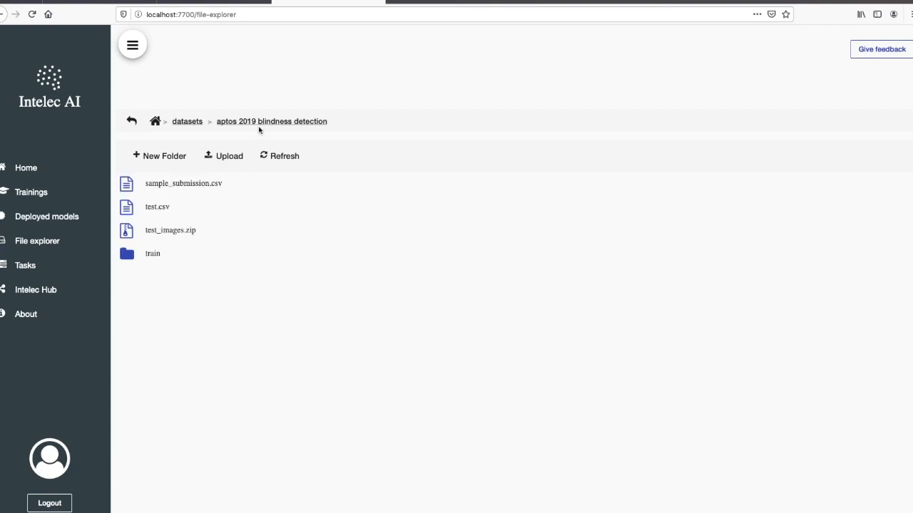
{"action": "mouse_move", "coordinate": [181, 241]}
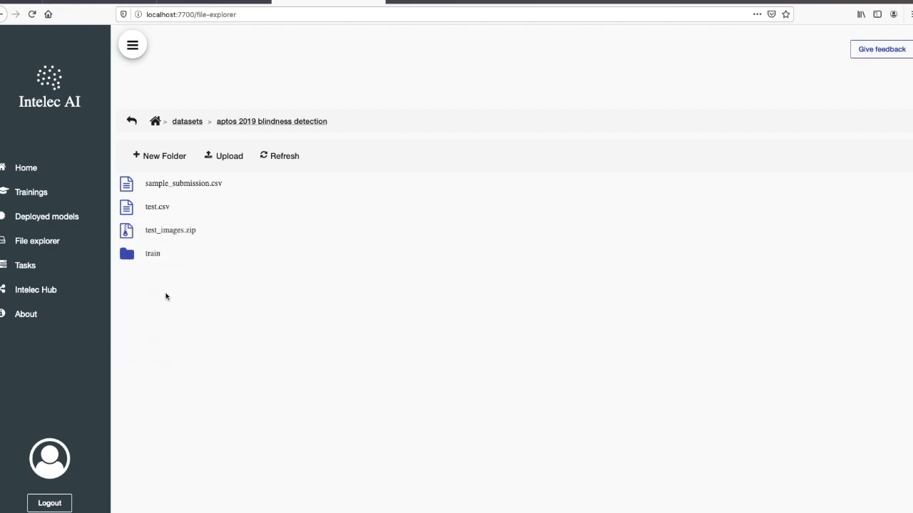
Step: Create a new folder named test_images in the aptos 2019 blindness detection dataset
{"action": "left_click", "coordinate": [159, 155]}
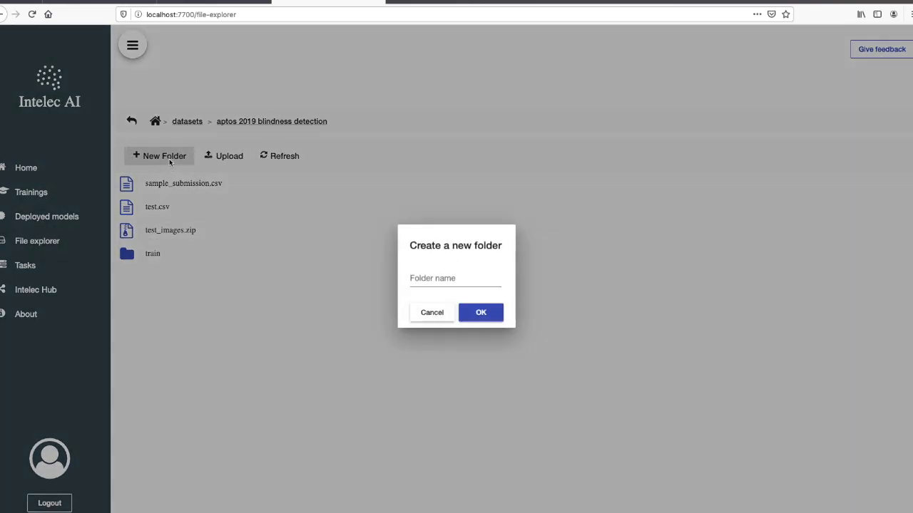
{"action": "type", "text": "test_images"}
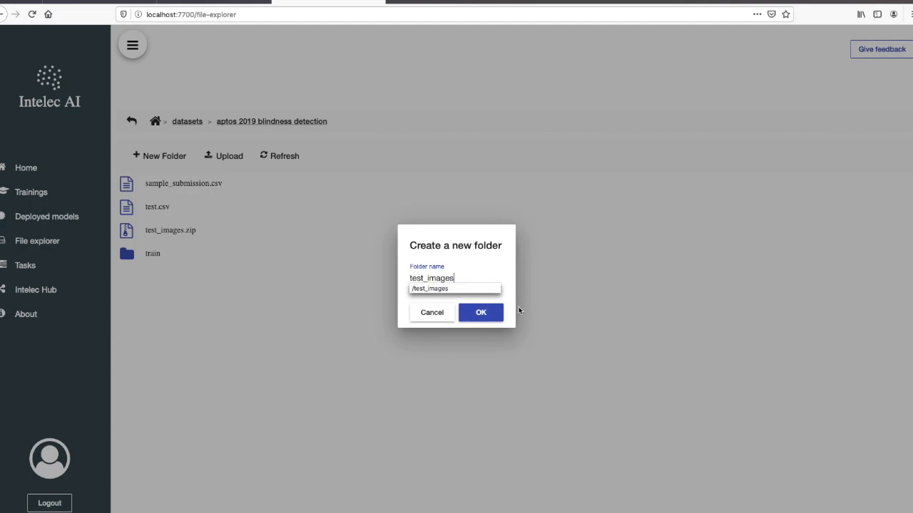
{"action": "left_click", "coordinate": [481, 313]}
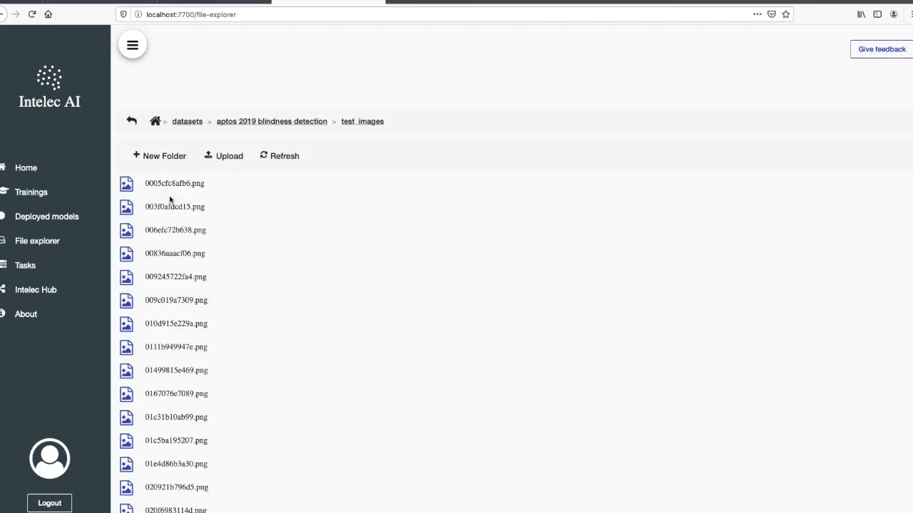
Step: Start a new task and name it 'Blindness detection task'
{"action": "left_click", "coordinate": [25, 266]}
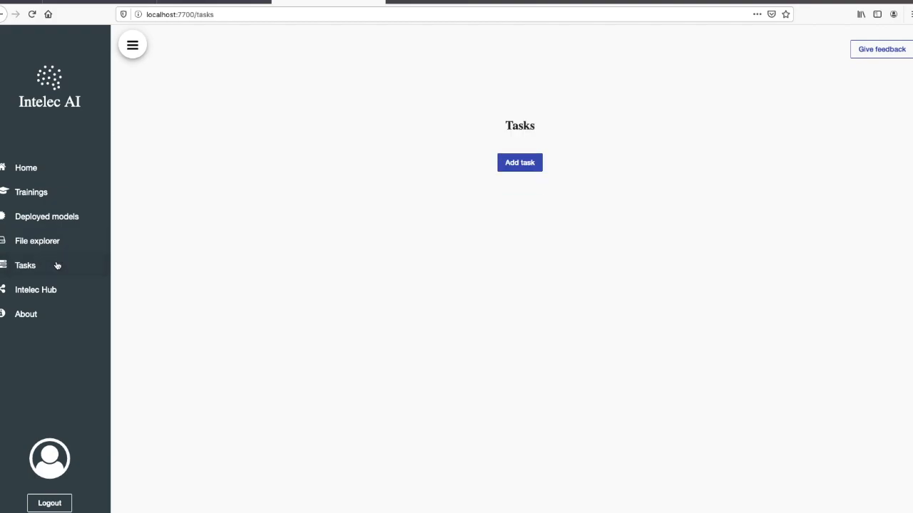
{"action": "left_click", "coordinate": [519, 163]}
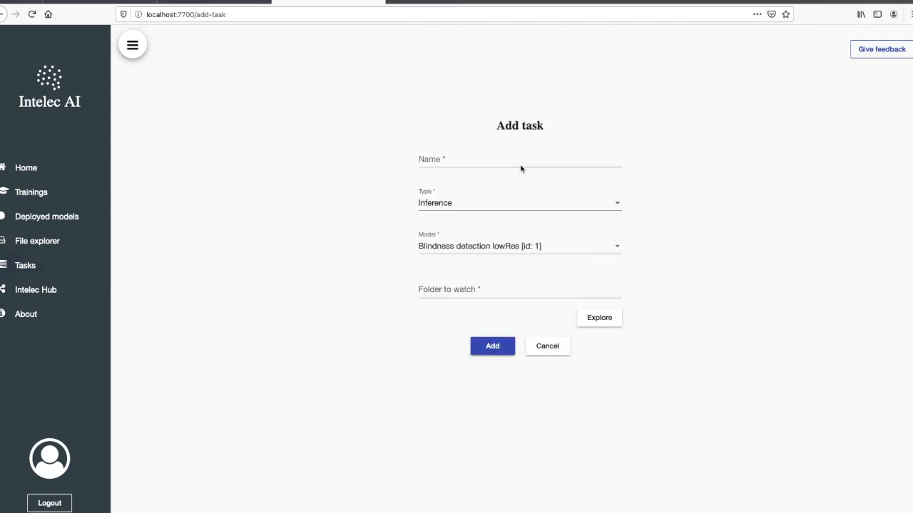
{"action": "left_click", "coordinate": [519, 160]}
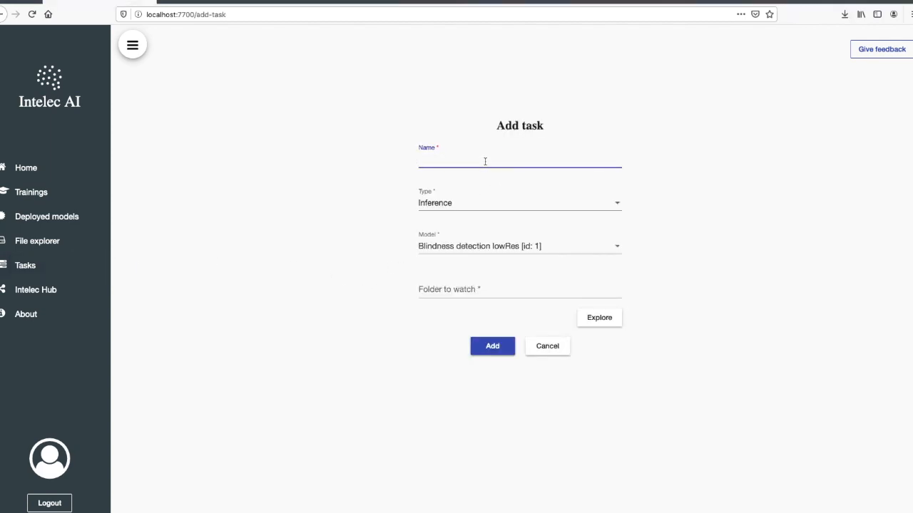
{"action": "type", "text": "Blindness detection task"}
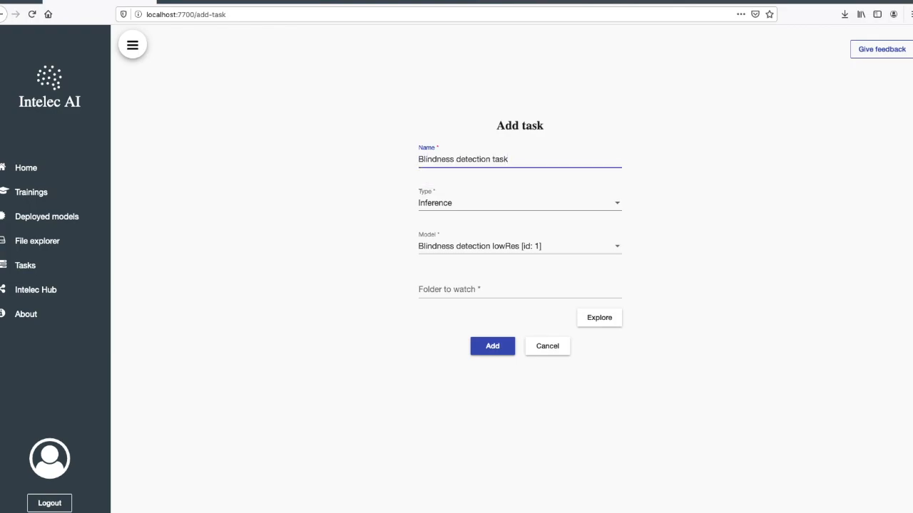
{"action": "mouse_move", "coordinate": [581, 317]}
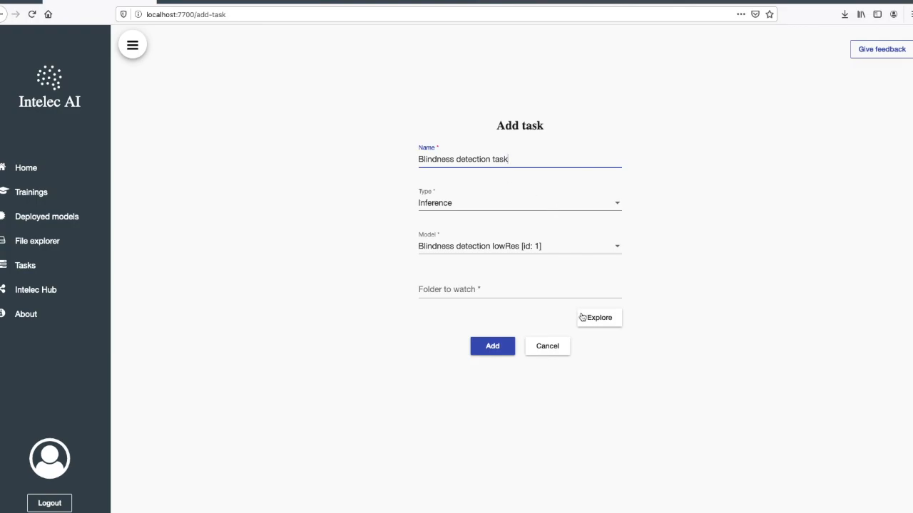
Step: Set the watched folder to datasets > aptos 2019 blindness detection > test_images and add the task
{"action": "left_click", "coordinate": [599, 316]}
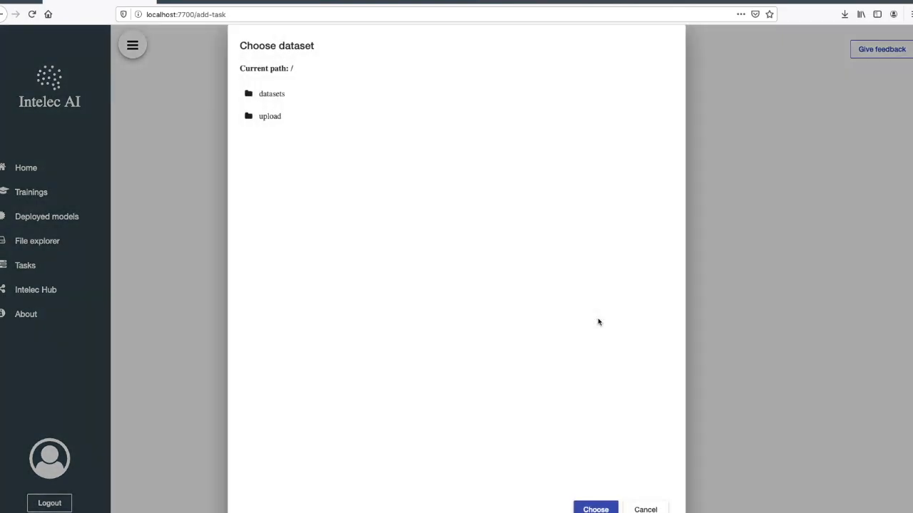
{"action": "mouse_move", "coordinate": [279, 100]}
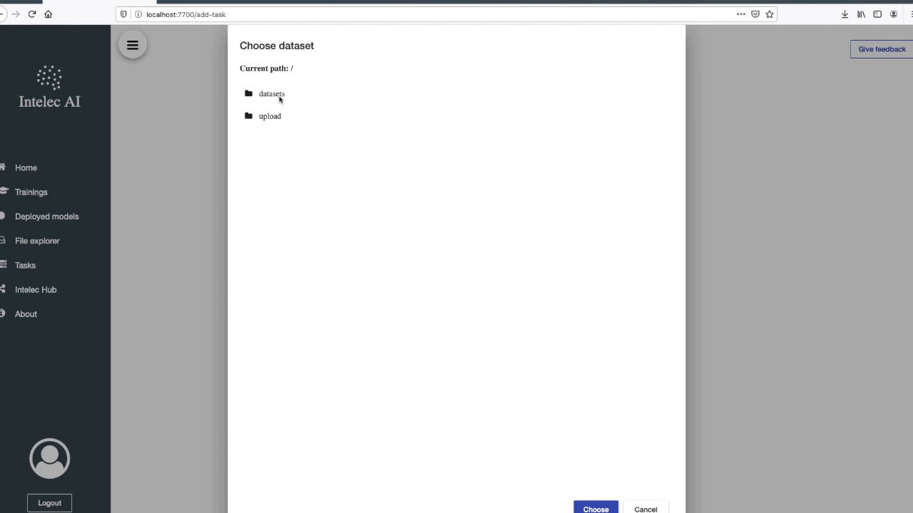
{"action": "left_click", "coordinate": [271, 94]}
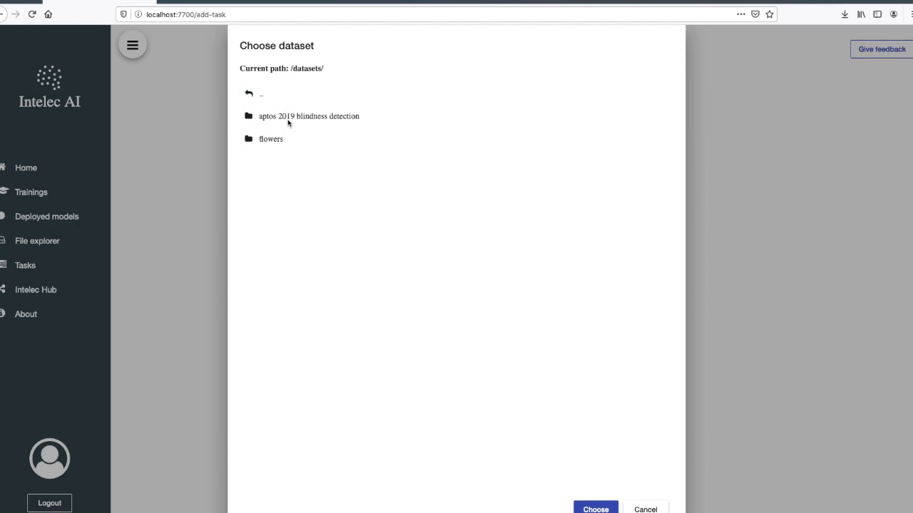
{"action": "double_click", "coordinate": [309, 115]}
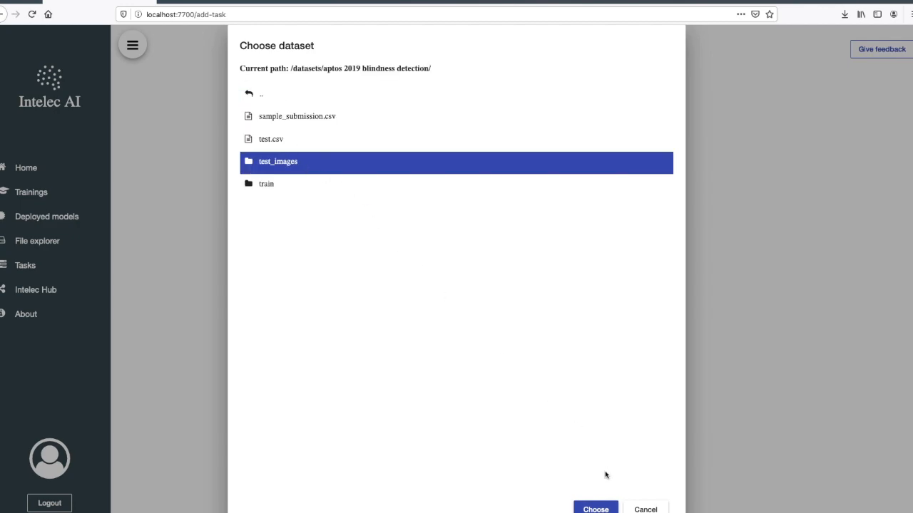
{"action": "left_click", "coordinate": [596, 507]}
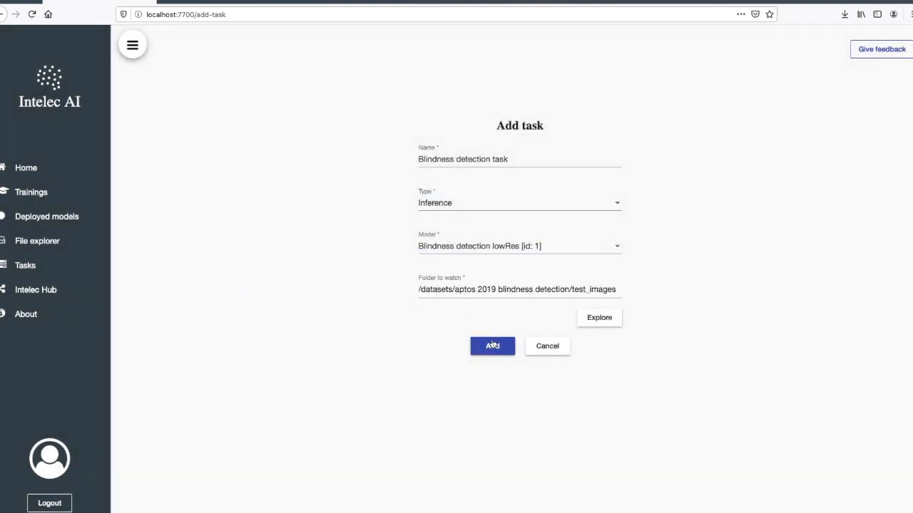
{"action": "left_click", "coordinate": [492, 346]}
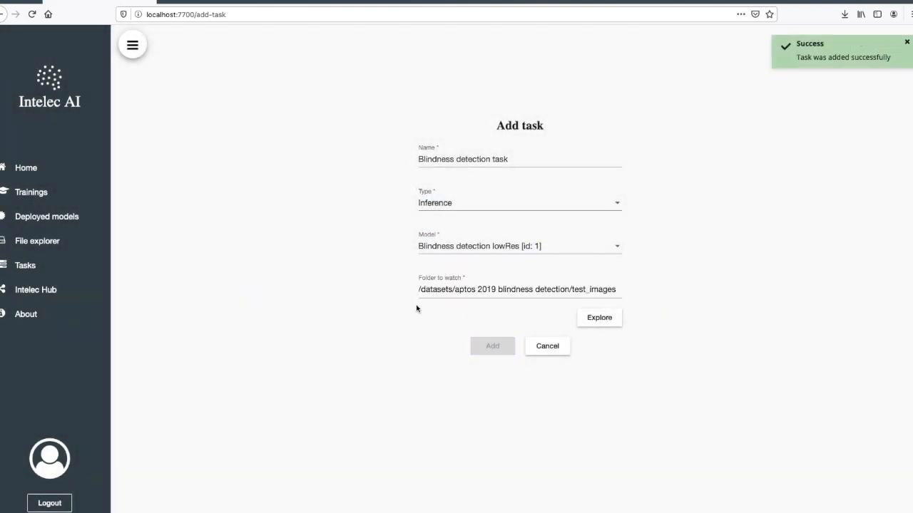
Step: Scroll to the Results table and jump to the last page of its 1929 per-image predictions
{"action": "left_click", "coordinate": [492, 347]}
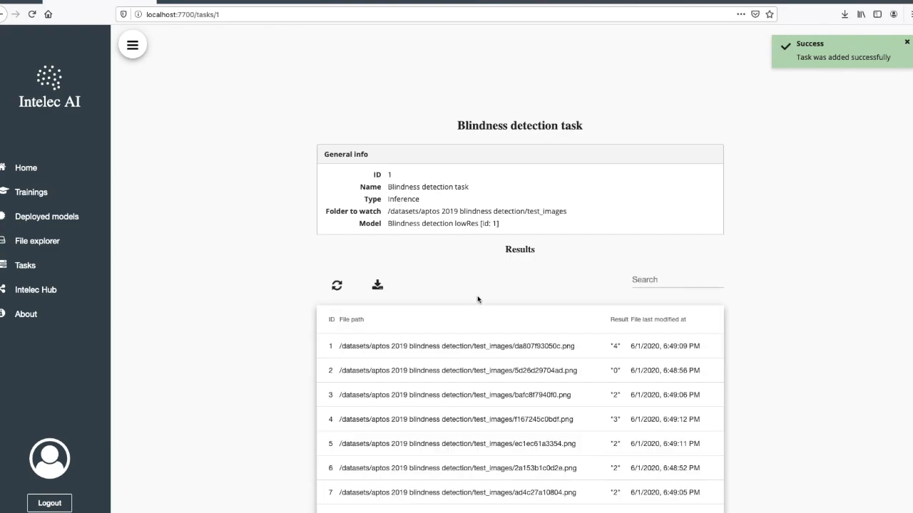
{"action": "scroll", "scroll_direction": "down", "scroll_amount": 3}
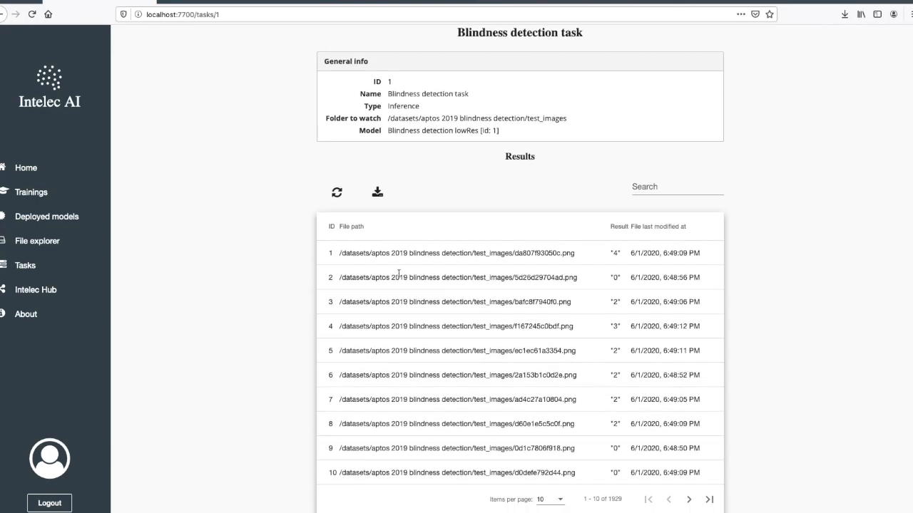
{"action": "mouse_move", "coordinate": [385, 259]}
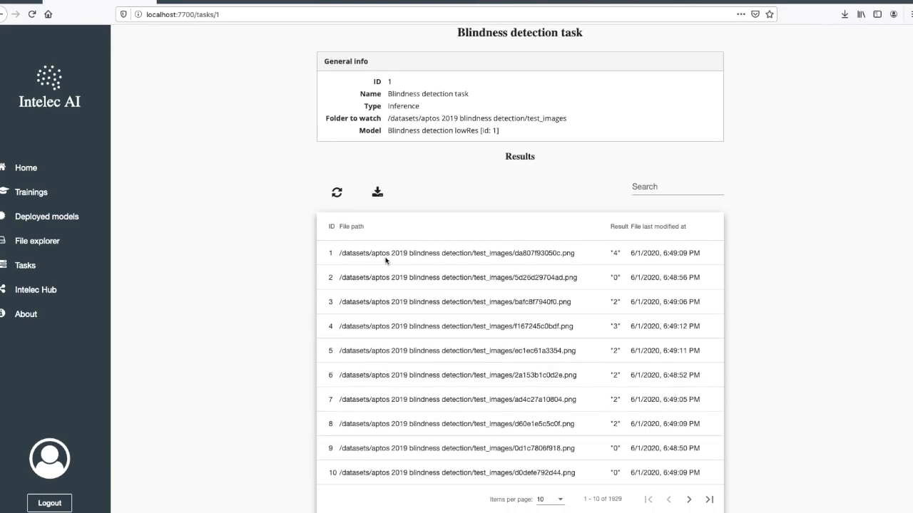
{"action": "mouse_move", "coordinate": [559, 264]}
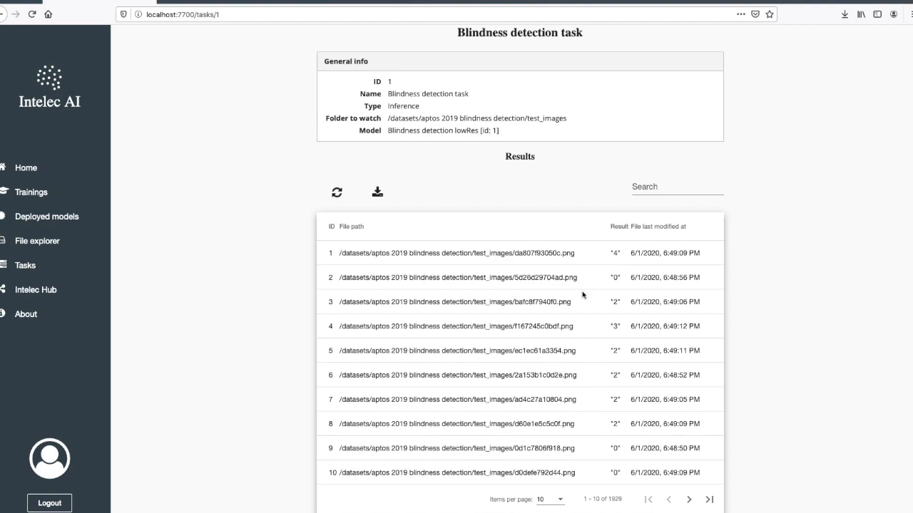
{"action": "mouse_move", "coordinate": [688, 499]}
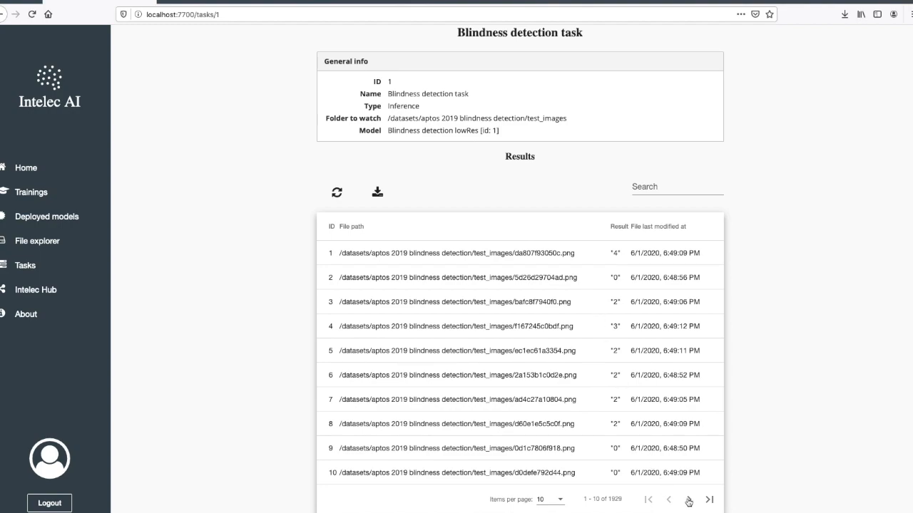
{"action": "left_click", "coordinate": [709, 477]}
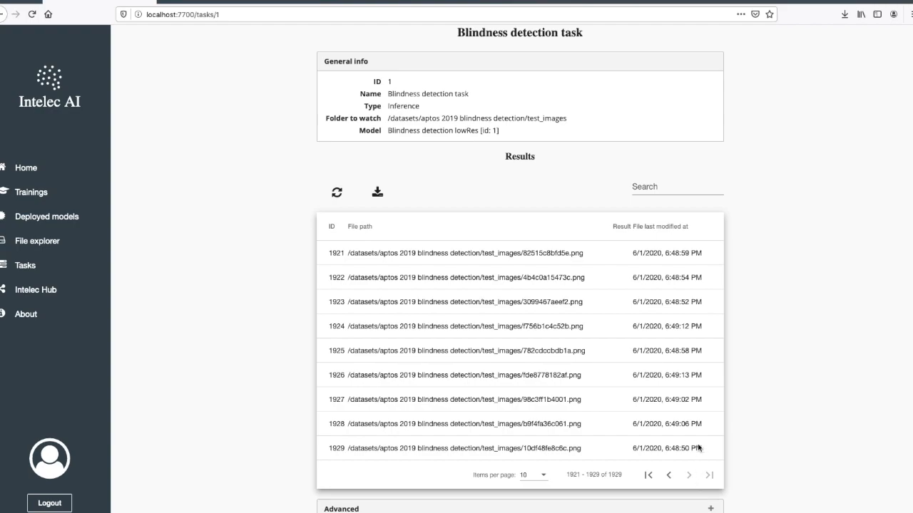
{"action": "mouse_move", "coordinate": [624, 255]}
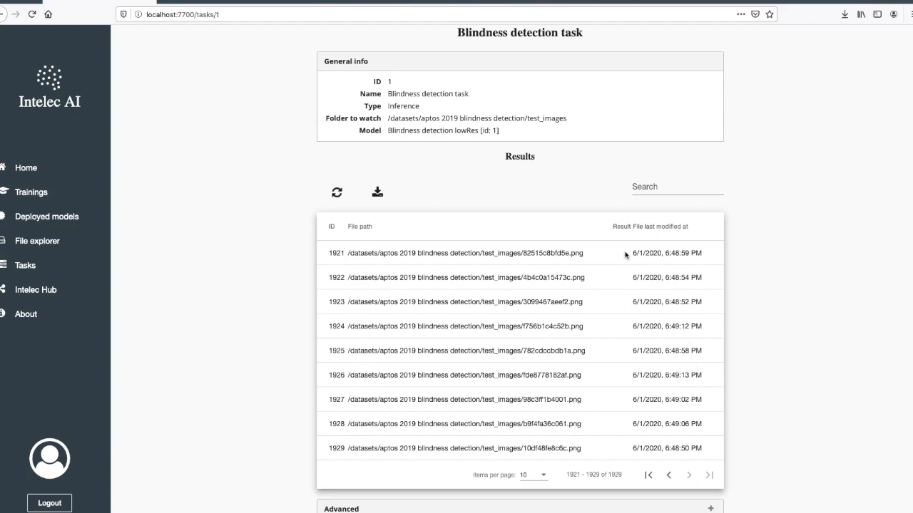
{"action": "mouse_move", "coordinate": [668, 396]}
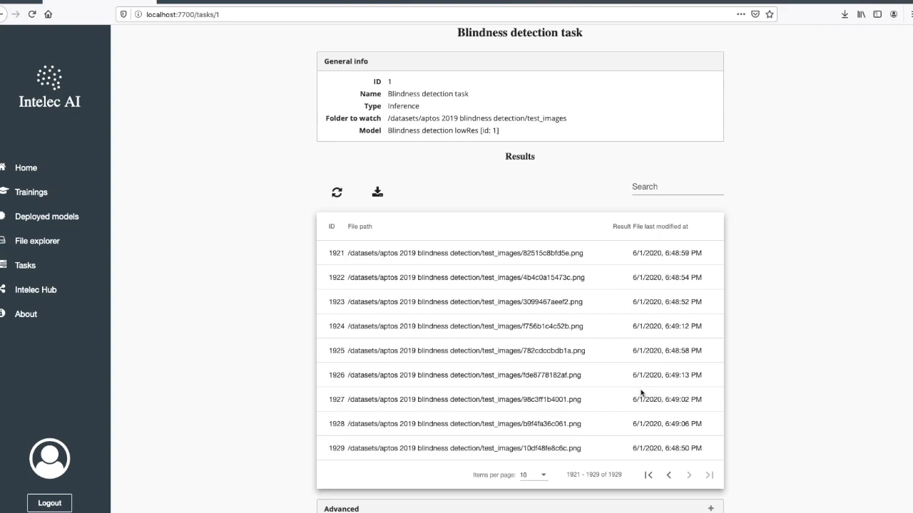
{"action": "mouse_move", "coordinate": [385, 334]}
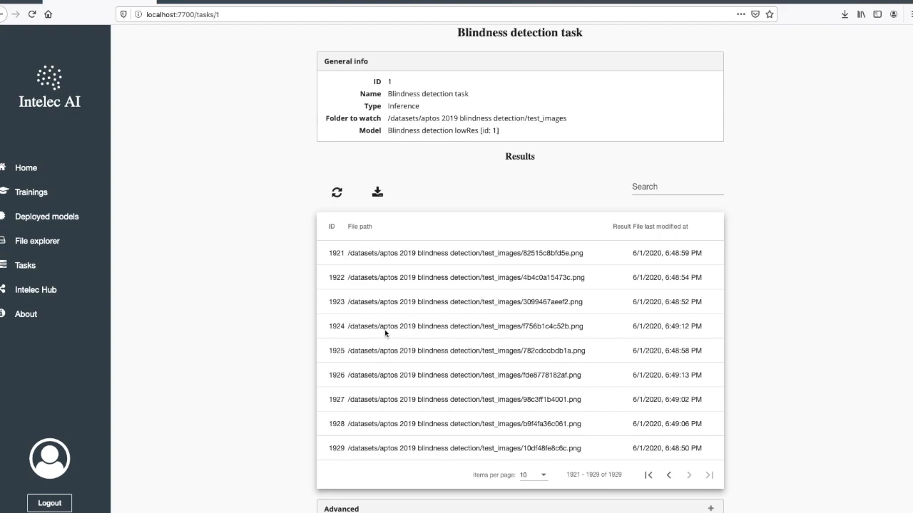
{"action": "mouse_move", "coordinate": [523, 292]}
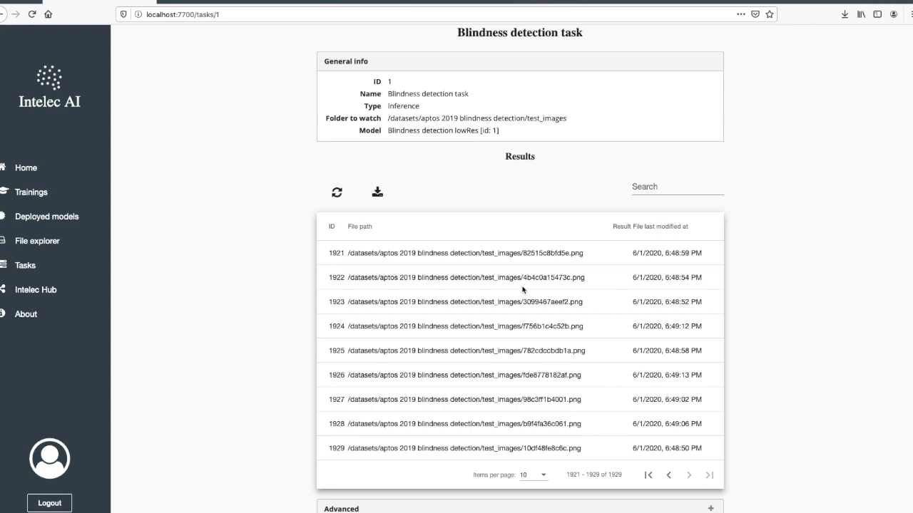
{"action": "mouse_move", "coordinate": [377, 193]}
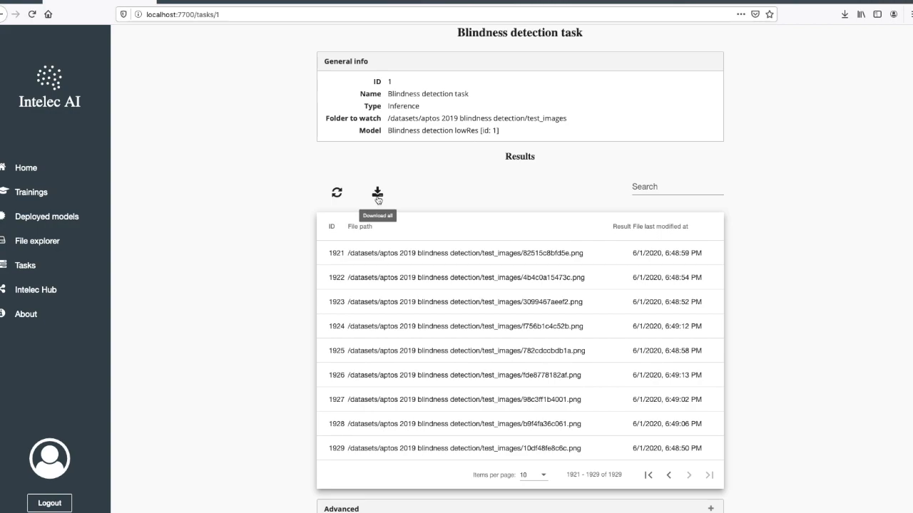
{"action": "mouse_move", "coordinate": [281, 202]}
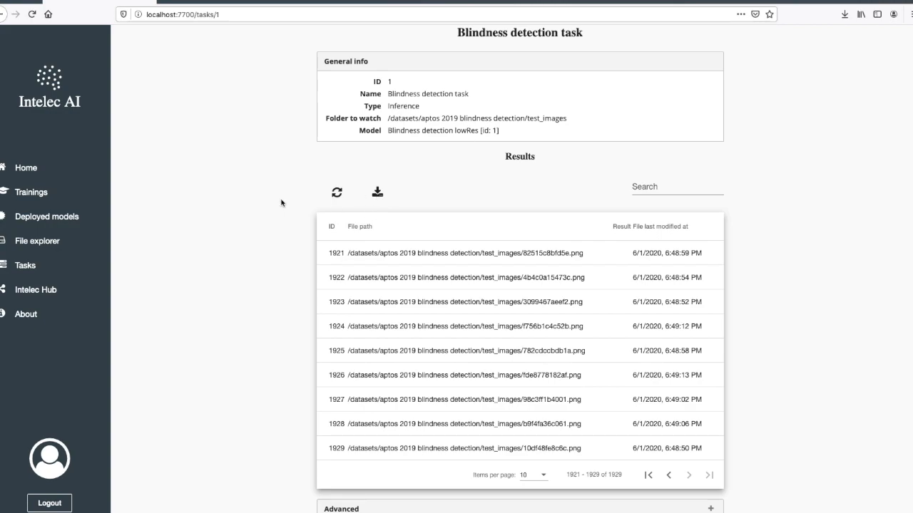